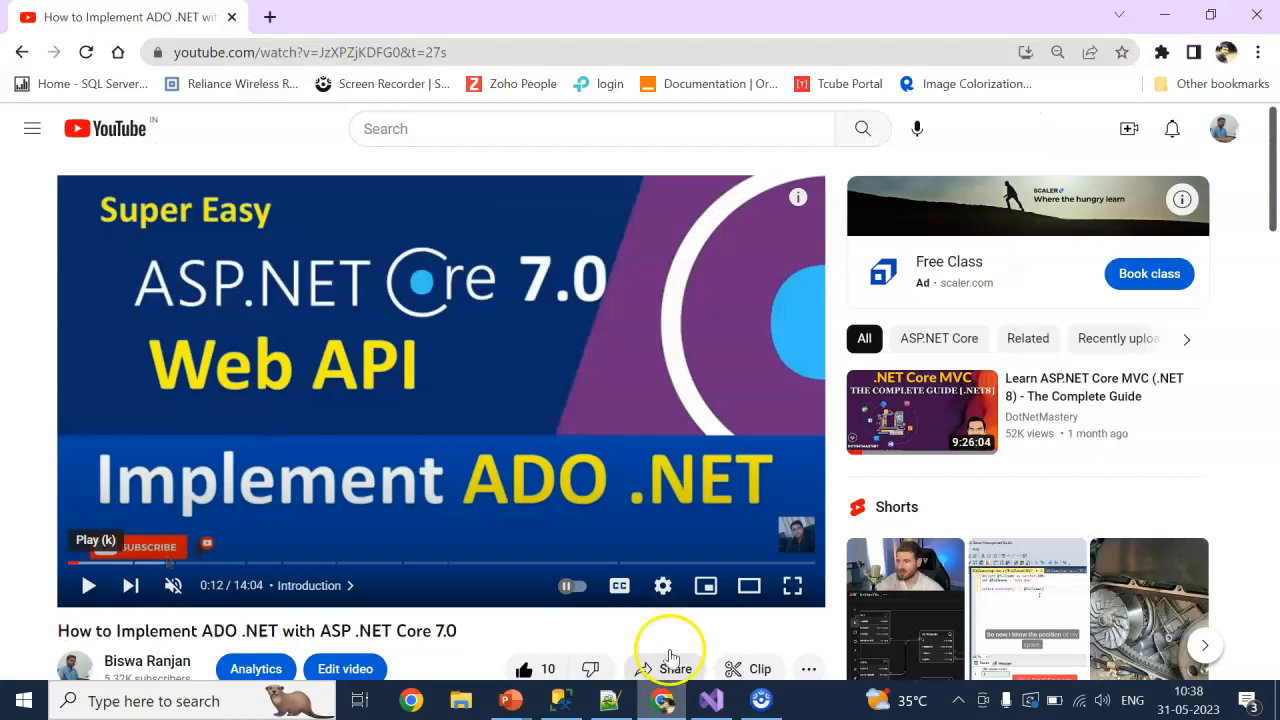
{"action": "mouse_move", "coordinate": [368, 412]}
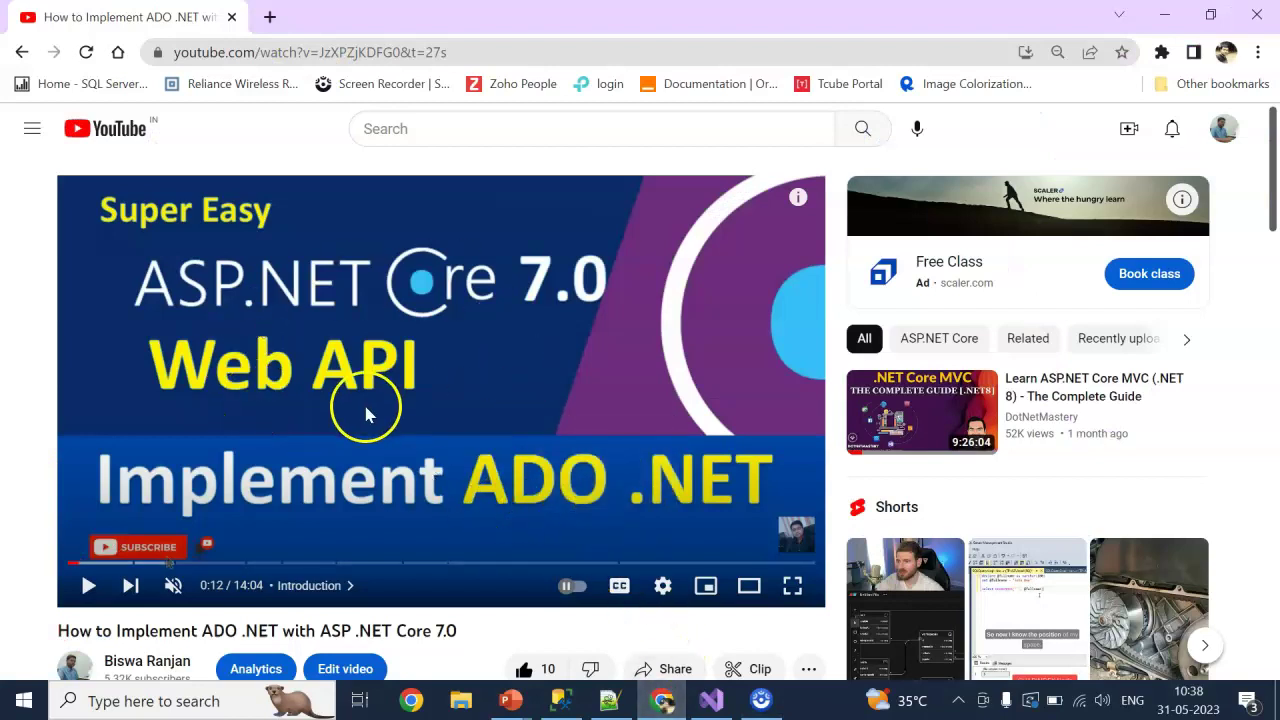
{"action": "mouse_move", "coordinate": [500, 442]}
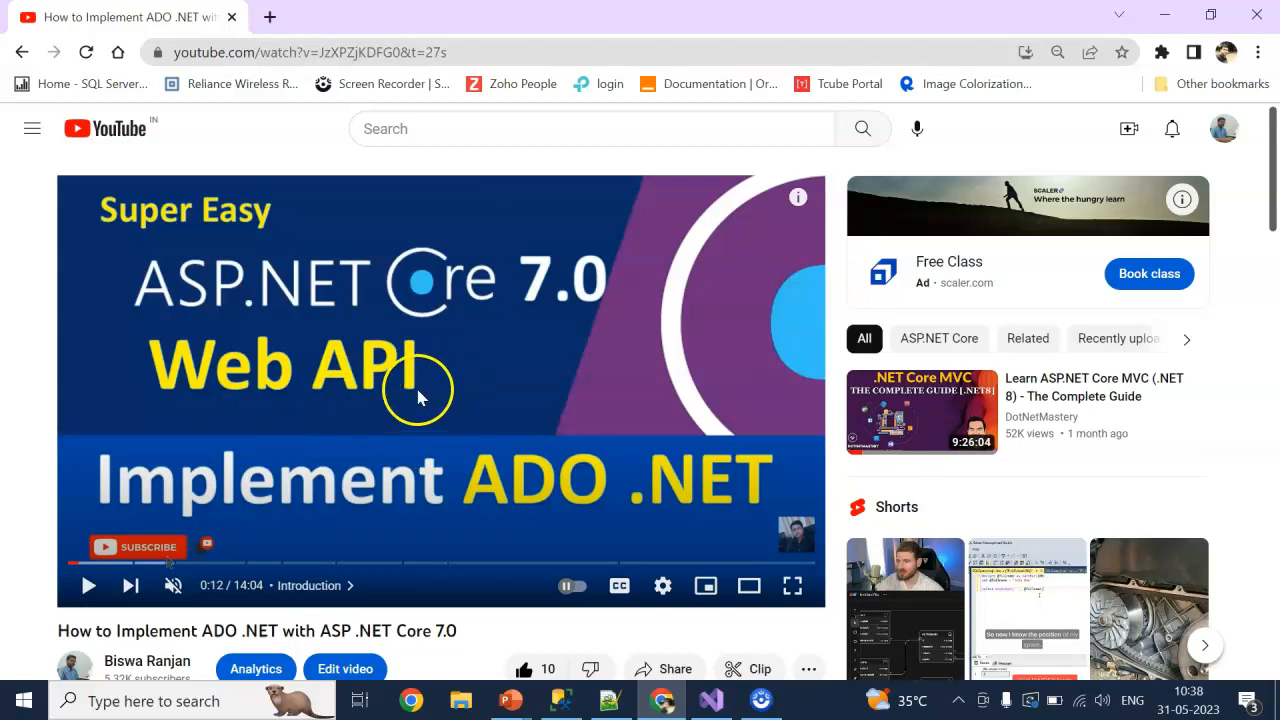
{"action": "mouse_move", "coordinate": [668, 358]}
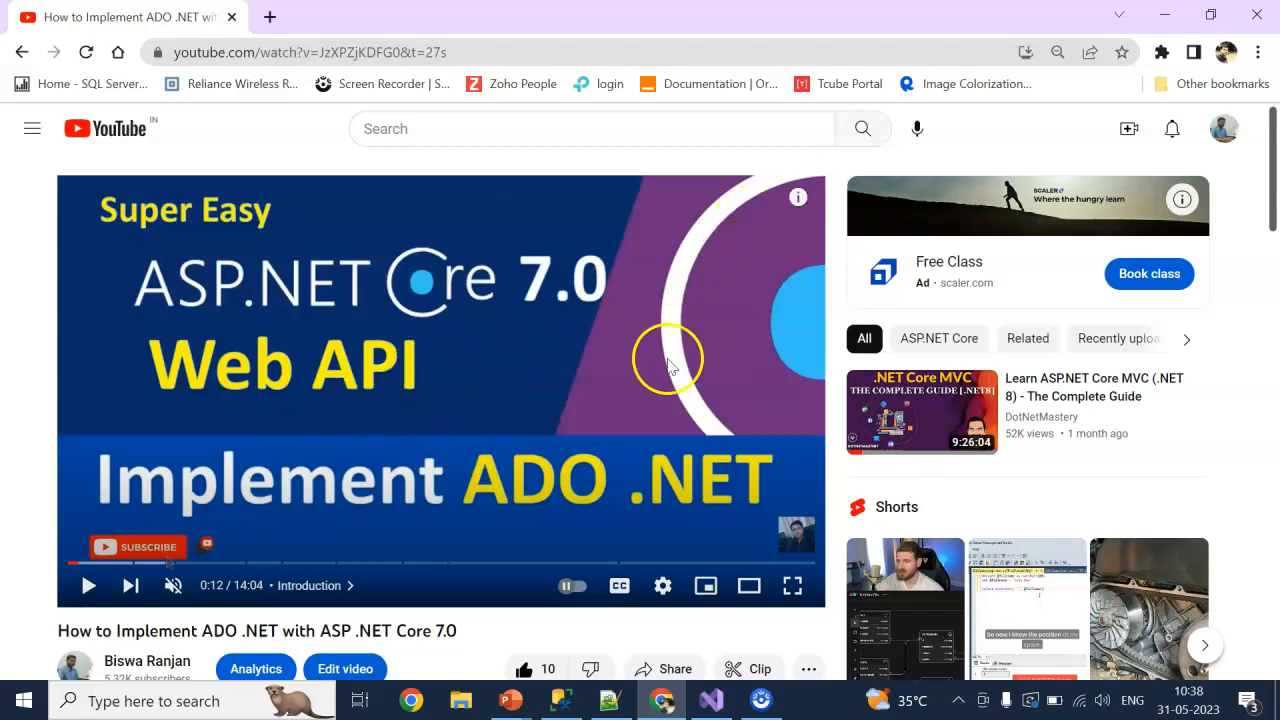
{"action": "mouse_move", "coordinate": [439, 399]}
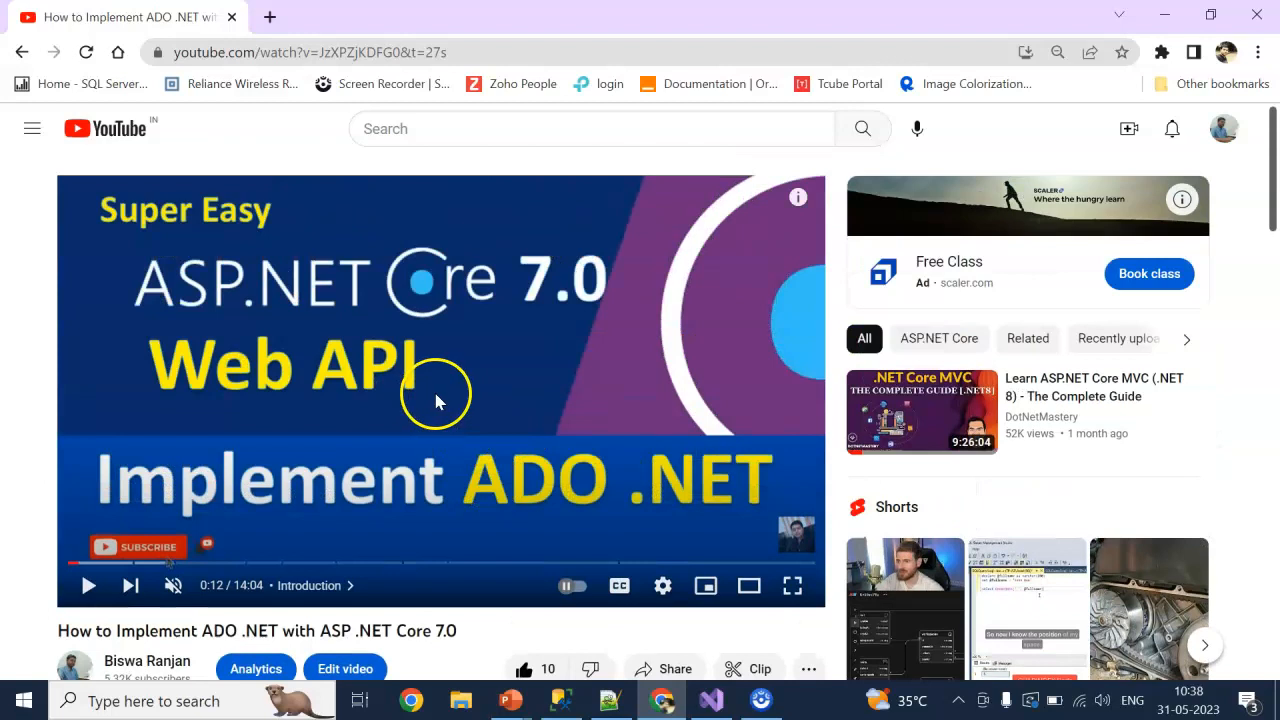
{"action": "mouse_move", "coordinate": [510, 698]}
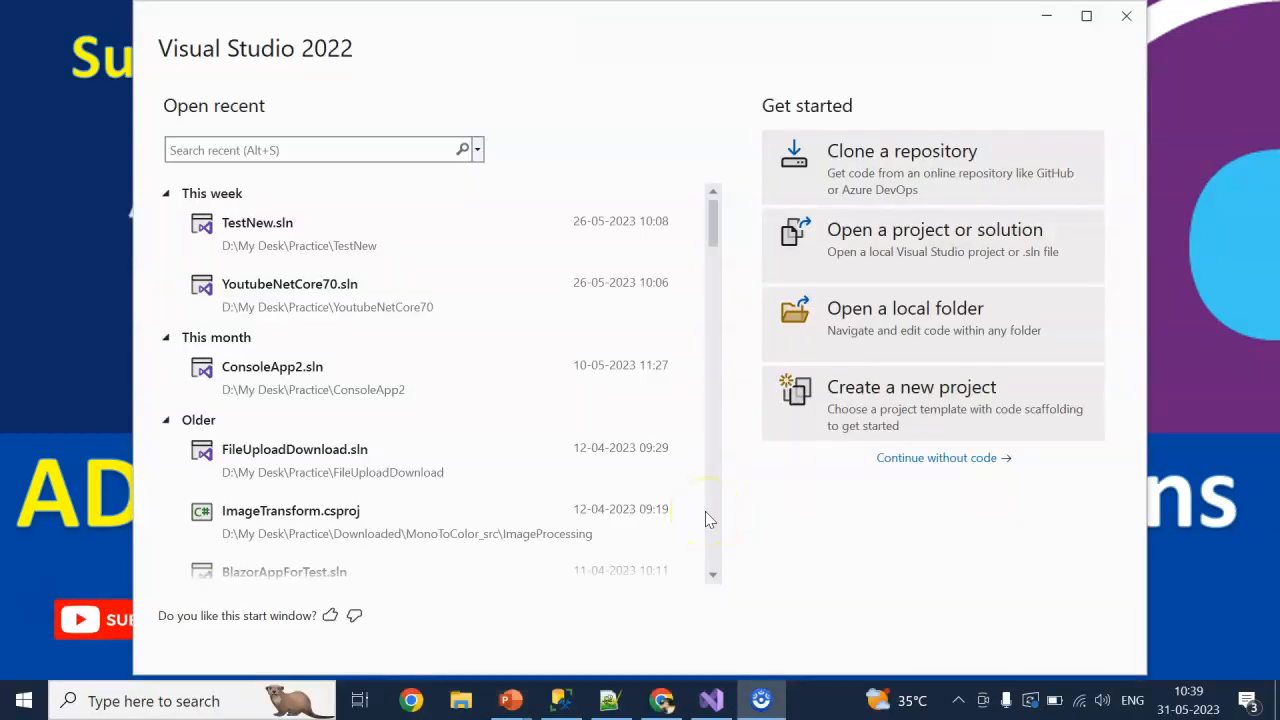
Choose the ASP.NET Core Web API template and name the project ADOCRUD7_0.
{"action": "left_click", "coordinate": [911, 402]}
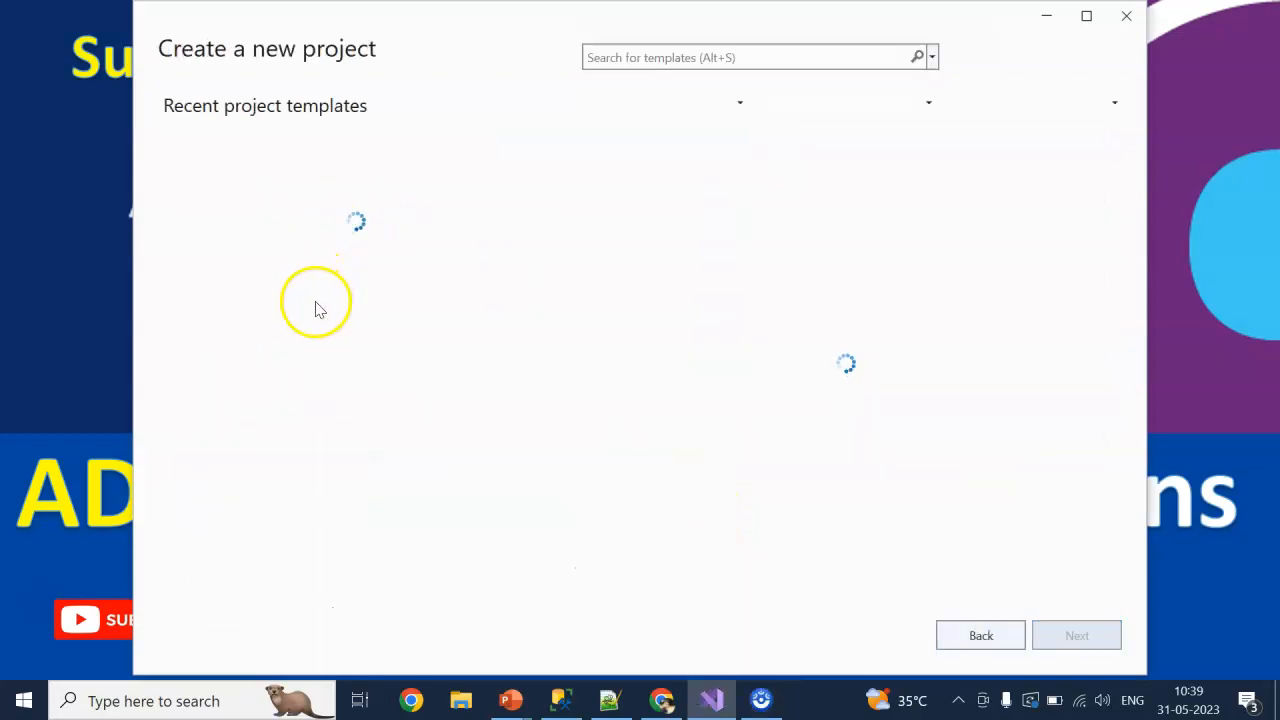
{"action": "mouse_move", "coordinate": [378, 335]}
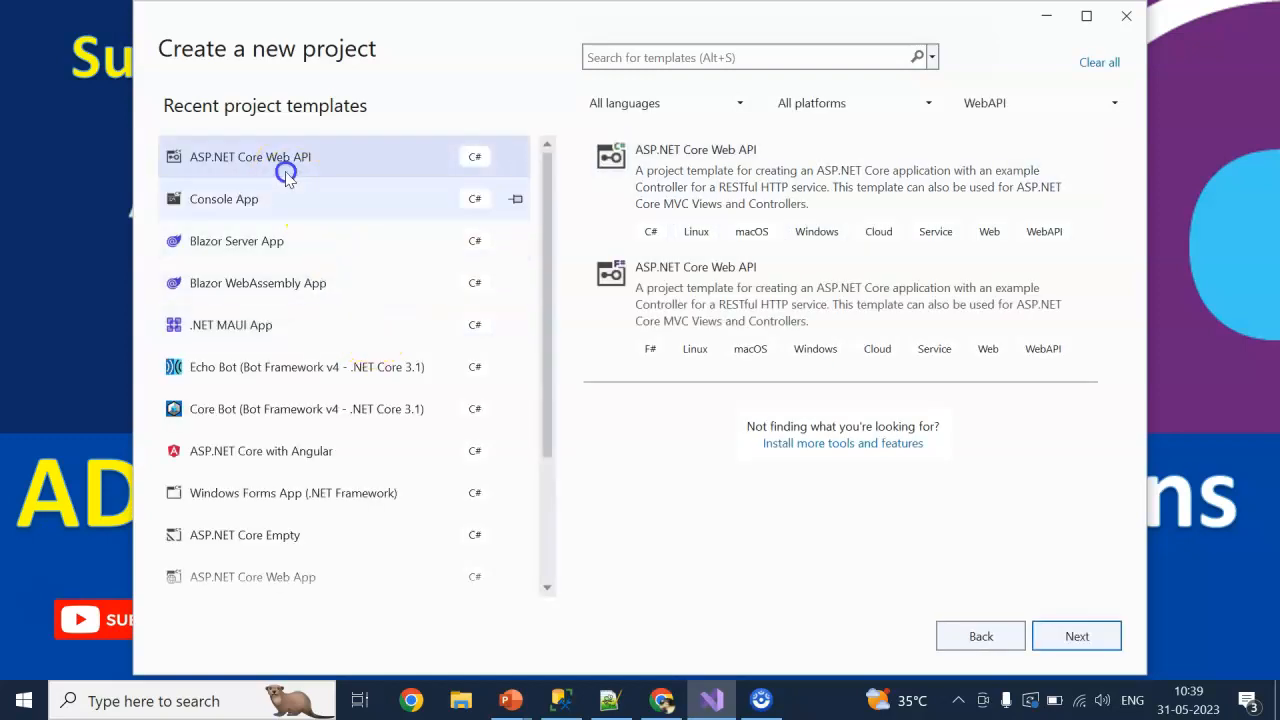
{"action": "left_click", "coordinate": [1077, 635]}
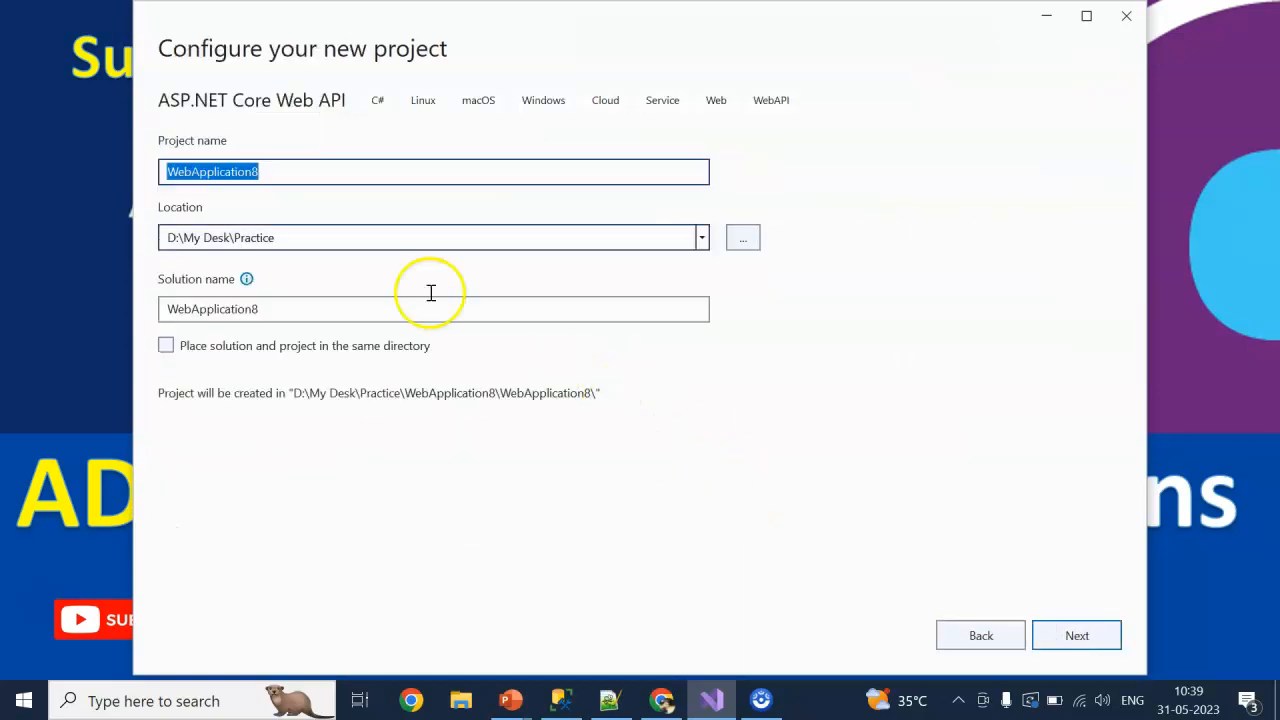
{"action": "type", "text": "AD"}
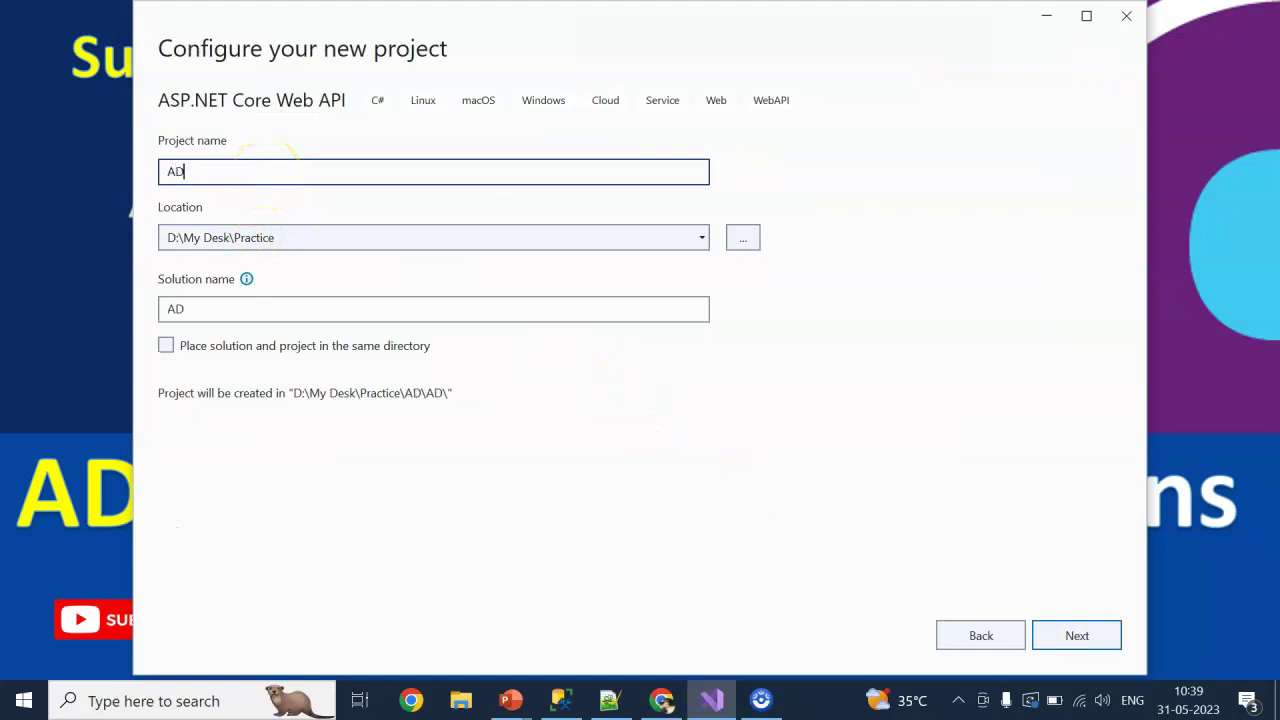
{"action": "type", "text": "OCRU"}
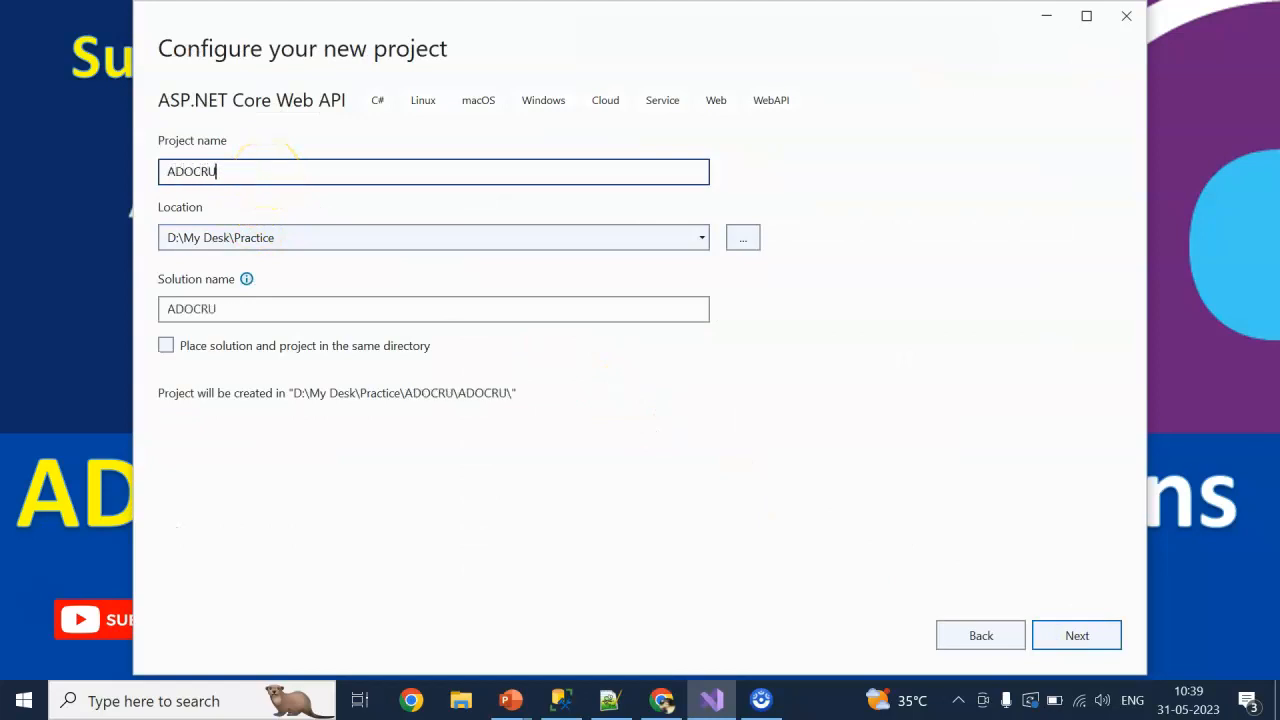
{"action": "type", "text": "D7_)"}
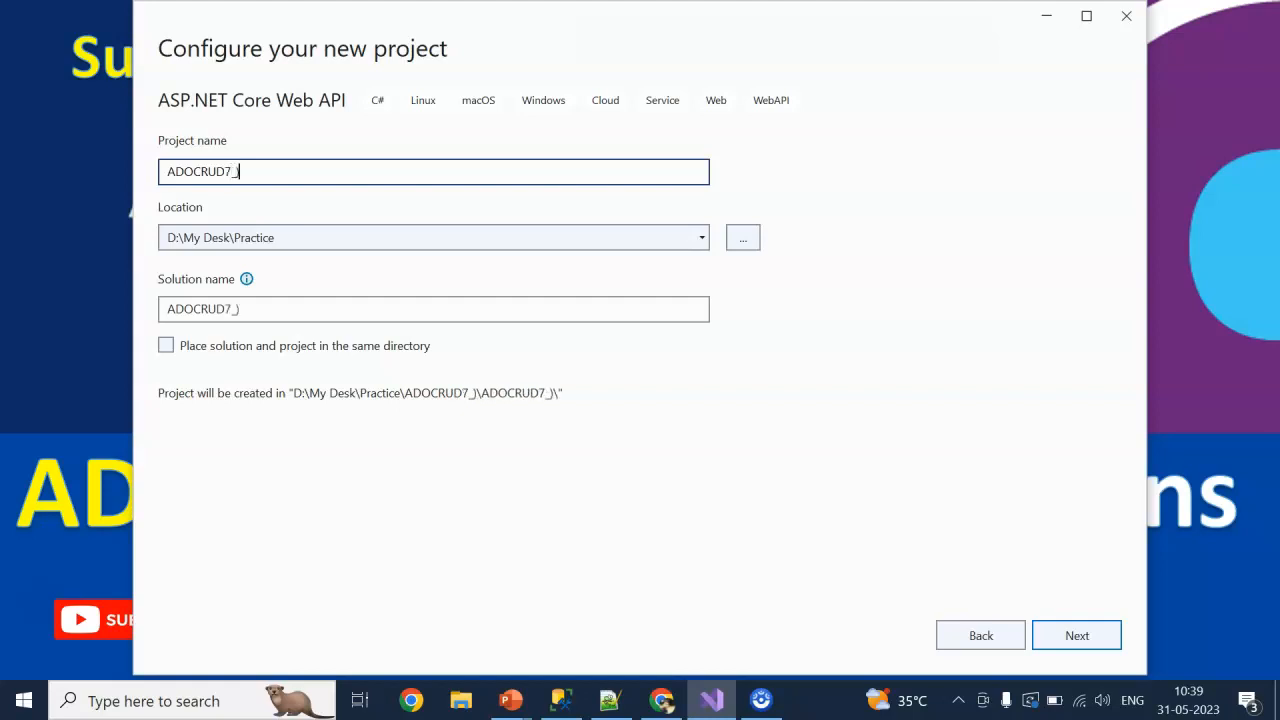
{"action": "type", "text": "0"}
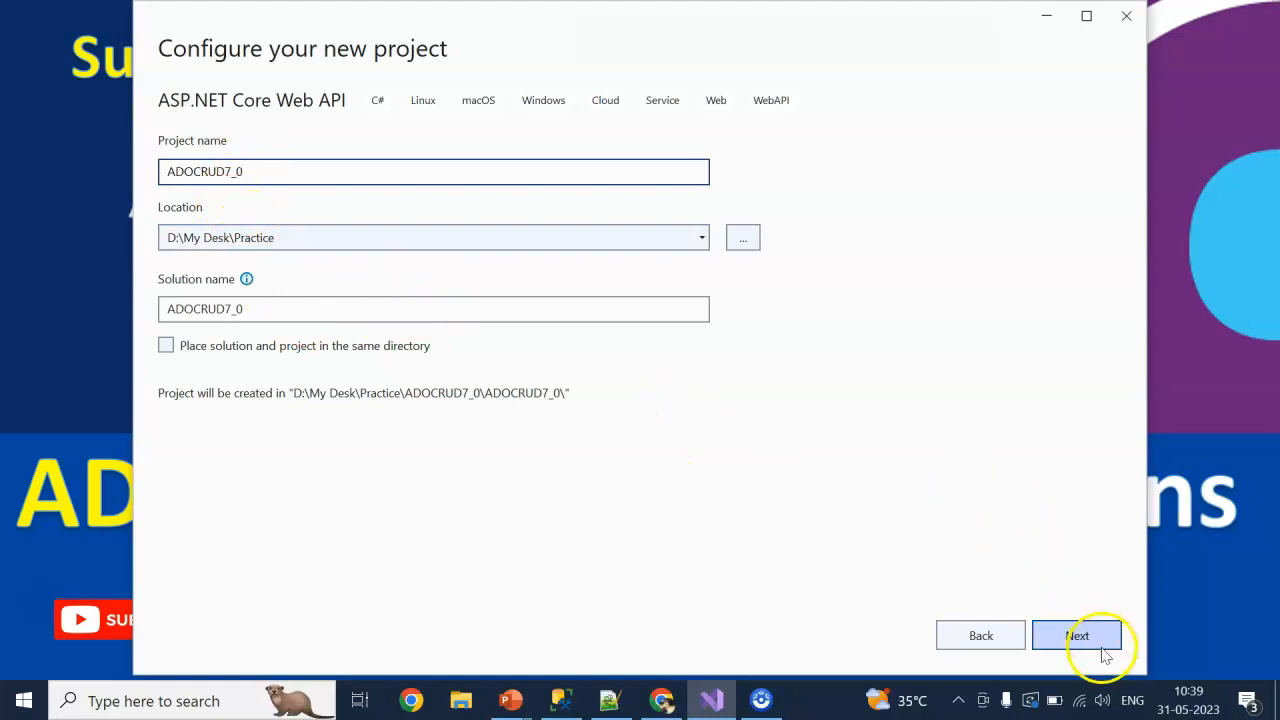
Keep .NET 7.0, turn off HTTPS, and create the project.
{"action": "left_click", "coordinate": [1077, 635]}
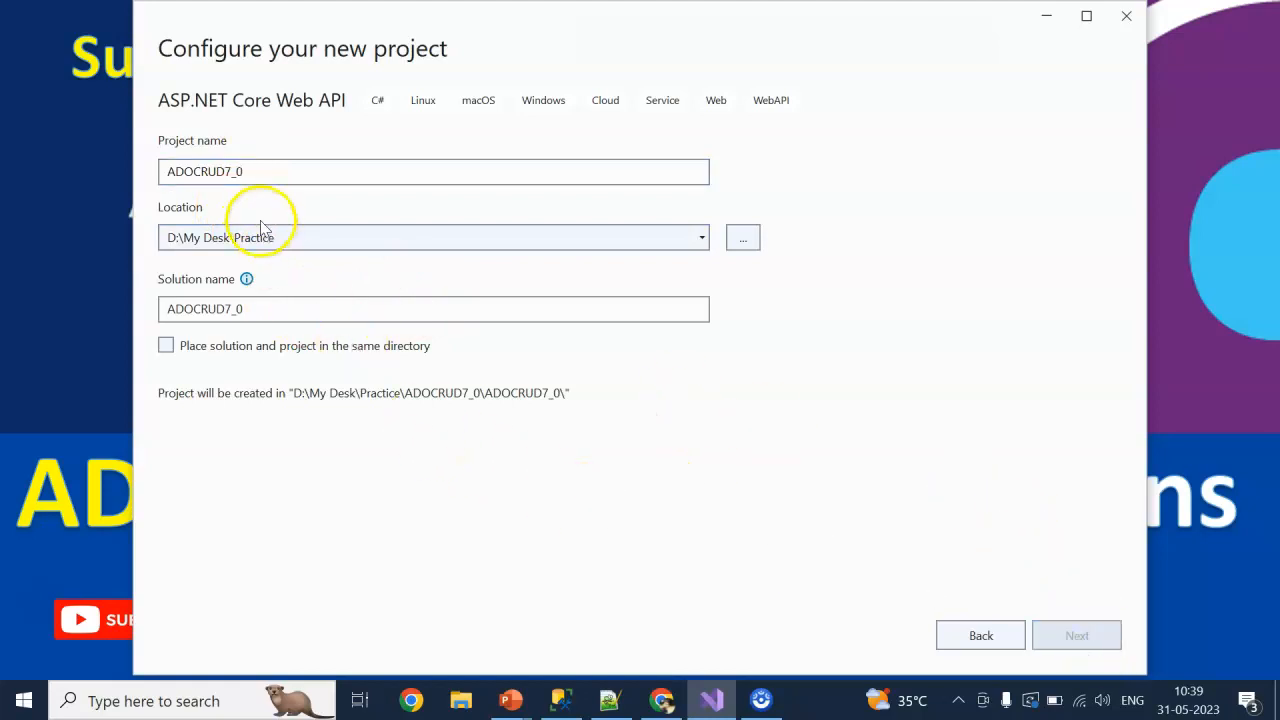
{"action": "left_click", "coordinate": [1077, 635]}
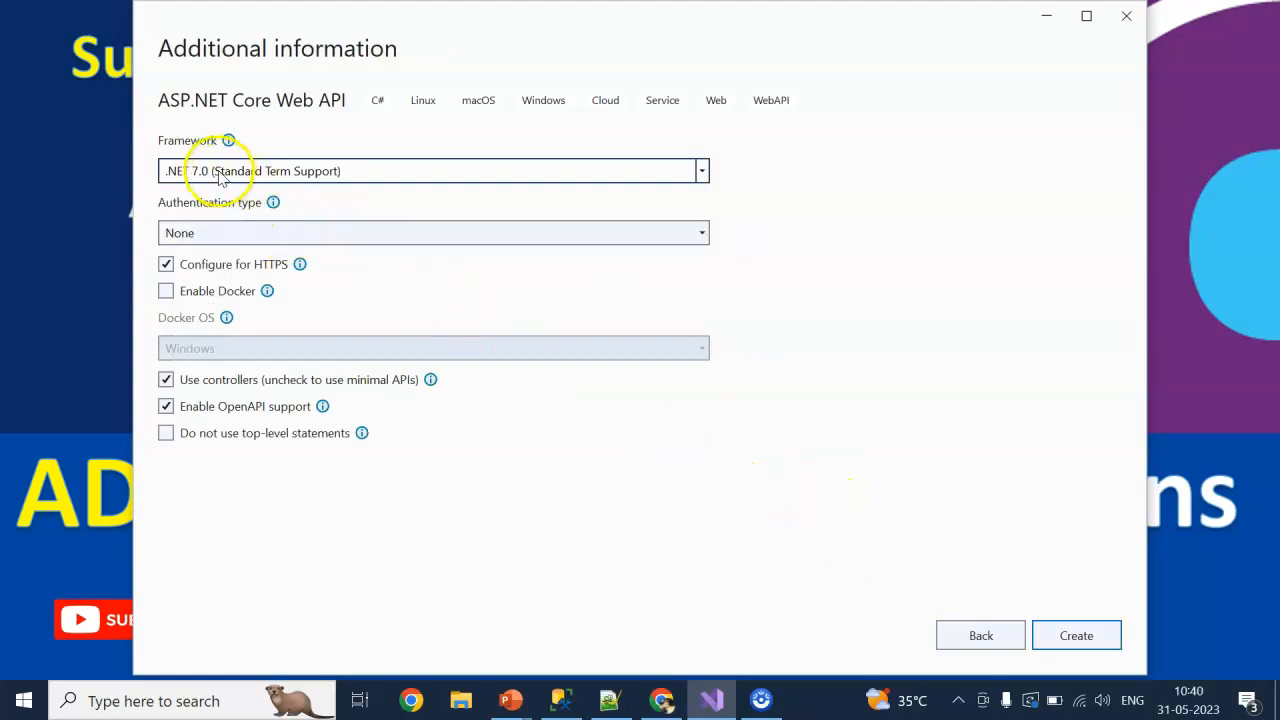
{"action": "left_click", "coordinate": [166, 264]}
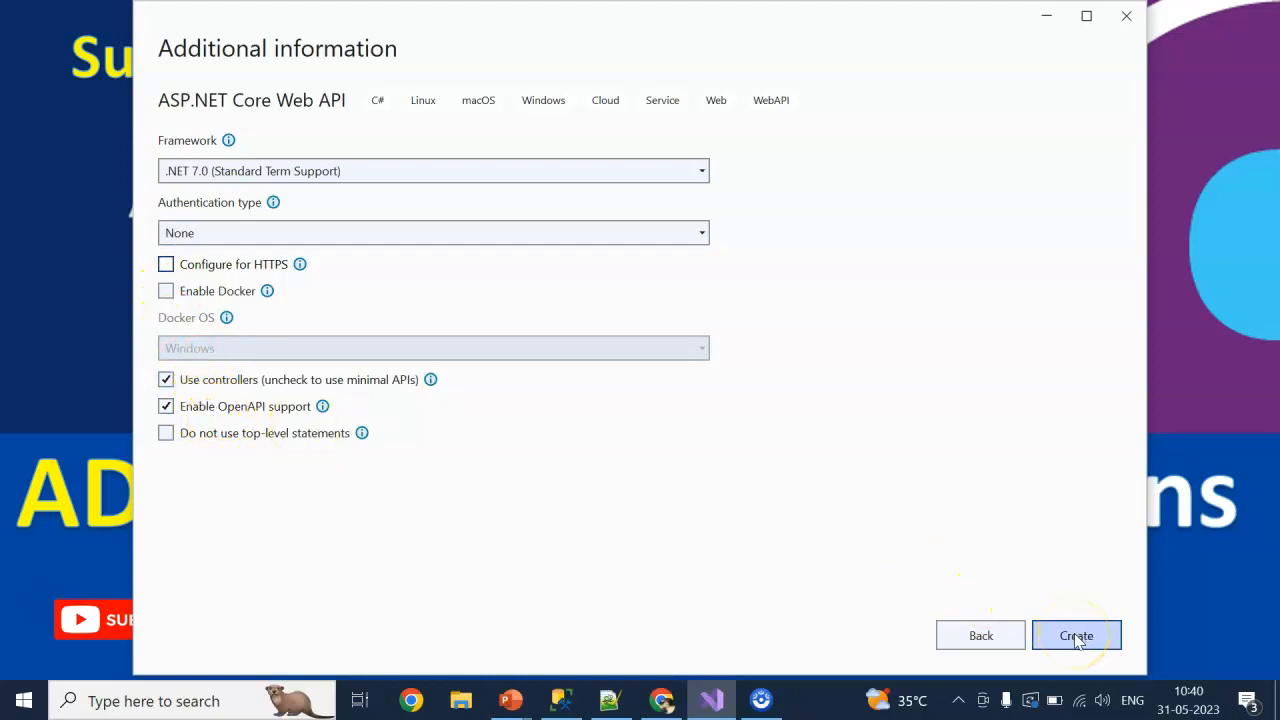
{"action": "left_click", "coordinate": [1076, 635]}
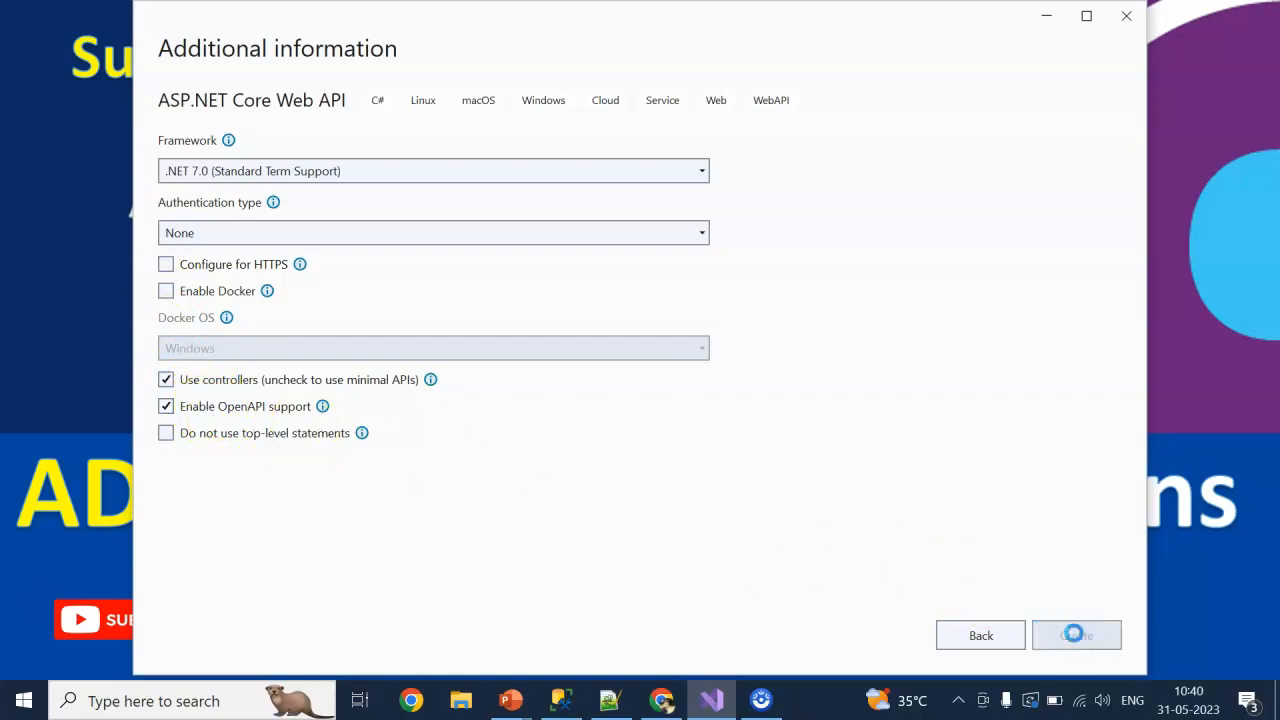
Let ADOCRUD7_0 finish loading to its ASP.NET Core overview page.
{"action": "left_click", "coordinate": [1076, 634]}
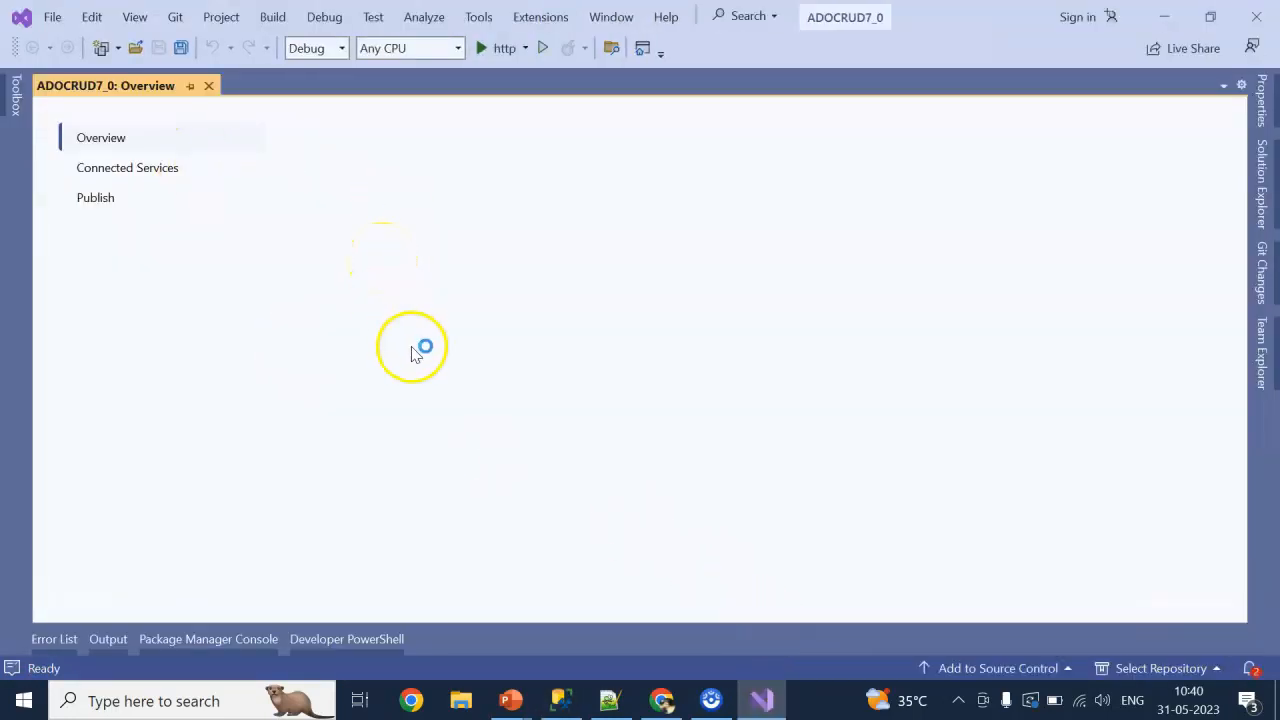
{"action": "mouse_move", "coordinate": [382, 285]}
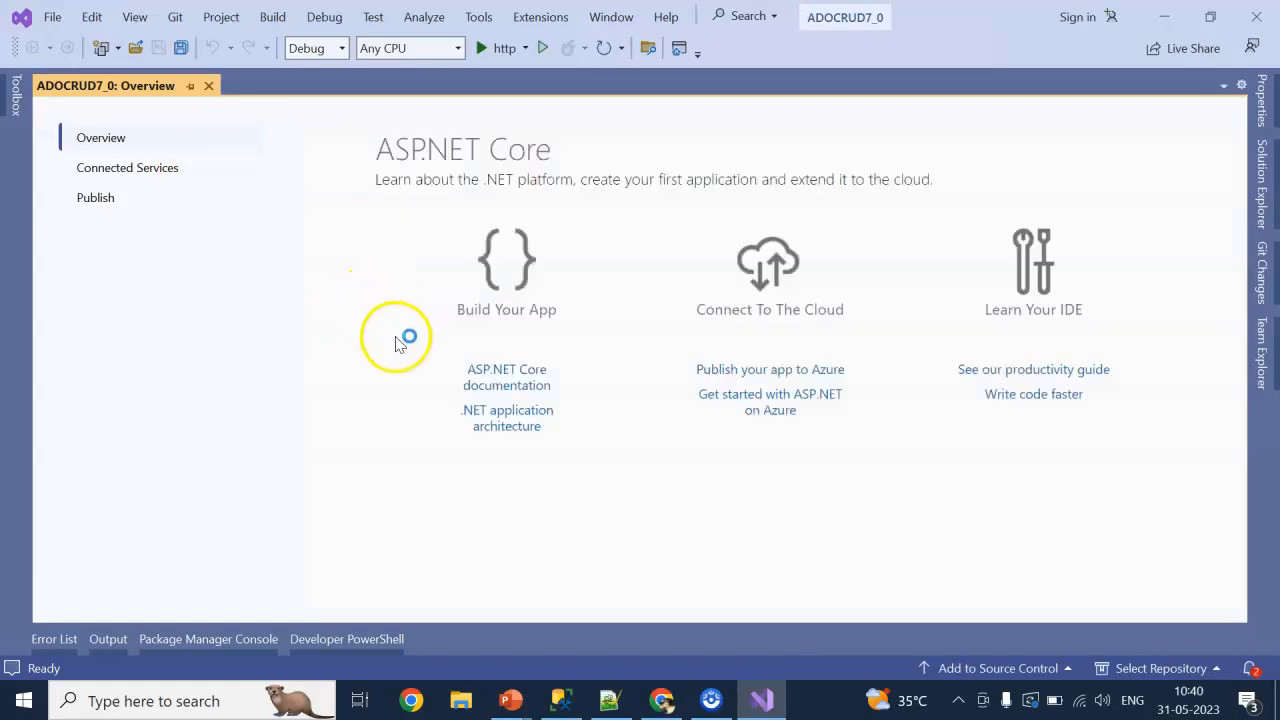
Install System.Data.SqlClient 4.8.5 from NuGet into ADOCRUD7_0 and accept its license.
{"action": "left_click", "coordinate": [477, 16]}
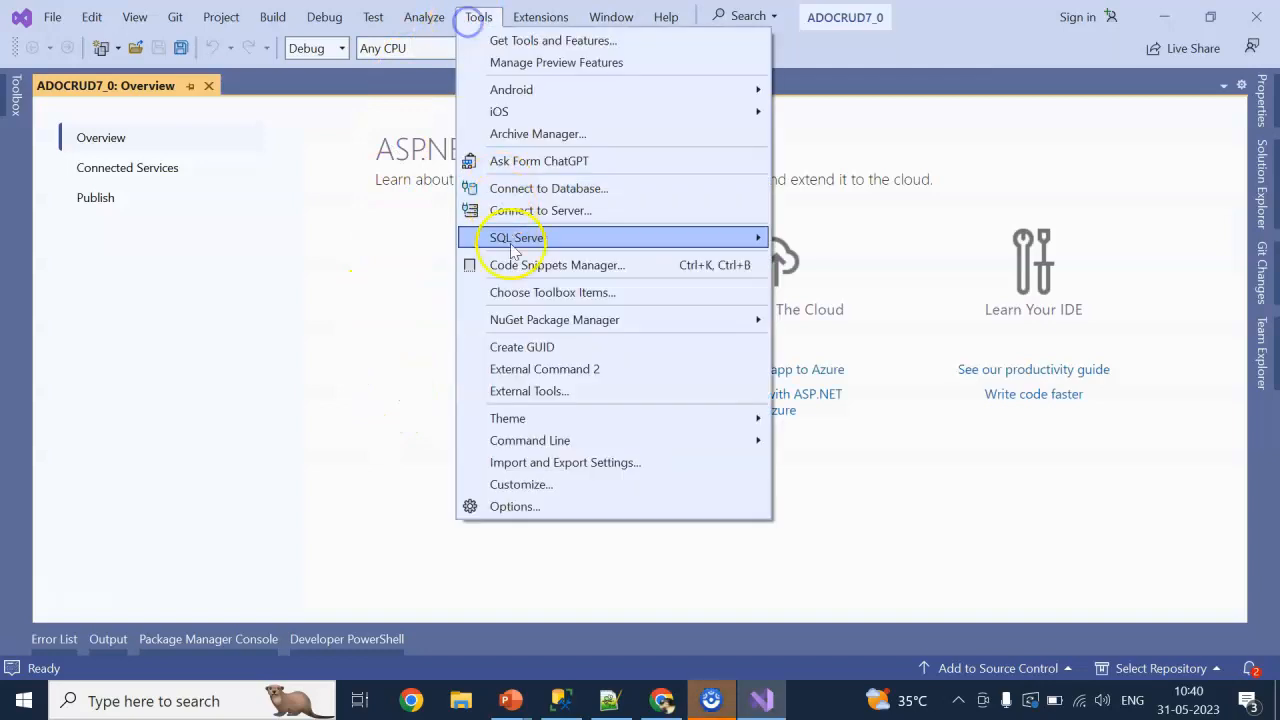
{"action": "mouse_move", "coordinate": [554, 319]}
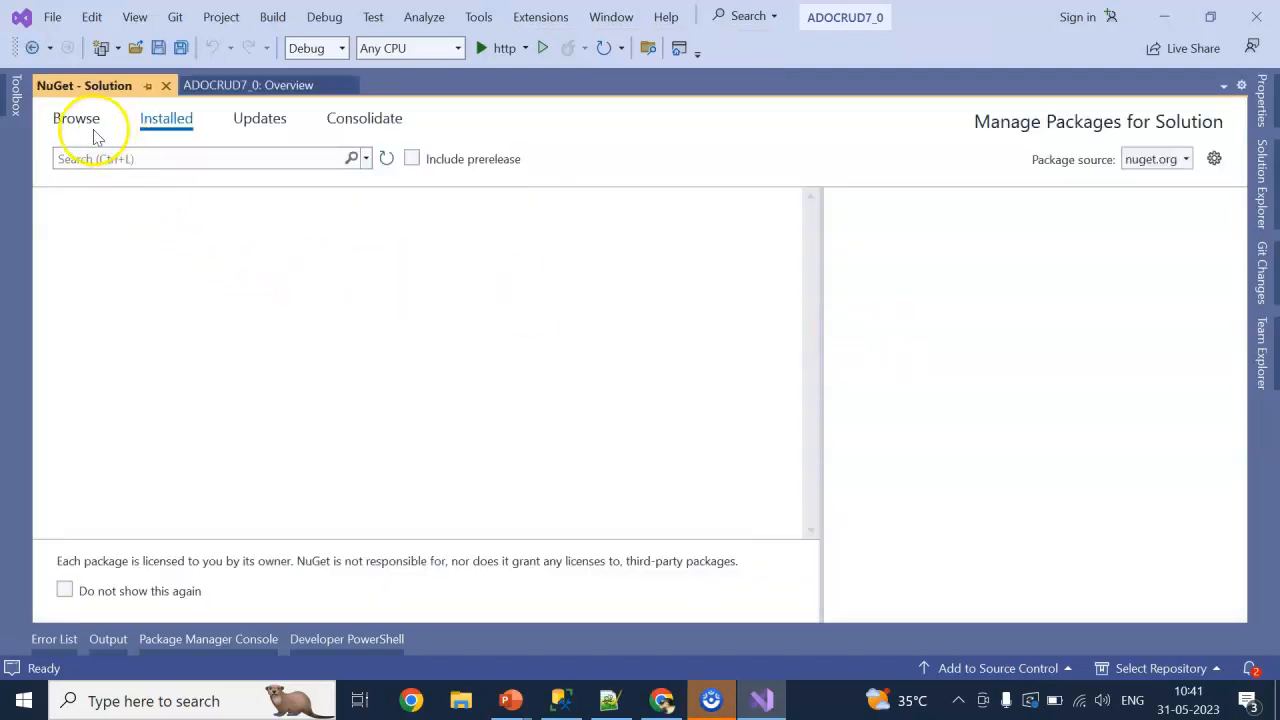
{"action": "left_click", "coordinate": [76, 118]}
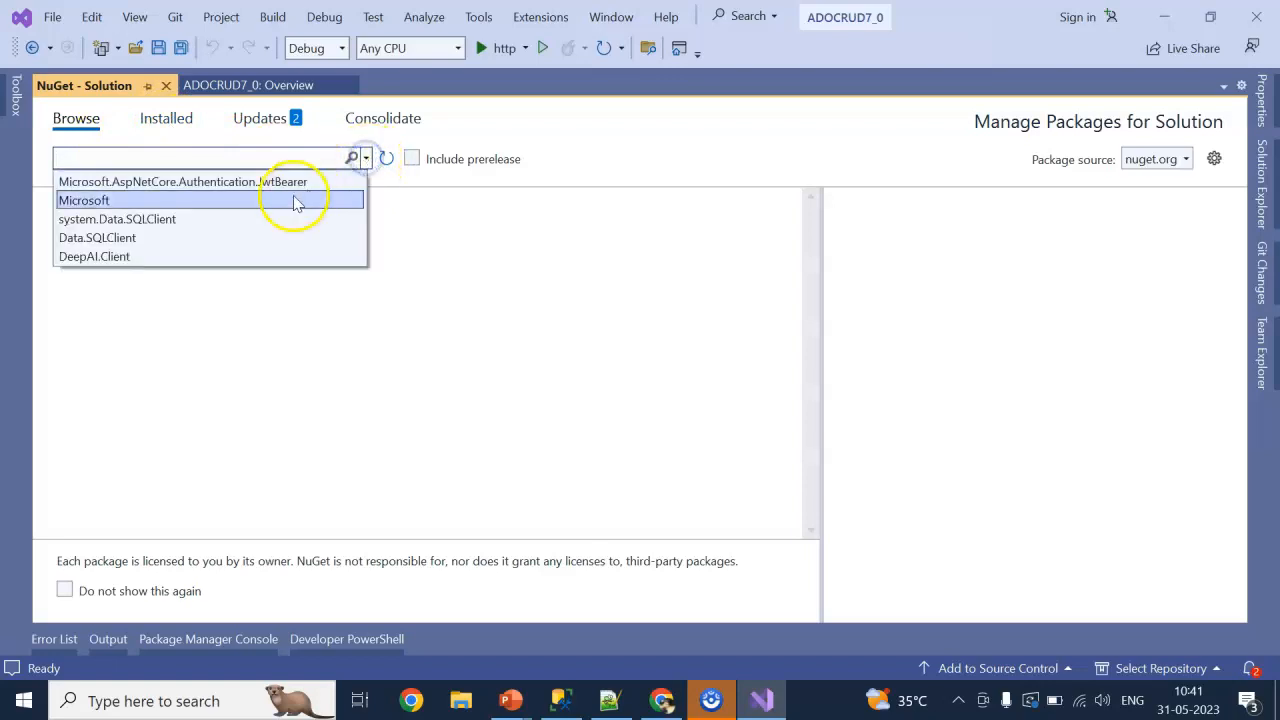
{"action": "left_click", "coordinate": [117, 219]}
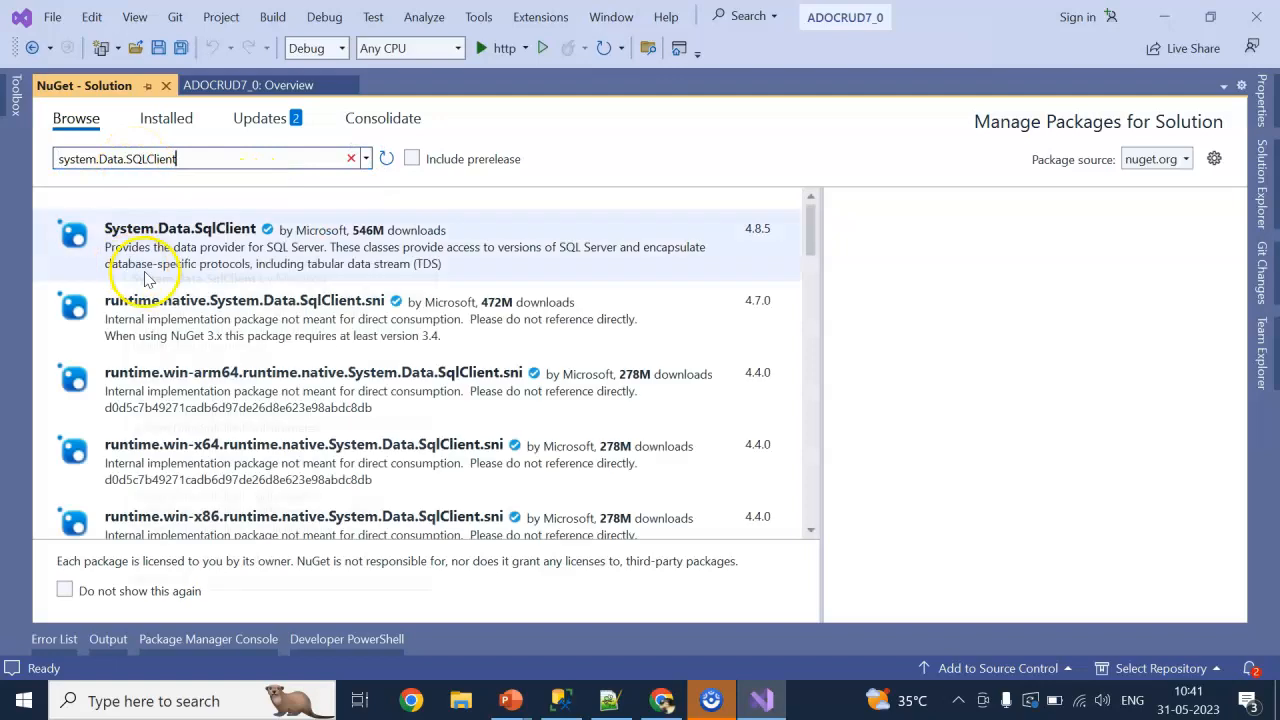
{"action": "left_click", "coordinate": [180, 229]}
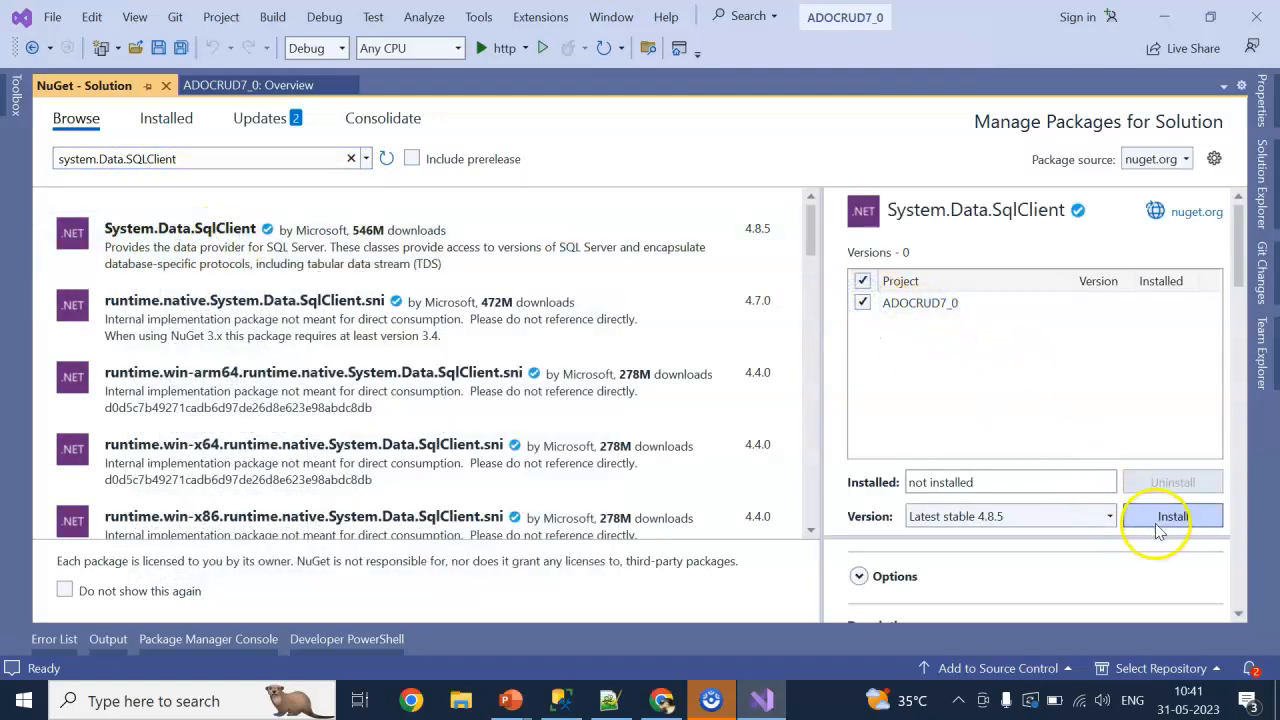
{"action": "left_click", "coordinate": [1171, 517]}
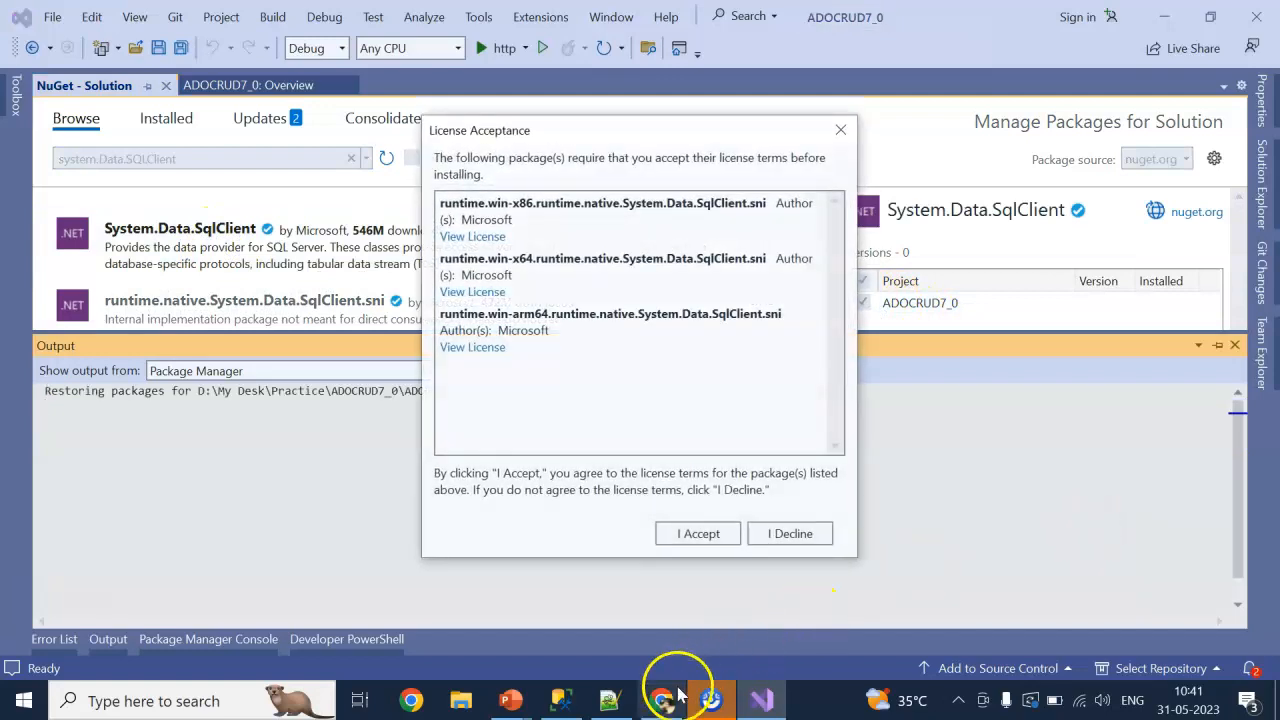
{"action": "left_click", "coordinate": [697, 533]}
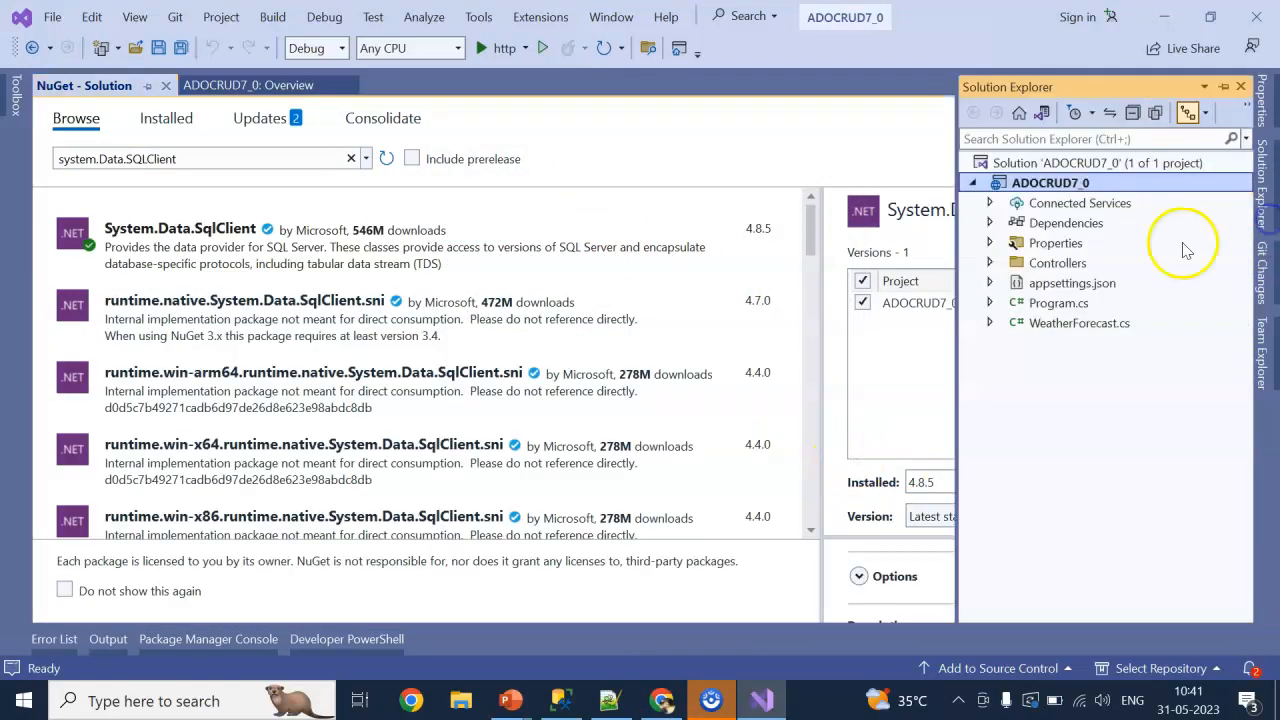
Open appsettings.json and place the cursor after the AllowedHosts line.
{"action": "left_click", "coordinate": [1072, 283]}
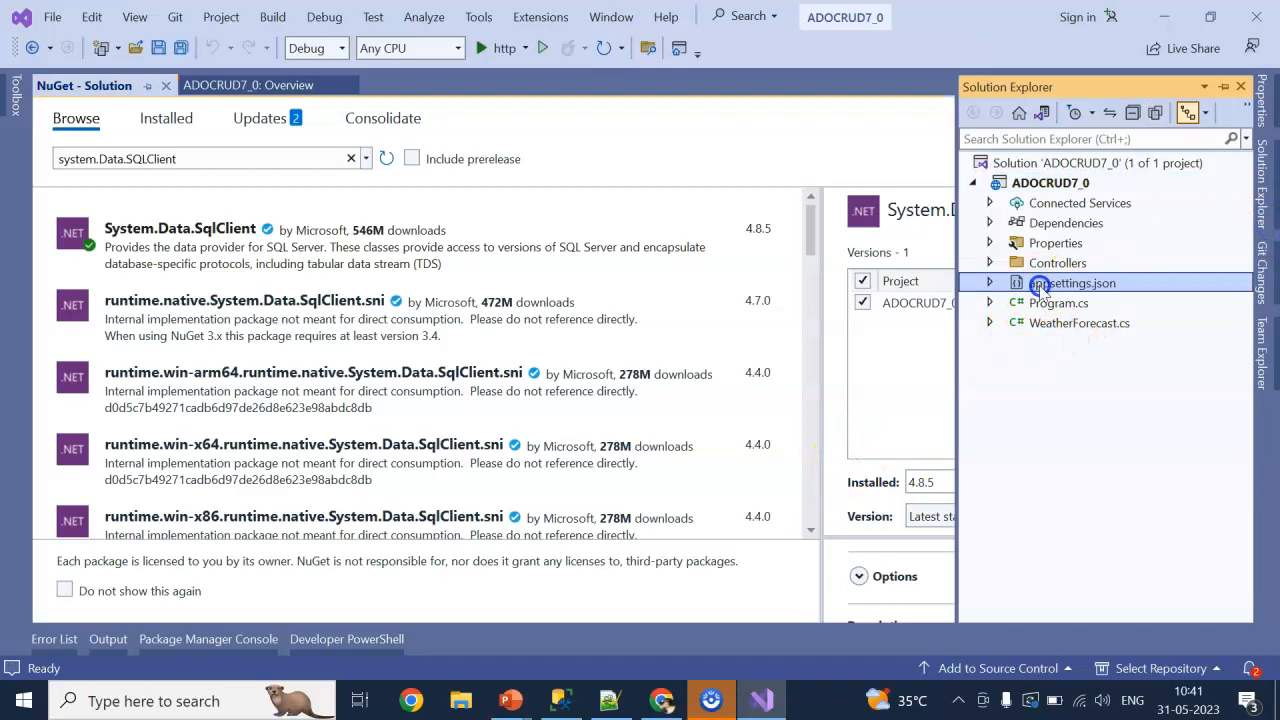
{"action": "double_click", "coordinate": [1073, 283]}
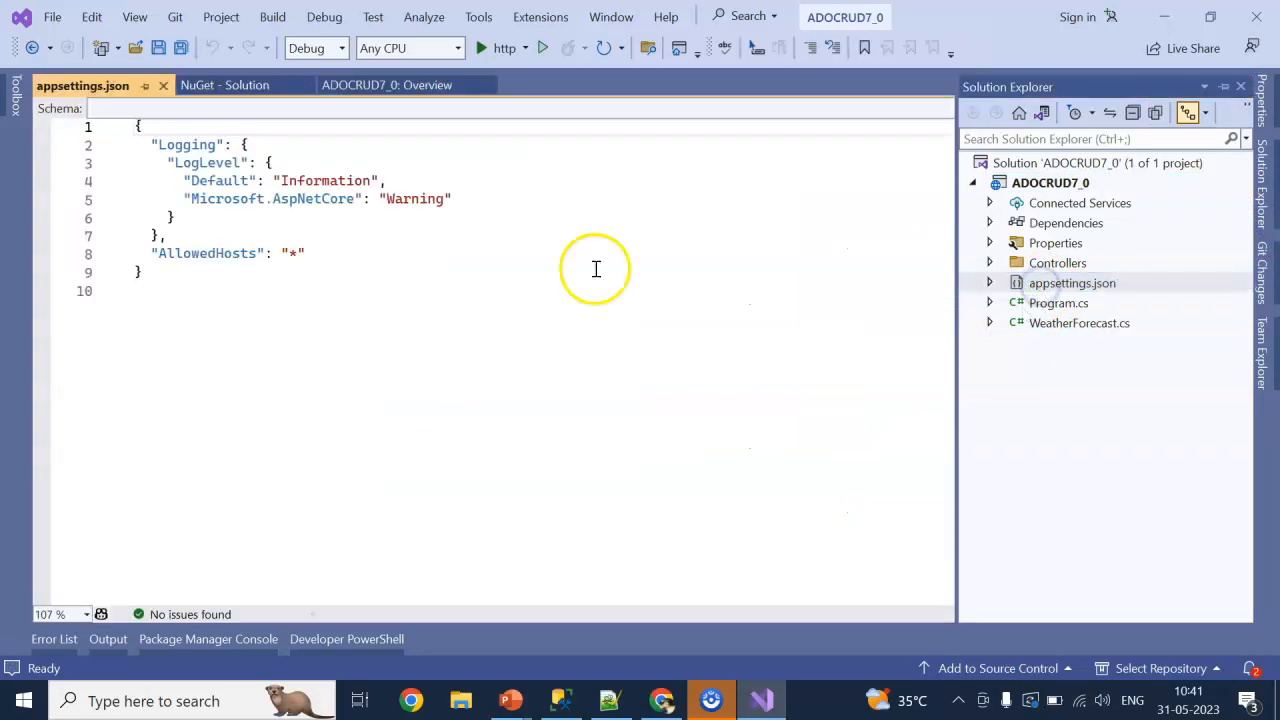
{"action": "left_click", "coordinate": [364, 253]}
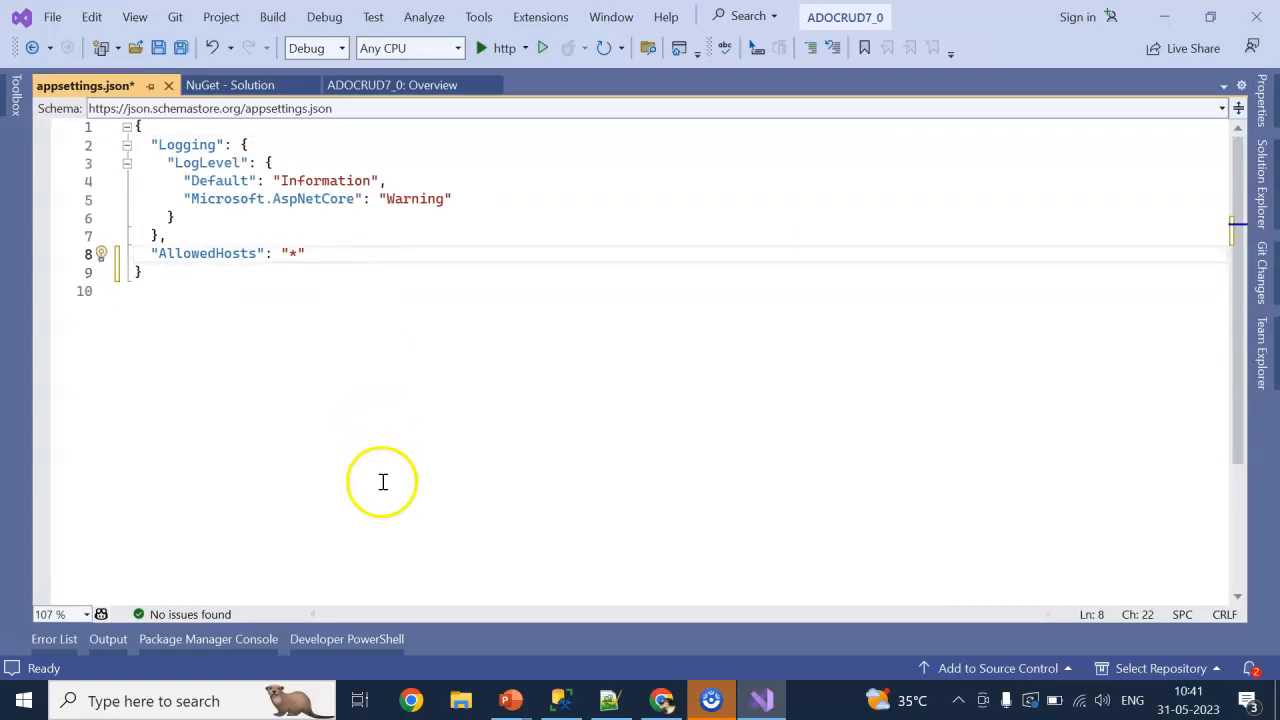
{"action": "left_click", "coordinate": [330, 256]}
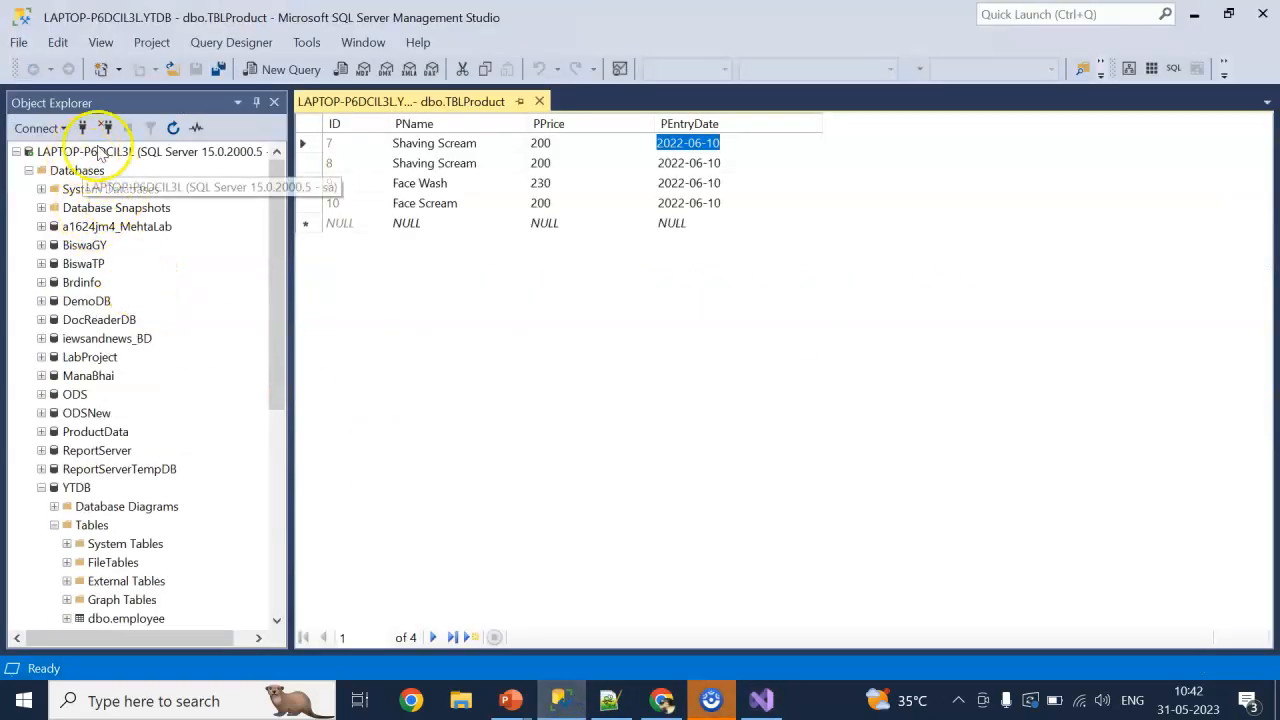
{"action": "mouse_move", "coordinate": [145, 522]}
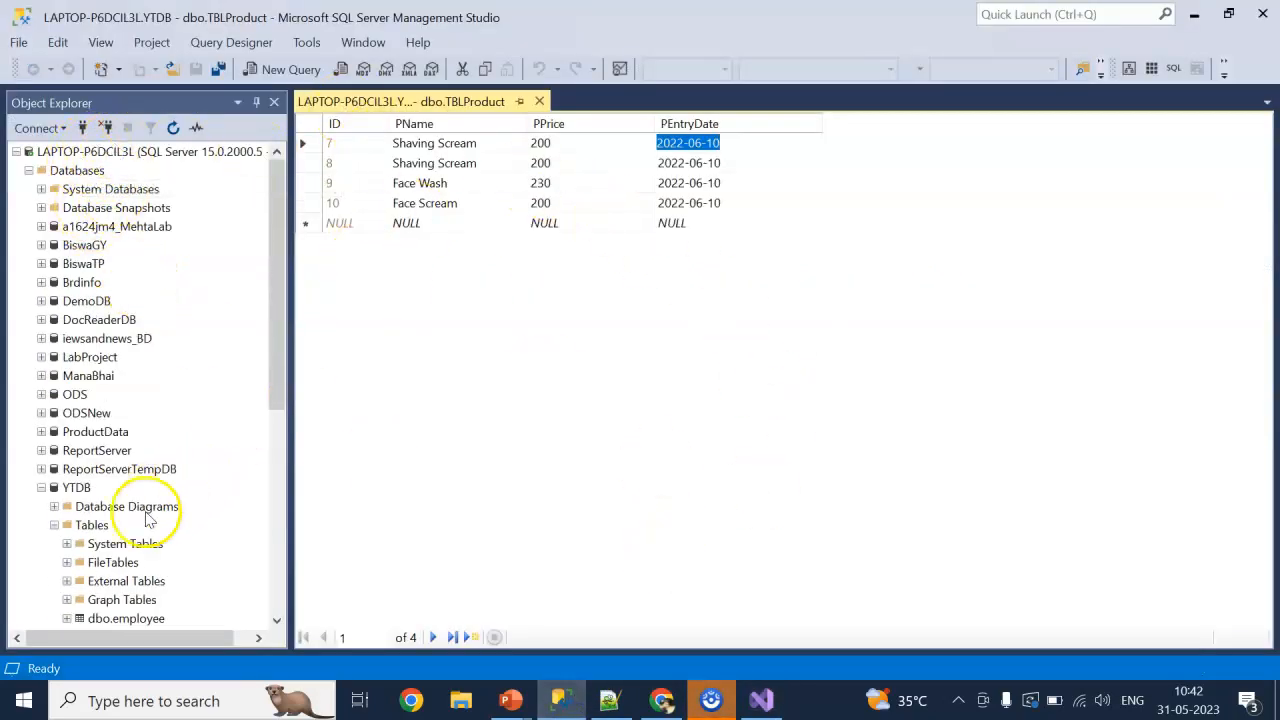
{"action": "mouse_move", "coordinate": [695, 615]}
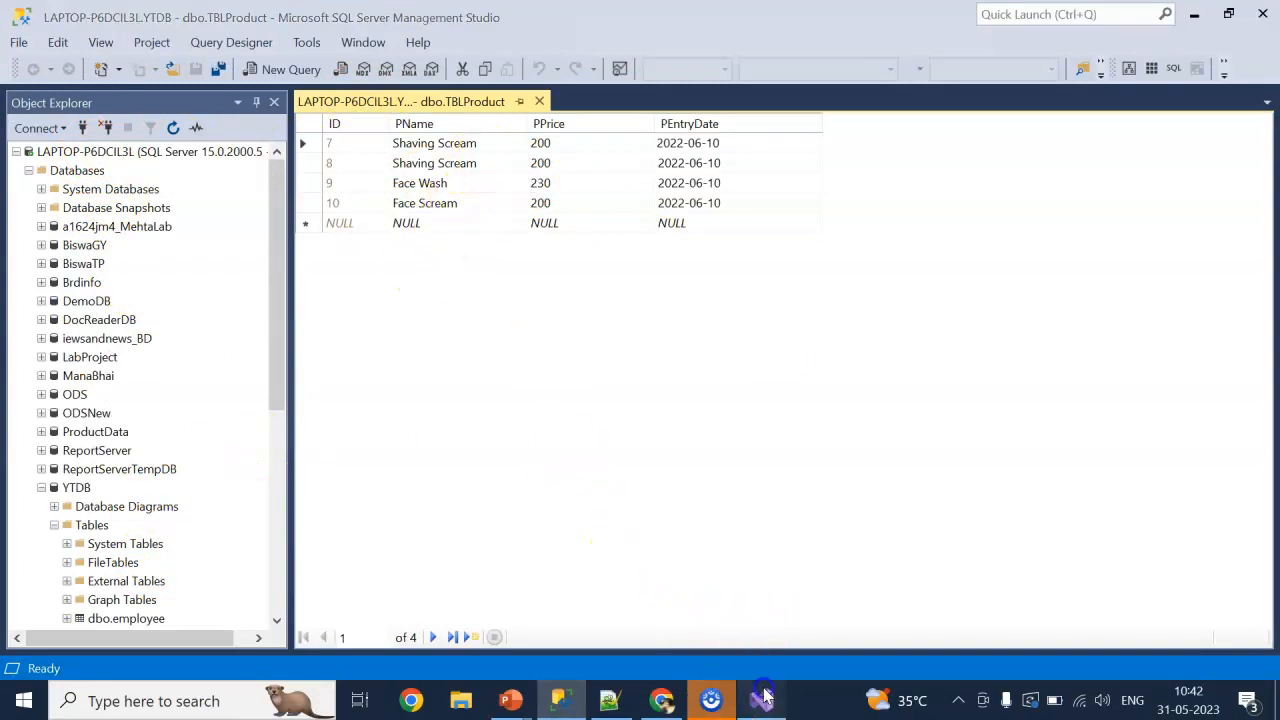
Add a Models folder containing a new ProductModel class.
{"action": "left_click", "coordinate": [762, 699]}
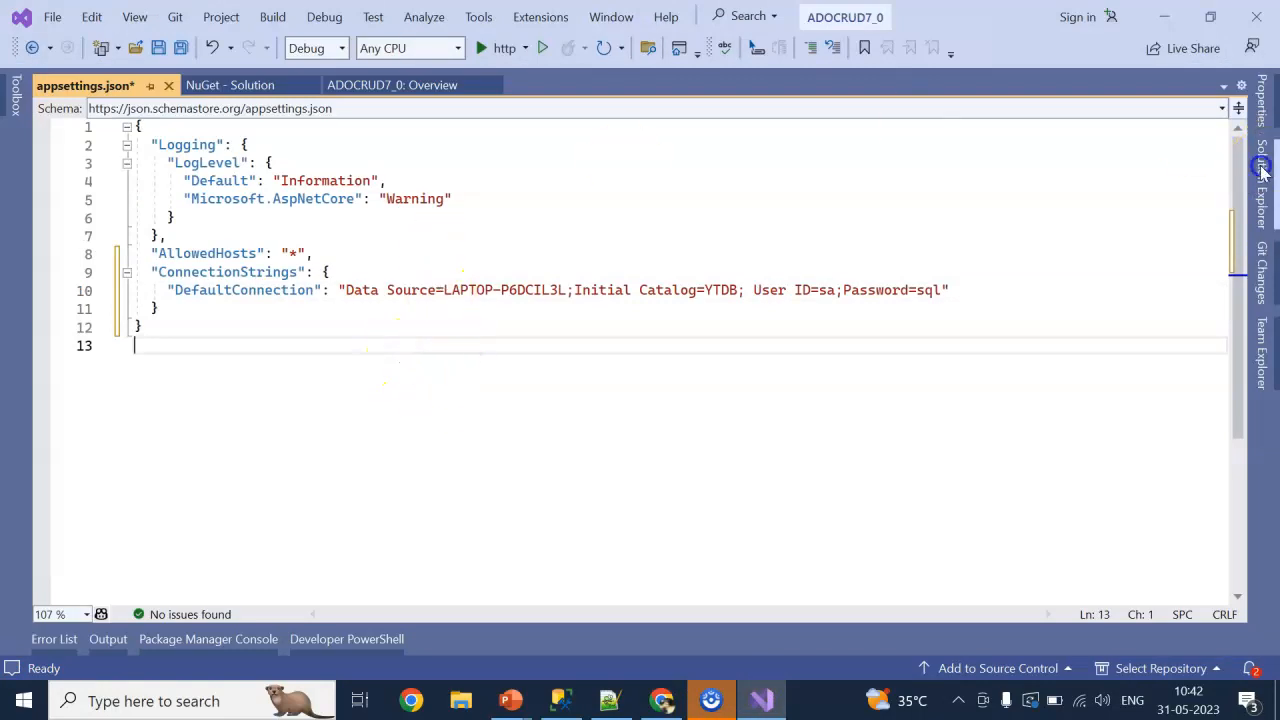
{"action": "left_click", "coordinate": [1263, 170]}
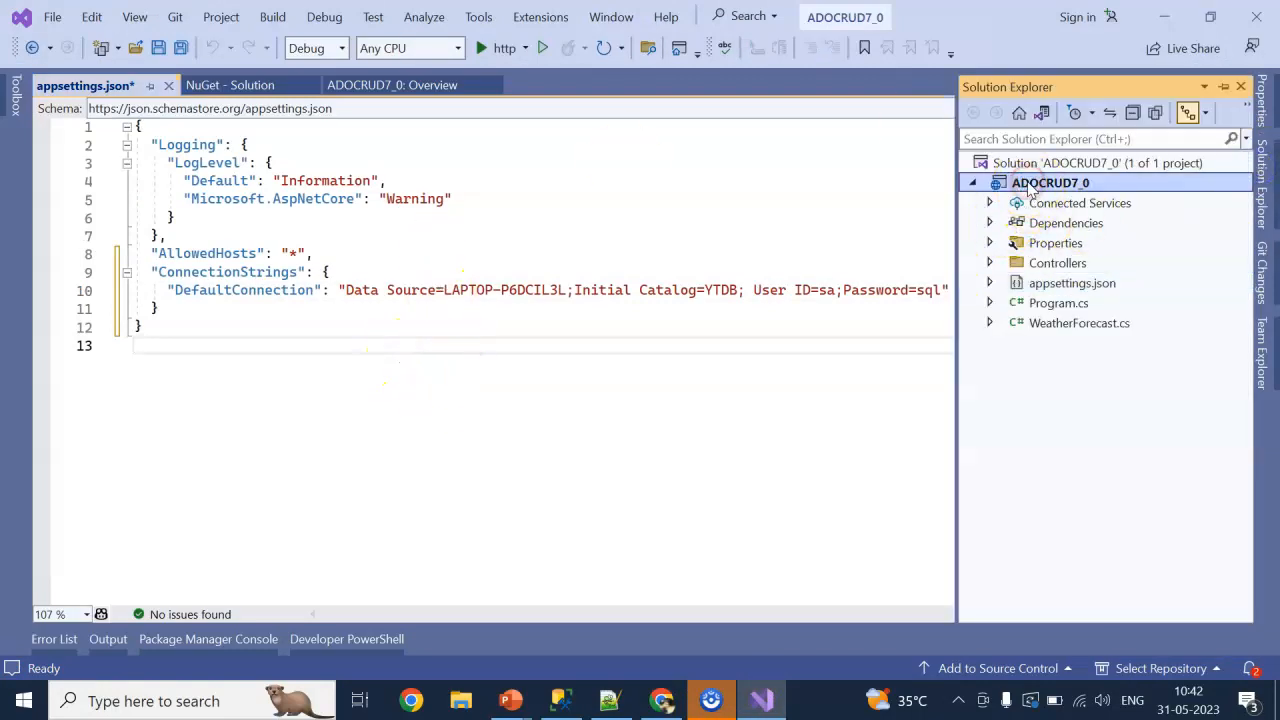
{"action": "right_click", "coordinate": [1048, 182]}
{"action": "type", "text": "Models"}
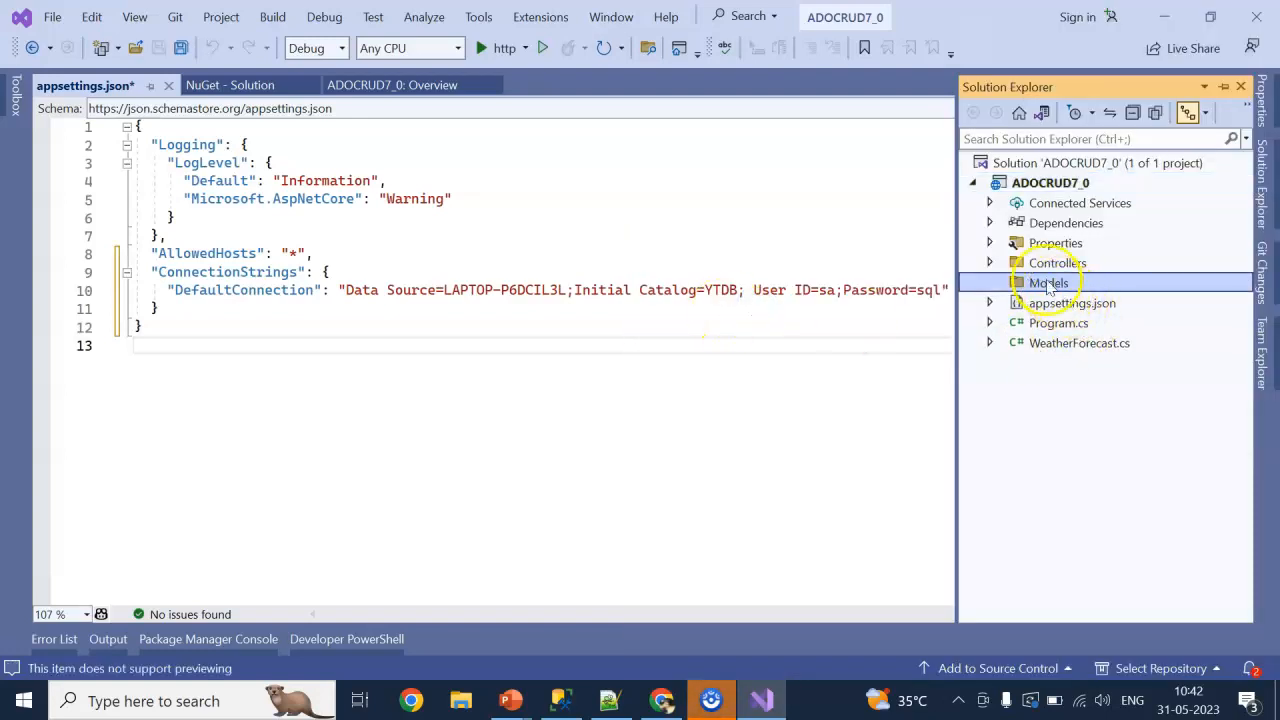
{"action": "right_click", "coordinate": [1053, 282]}
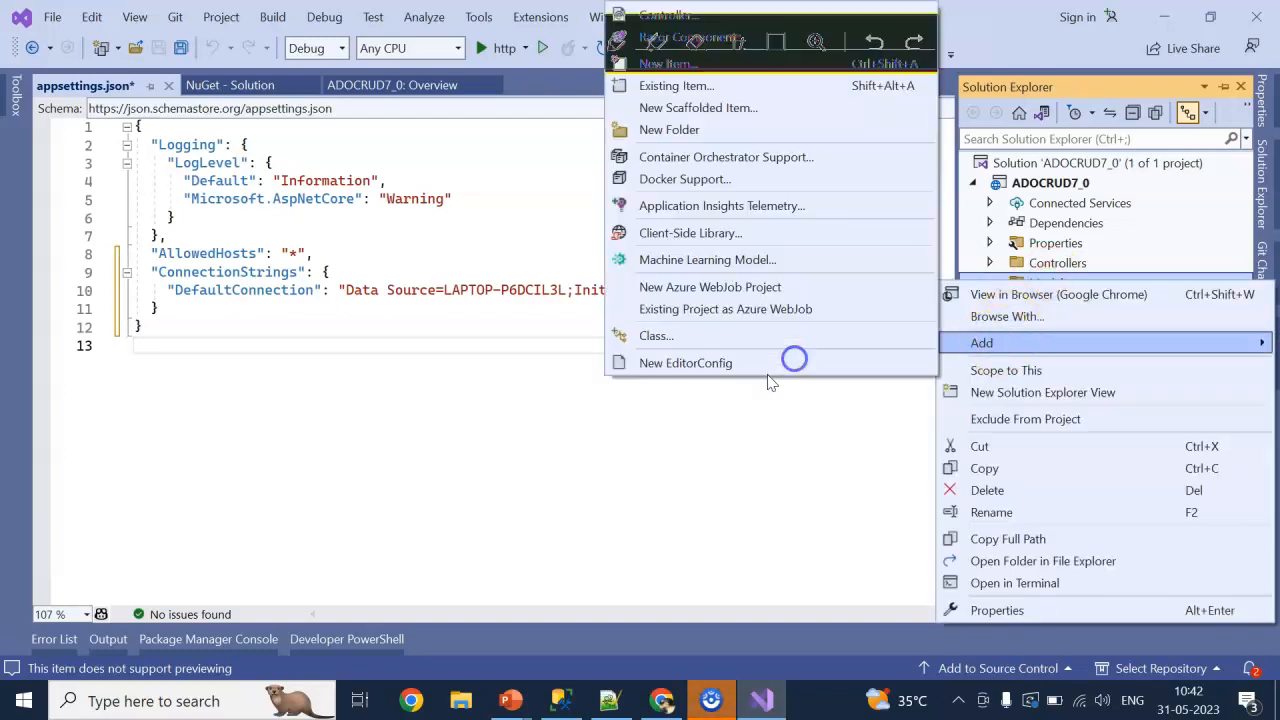
{"action": "left_click", "coordinate": [667, 63]}
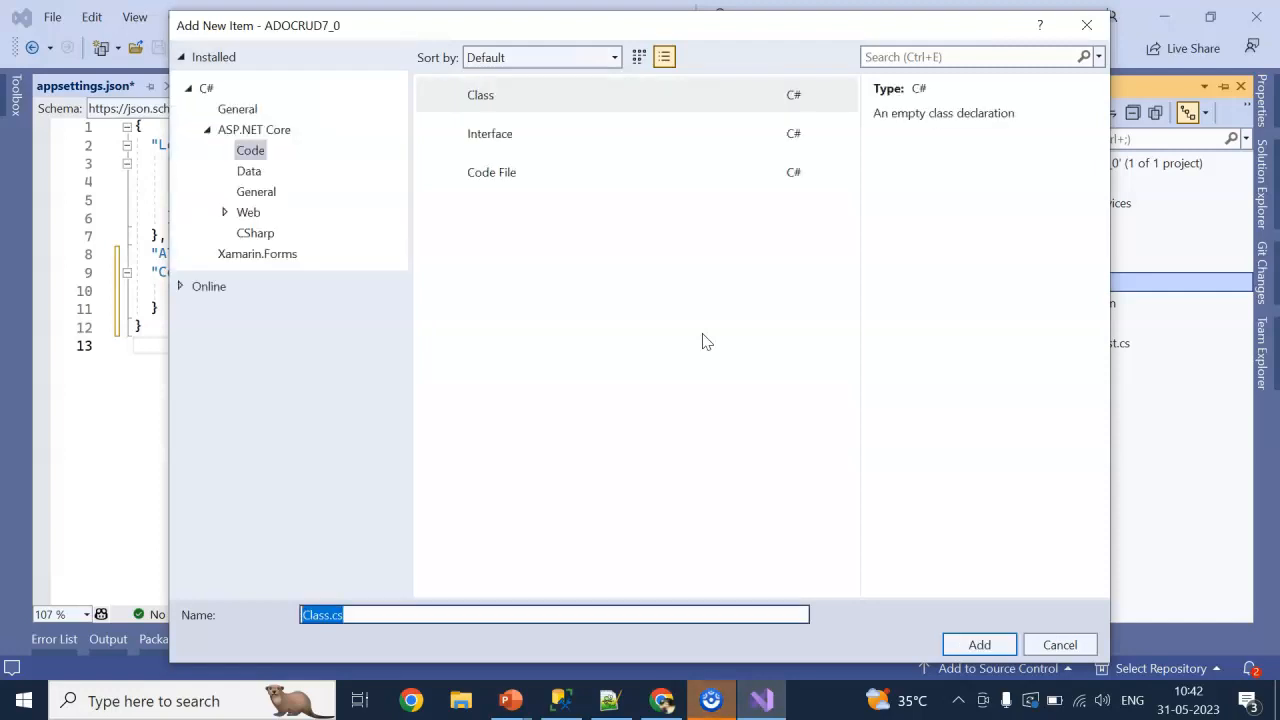
{"action": "type", "text": "Product"}
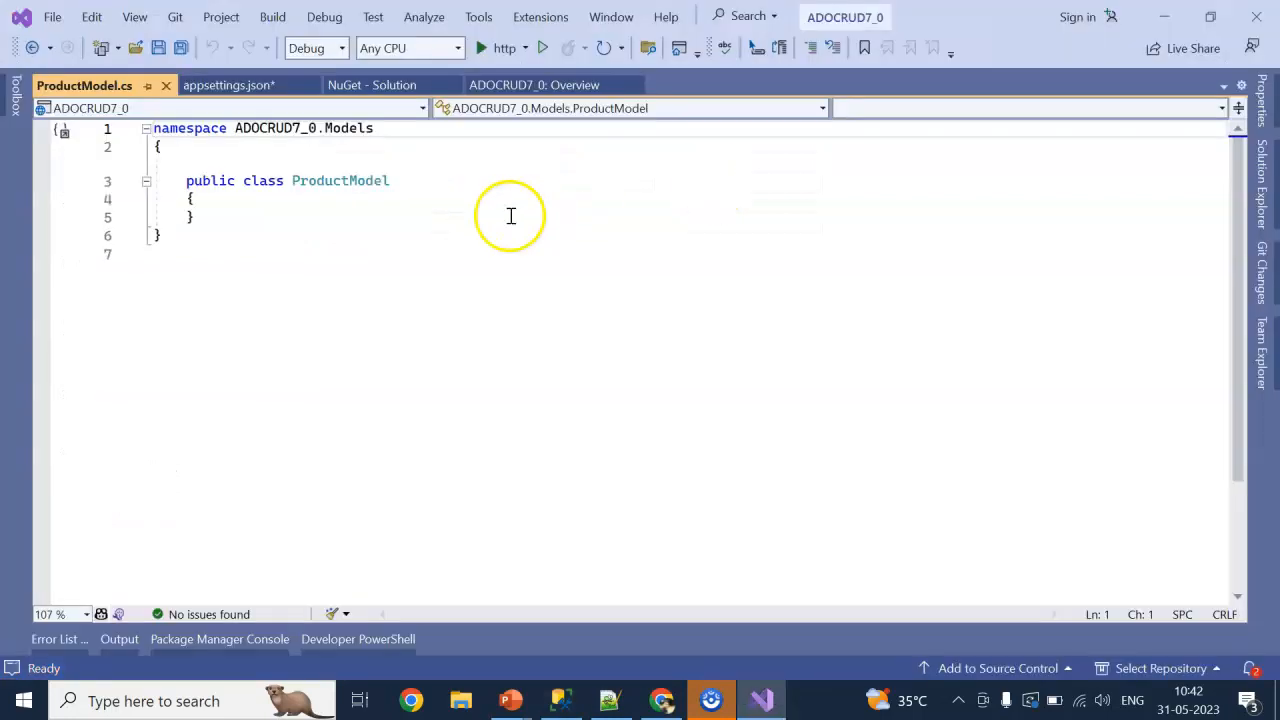
Write int ProductID, string ProductName, decimal ProductPrice and DateTime EntryDate properties.
{"action": "left_click", "coordinate": [197, 198]}
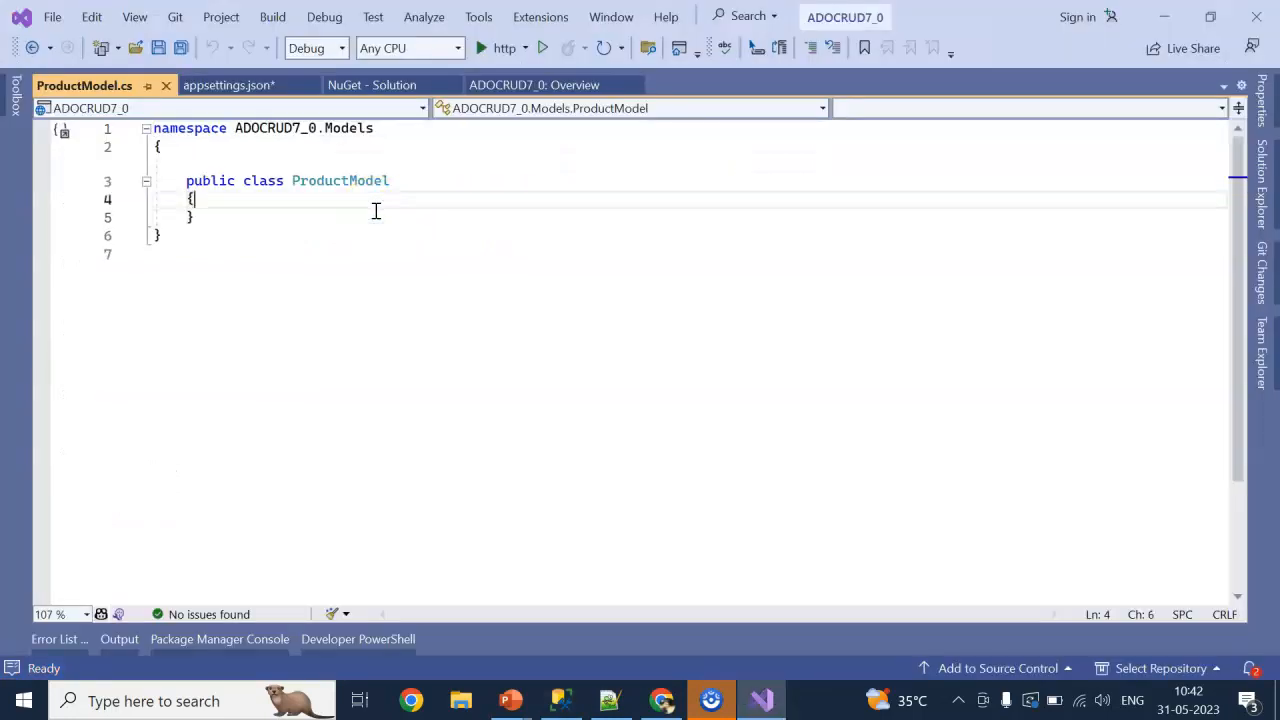
{"action": "type", "text": "public int ProductId { get; set; }"}
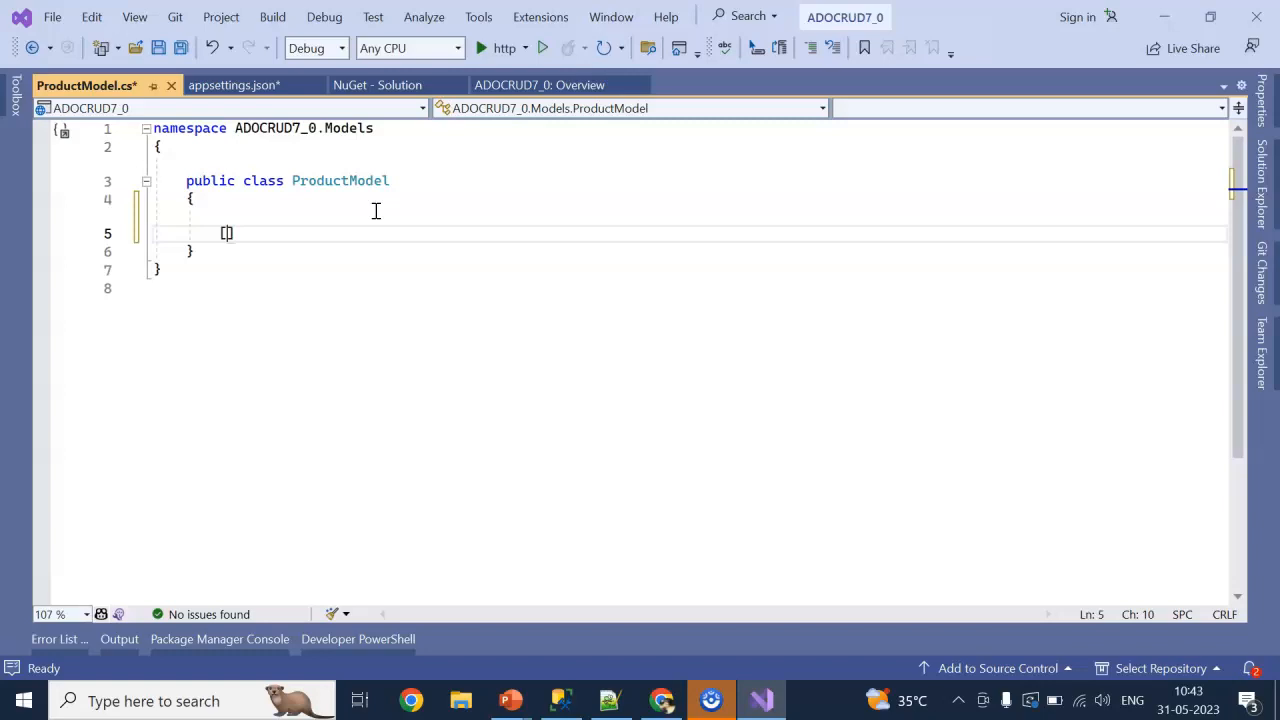
{"action": "type", "text": "public int ProductID { get; set; }"}
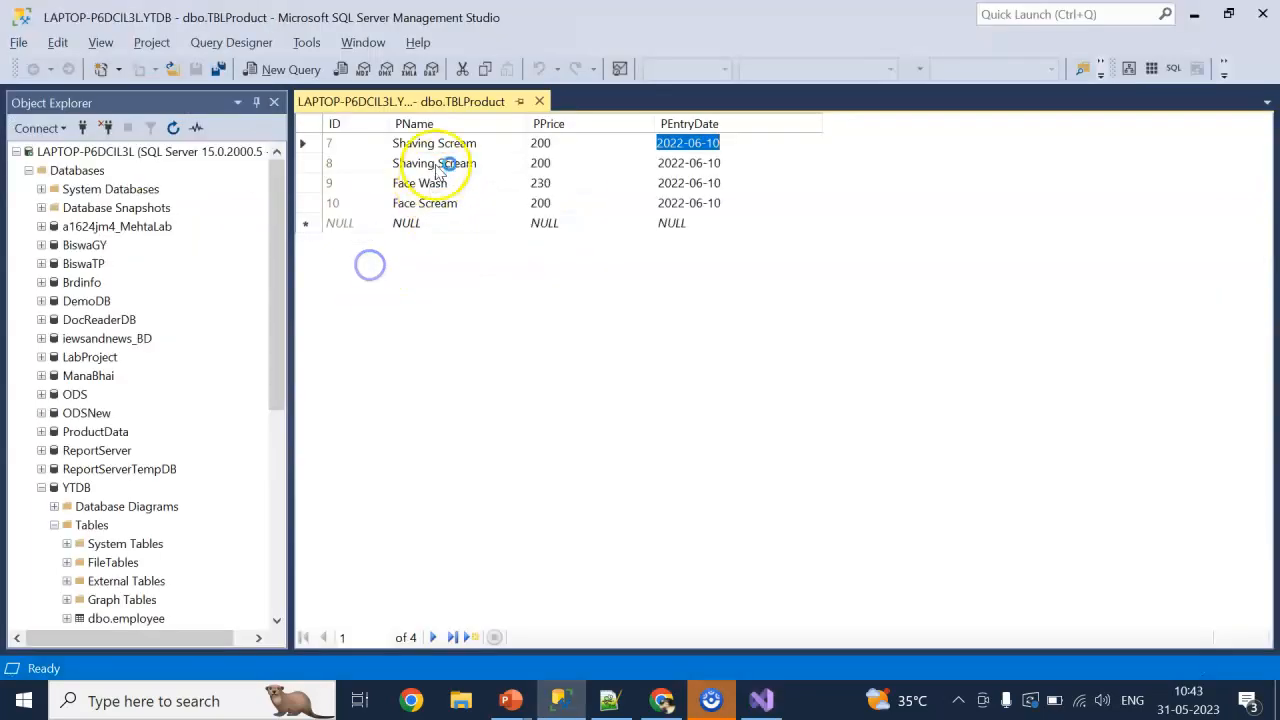
{"action": "left_click", "coordinate": [759, 699]}
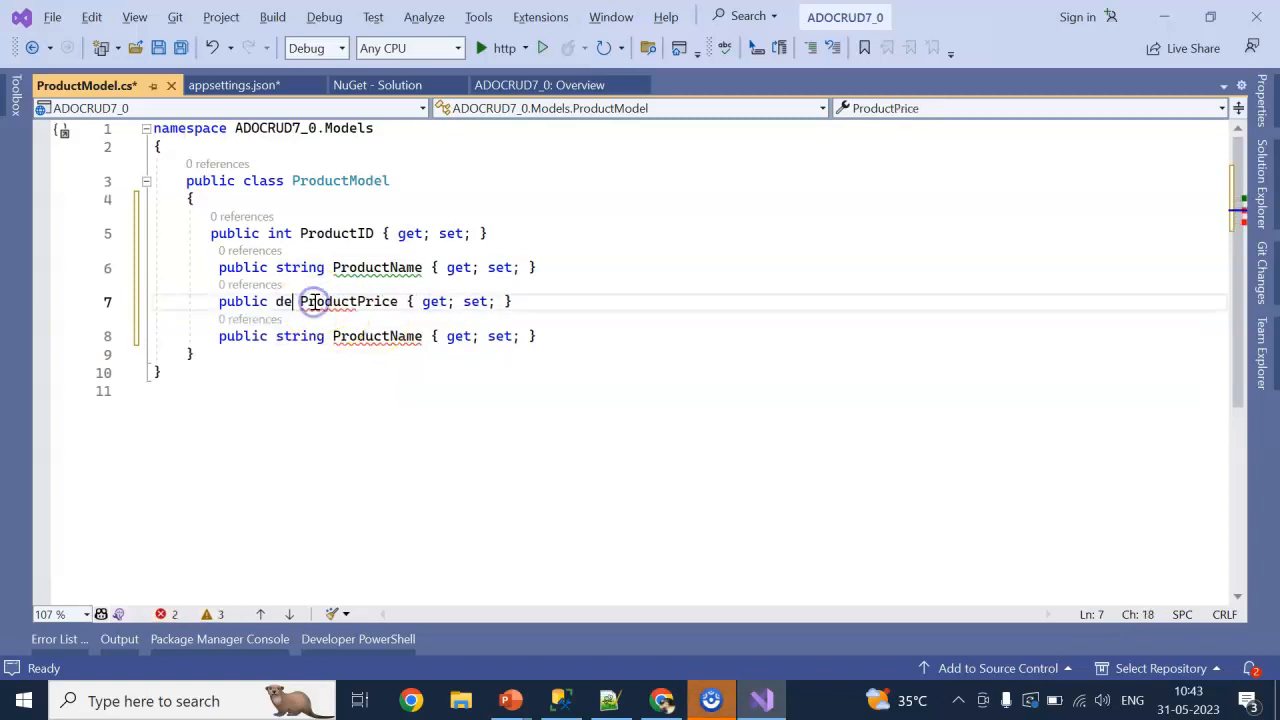
{"action": "type", "text": "cimal"}
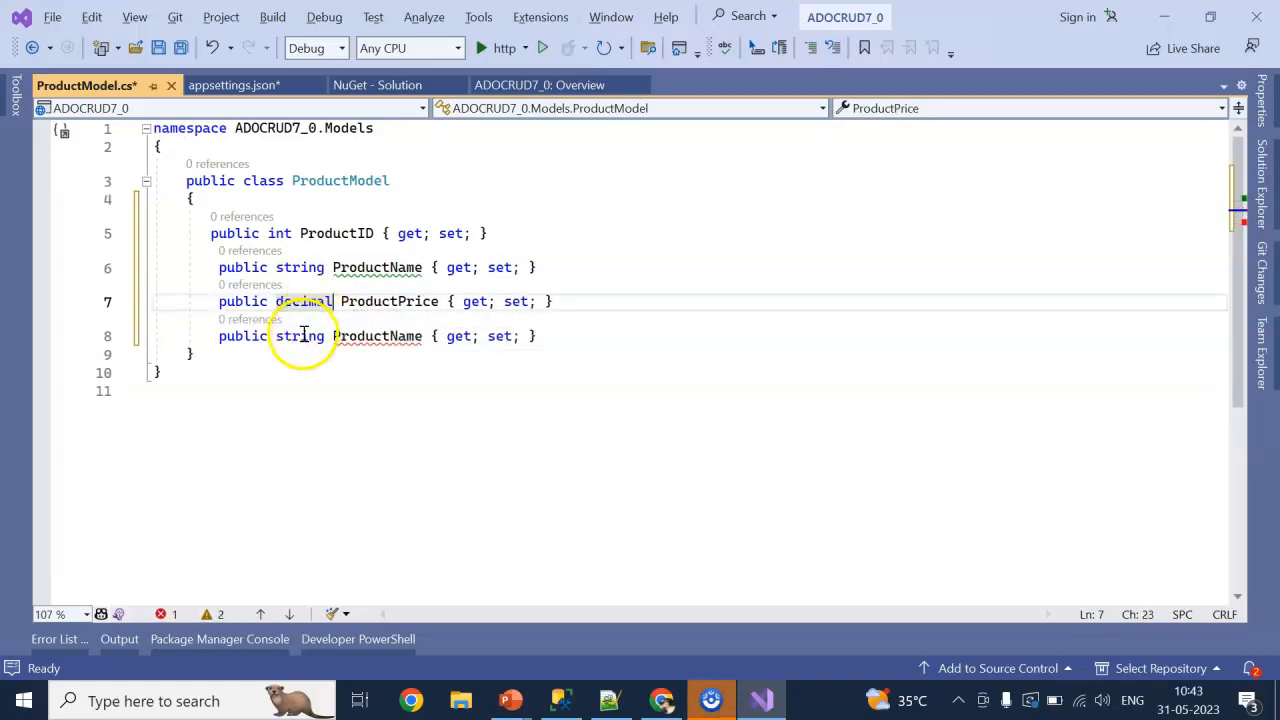
{"action": "type", "text": "da"}
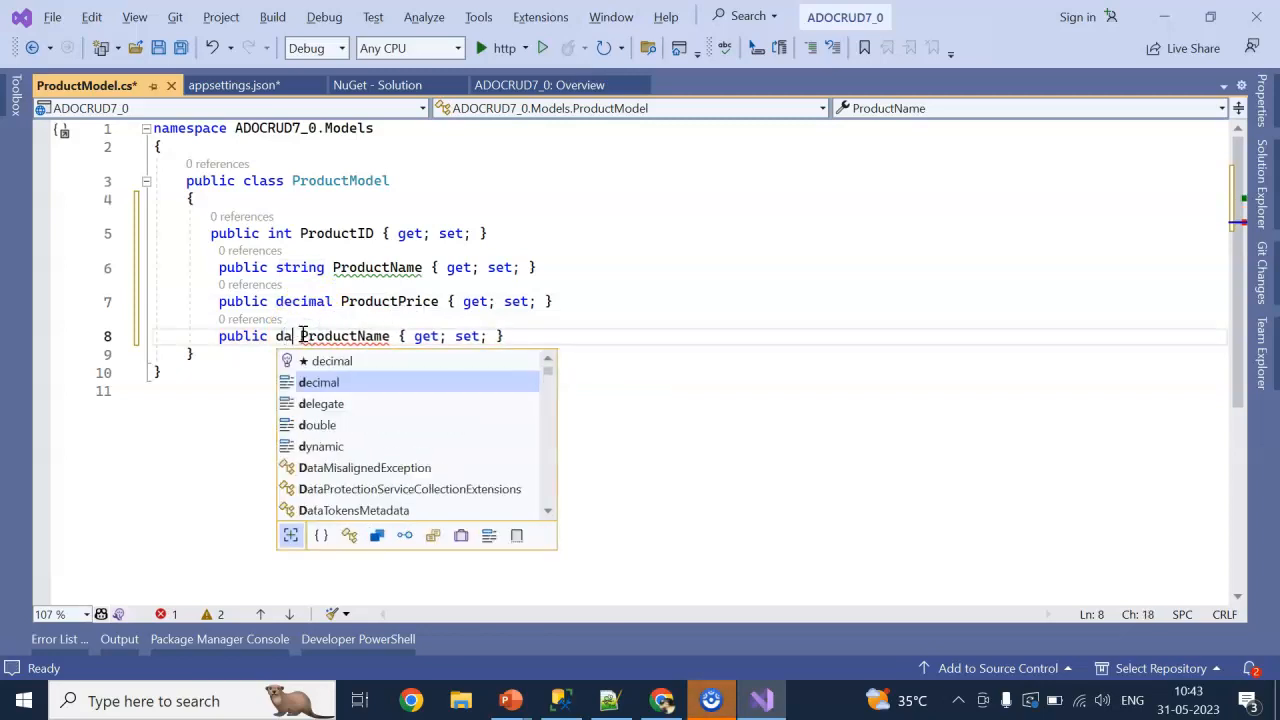
{"action": "type", "text": "DateTime"}
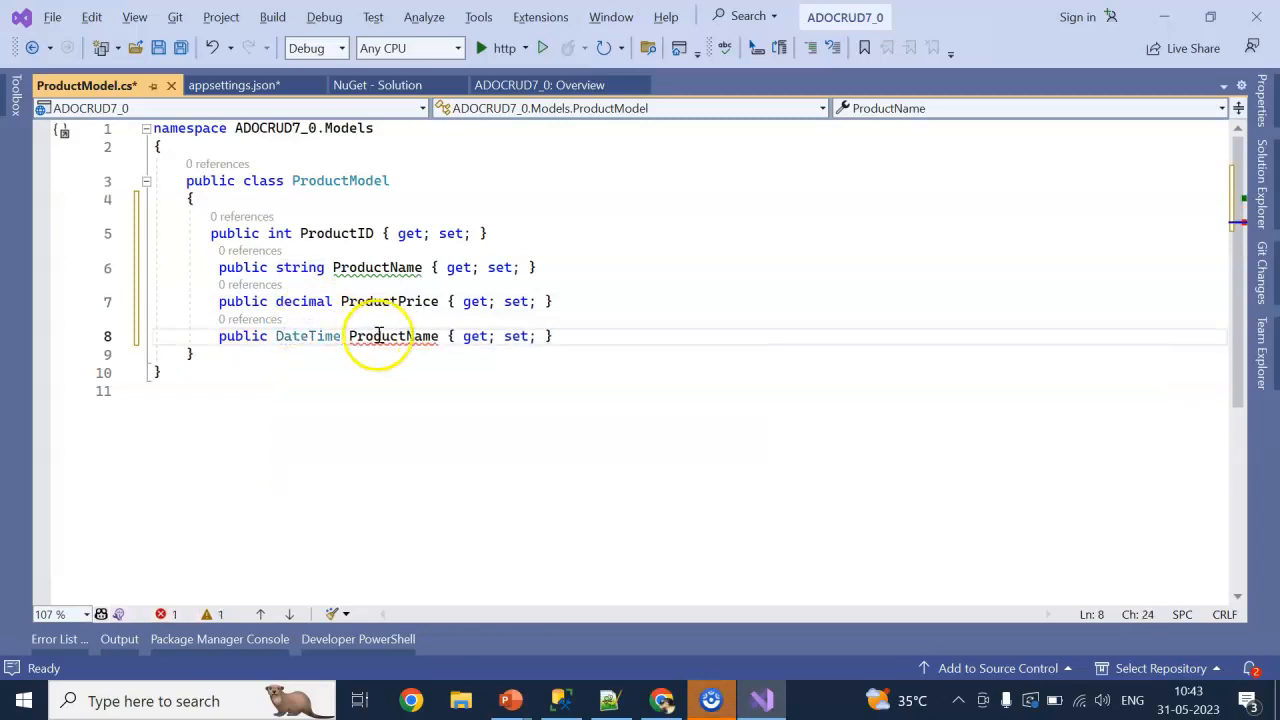
{"action": "type", "text": "EntryDa"}
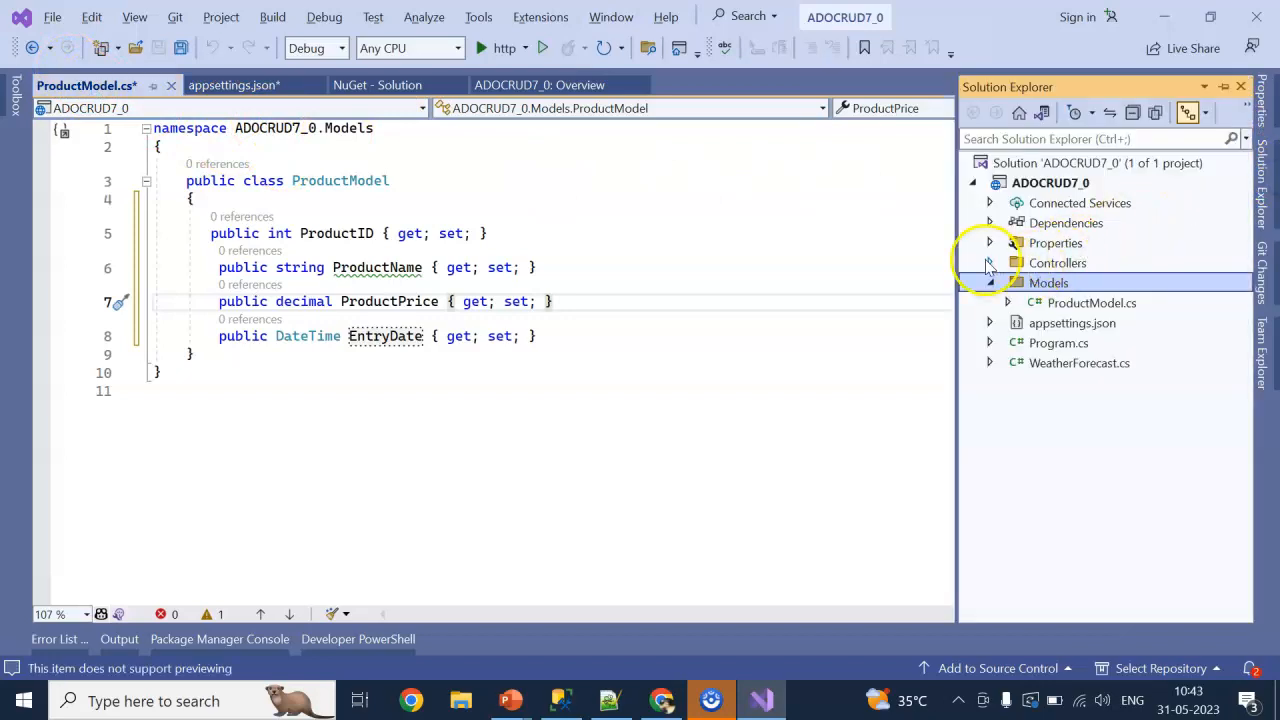
Add empty API controller ProductController.cs to Controllers, then recheck the product table columns.
{"action": "right_click", "coordinate": [1058, 262]}
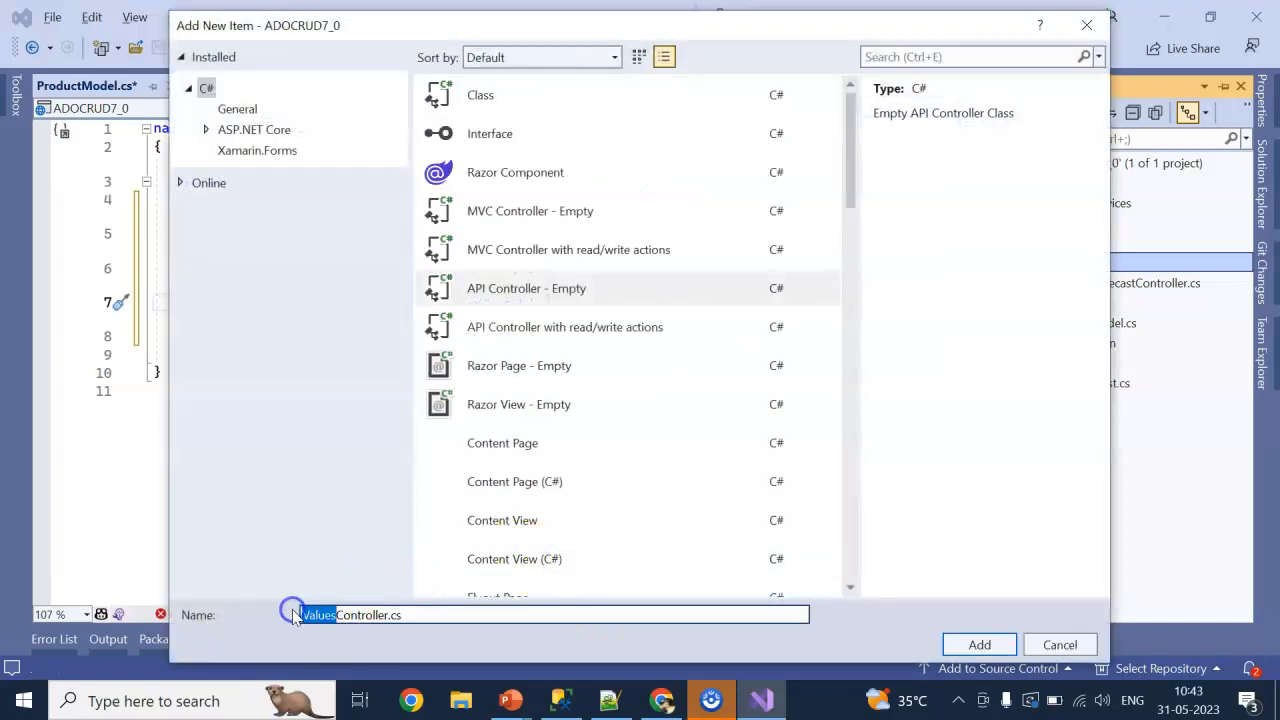
{"action": "double_click", "coordinate": [317, 615]}
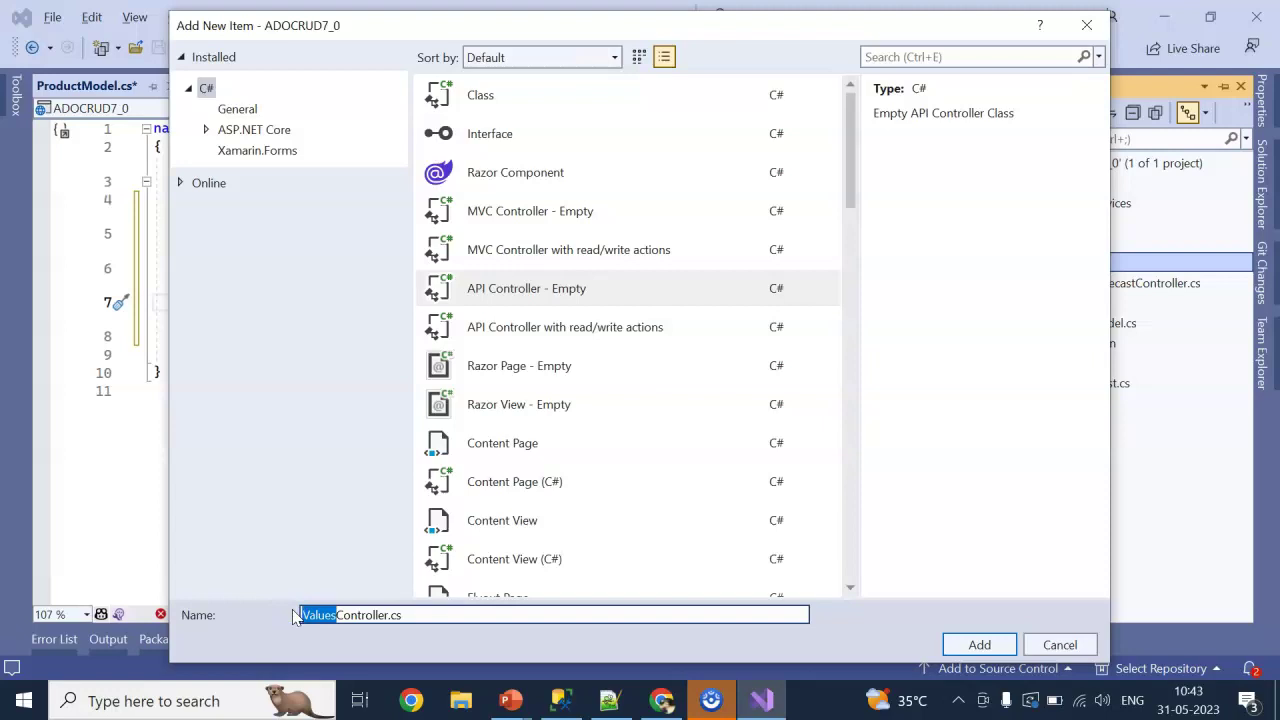
{"action": "type", "text": "Product"}
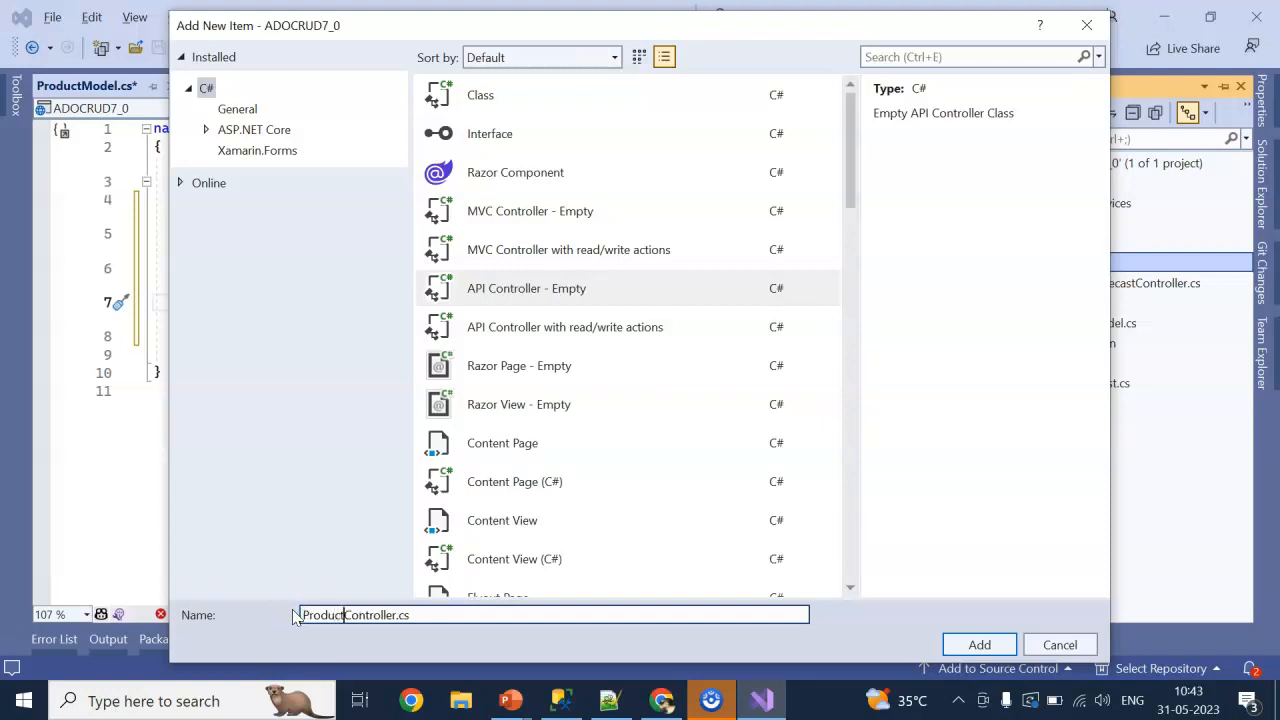
{"action": "left_click", "coordinate": [978, 644]}
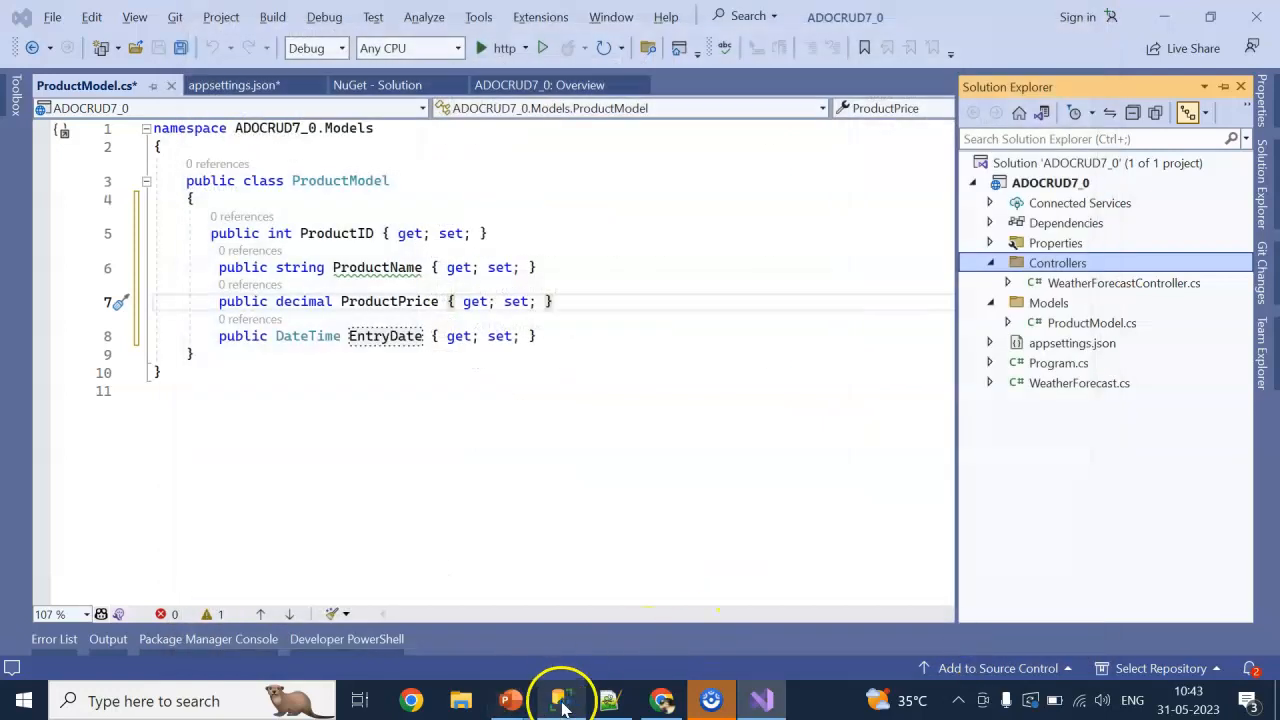
{"action": "left_click", "coordinate": [559, 700]}
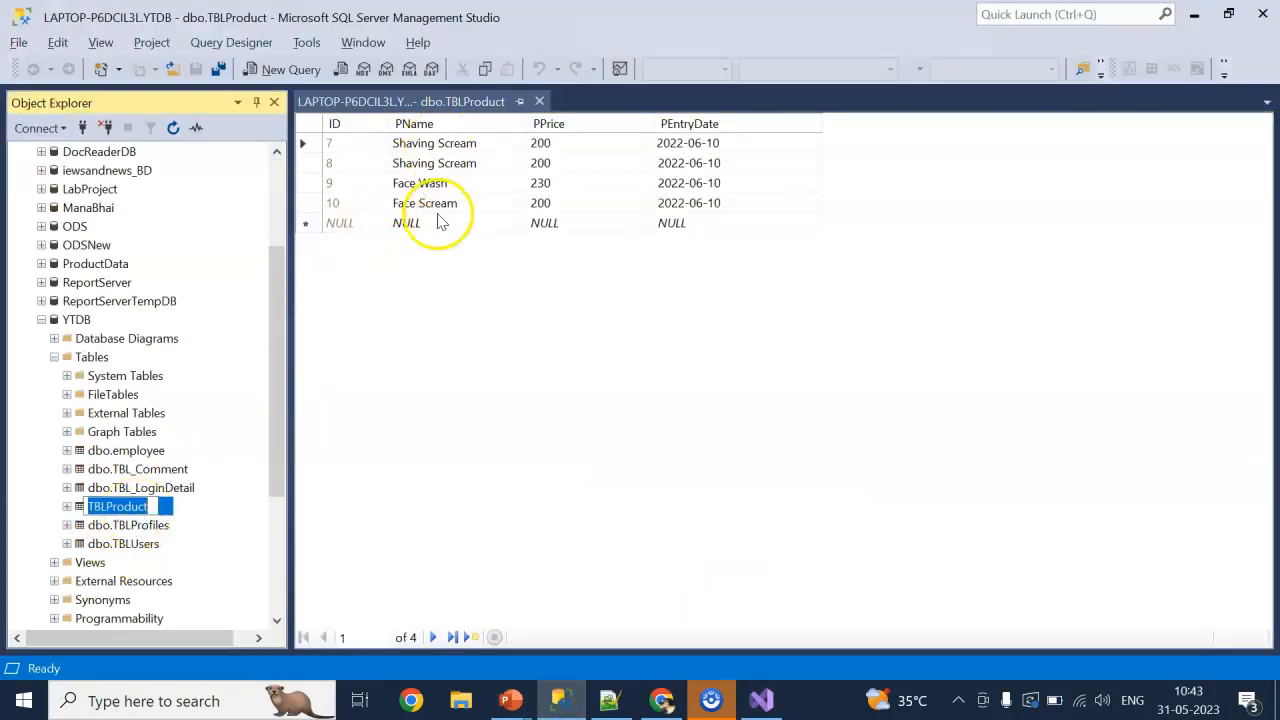
{"action": "left_click", "coordinate": [760, 699]}
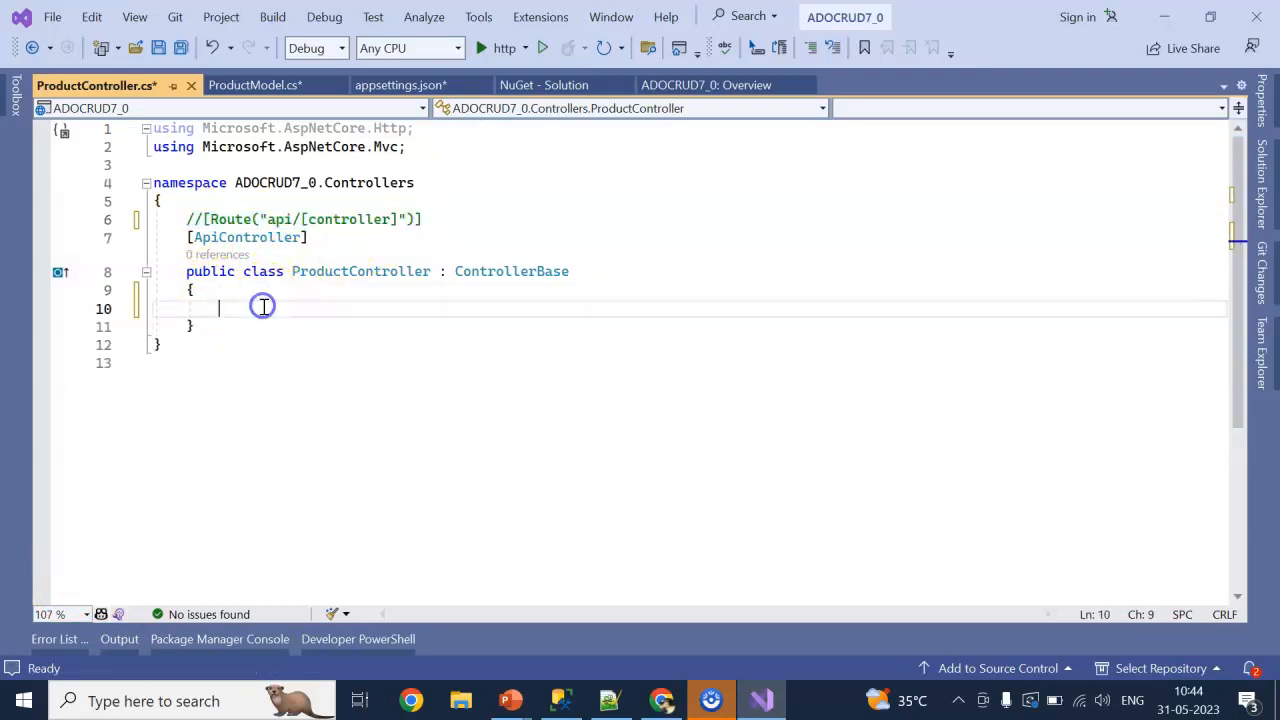
Declare an async GetAllProduct GET action routed "GetAllProduct" and an IConfiguration _configuration field.
{"action": "type", "text": "[Route(\"api/[controller]\")]"}
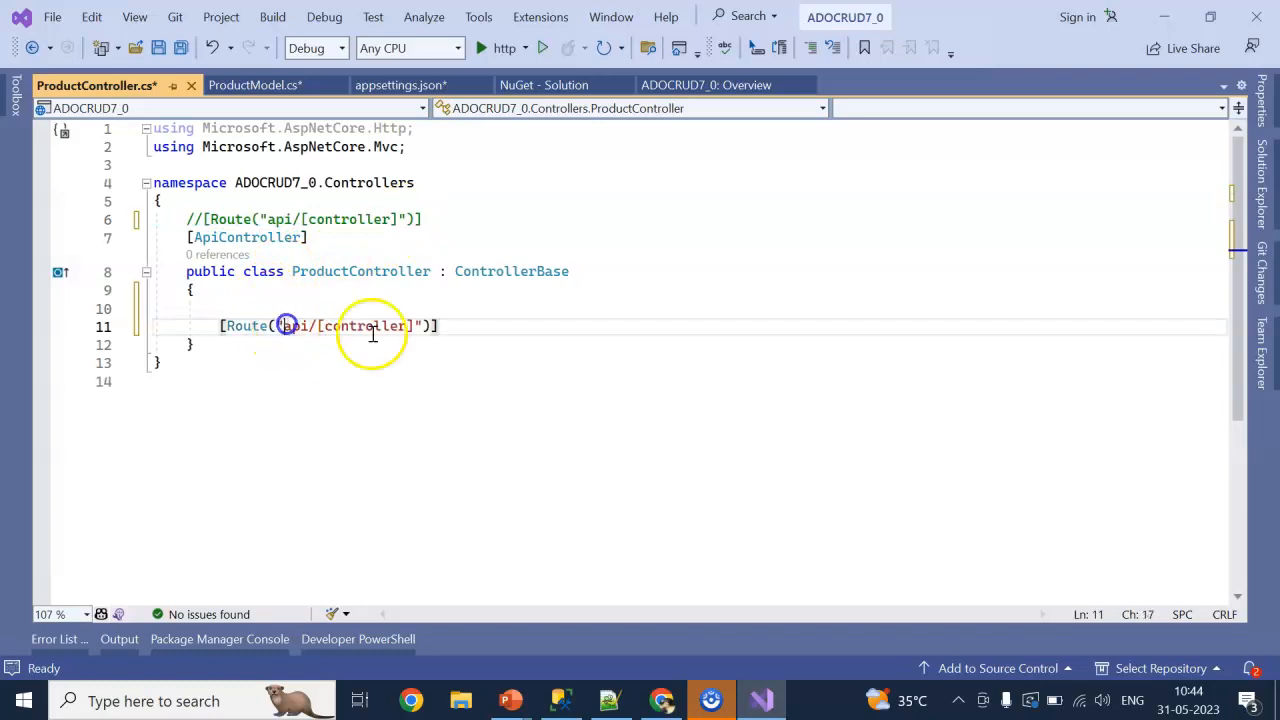
{"action": "type", "text": "GetAll"}
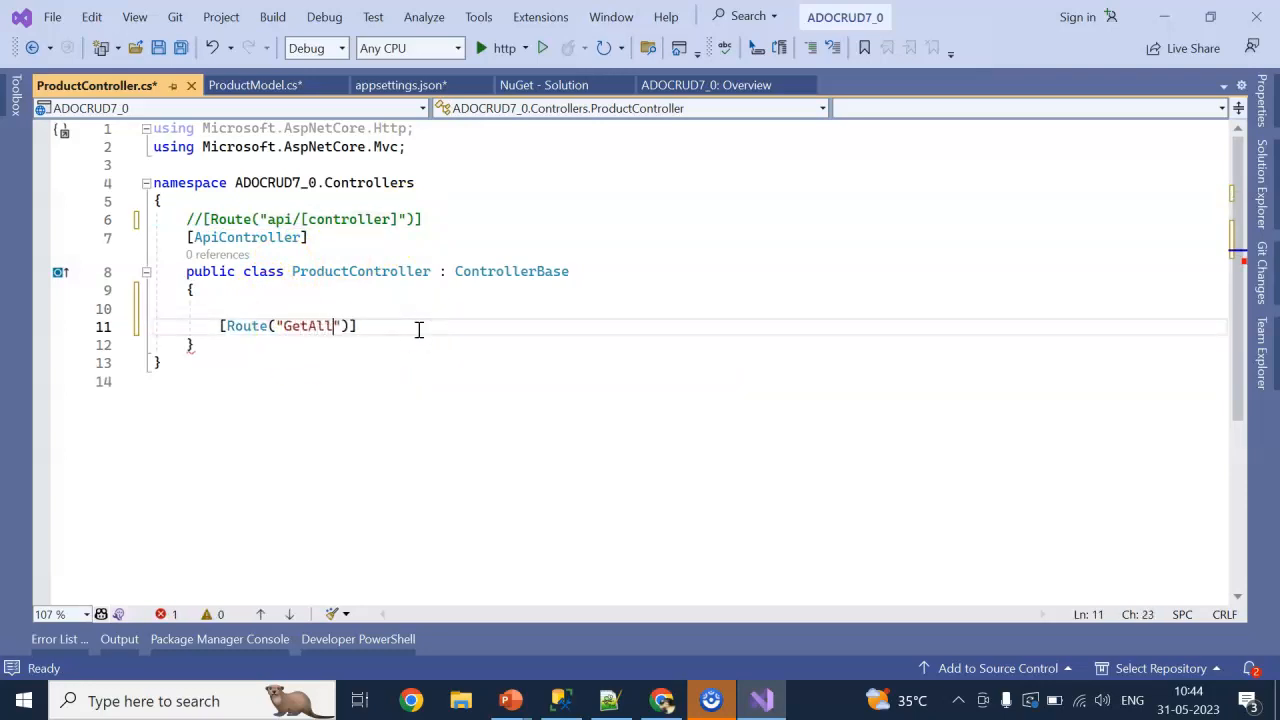
{"action": "type", "text": "Produc"}
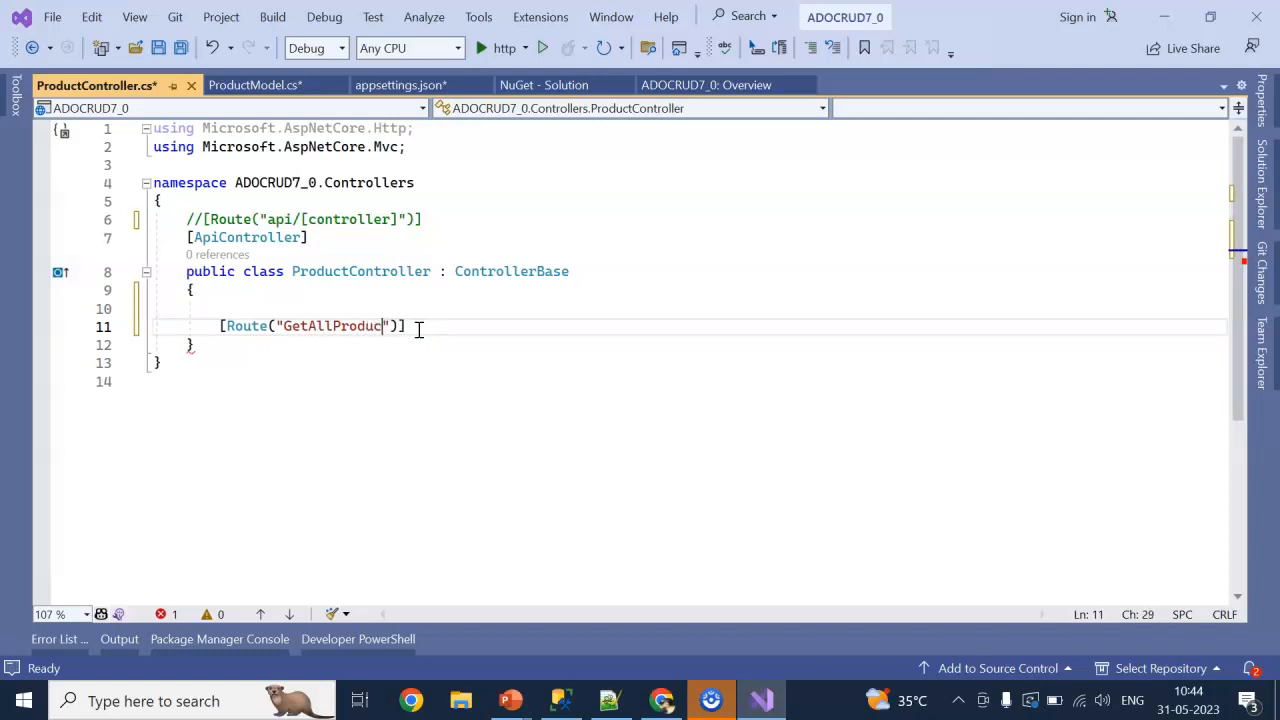
{"action": "type", "text": "t"}
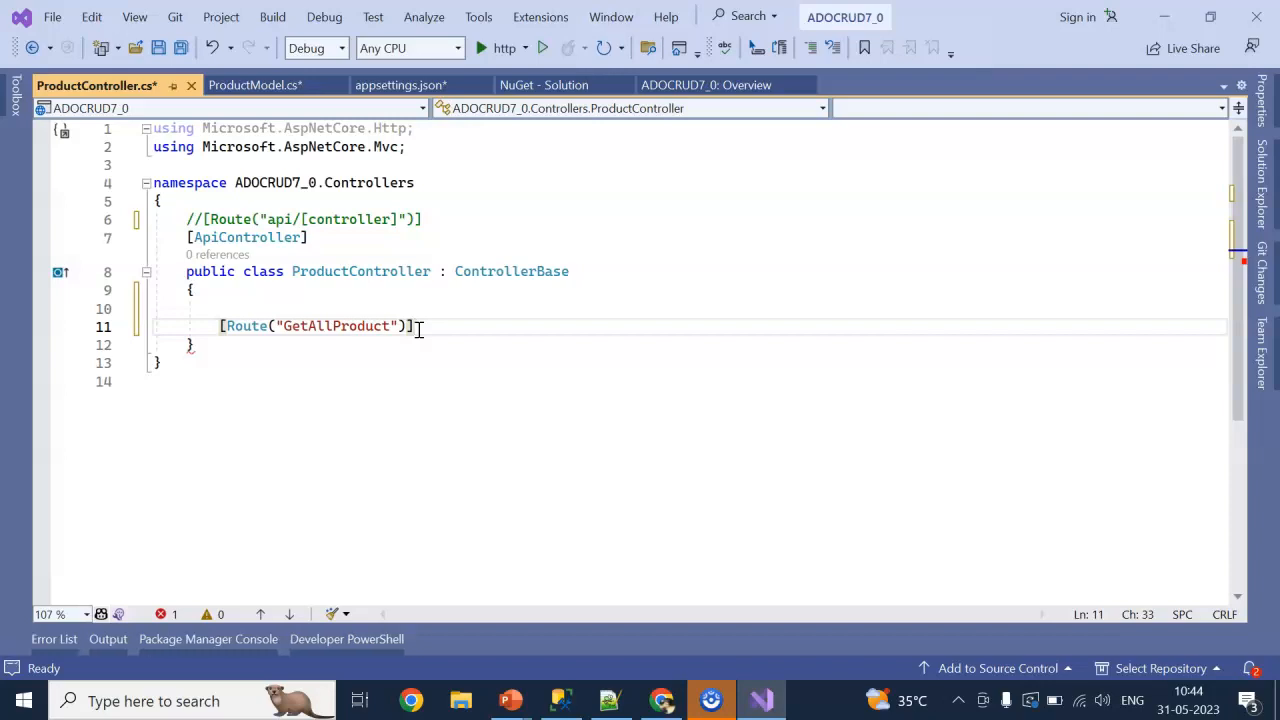
{"action": "type", "text": "["}
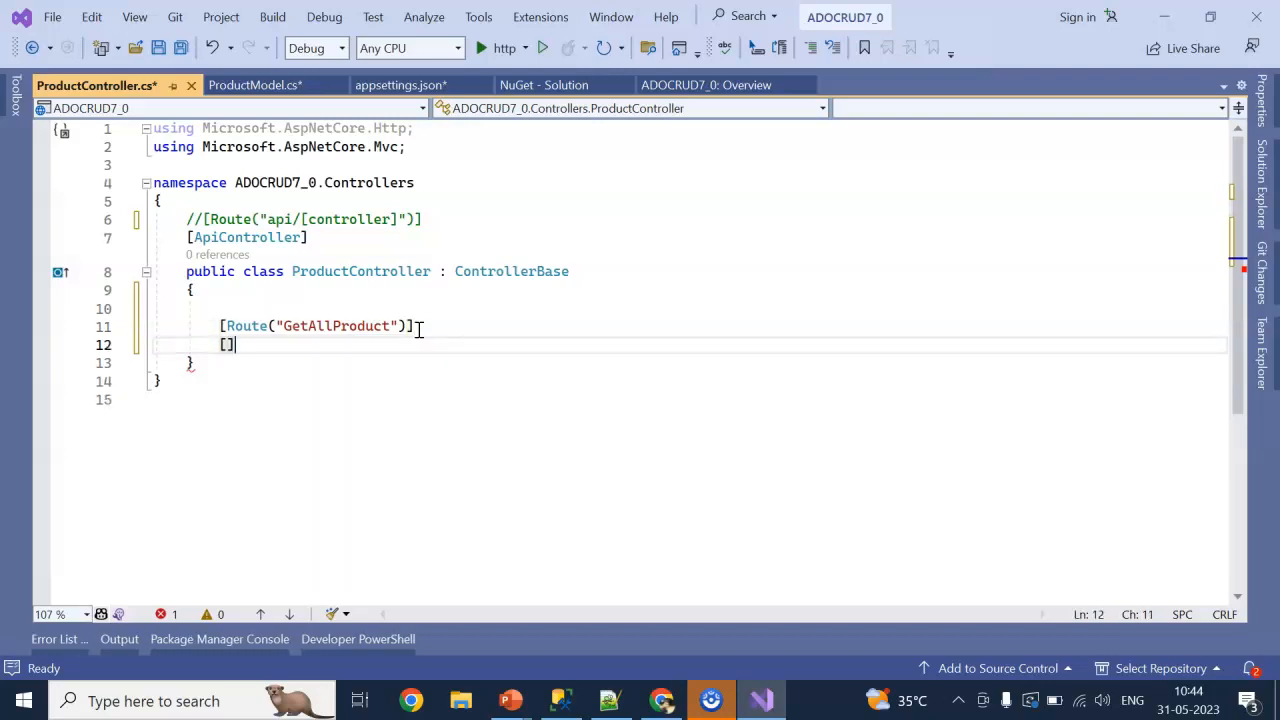
{"action": "type", "text": "htt"}
{"action": "type", "text": "public"}
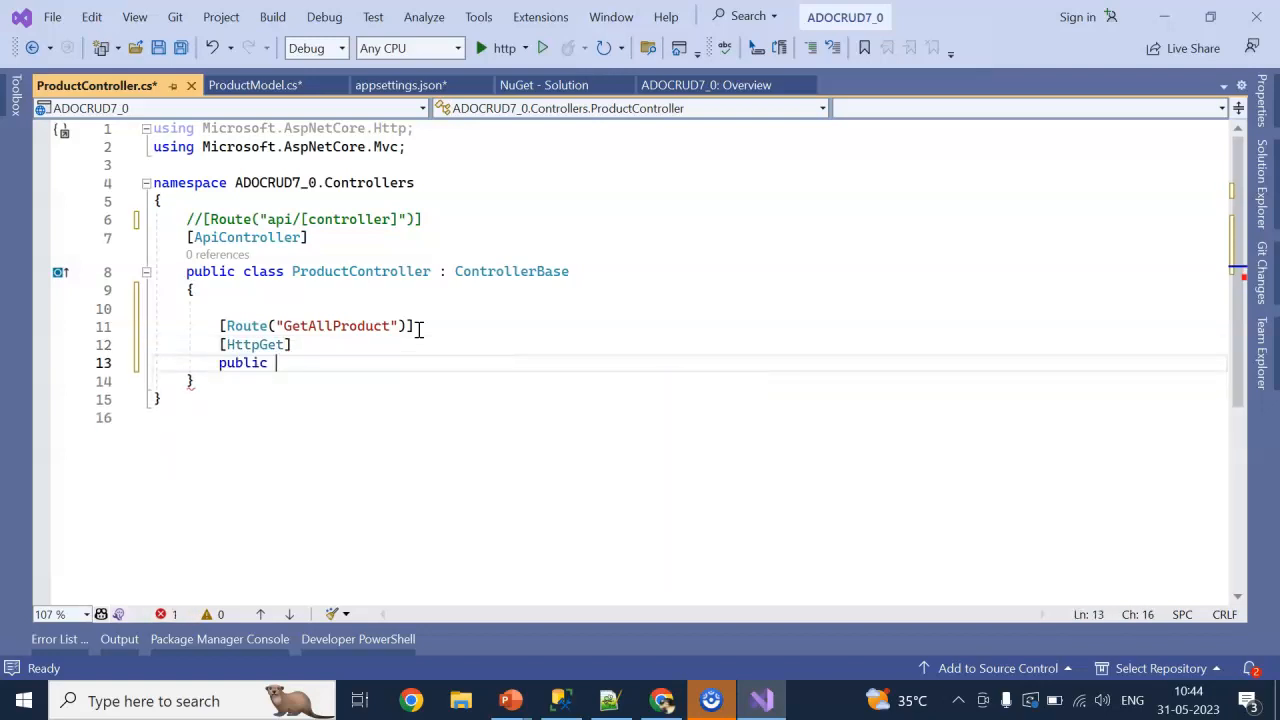
{"action": "type", "text": "async tas"}
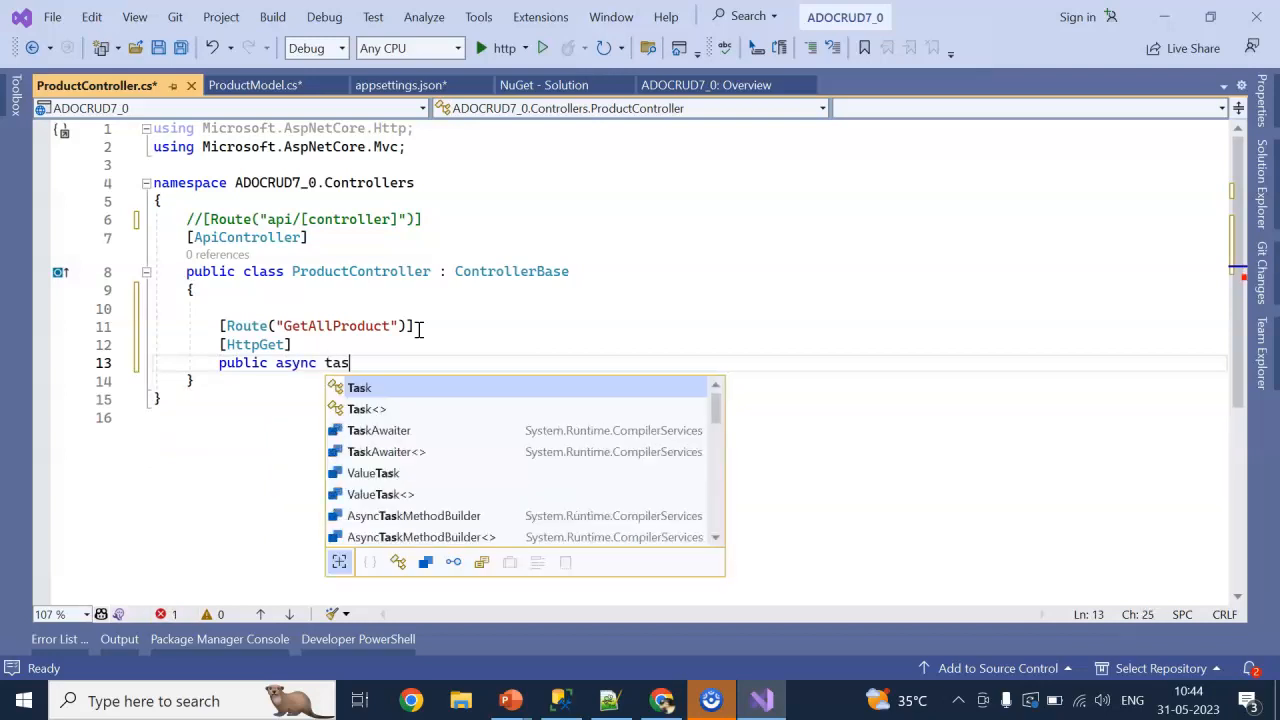
{"action": "type", "text": "k<iac"}
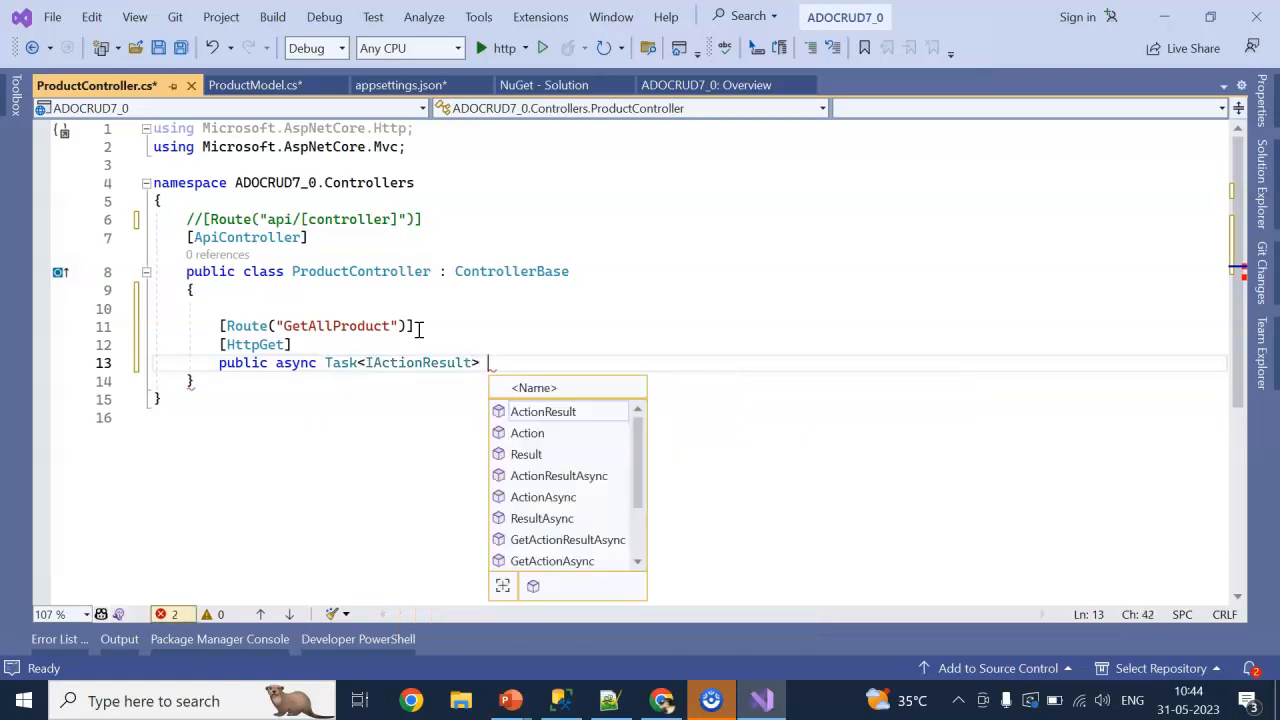
{"action": "type", "text": "GetAllProduct"}
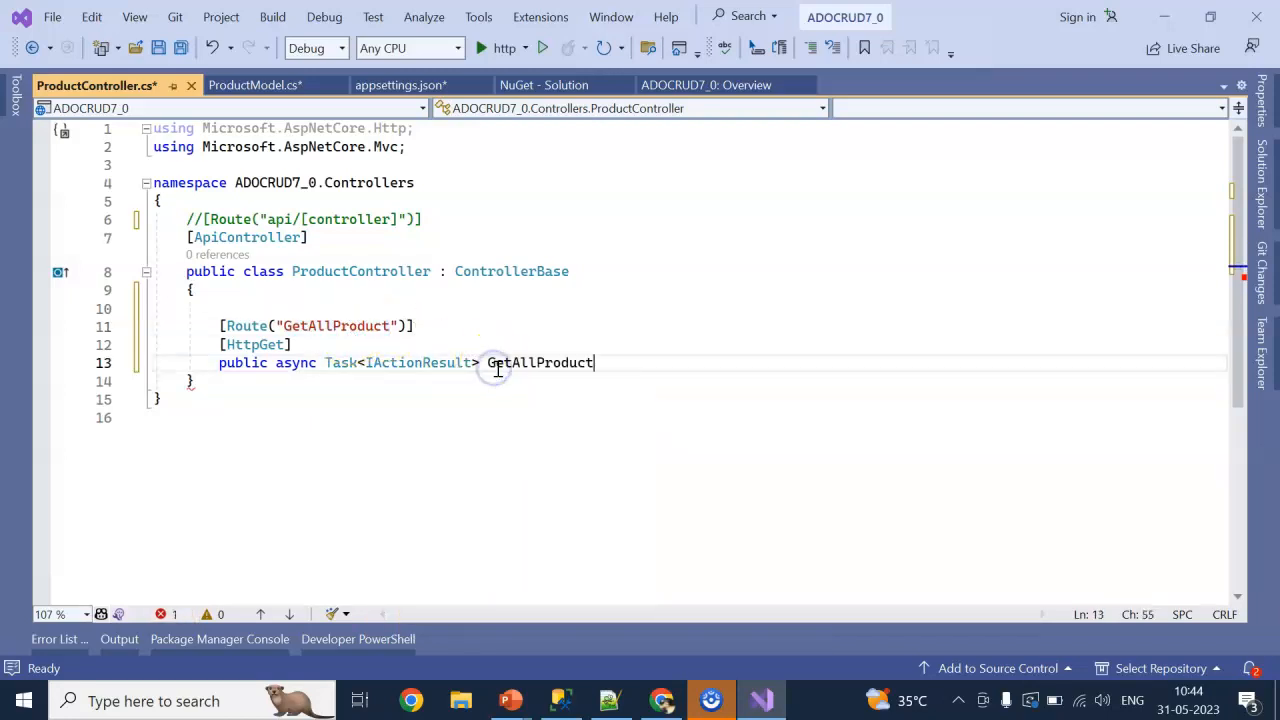
{"action": "type", "text": "()"}
{"action": "type", "text": "{"}
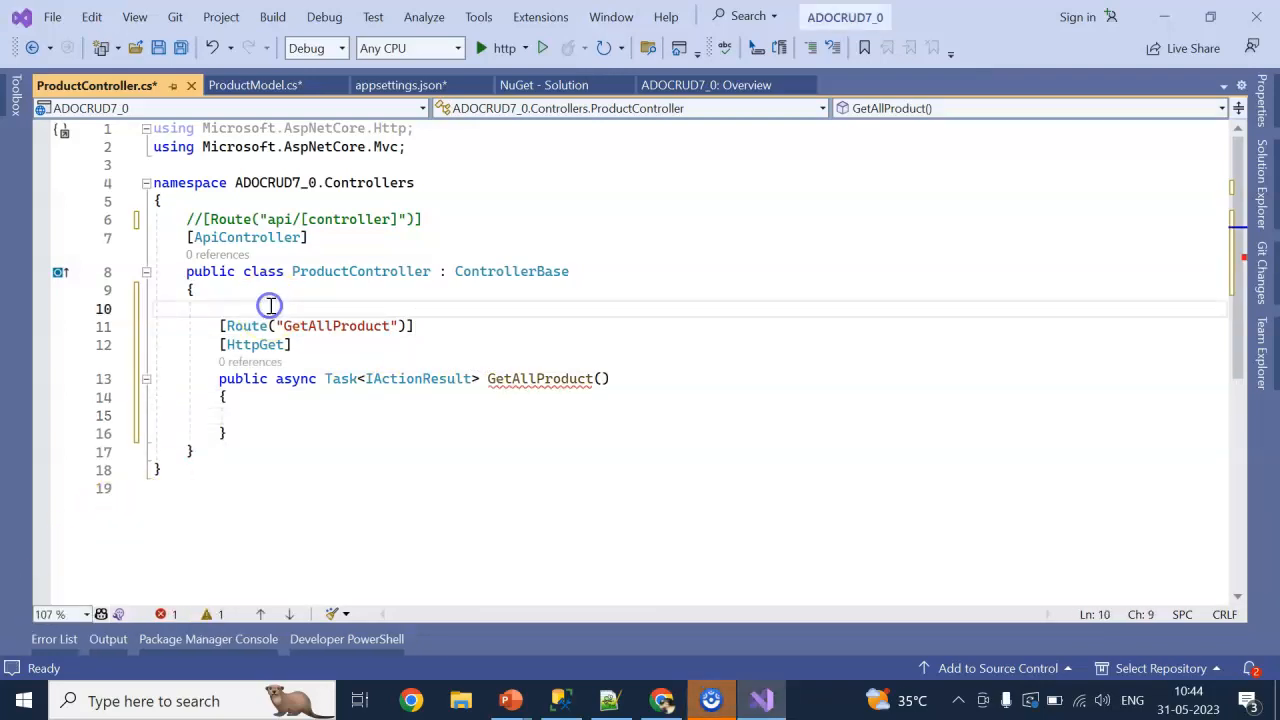
{"action": "type", "text": "private readonly IConfiguration _configuration;"}
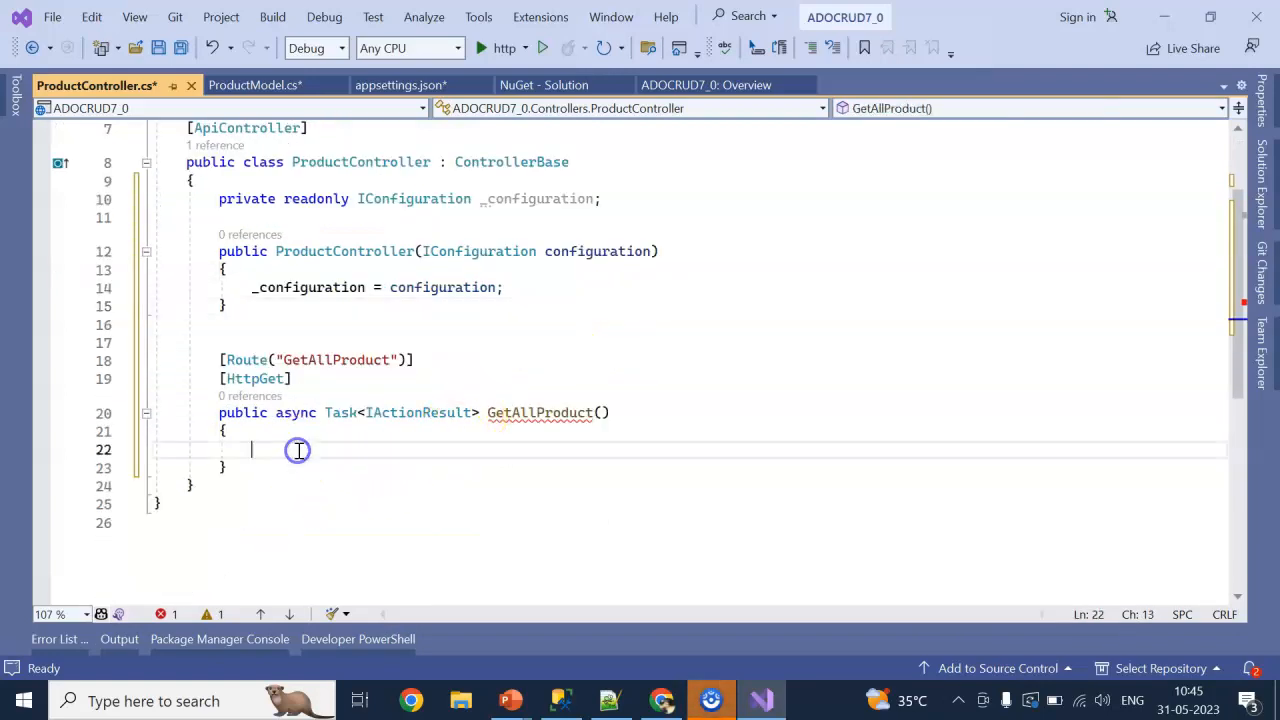
In GetAllProduct, create List<ProductModel> productModels and return Ok(productModels).
{"action": "left_click", "coordinate": [253, 85]}
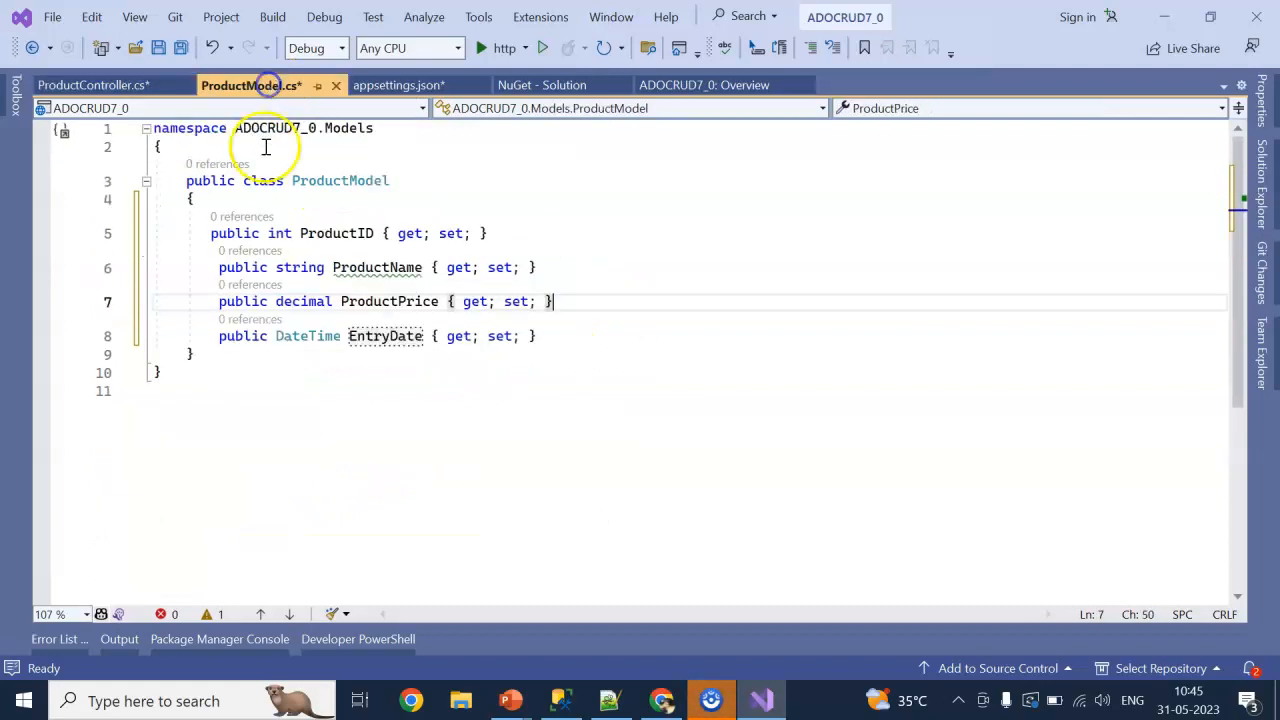
{"action": "left_click", "coordinate": [95, 85]}
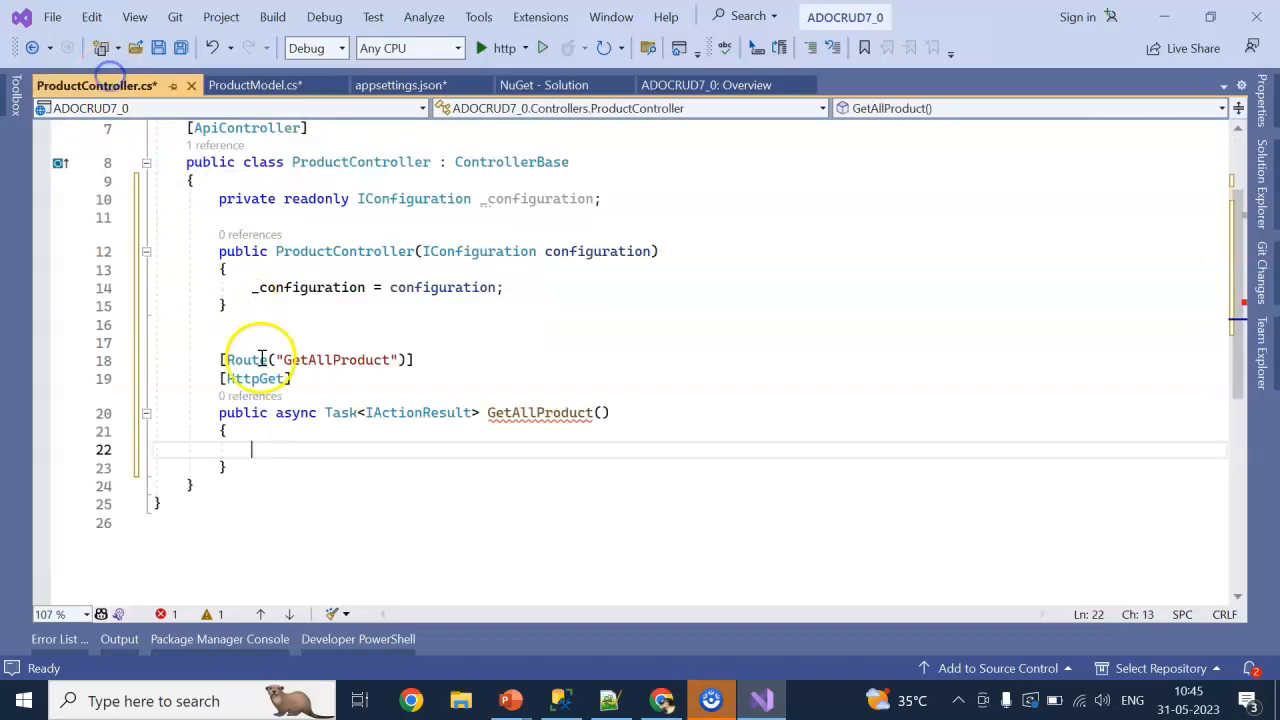
{"action": "type", "text": "list"}
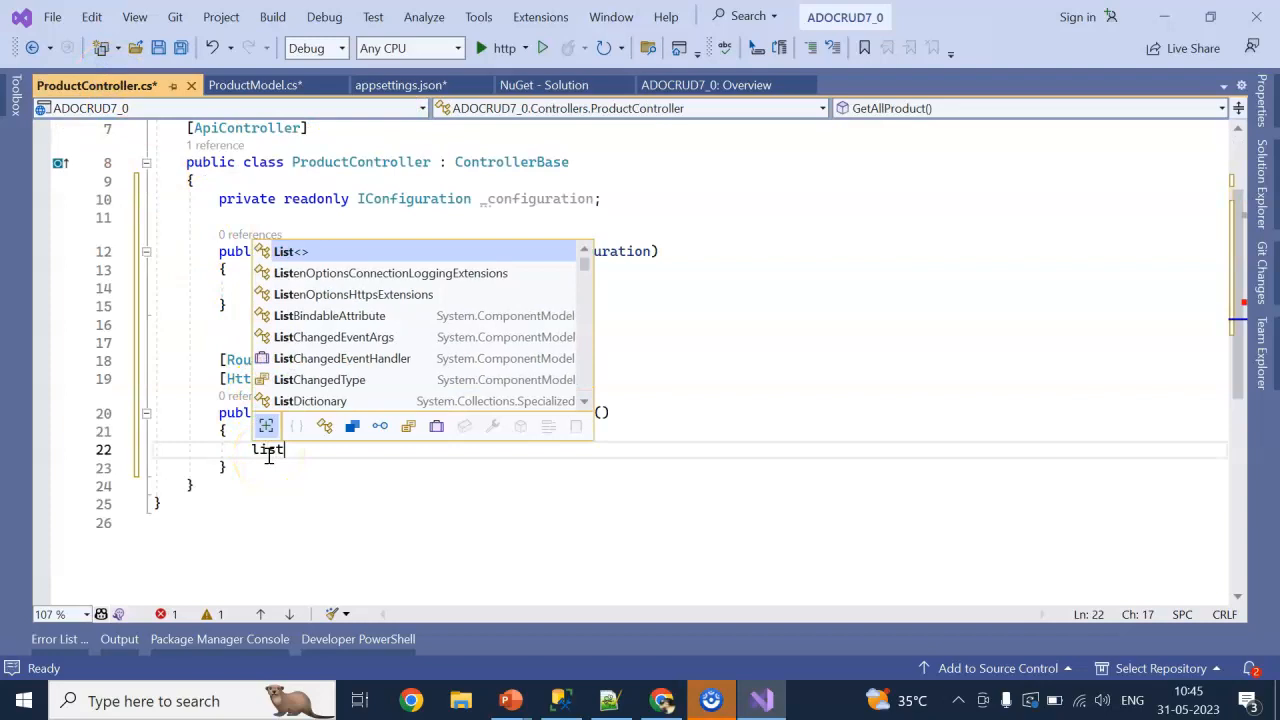
{"action": "type", "text": "<ProductModel>"}
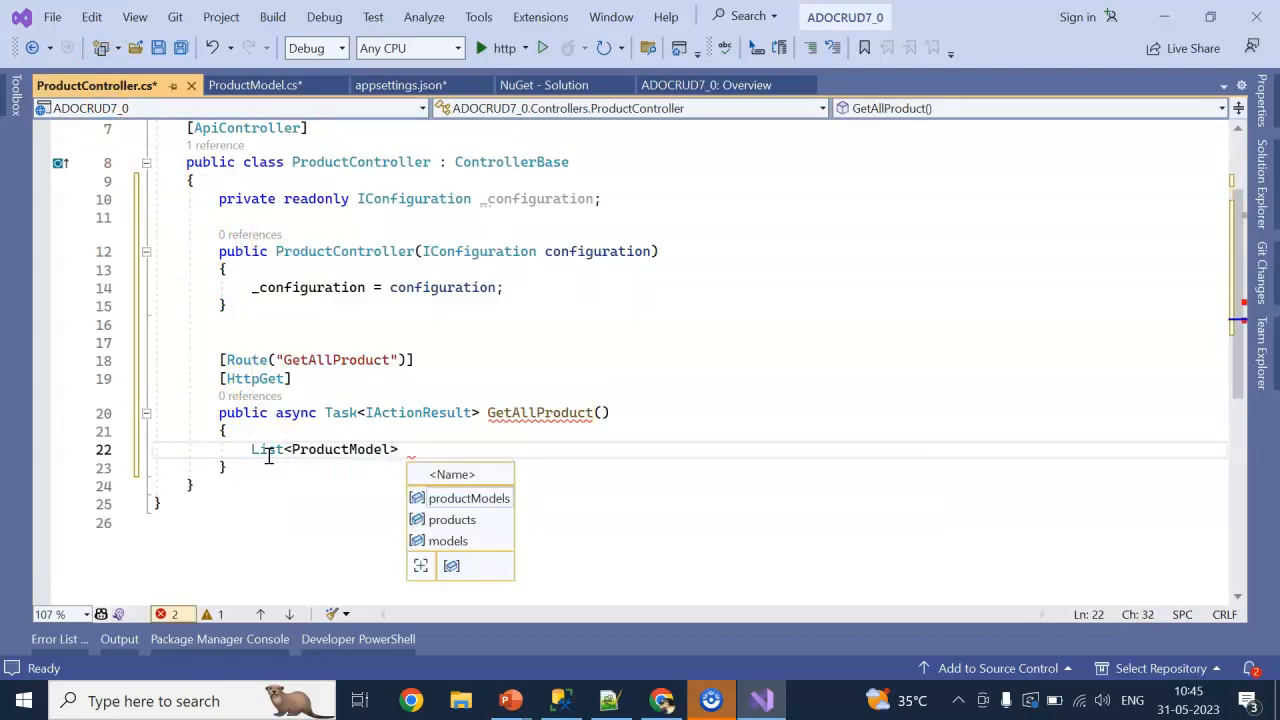
{"action": "type", "text": "List"}
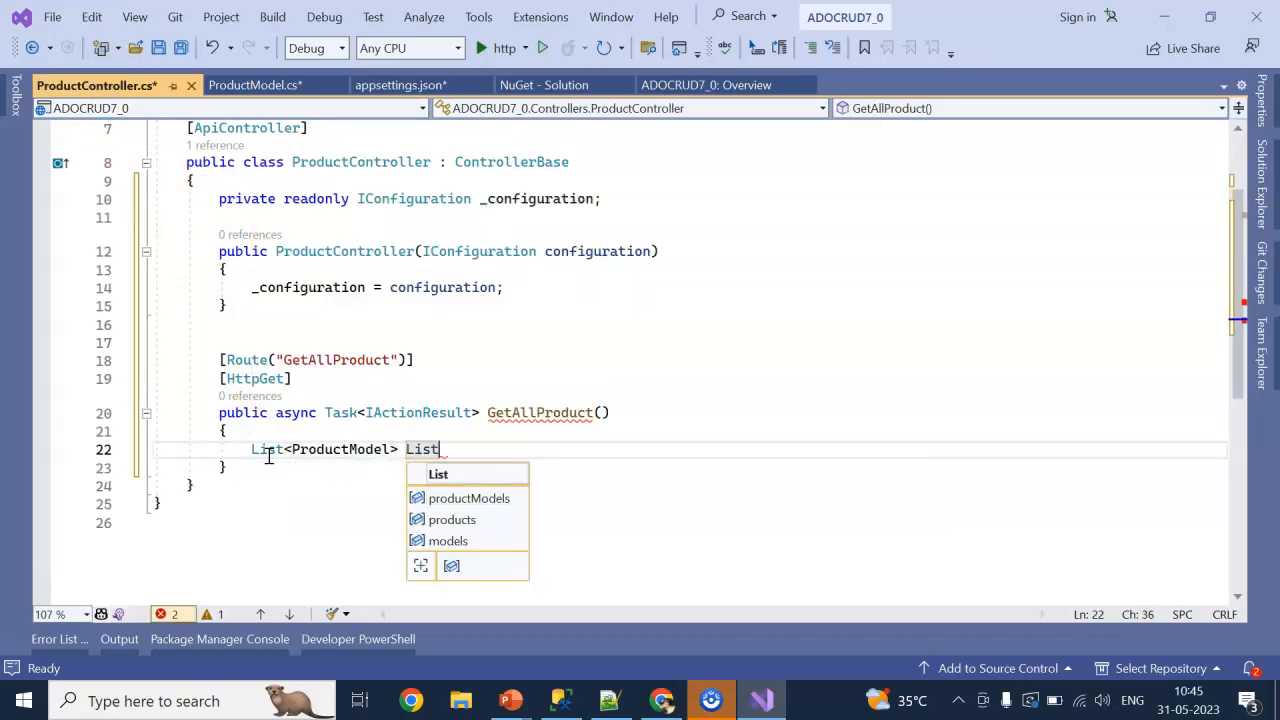
{"action": "type", "text": "productModels="}
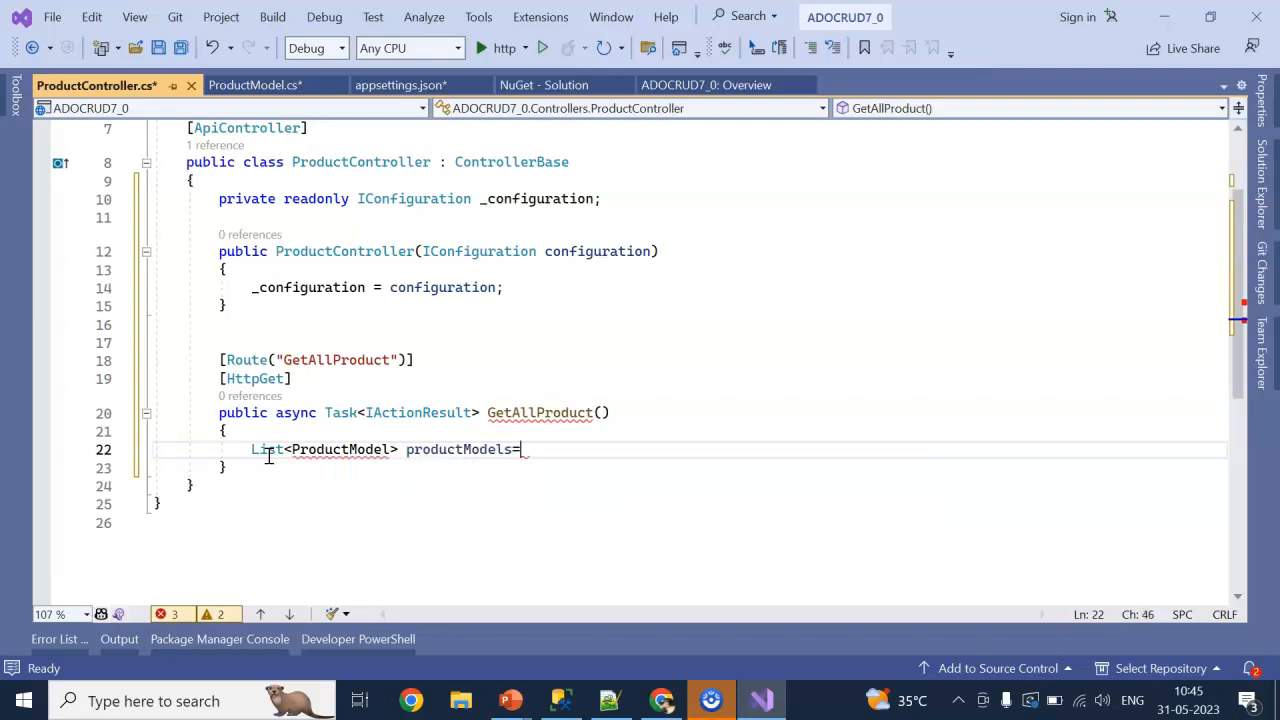
{"action": "type", "text": "new List<ProductModel>();"}
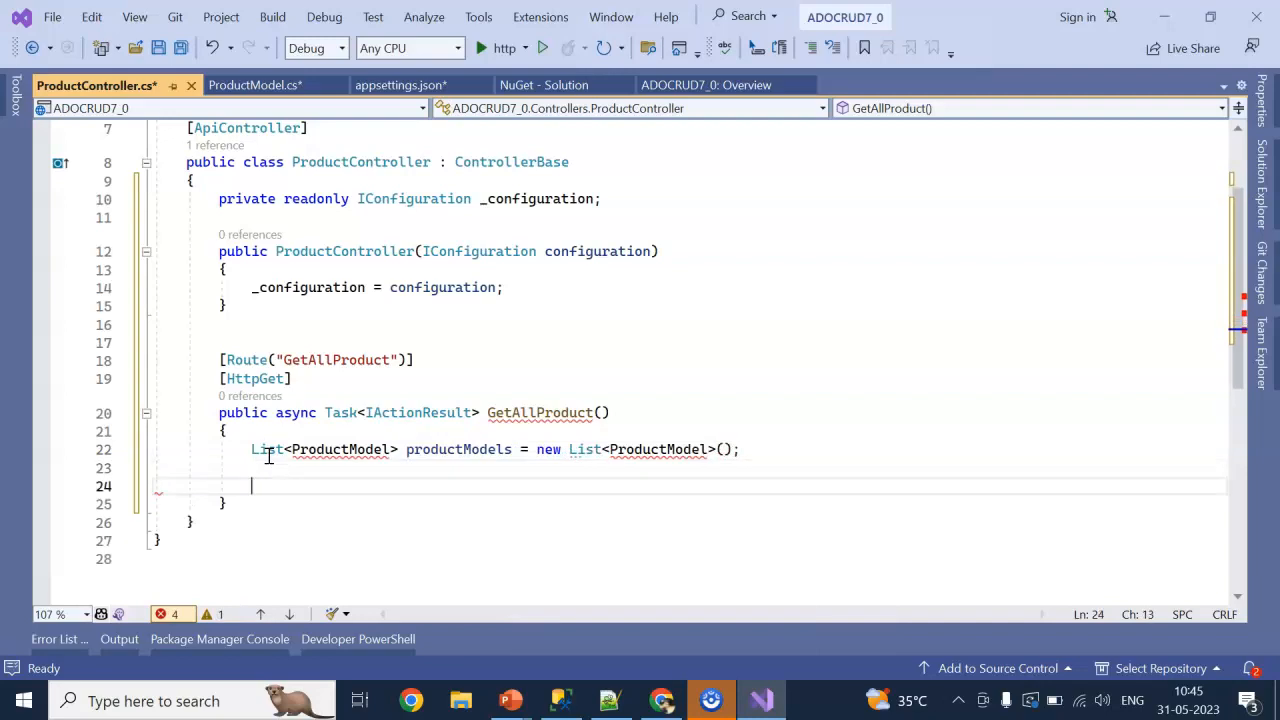
{"action": "type", "text": "return"}
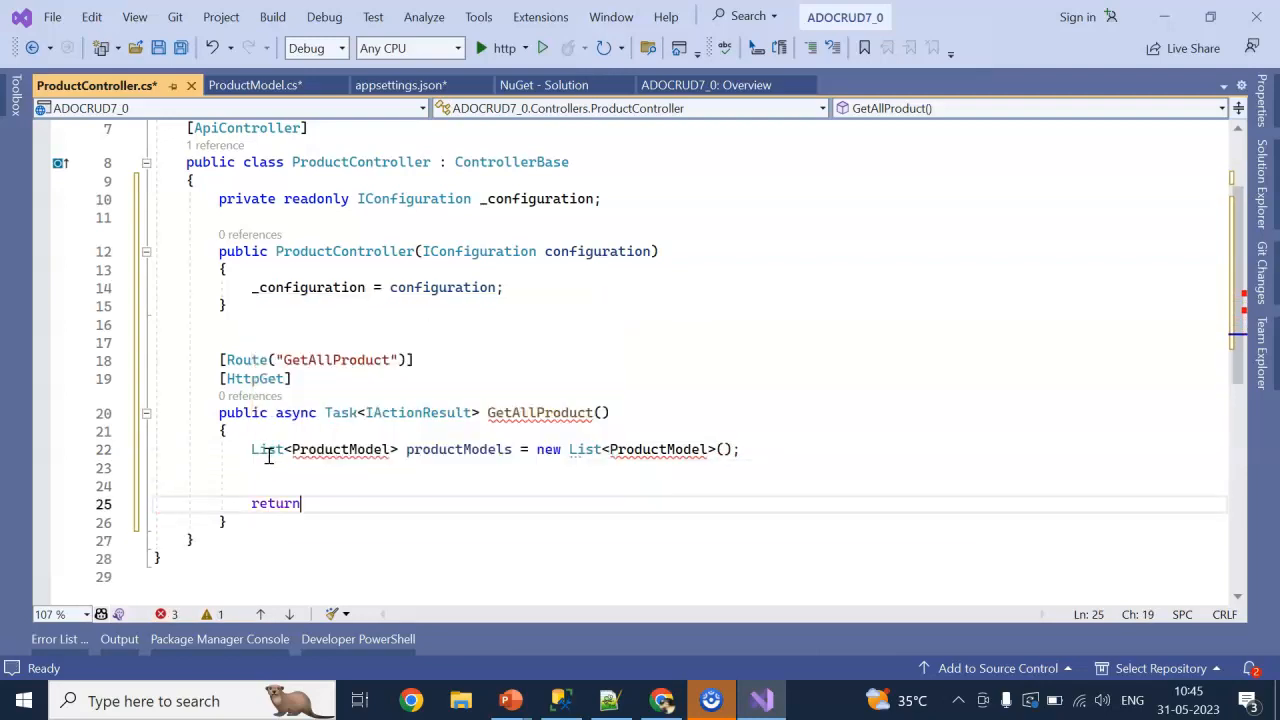
{"action": "type", "text": "Ok"}
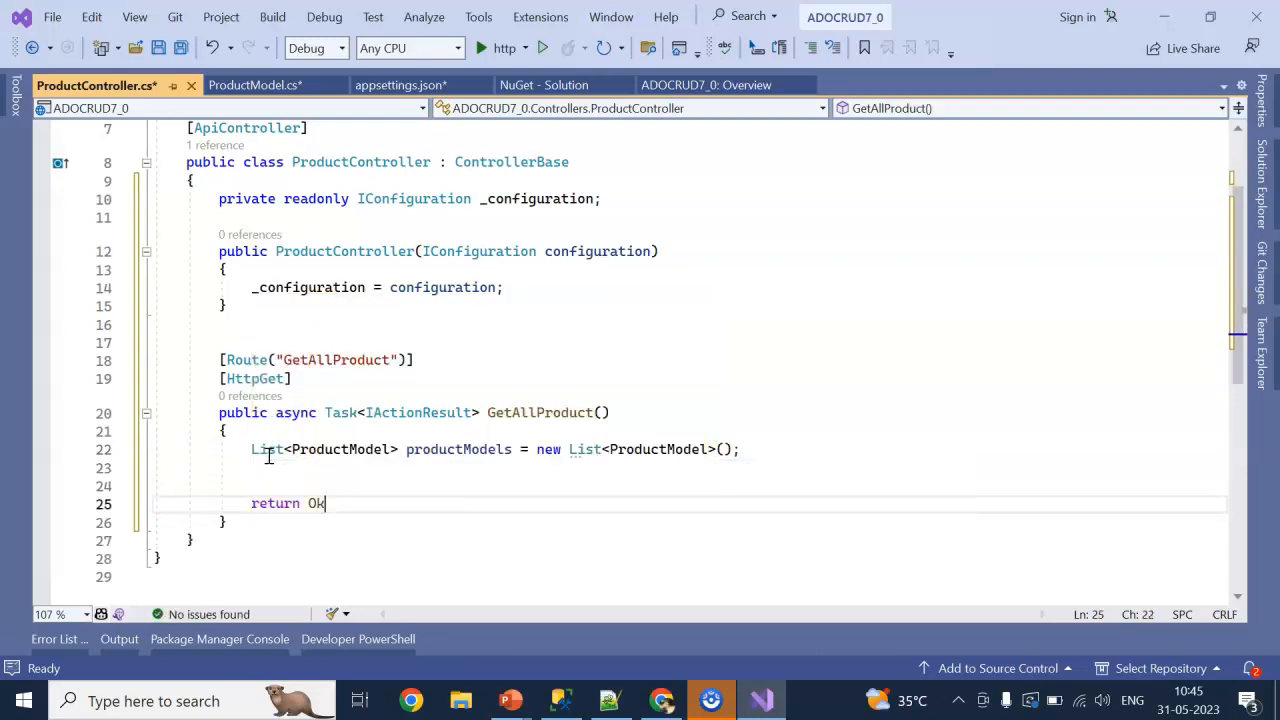
{"action": "double_click", "coordinate": [458, 449]}
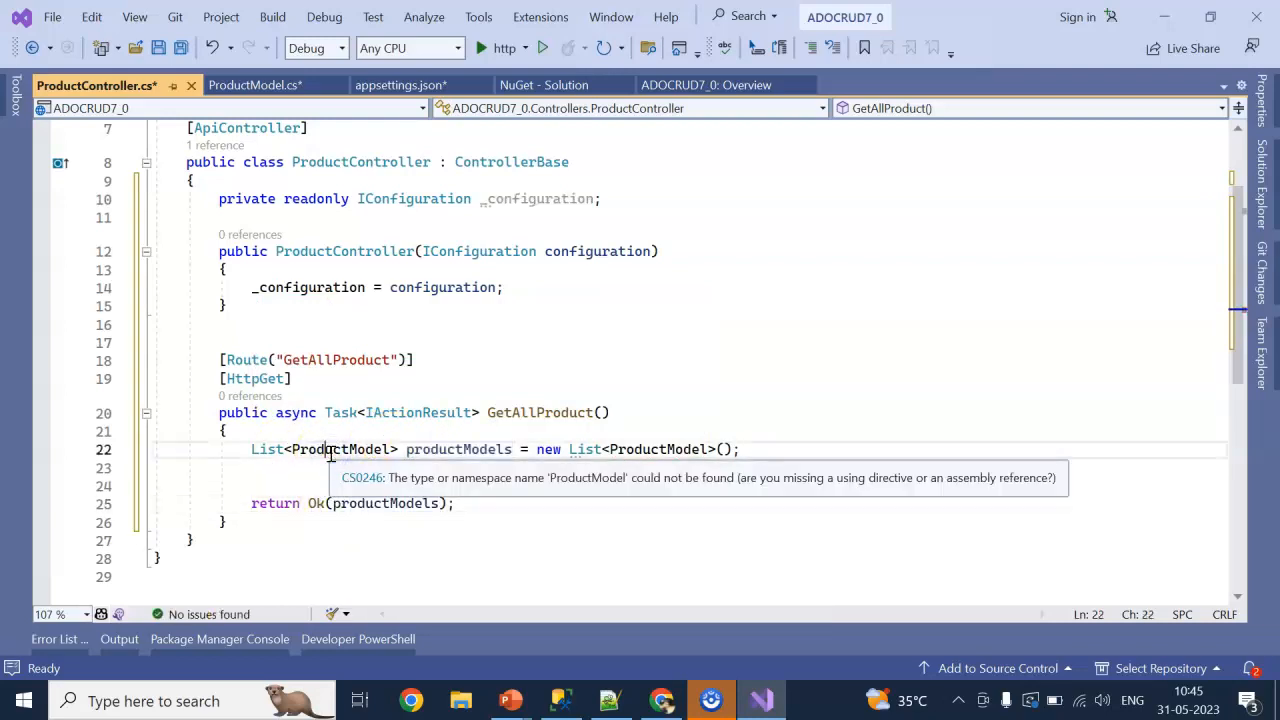
{"action": "left_click", "coordinate": [119, 449]}
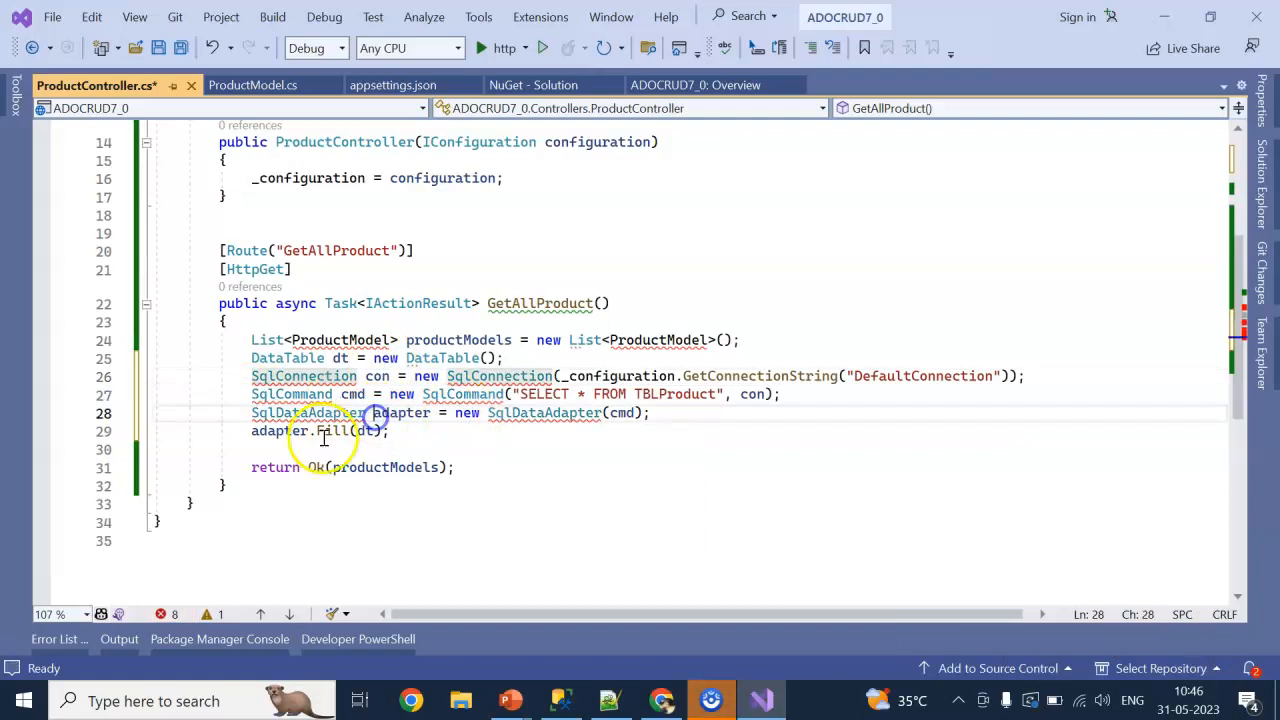
Loop over dt.Rows, adding a ProductModel mapped from ID, Pname, PPrice, PEntryDate.
{"action": "left_click", "coordinate": [355, 339]}
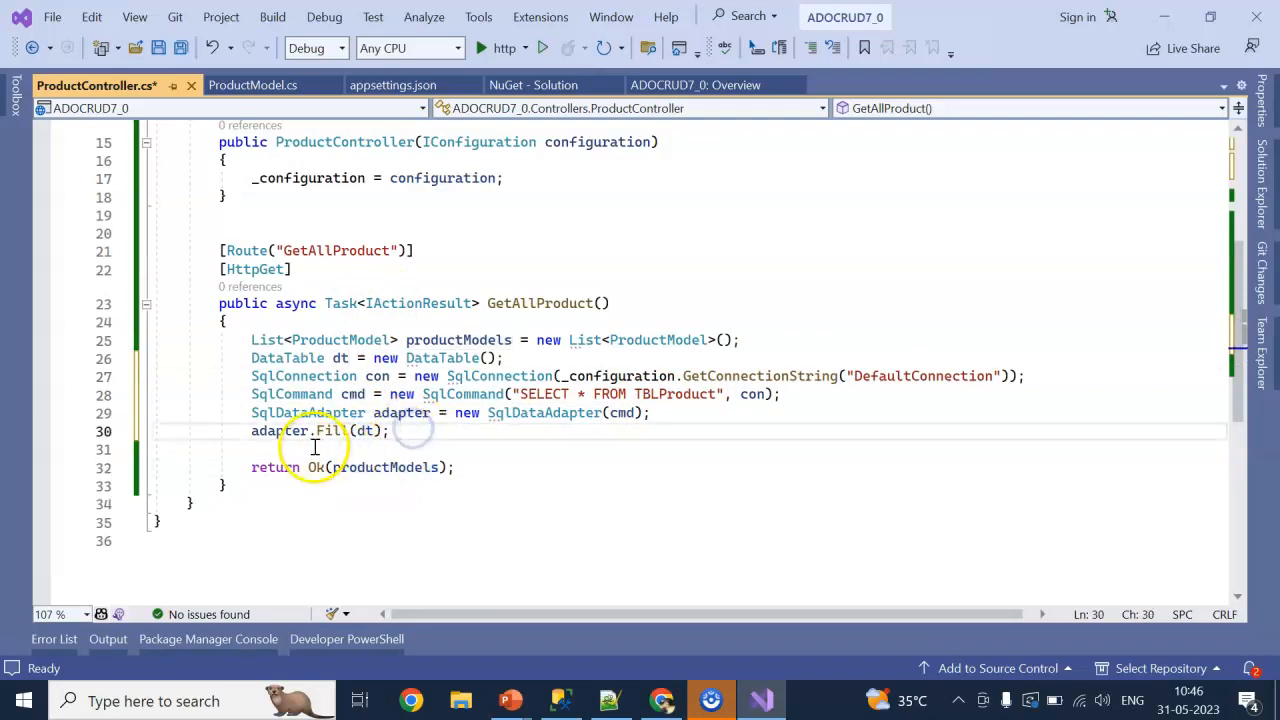
{"action": "type", "text": "for(int i=0;"}
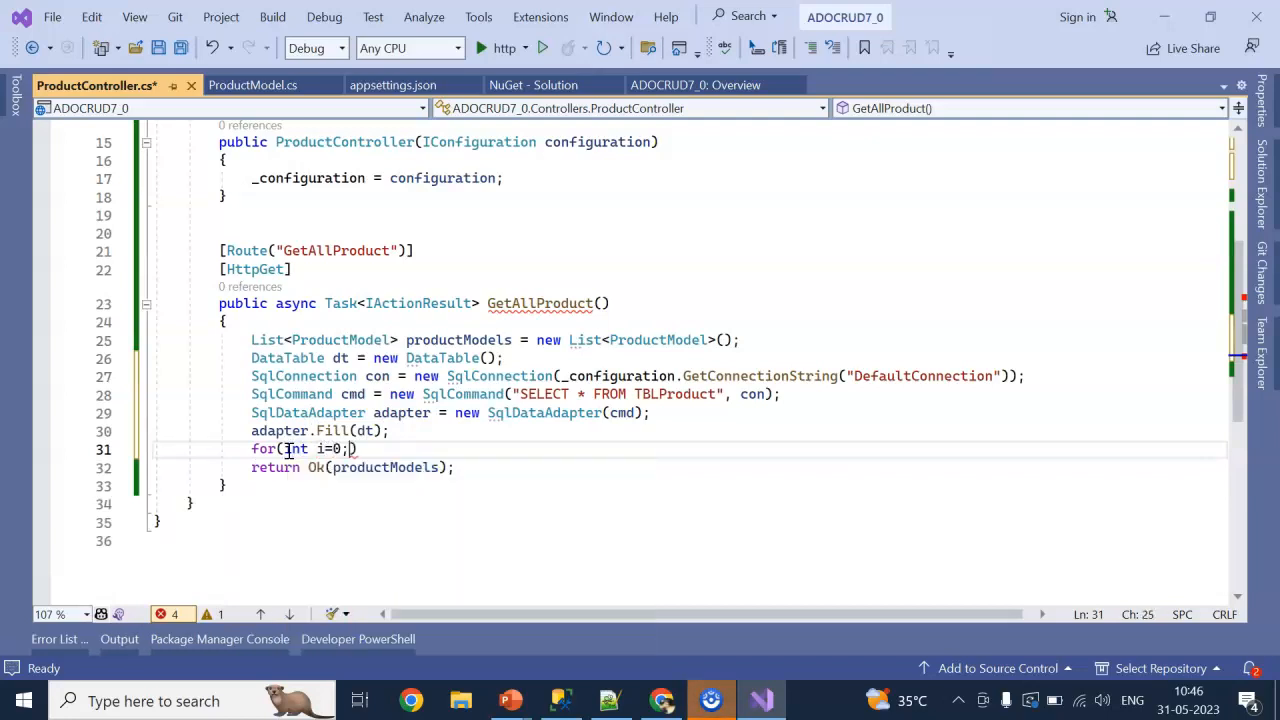
{"action": "type", "text": "i"}
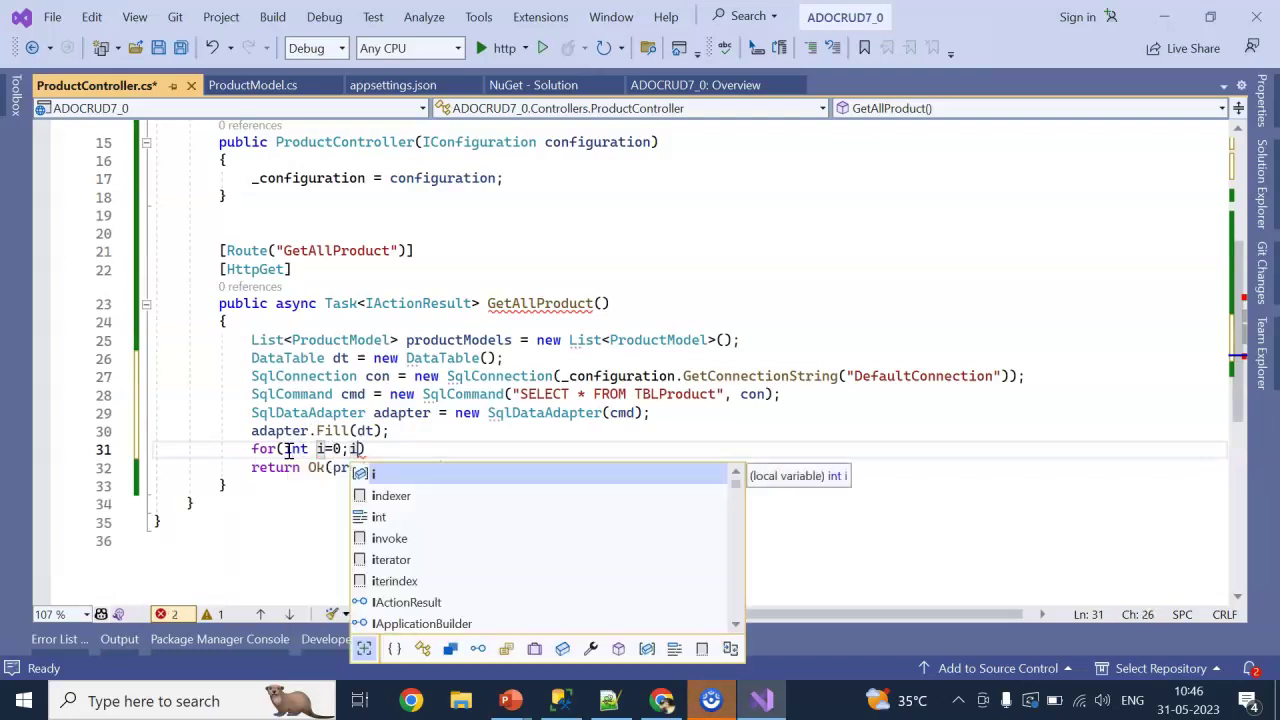
{"action": "type", "text": "<dt."}
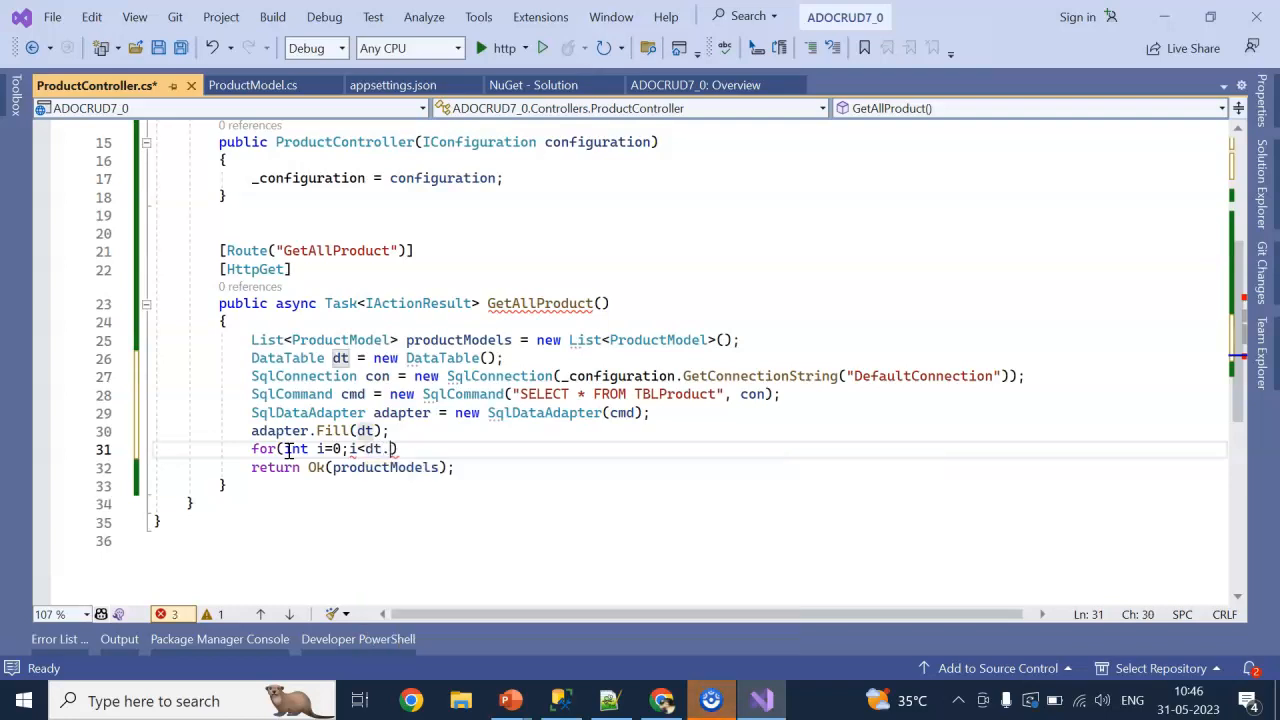
{"action": "type", "text": "Rows.Count"}
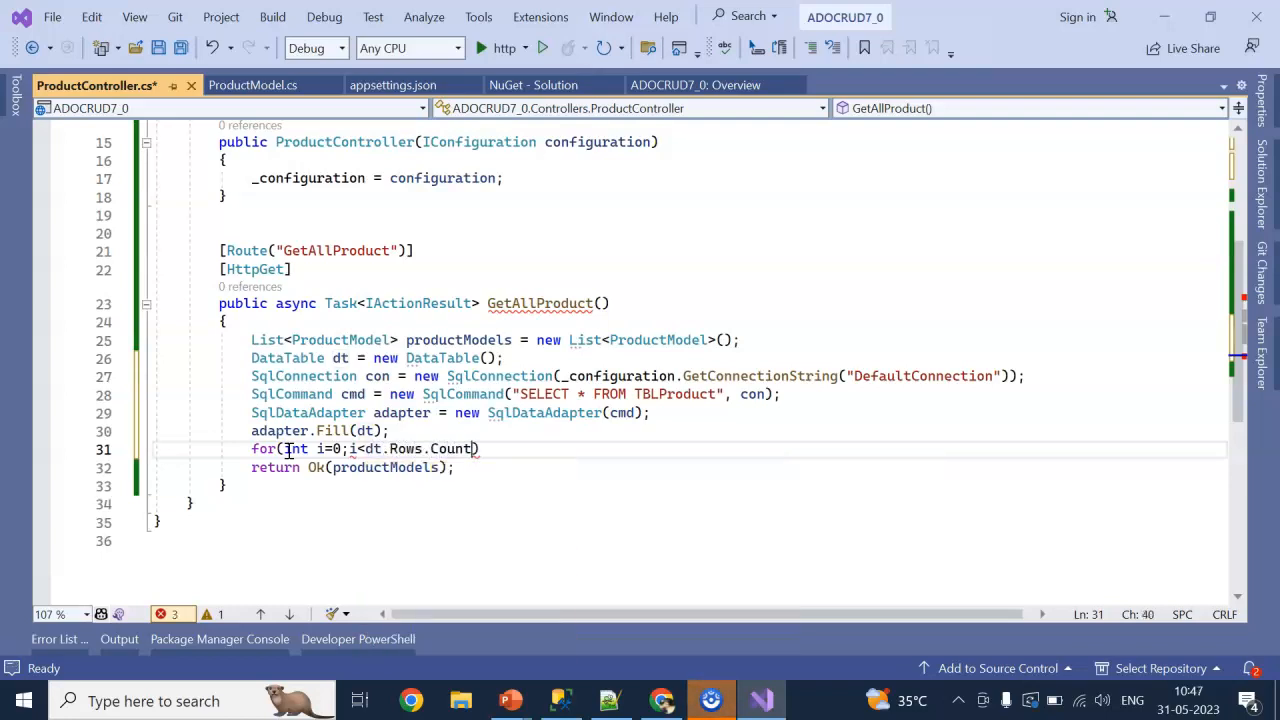
{"action": "type", "text": ";i++)"}
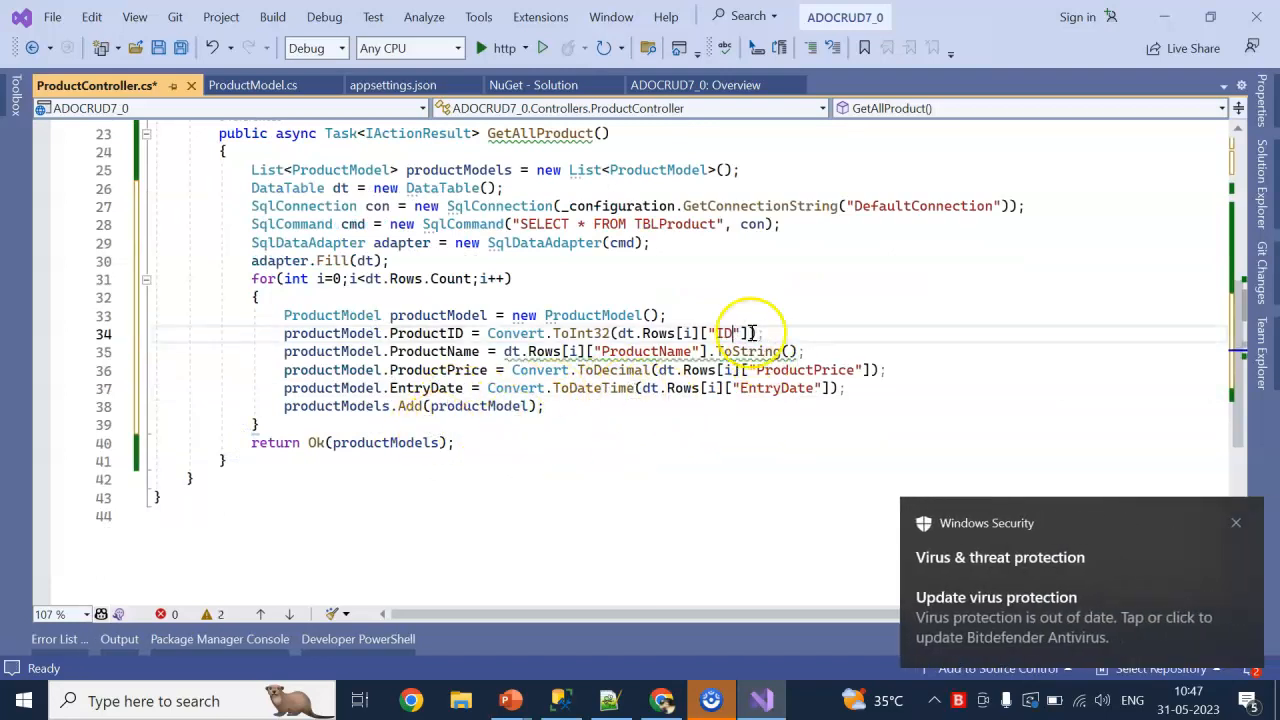
{"action": "type", "text": "Pname"}
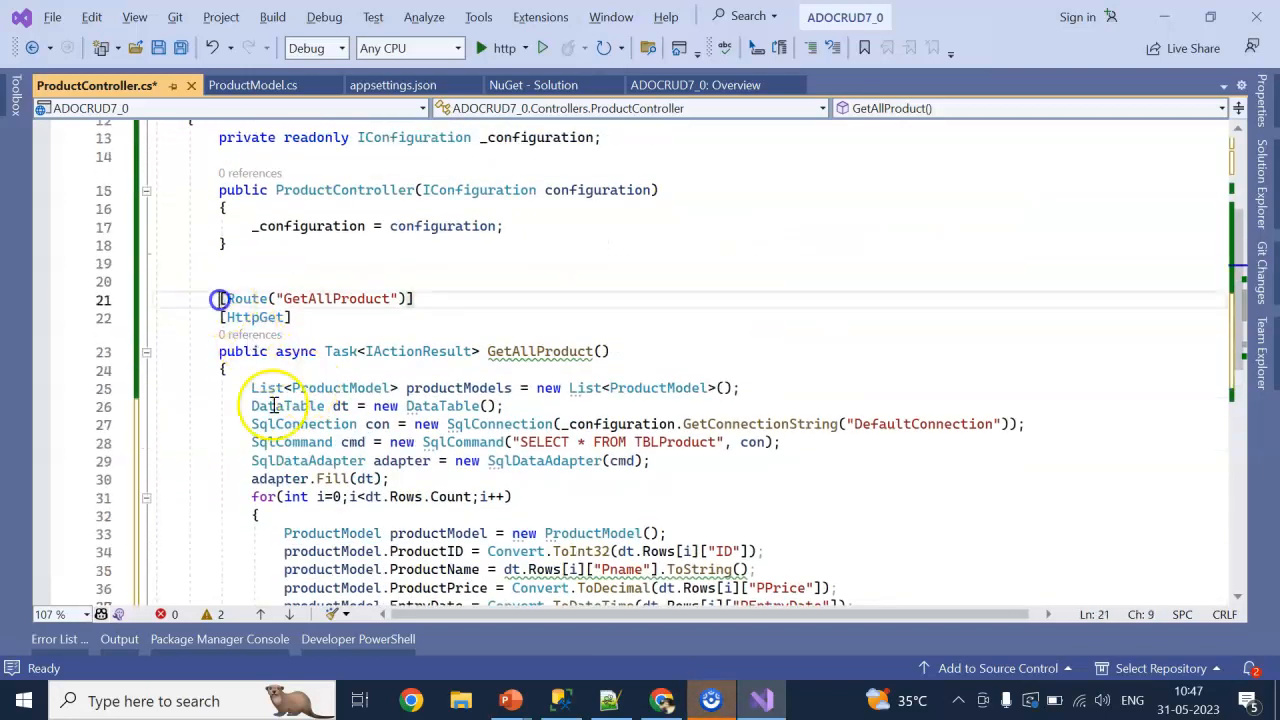
{"action": "scroll", "scroll_direction": "down", "scroll_amount": 3}
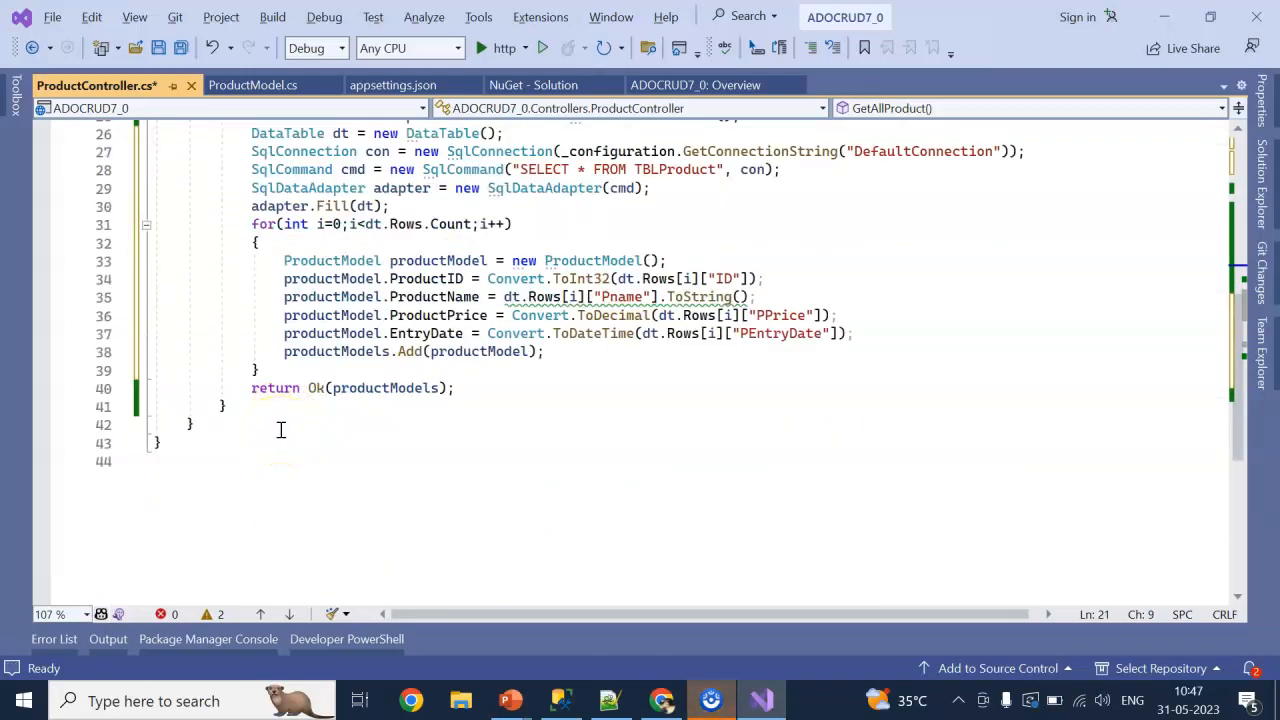
Turn the copied action into an HttpPost PostProduct taking ProductModel obj.
{"action": "scroll", "scroll_direction": "up", "scroll_amount": 3}
{"action": "type", "text": "[HttpG"}
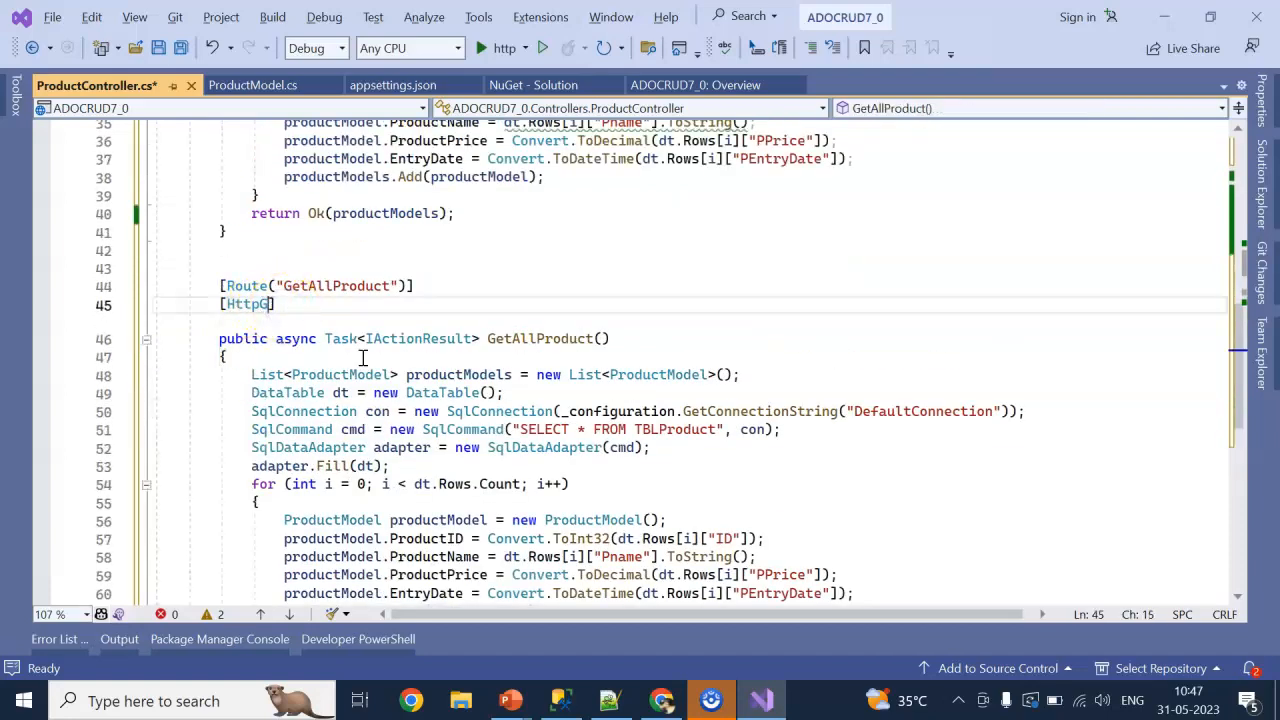
{"action": "type", "text": "po"}
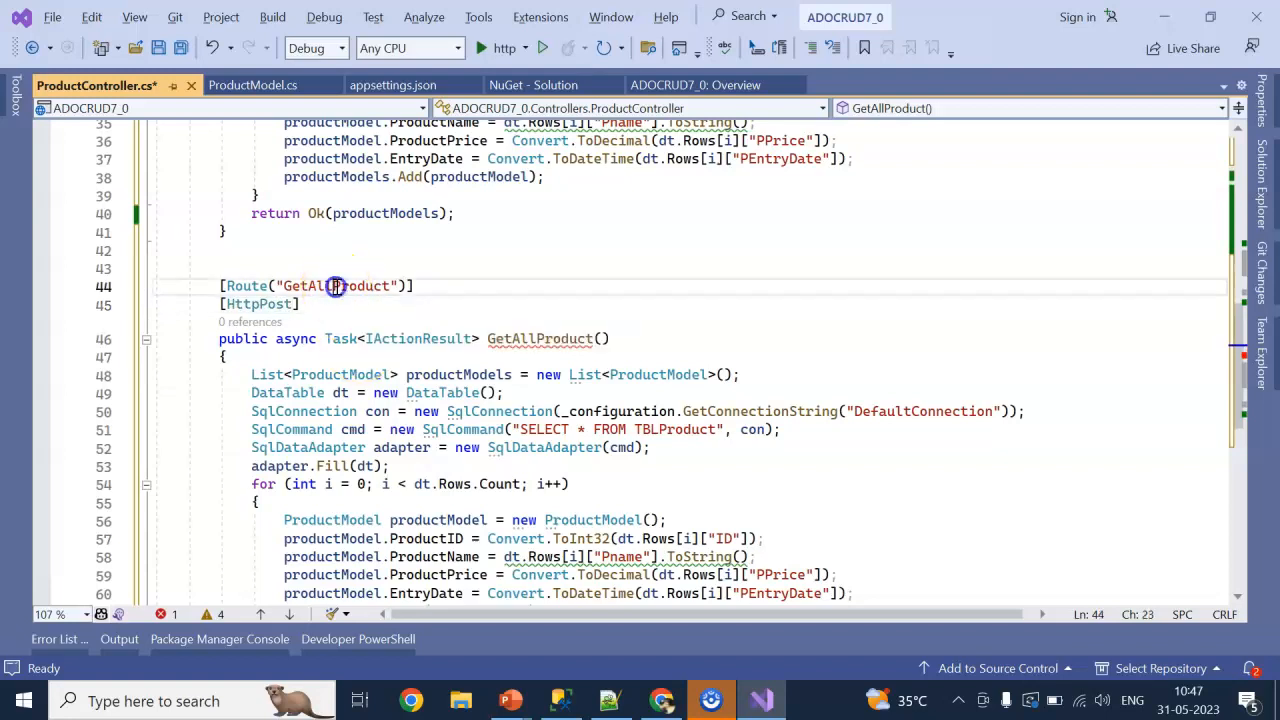
{"action": "type", "text": "PostProduct"}
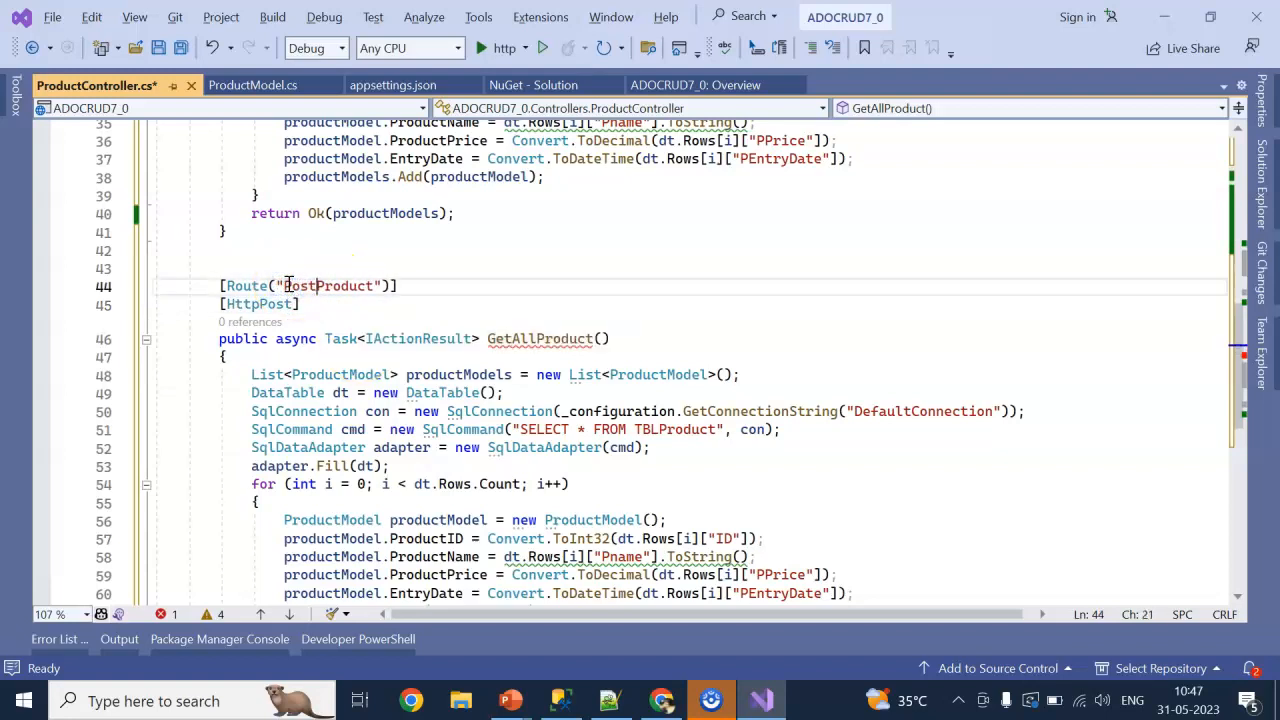
{"action": "double_click", "coordinate": [538, 338]}
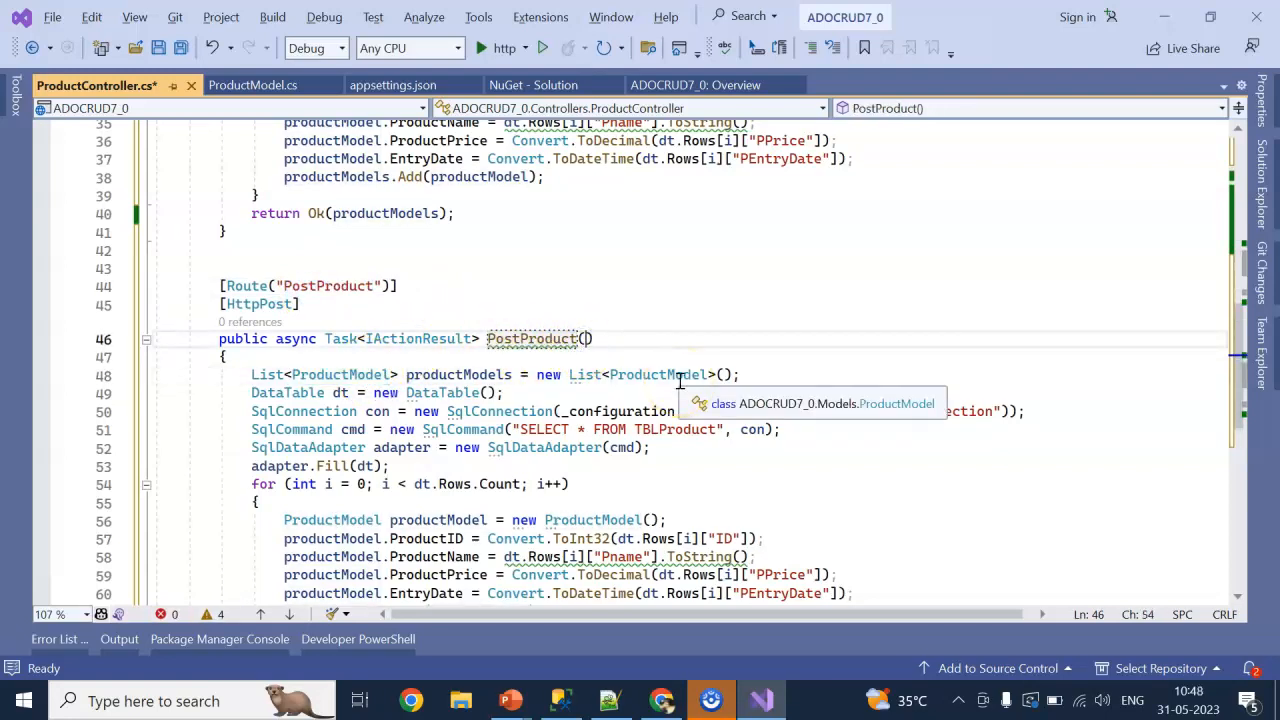
{"action": "type", "text": "ProductModel obj"}
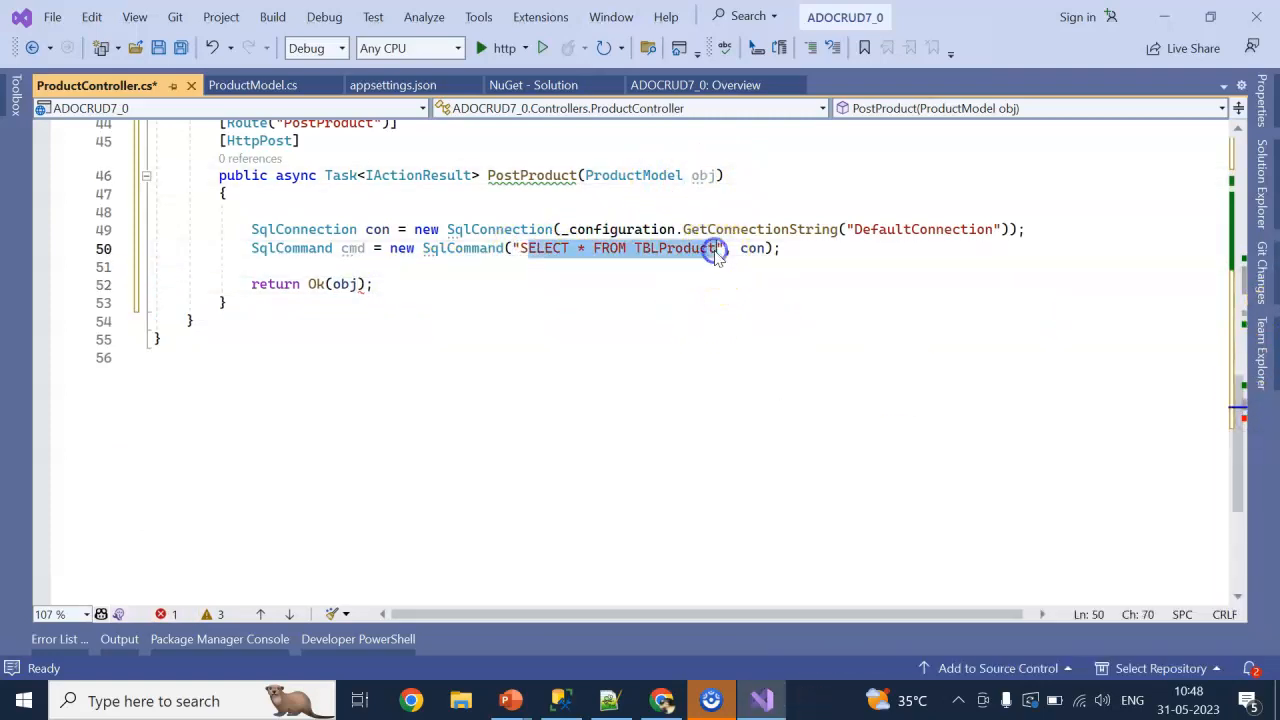
Build an INSERT into TBLProduct from ProductName, ProductPrice and getdate(), returning Ok(obj).
{"action": "type", "text": "Insert into"}
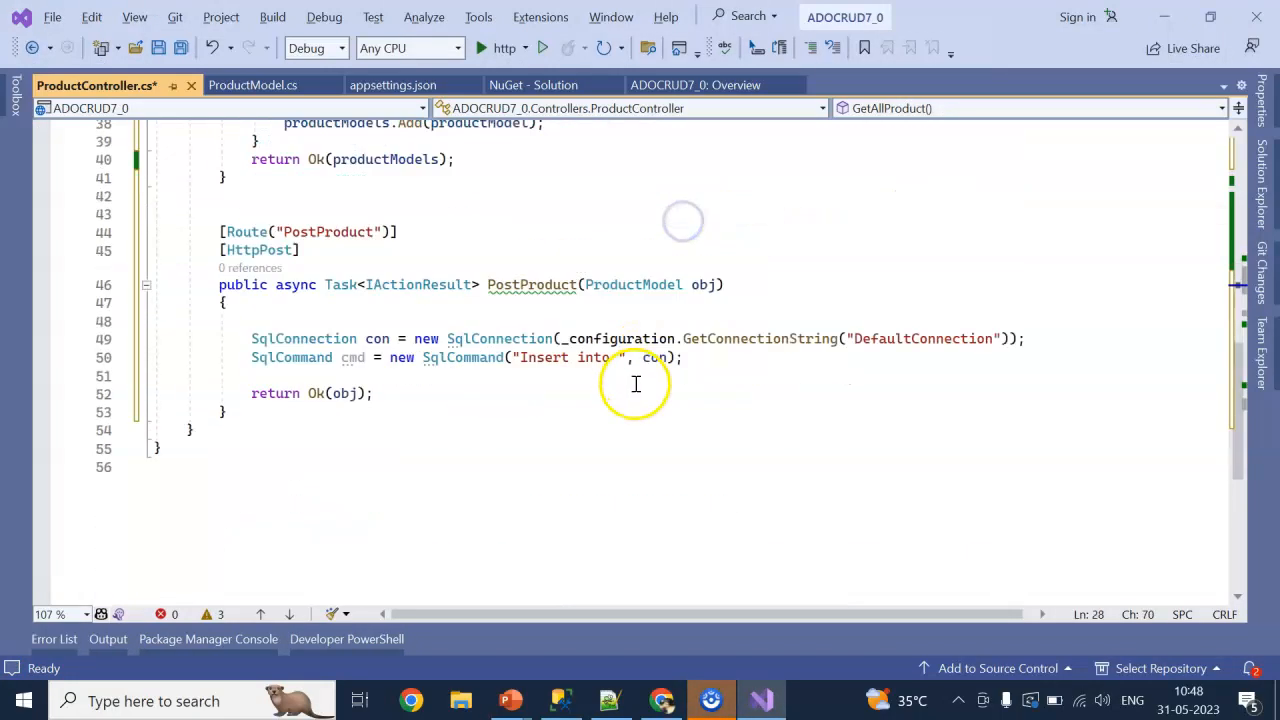
{"action": "type", "text": "TBLProduct value ('"}
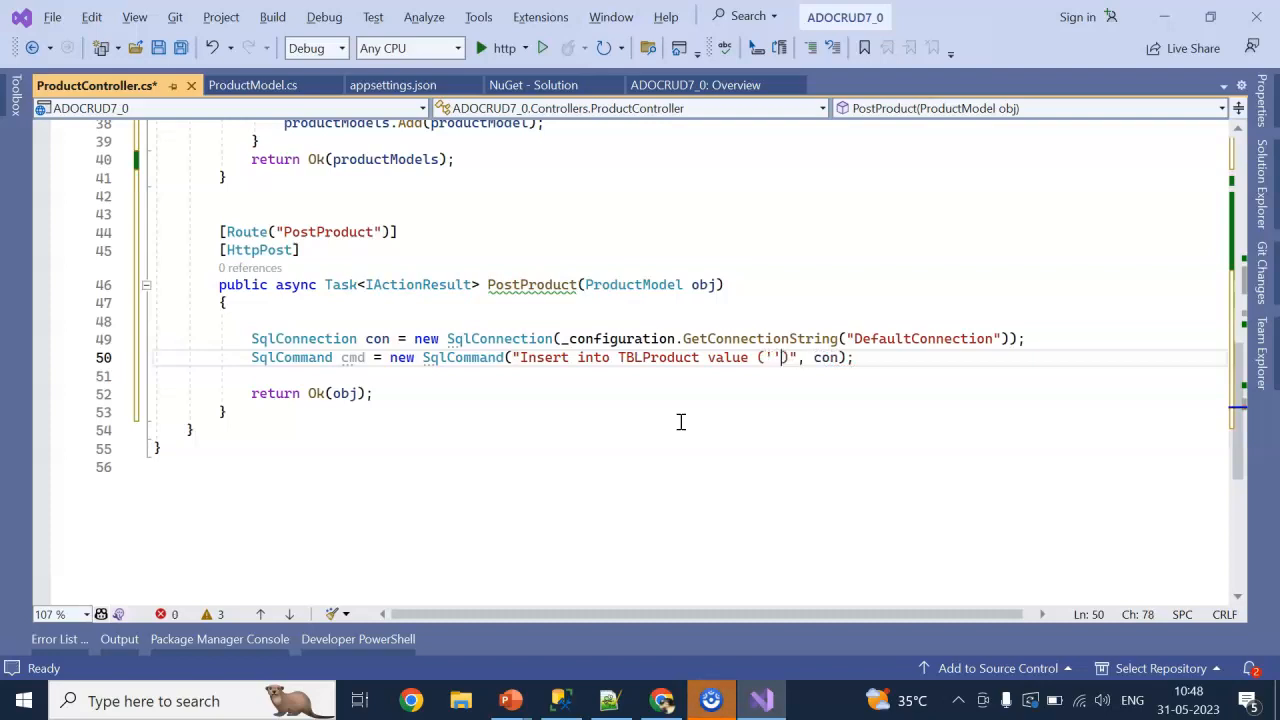
{"action": "type", "text": ",''"}
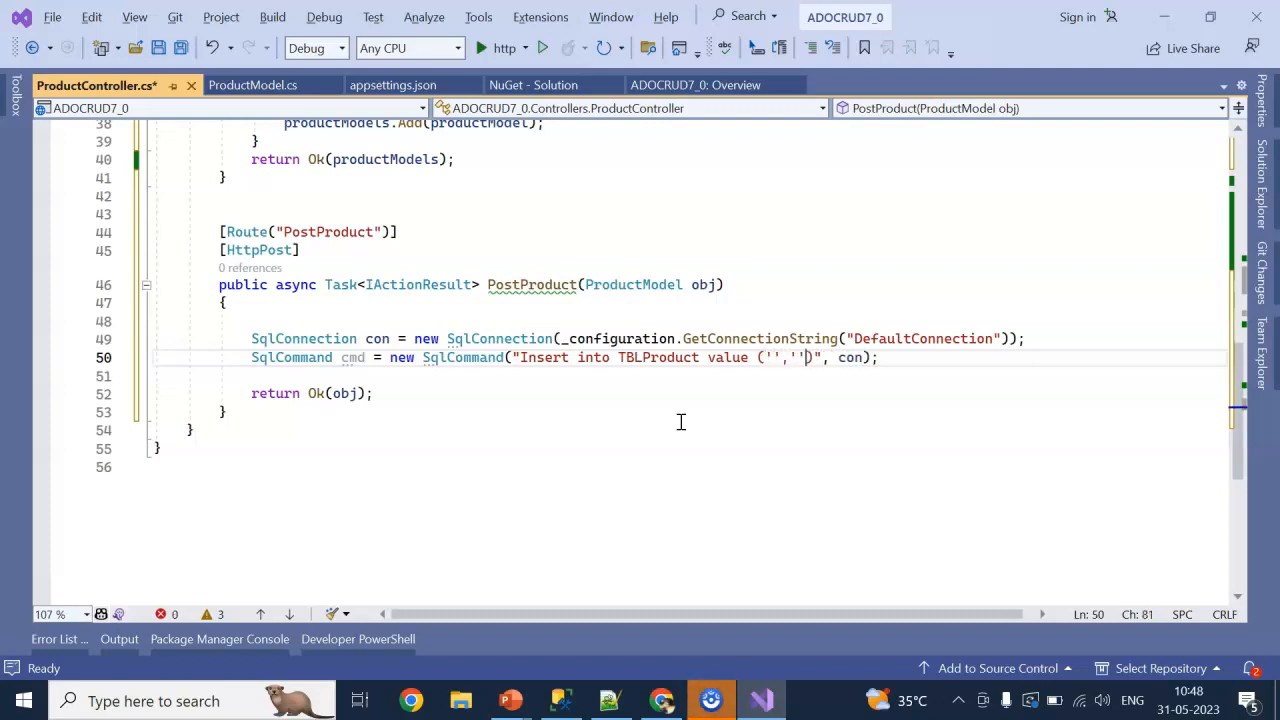
{"action": "type", "text": ",getdate()"}
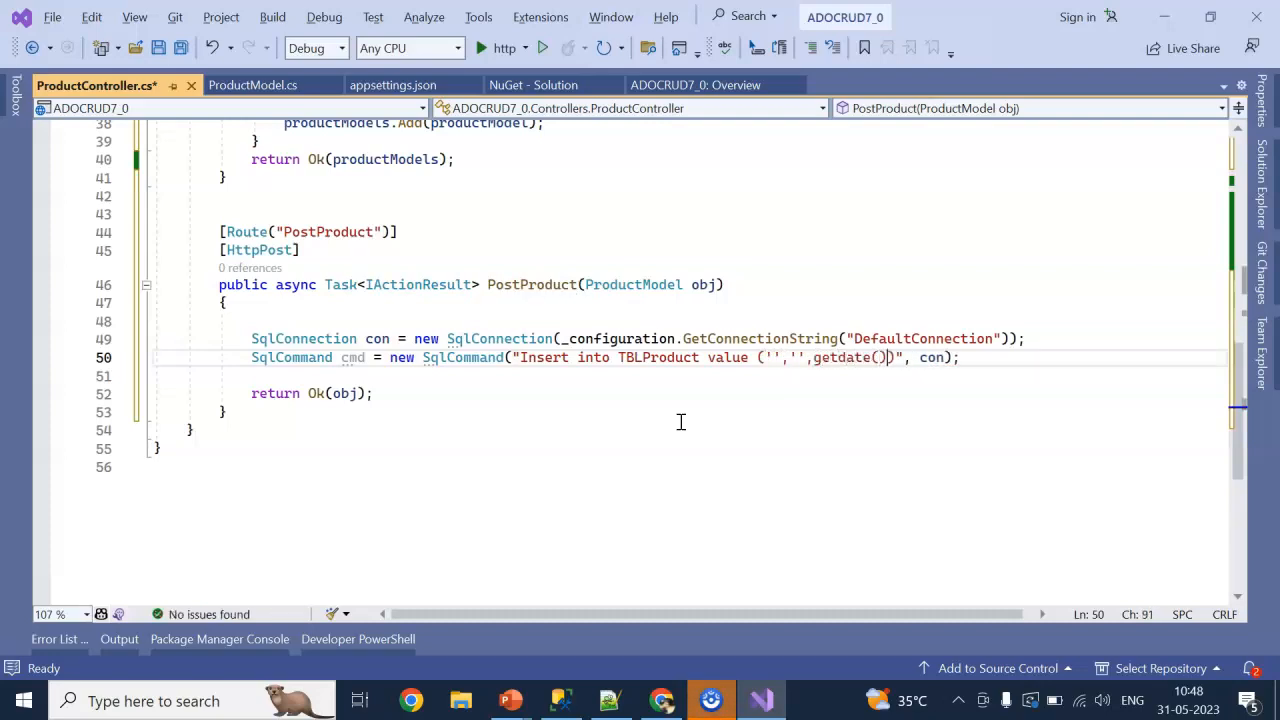
{"action": "type", "text": "++"}
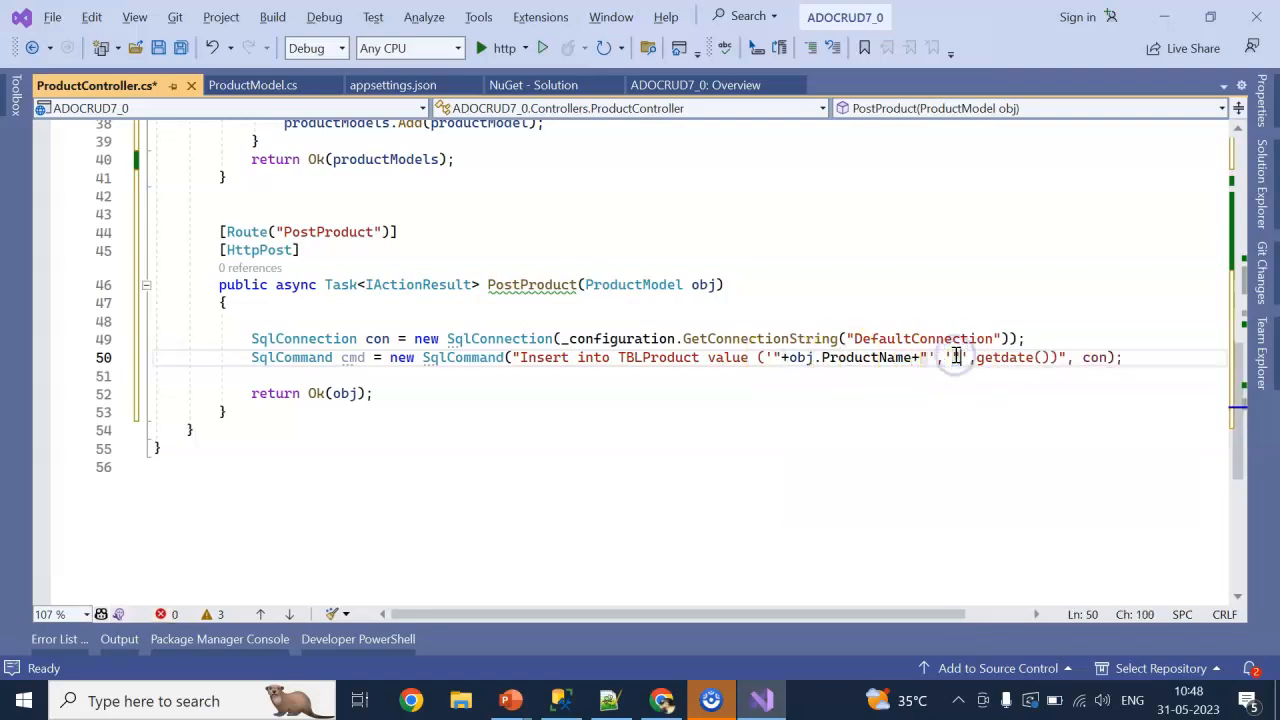
{"action": "type", "text": "+obj+"}
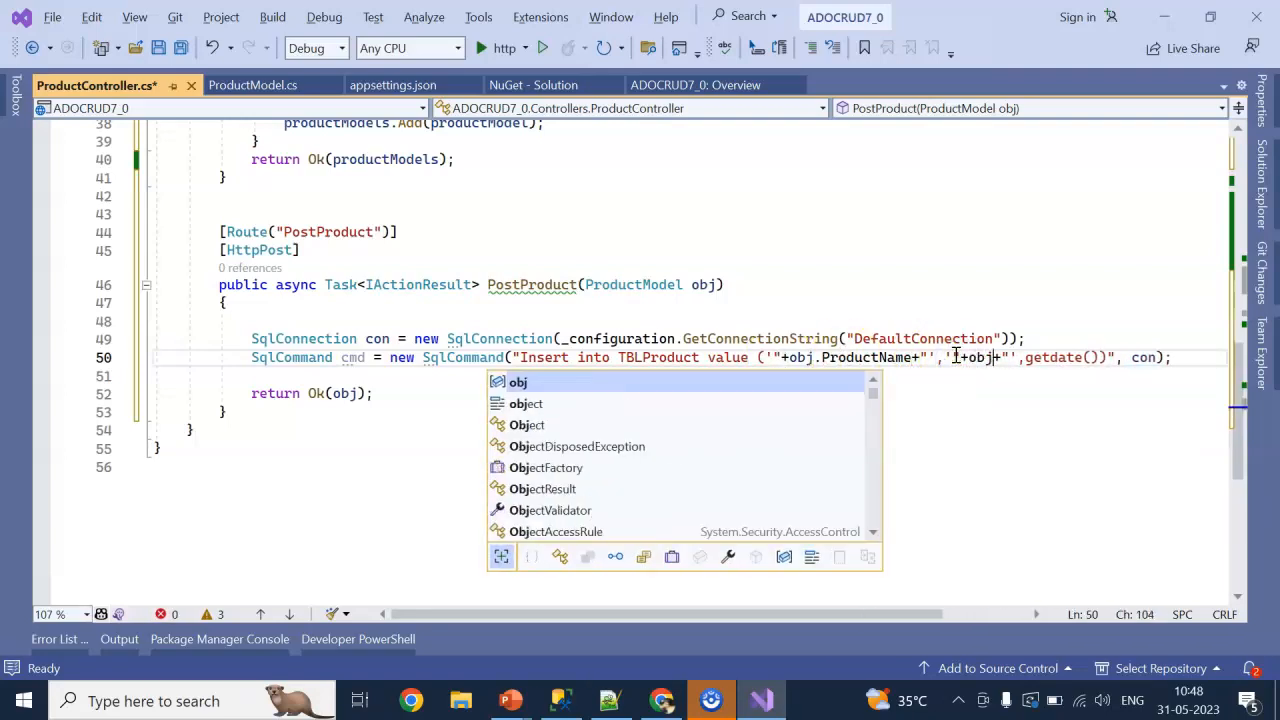
{"action": "type", "text": "pro"}
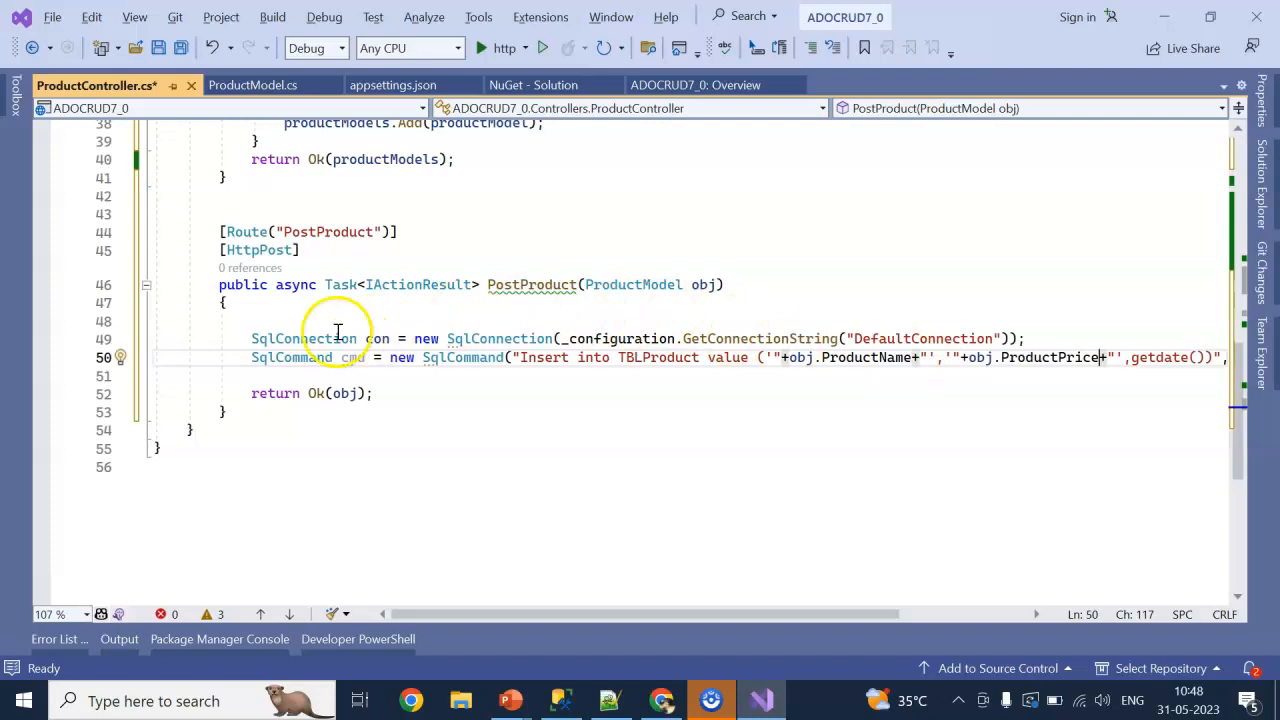
Wrap the PostProduct body in a try/catch that rethrows the exception.
{"action": "type", "text": "try"}
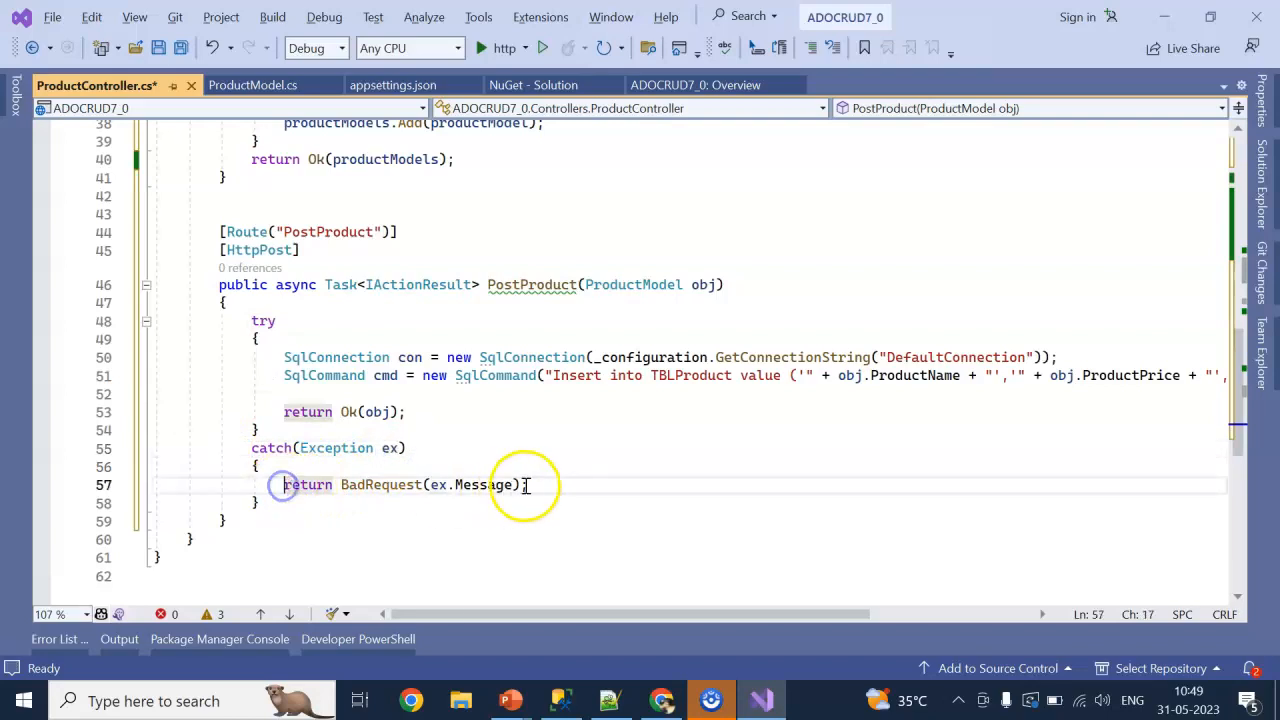
{"action": "type", "text": "throw"}
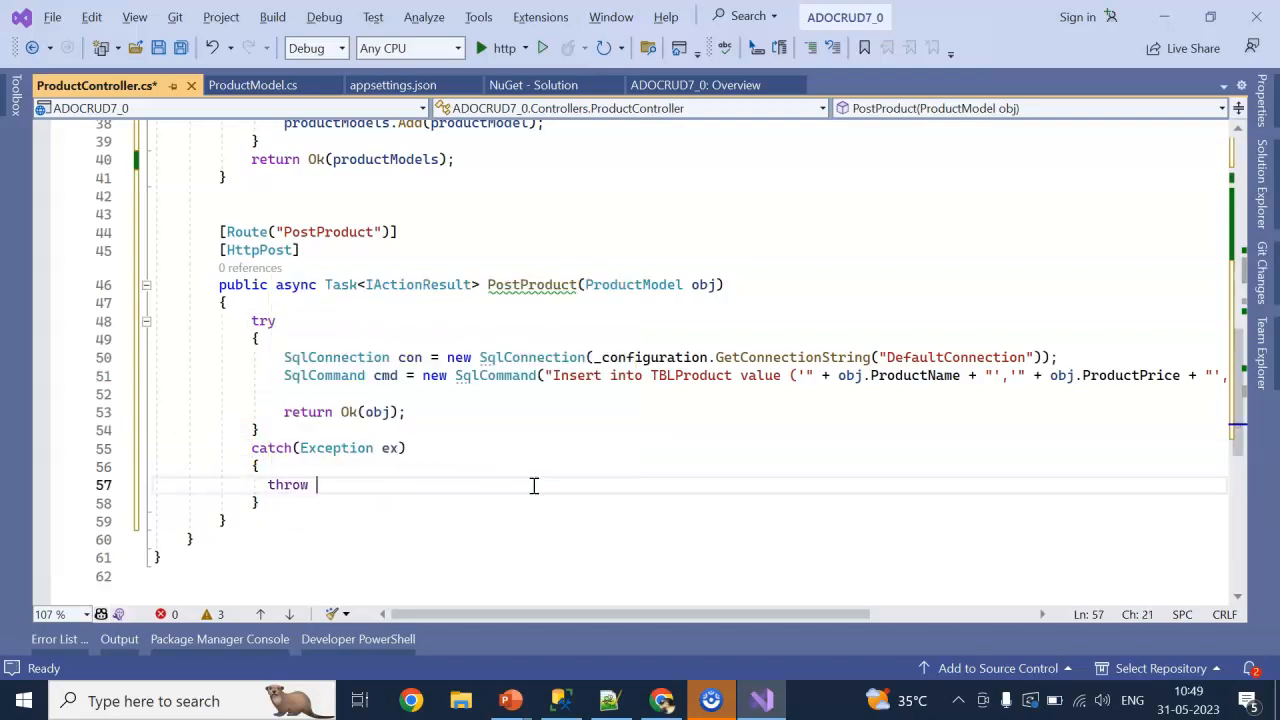
{"action": "type", "text": "ex;"}
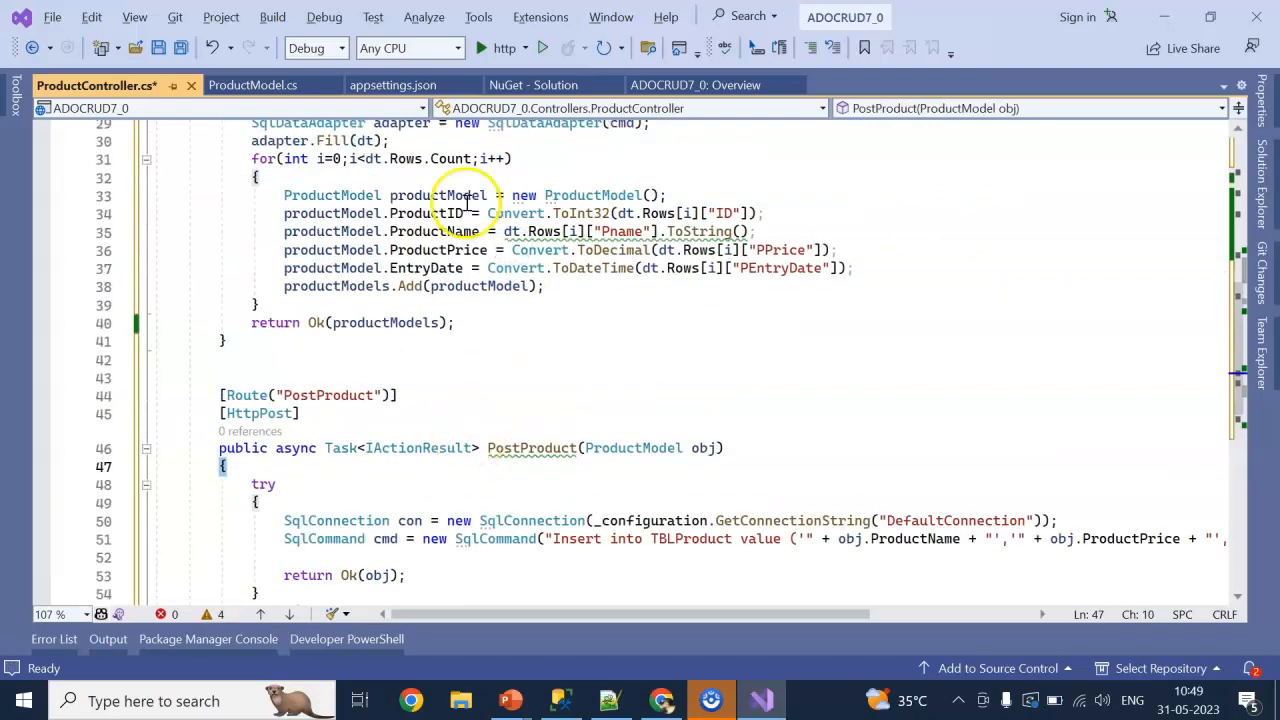
{"action": "scroll", "scroll_direction": "down", "scroll_amount": 3}
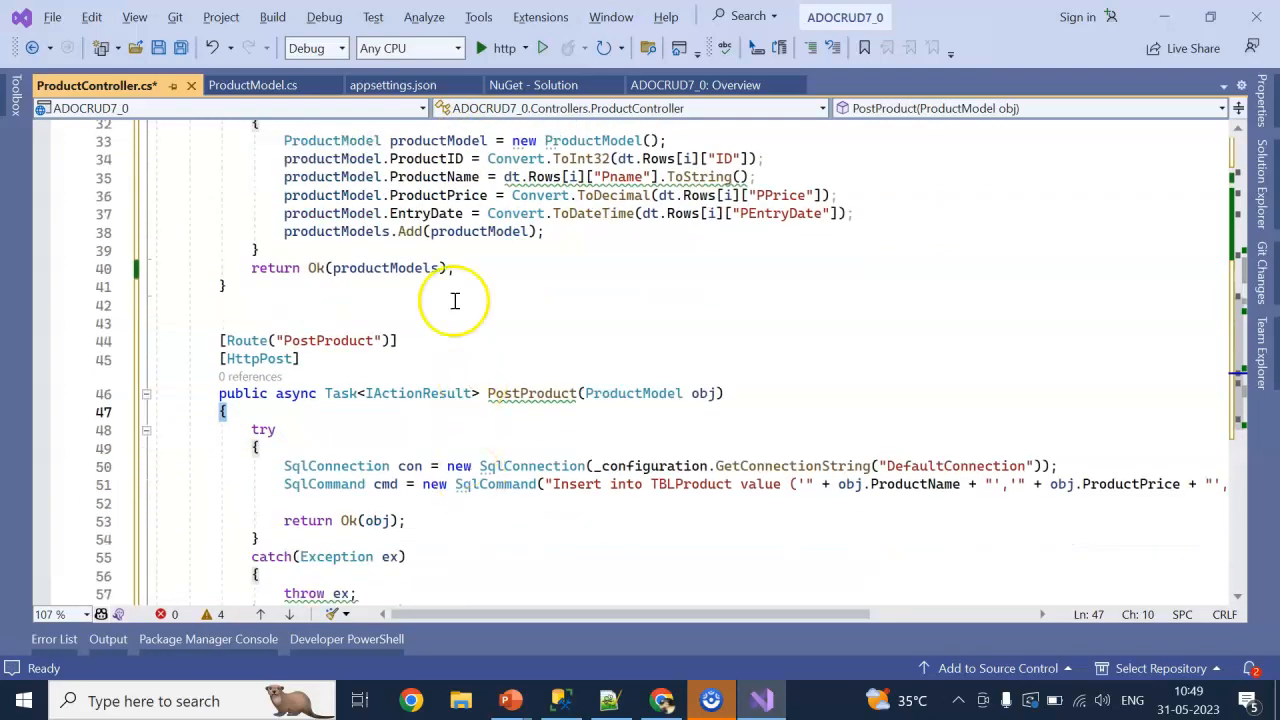
Build and run the ADOCRUD7_0 API in debug and bring up its Swagger page.
{"action": "left_click", "coordinate": [540, 48]}
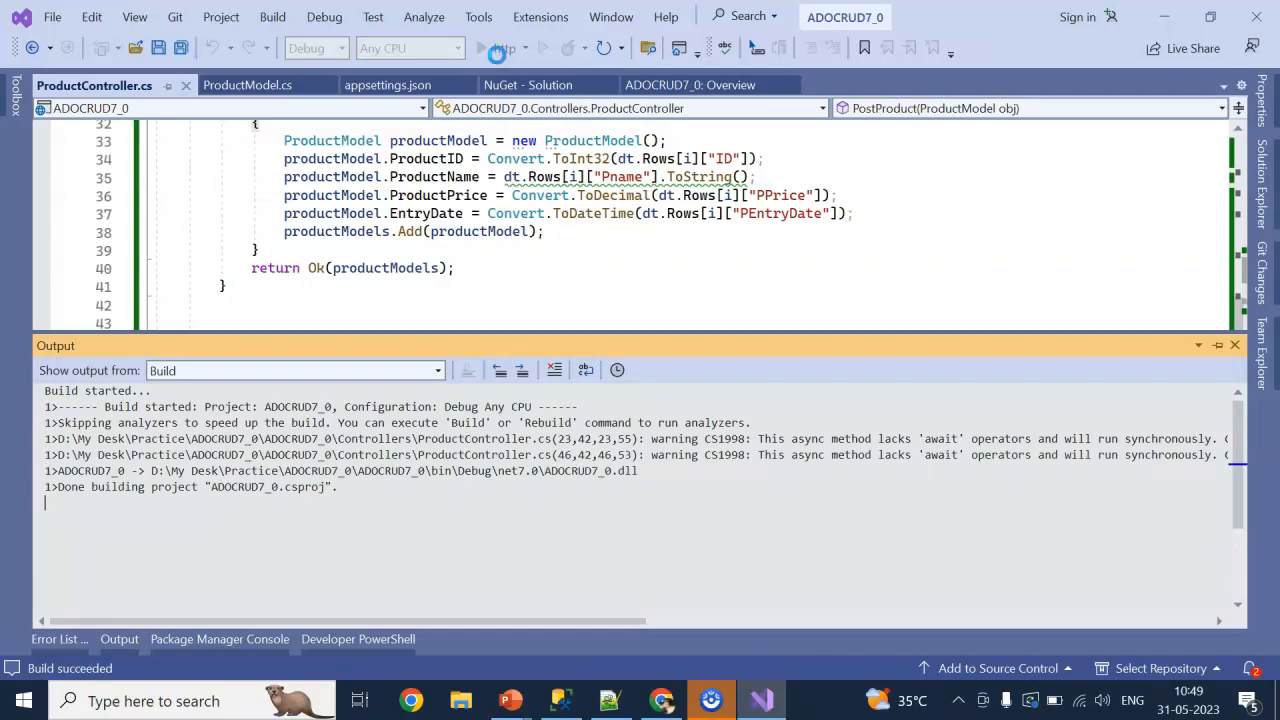
{"action": "left_click", "coordinate": [489, 47]}
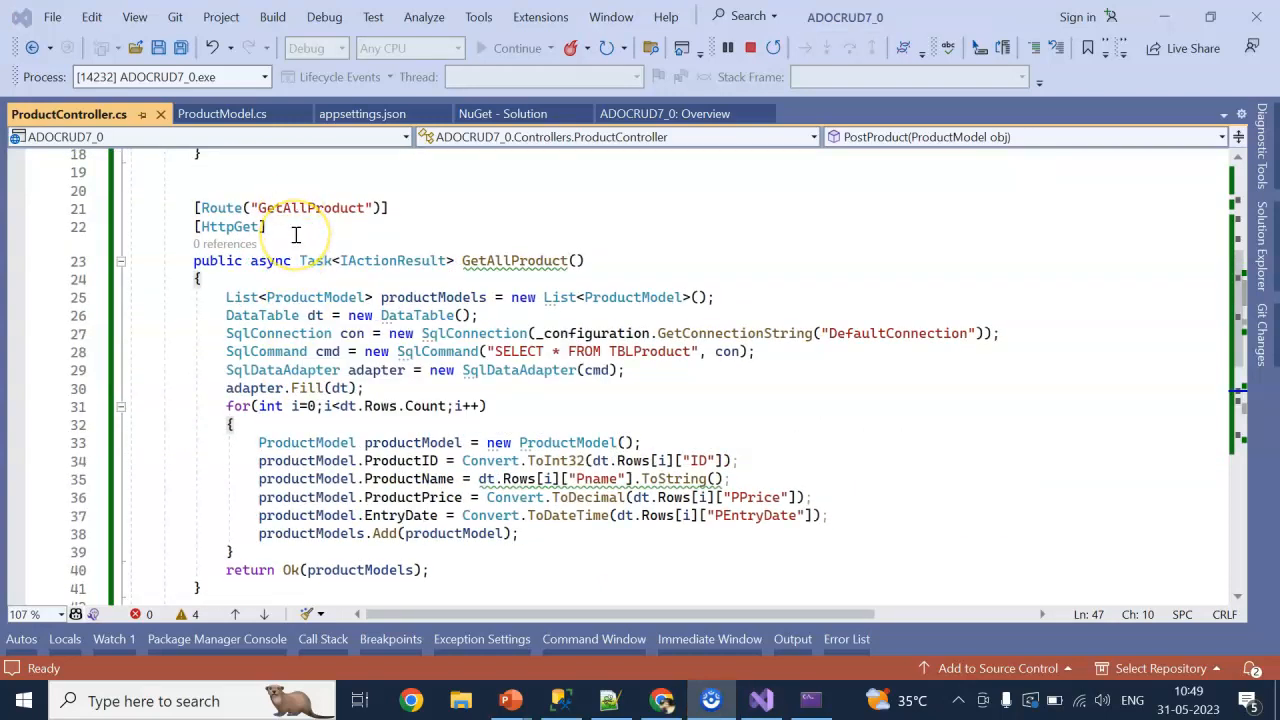
{"action": "left_click", "coordinate": [662, 700]}
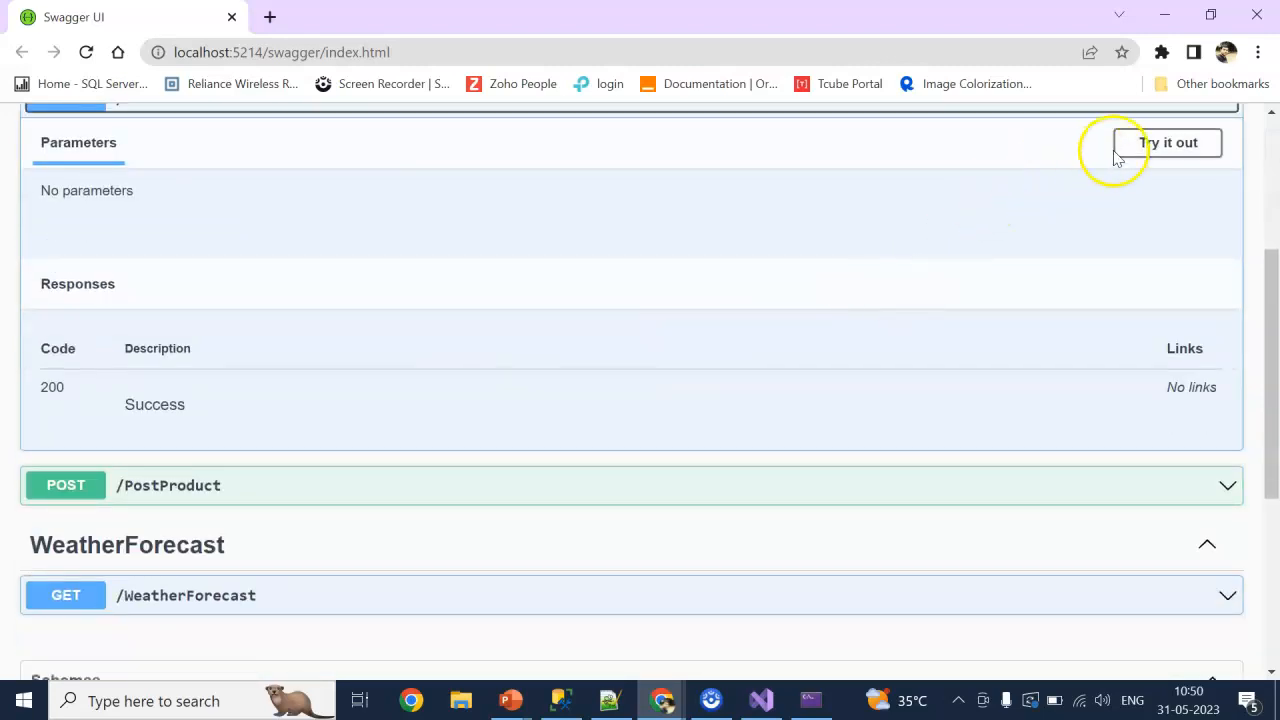
Execute GET /GetAllProduct to list products 7–10, then expand POST /PostProduct.
{"action": "left_click", "coordinate": [1171, 142]}
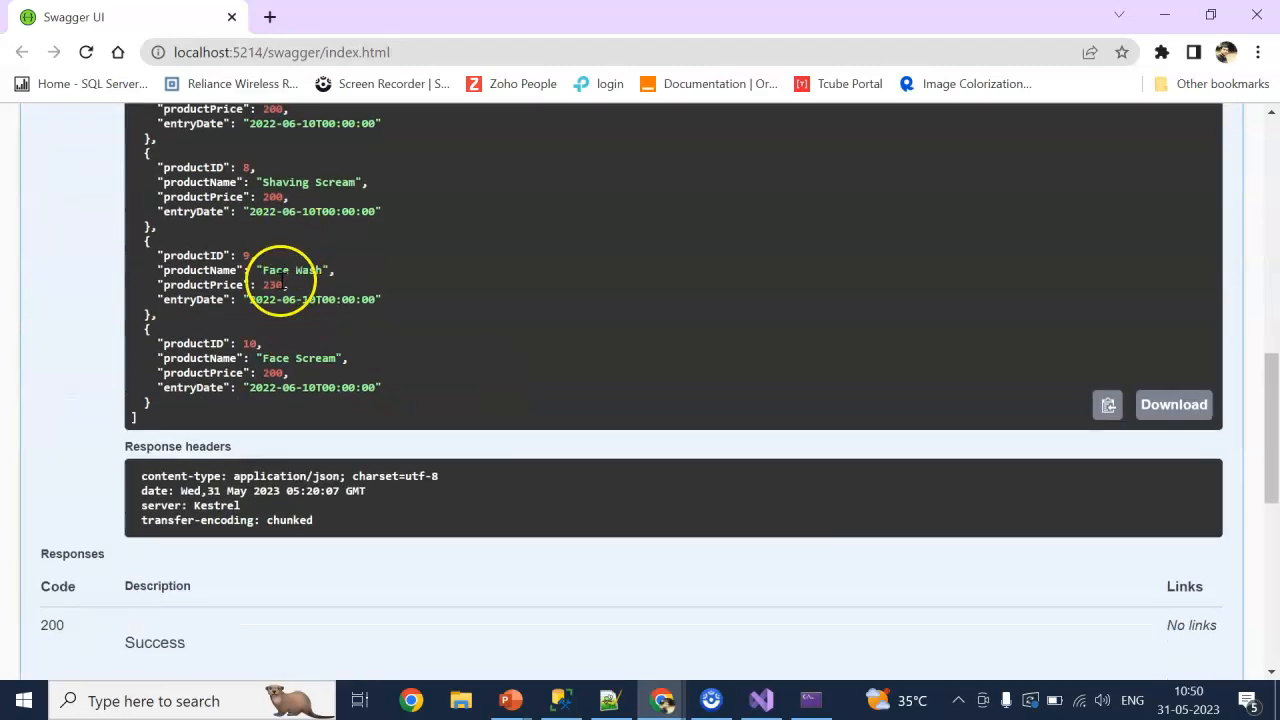
{"action": "left_click", "coordinate": [555, 699]}
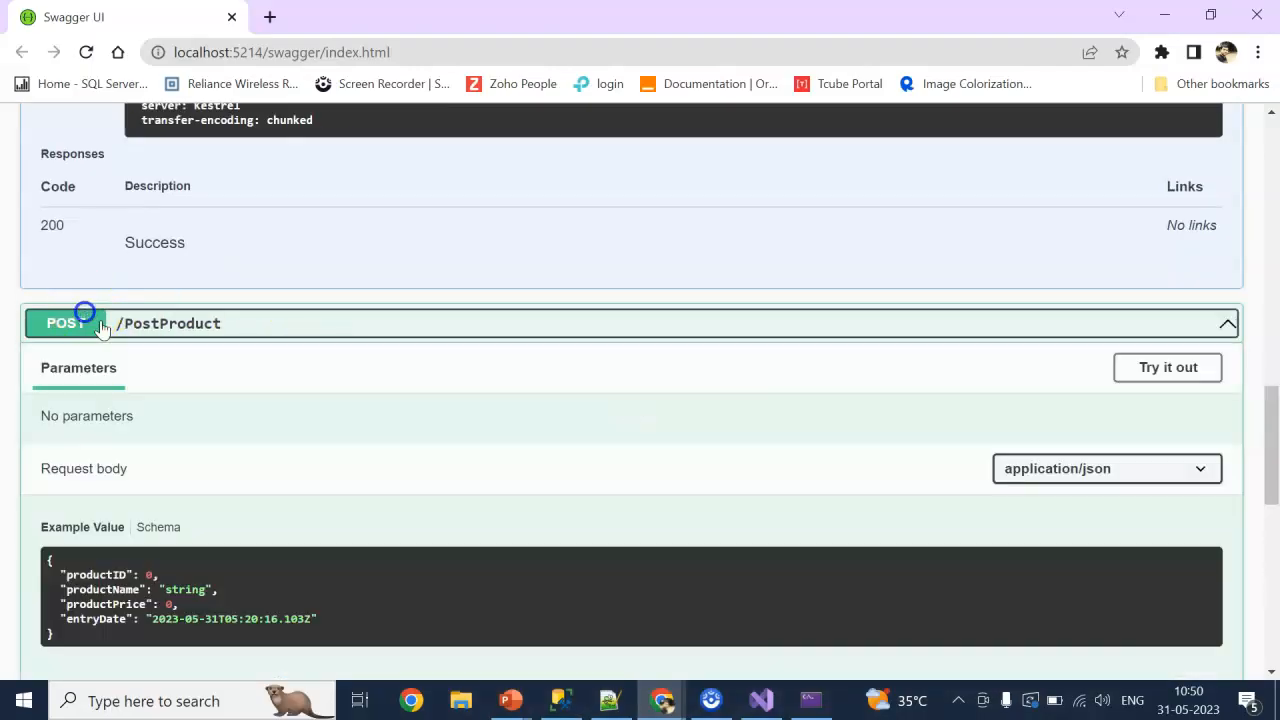
Post a Face Gel product priced 300 through PostProduct.
{"action": "left_click", "coordinate": [1167, 367]}
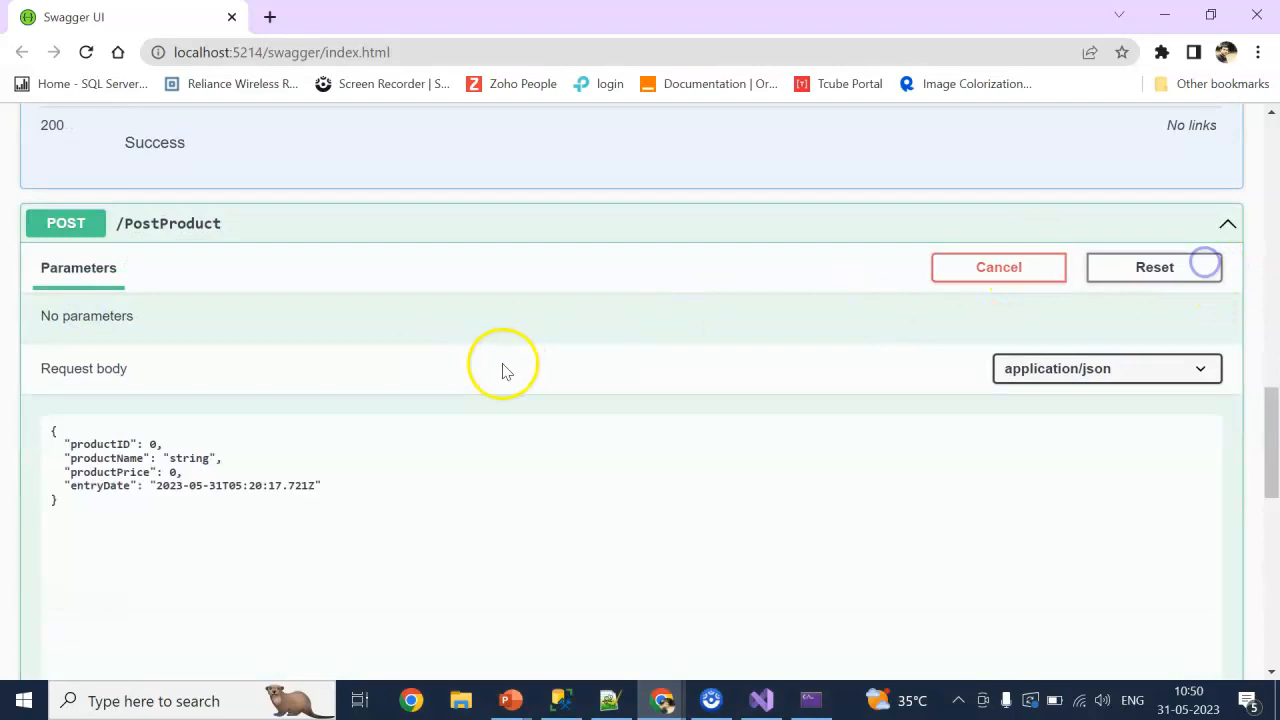
{"action": "scroll", "scroll_direction": "down", "scroll_amount": 3}
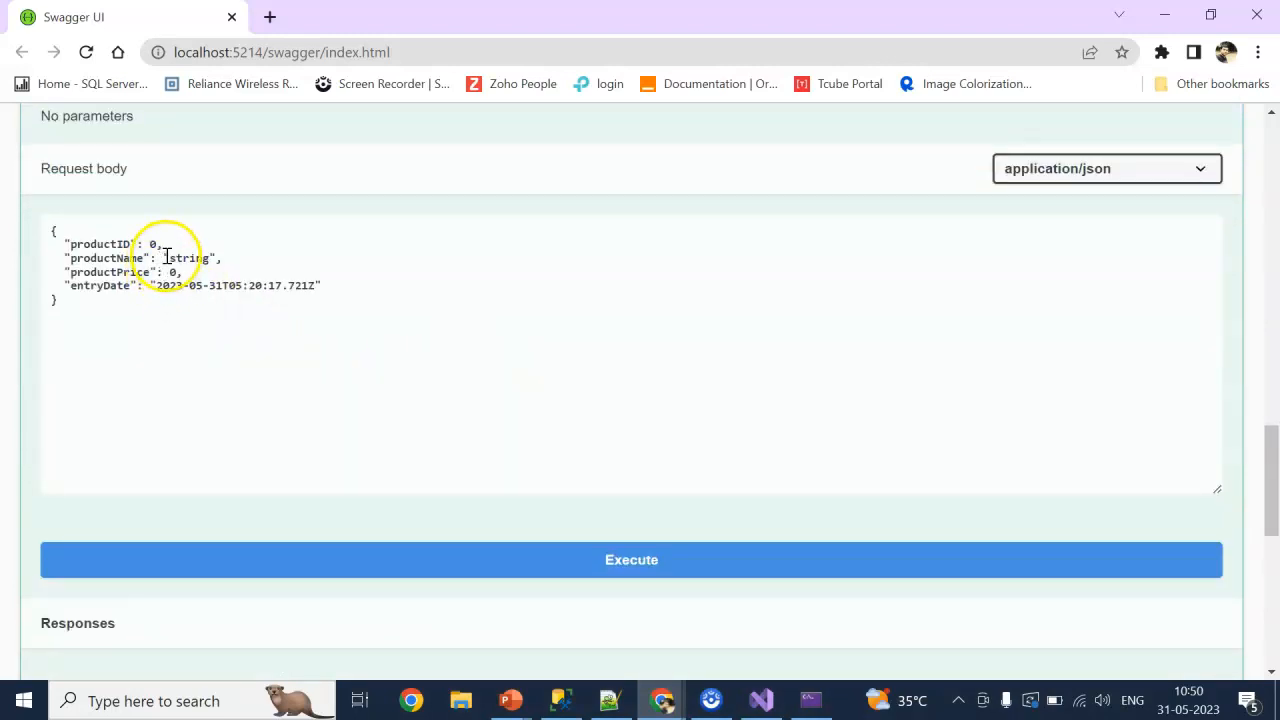
{"action": "double_click", "coordinate": [191, 260]}
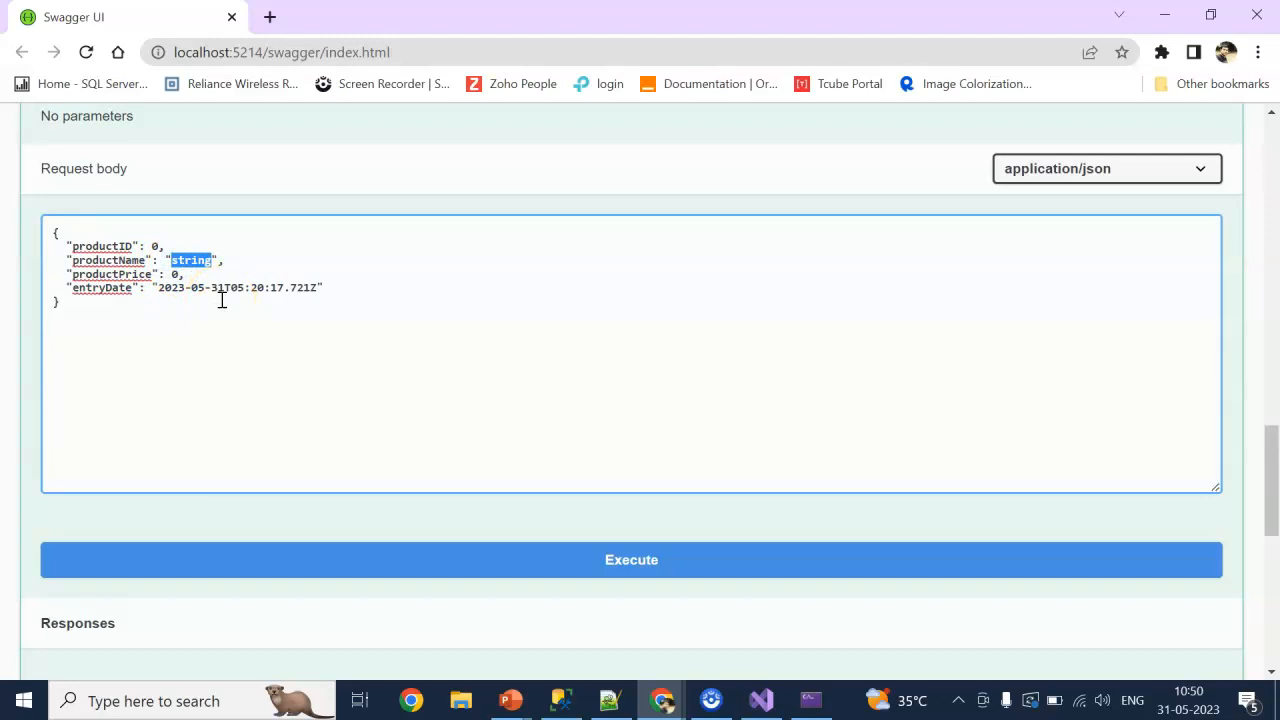
{"action": "type", "text": "Face Gel"}
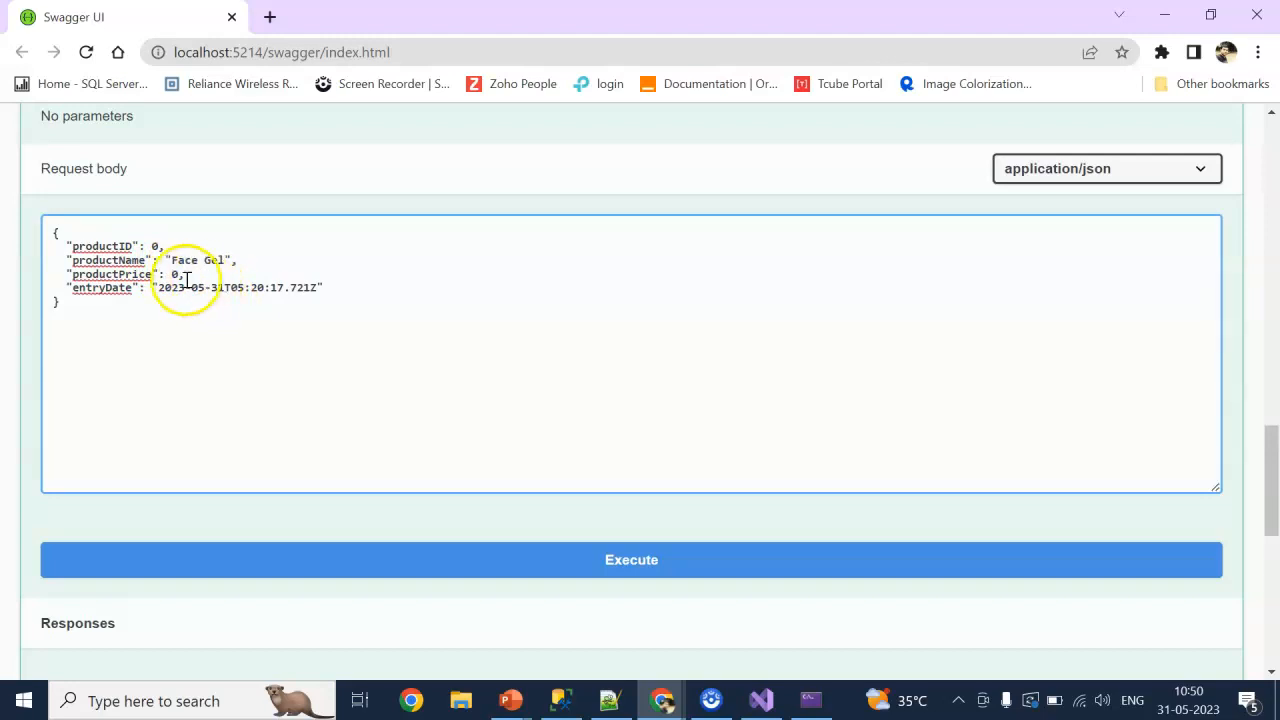
{"action": "type", "text": "30"}
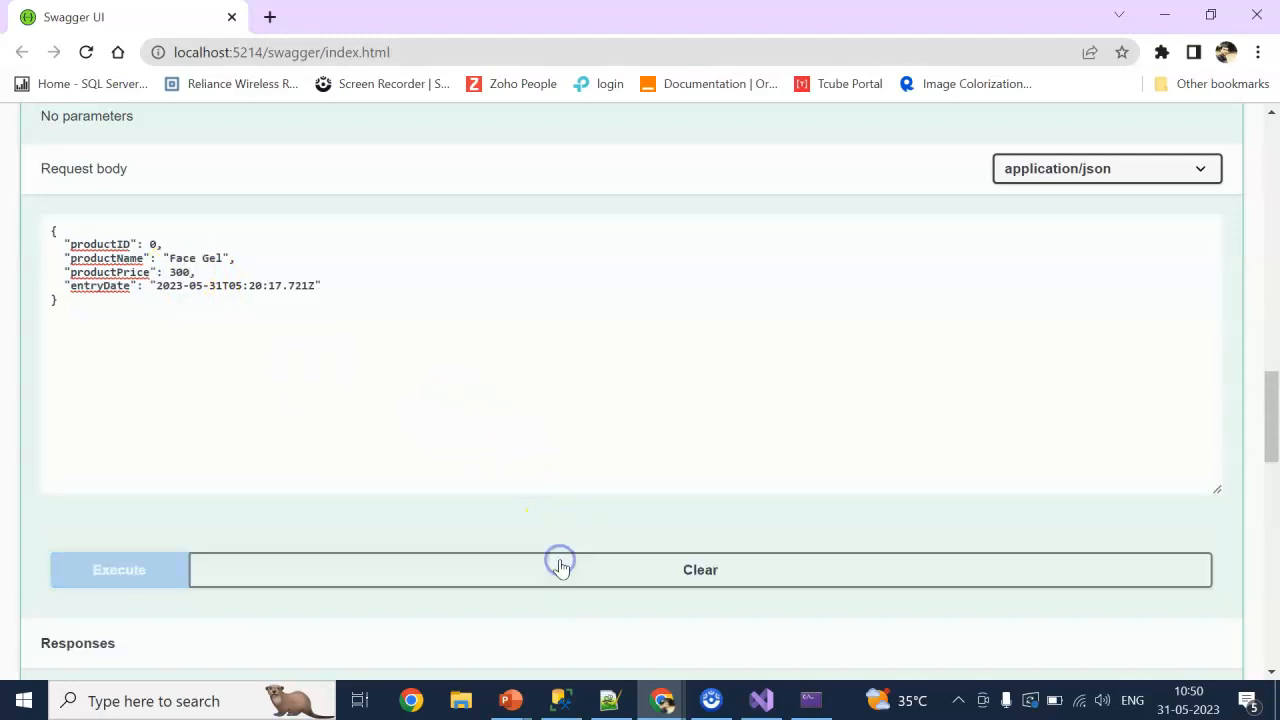
{"action": "left_click", "coordinate": [119, 570]}
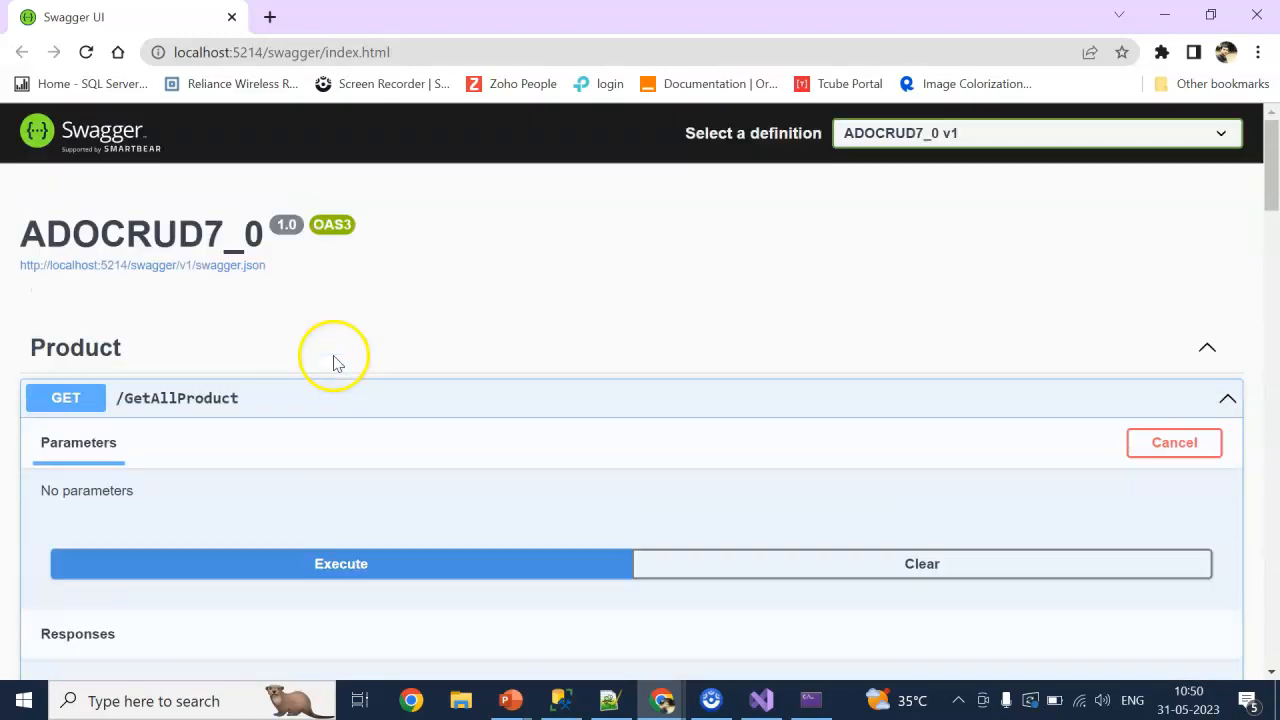
Re-run GetAllProduct, which still lists only products 7–10.
{"action": "left_click", "coordinate": [316, 375]}
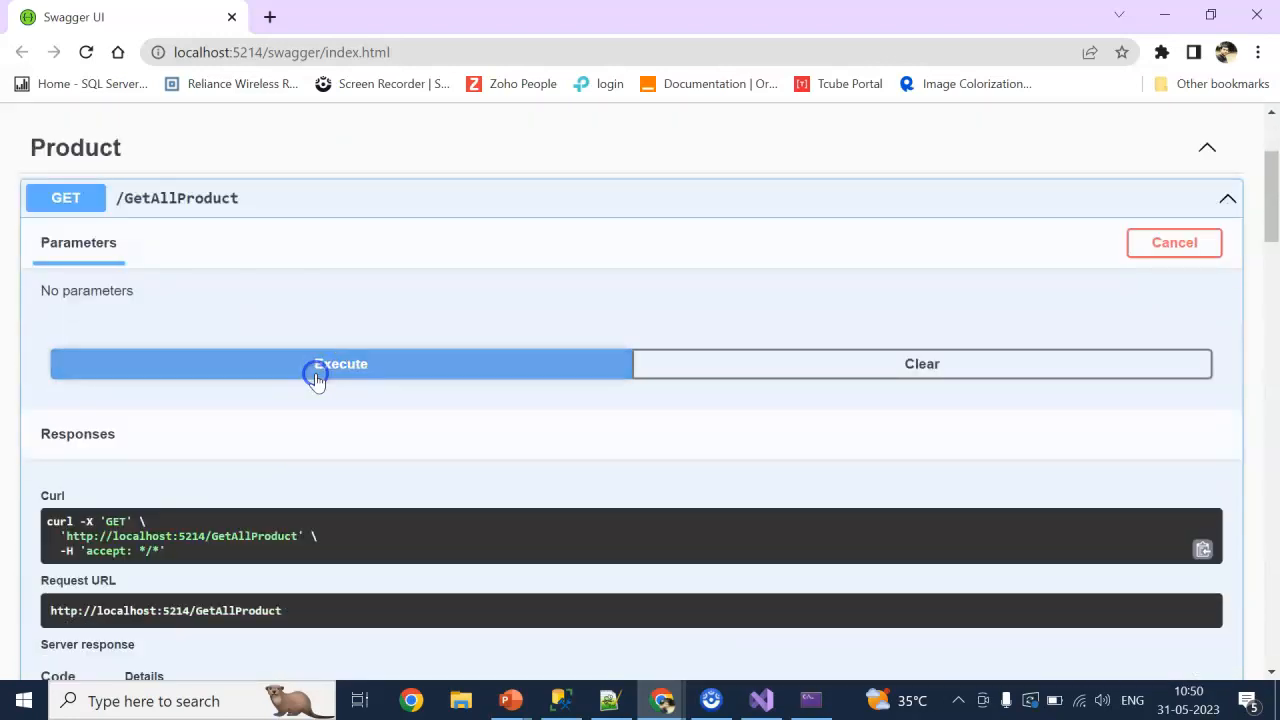
{"action": "left_click", "coordinate": [318, 364]}
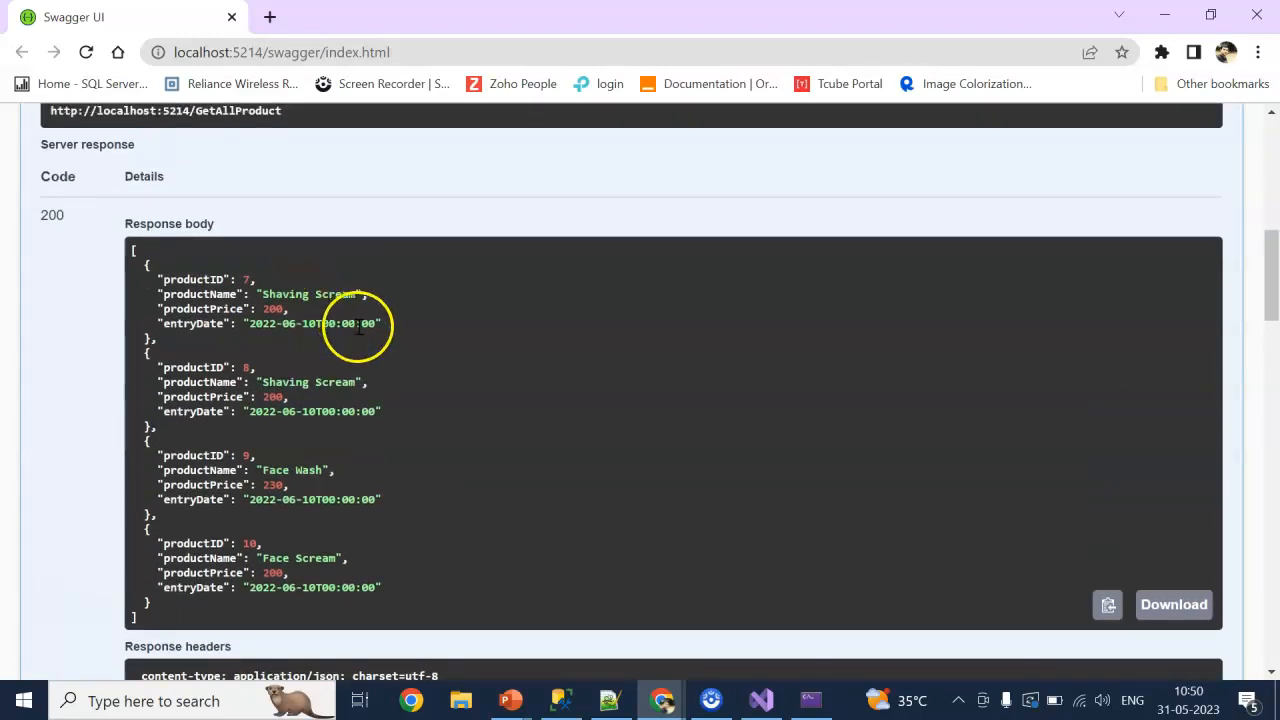
{"action": "scroll", "scroll_direction": "down", "scroll_amount": 3}
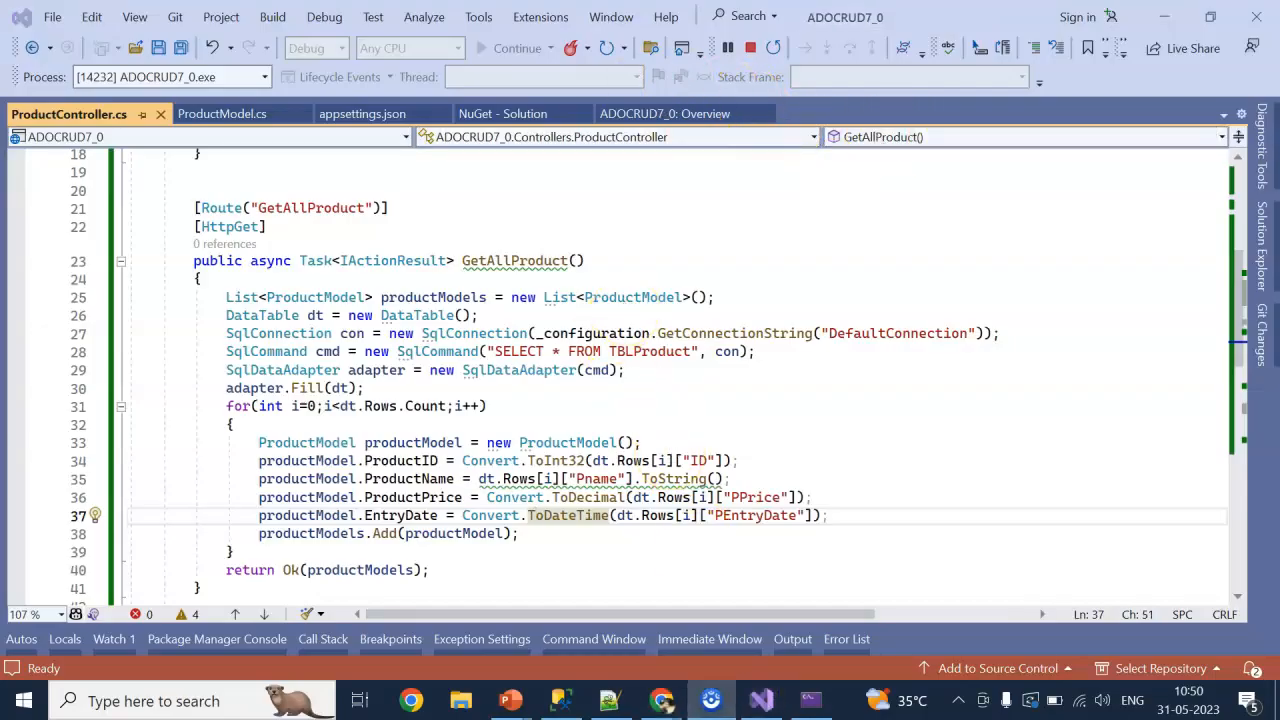
Make PostProduct open the connection, call cmd.ExecuteNonQuery() and close the connection.
{"action": "scroll", "scroll_direction": "down", "scroll_amount": 3}
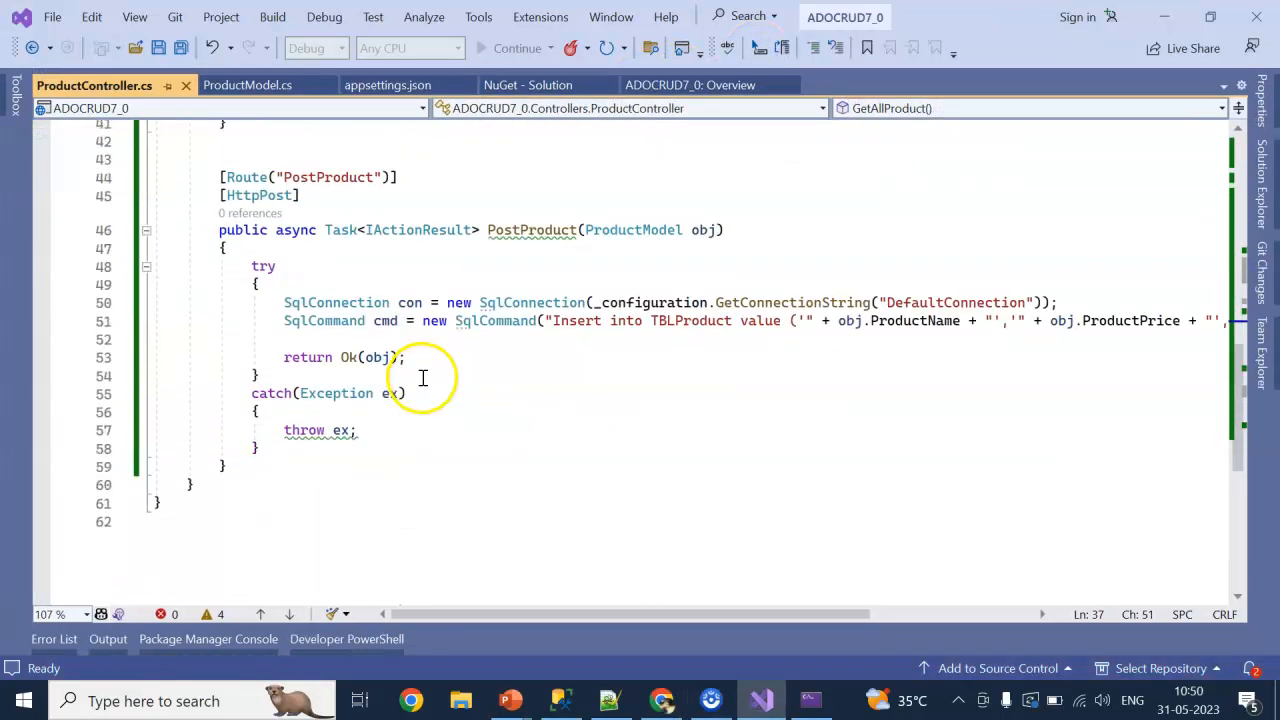
{"action": "type", "text": "con.Open("}
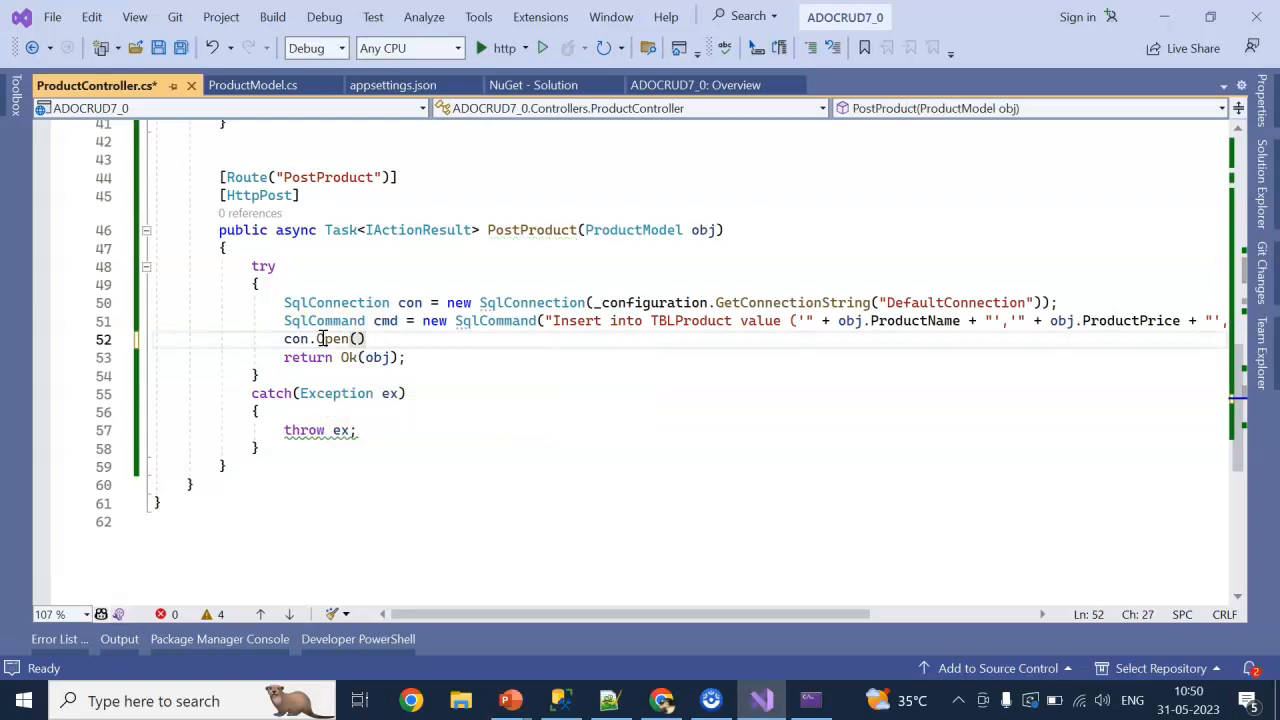
{"action": "type", "text": "con.ClientConnectionId()"}
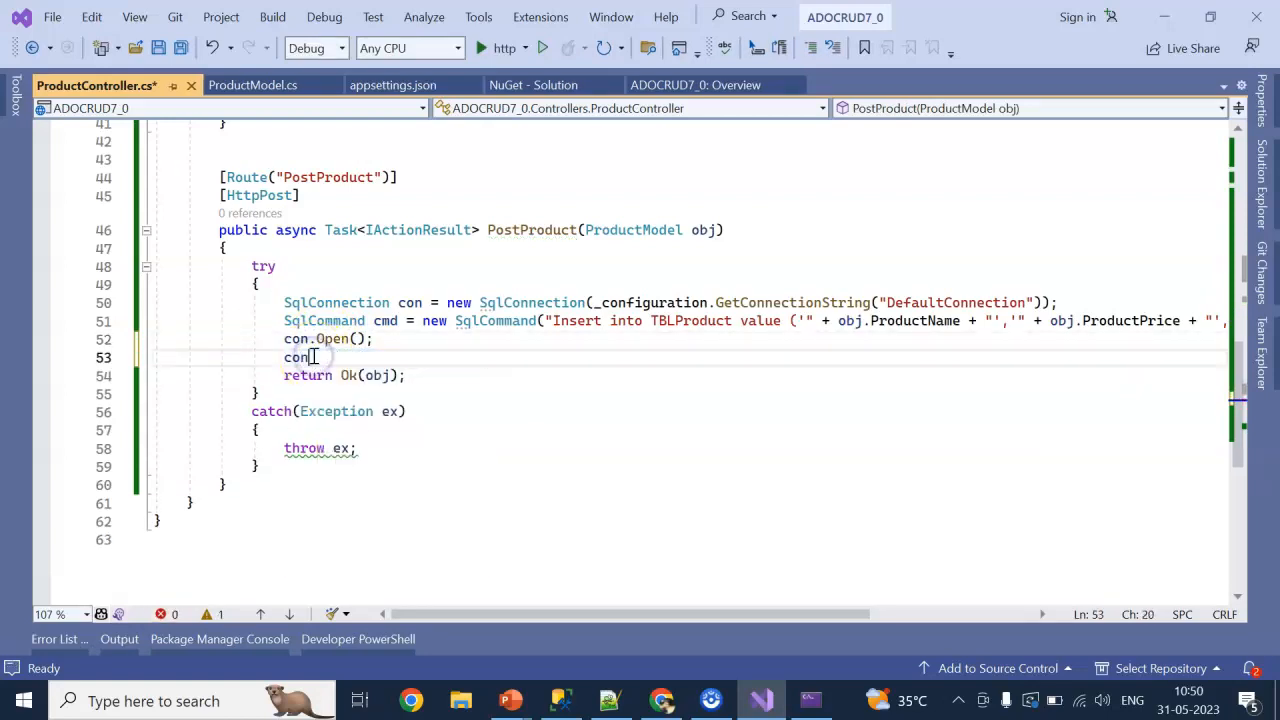
{"action": "type", "text": ".Close();"}
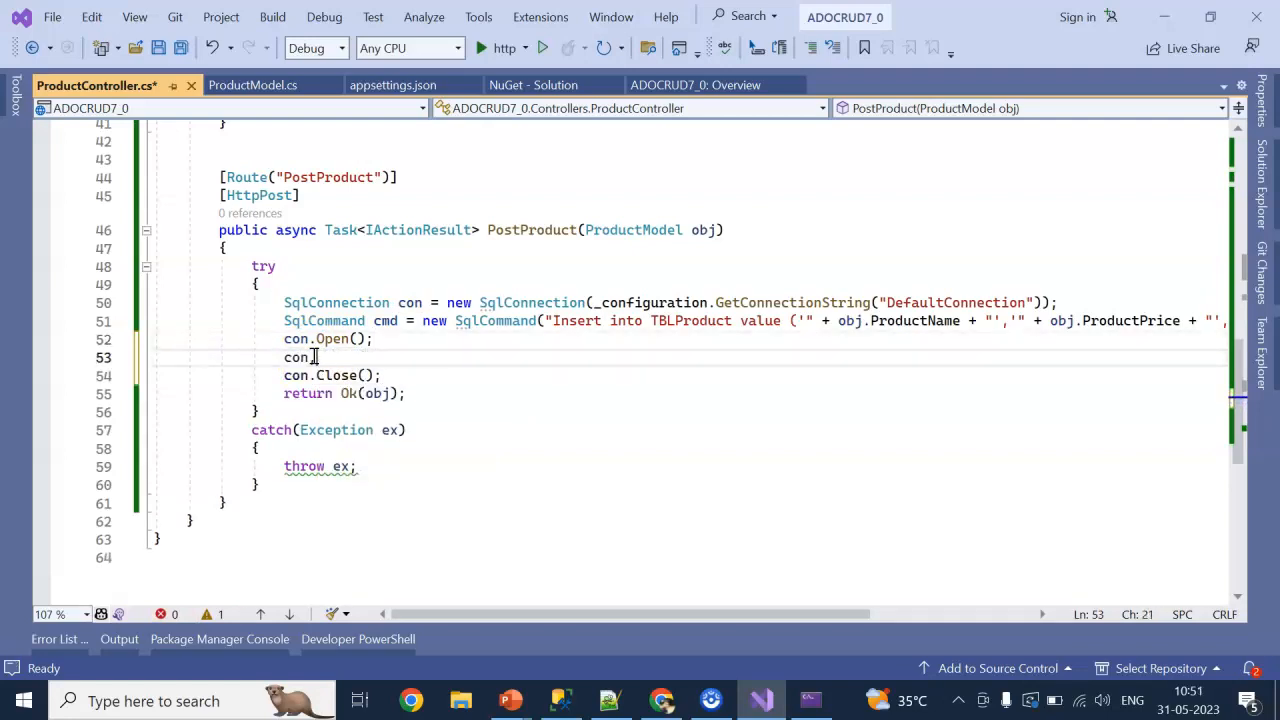
{"action": "type", "text": "cmd"}
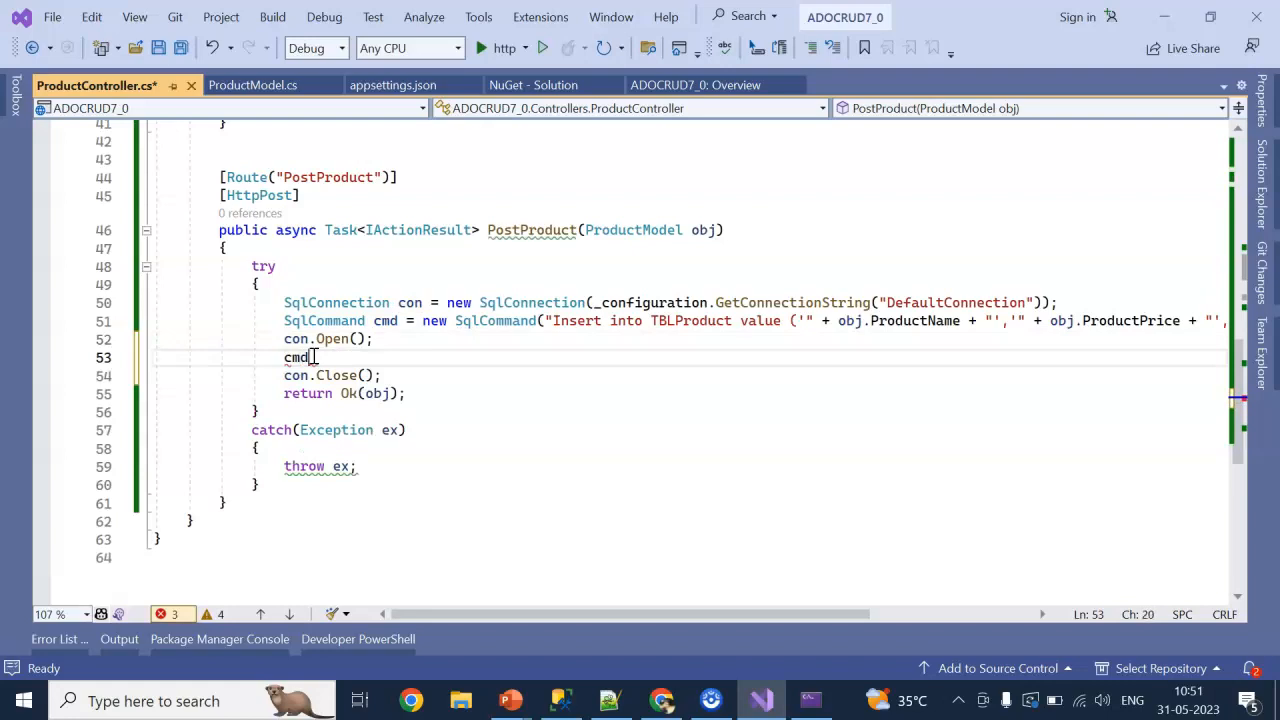
{"action": "type", "text": ".ExecuteNonQuery()"}
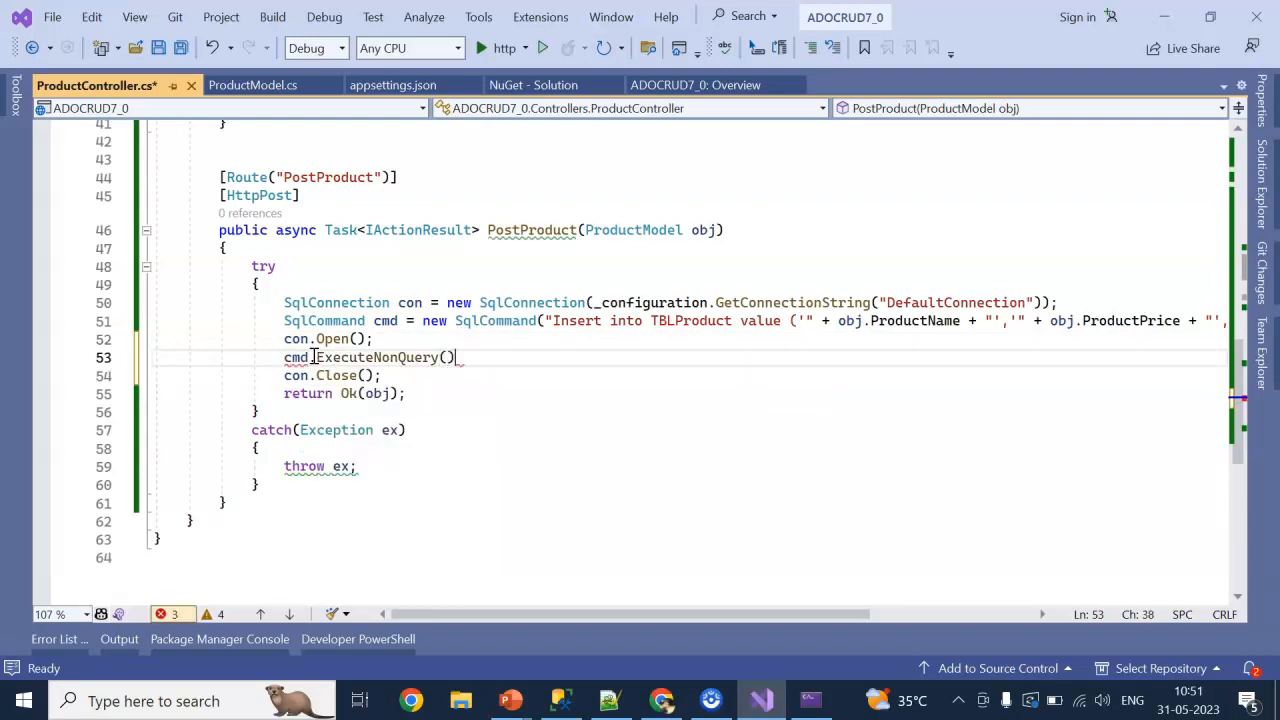
{"action": "type", "text": ";"}
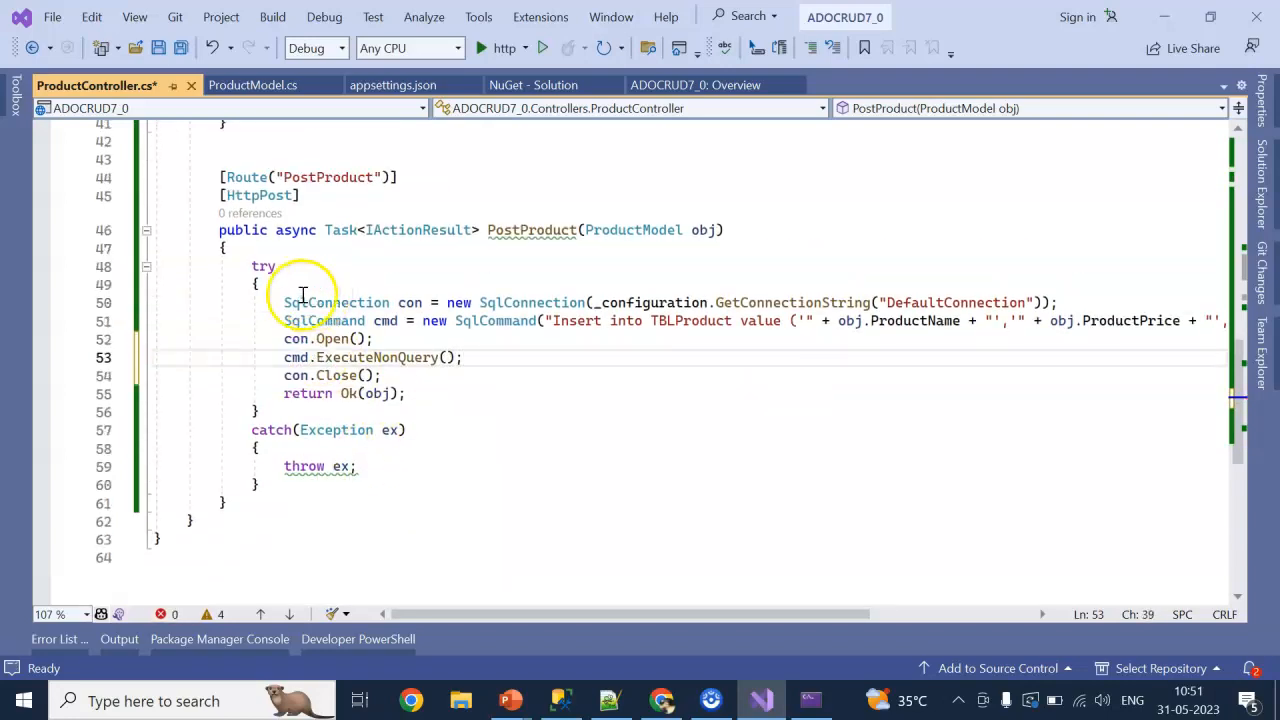
Rebuild and run the updated API in debug mode.
{"action": "left_click", "coordinate": [491, 47]}
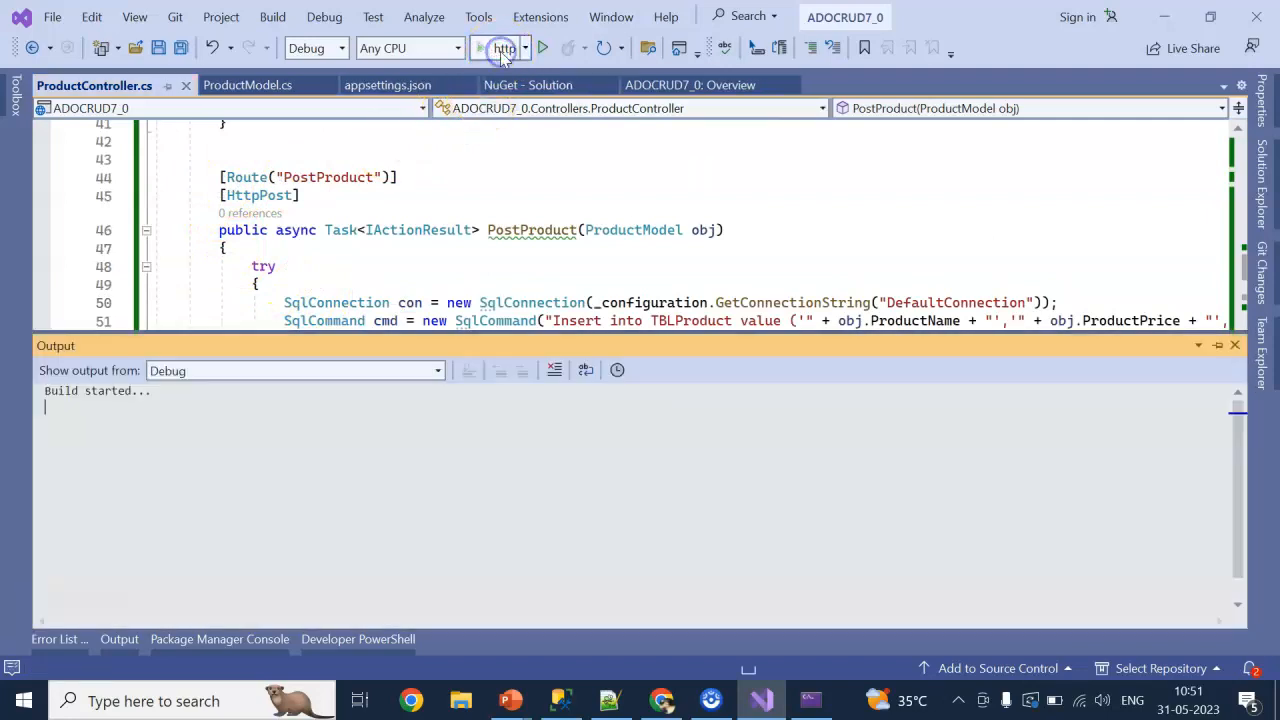
{"action": "left_click", "coordinate": [542, 47]}
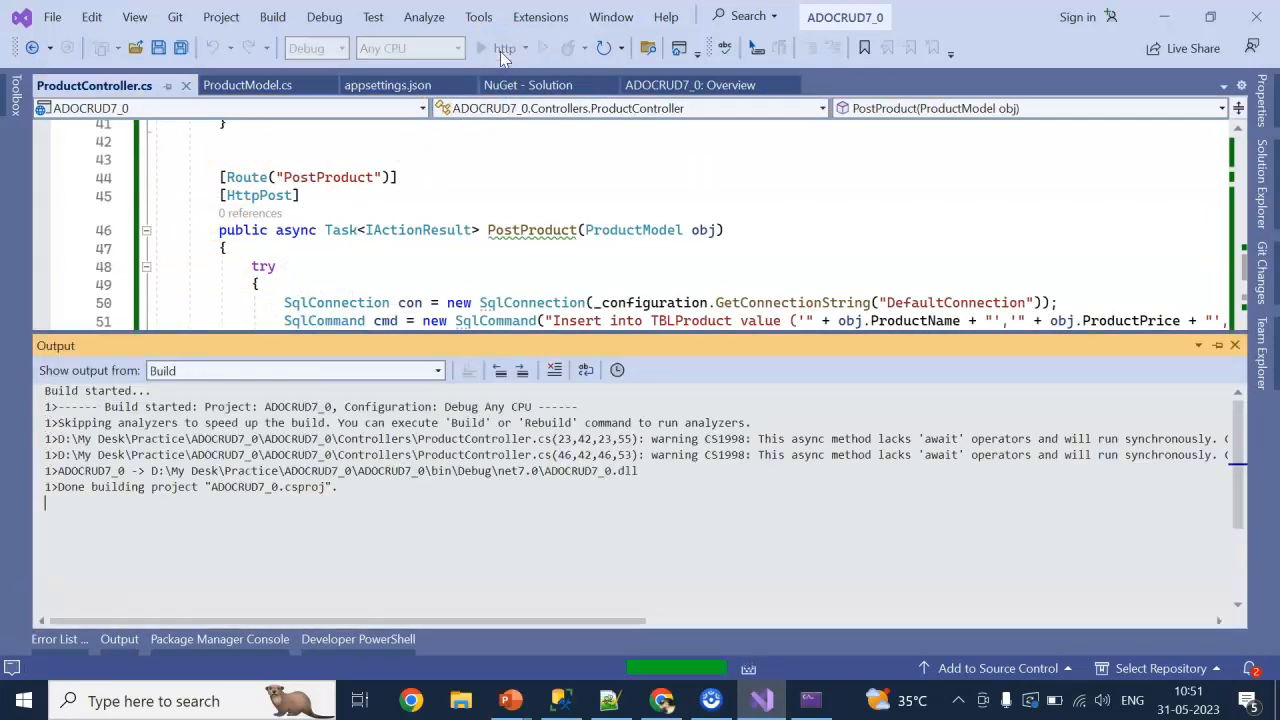
{"action": "left_click", "coordinate": [497, 47]}
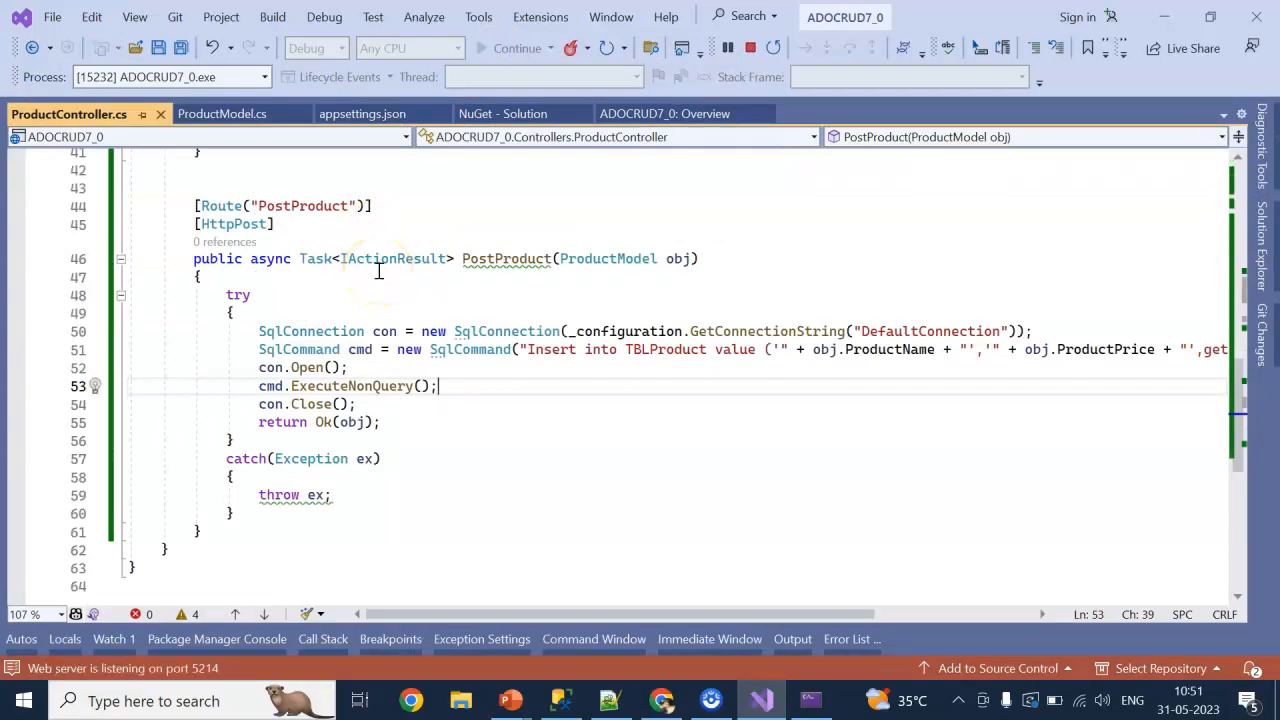
Submit a Face Gel product priced 250 to PostProduct in Swagger UI.
{"action": "left_click", "coordinate": [77, 252]}
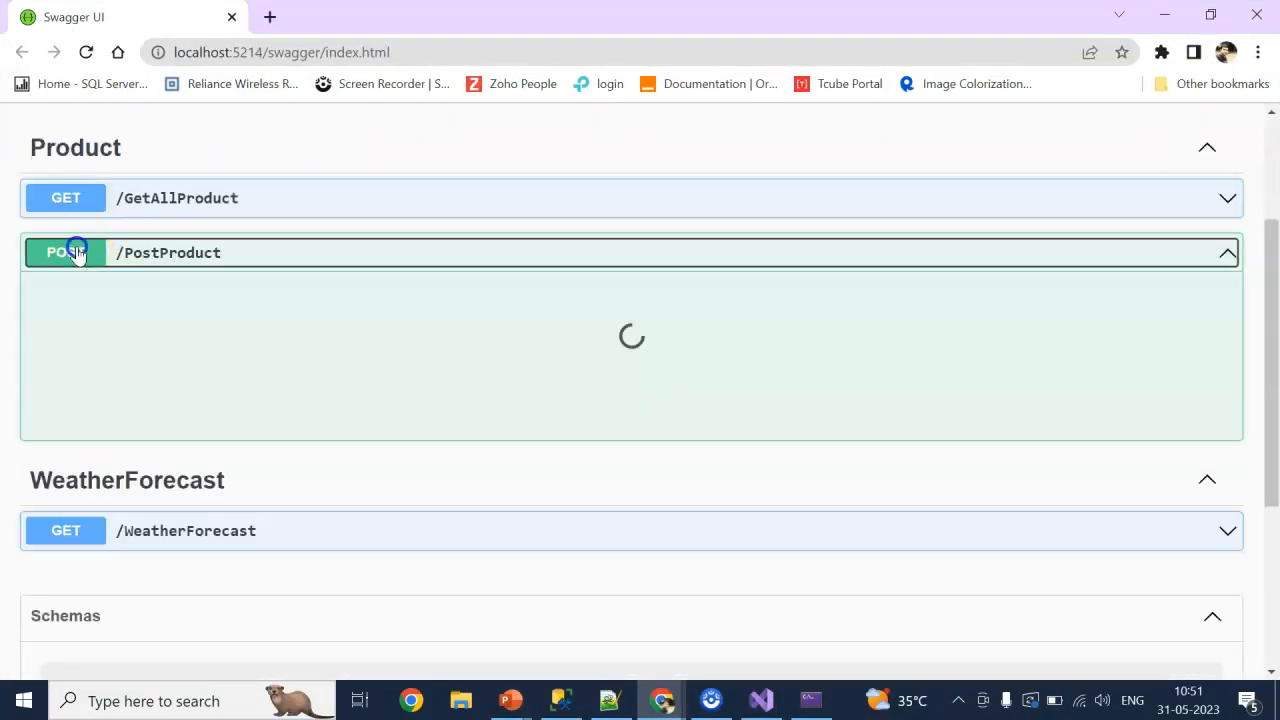
{"action": "left_click", "coordinate": [75, 252]}
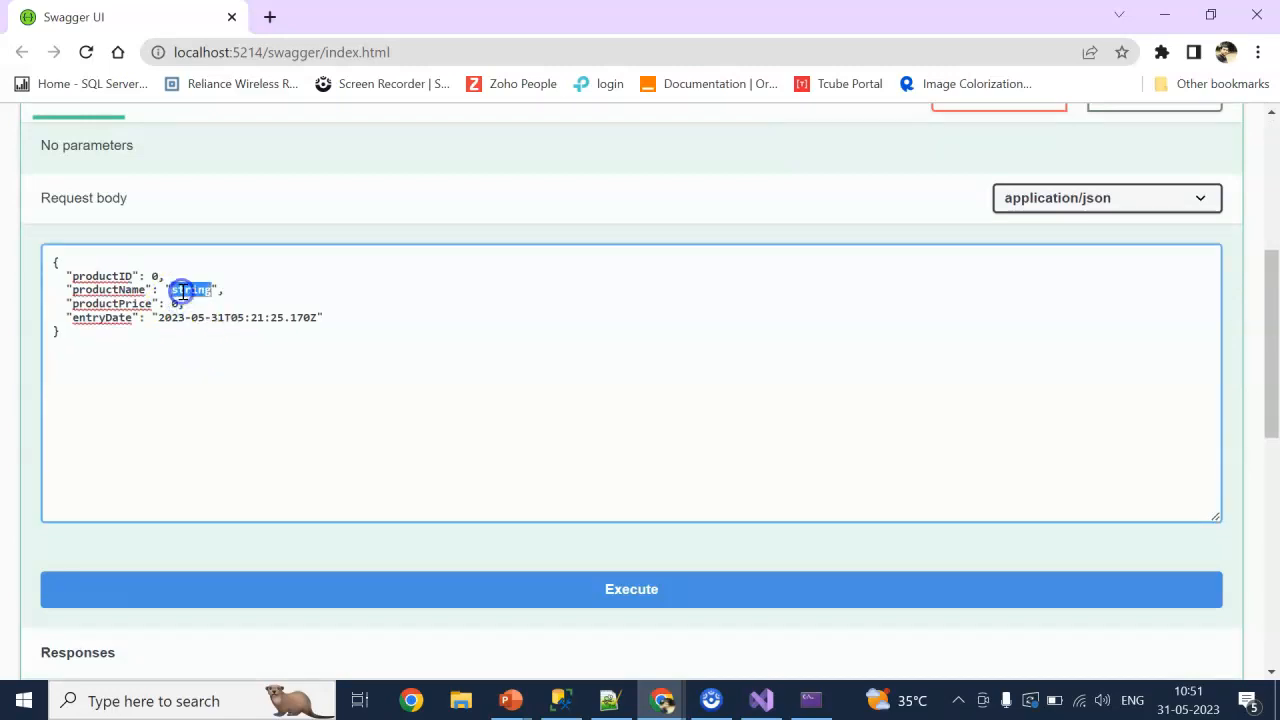
{"action": "type", "text": "Face Gel"}
{"action": "left_click", "coordinate": [133, 303]}
{"action": "type", "text": "2"}
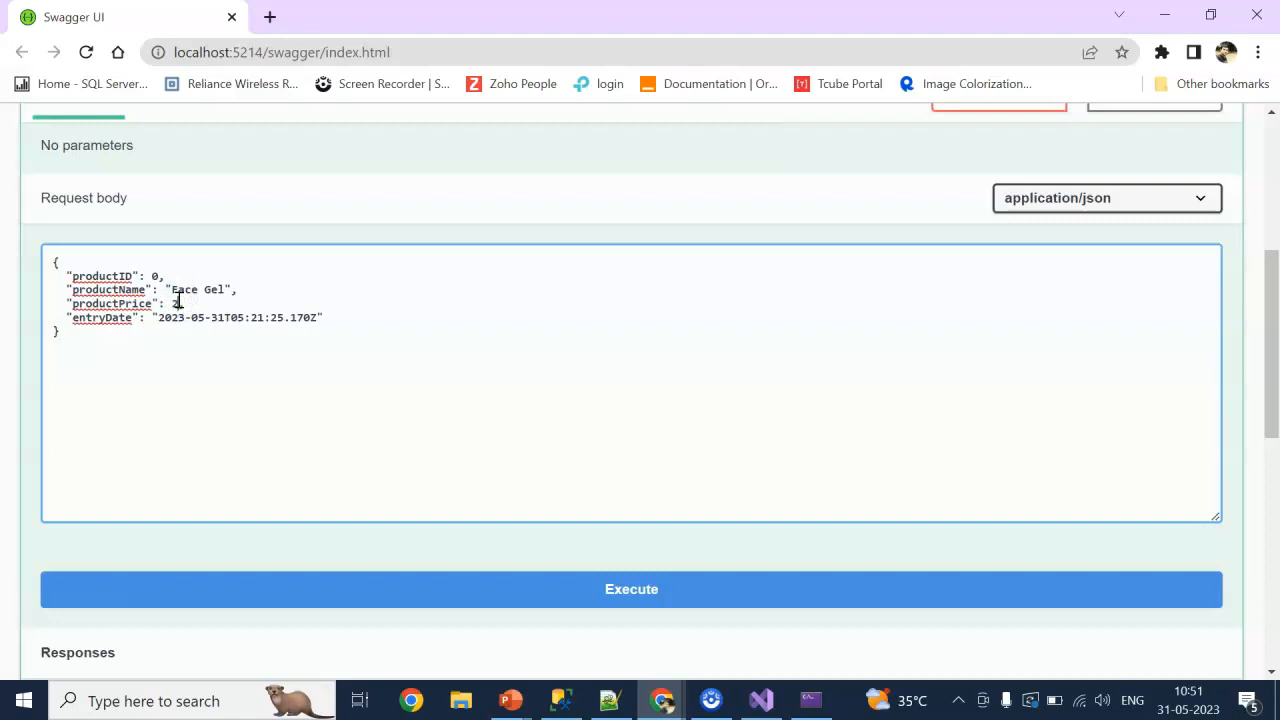
{"action": "left_click", "coordinate": [631, 589]}
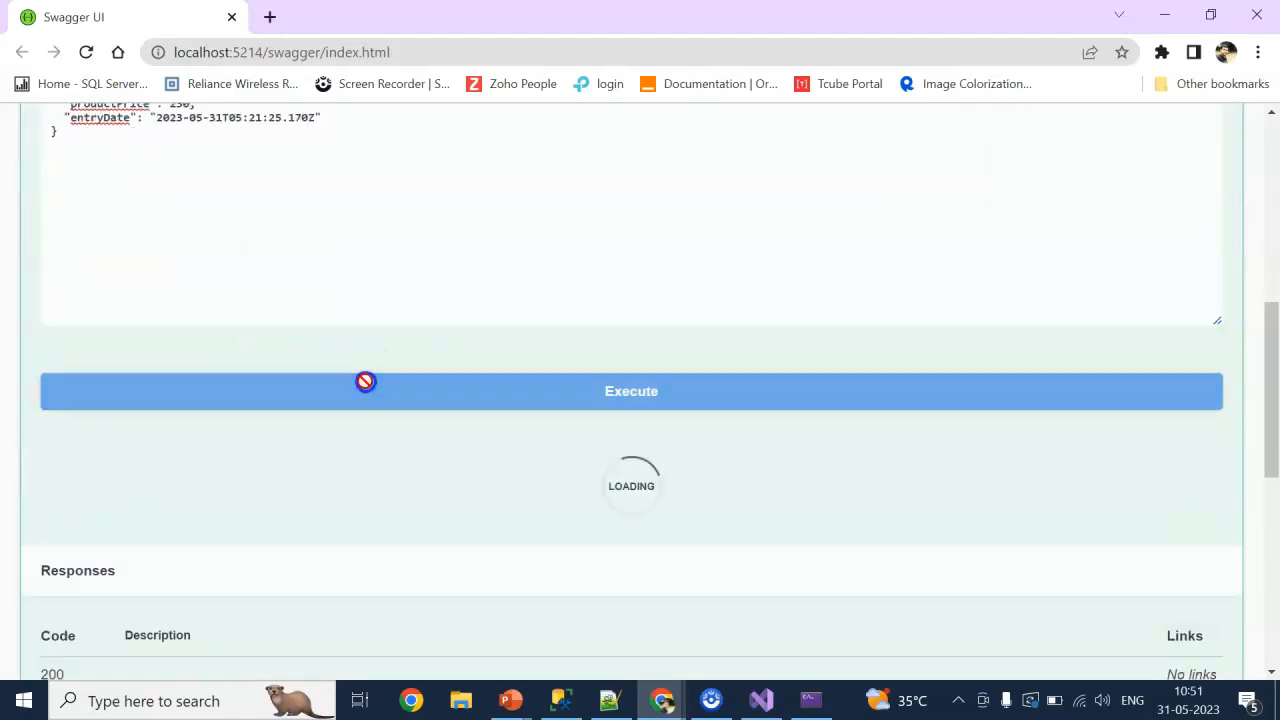
{"action": "left_click", "coordinate": [365, 391]}
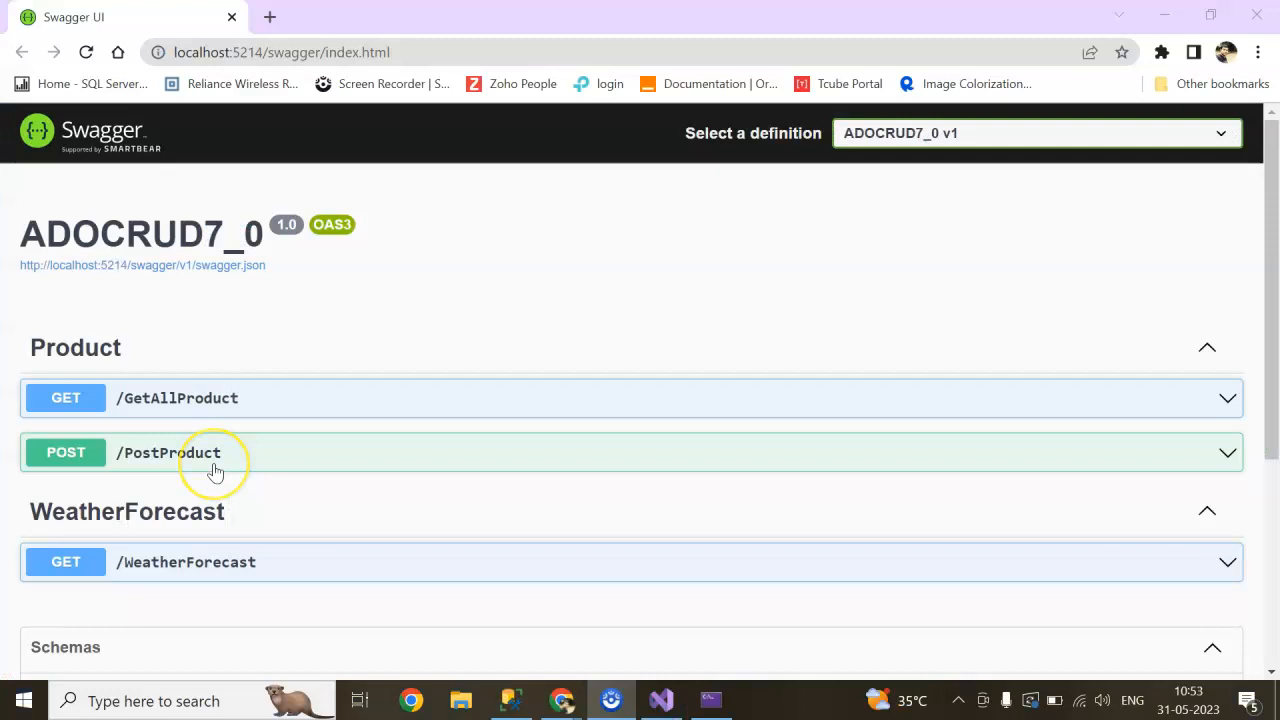
Send a Face gel product priced 300 to PostProduct and check TBLProduct in SSMS.
{"action": "left_click", "coordinate": [200, 452]}
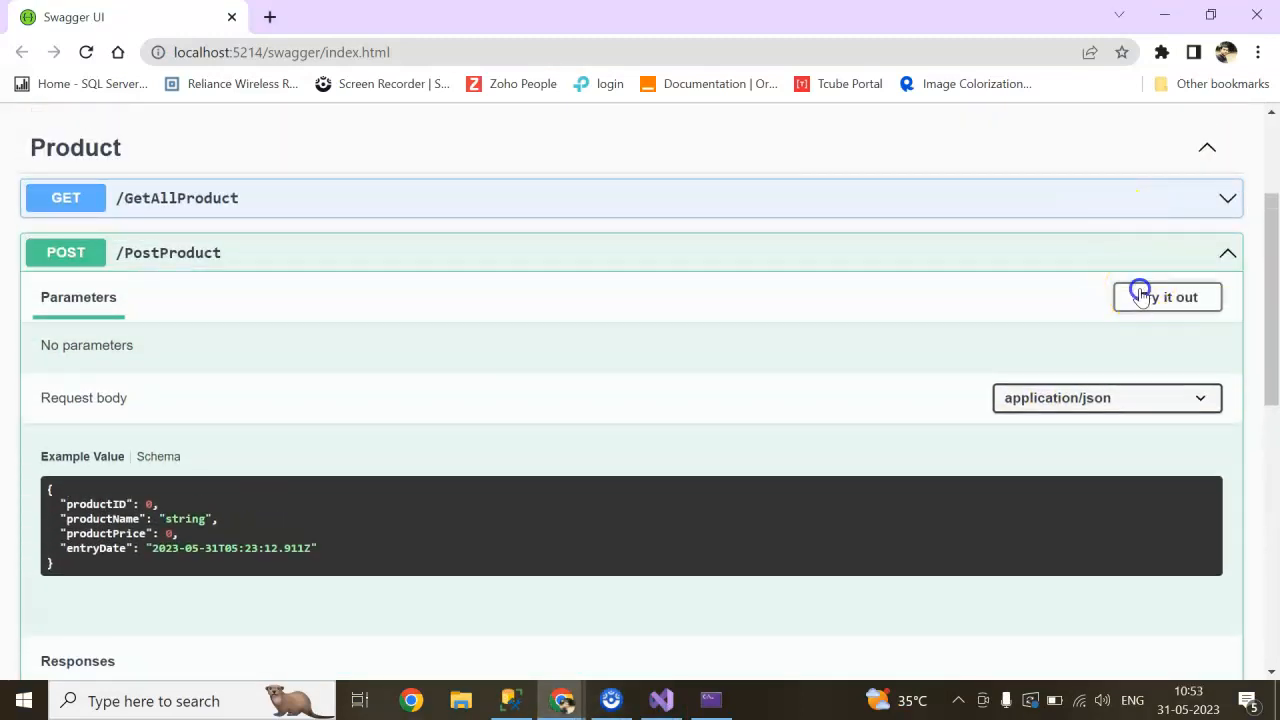
{"action": "left_click", "coordinate": [1167, 297]}
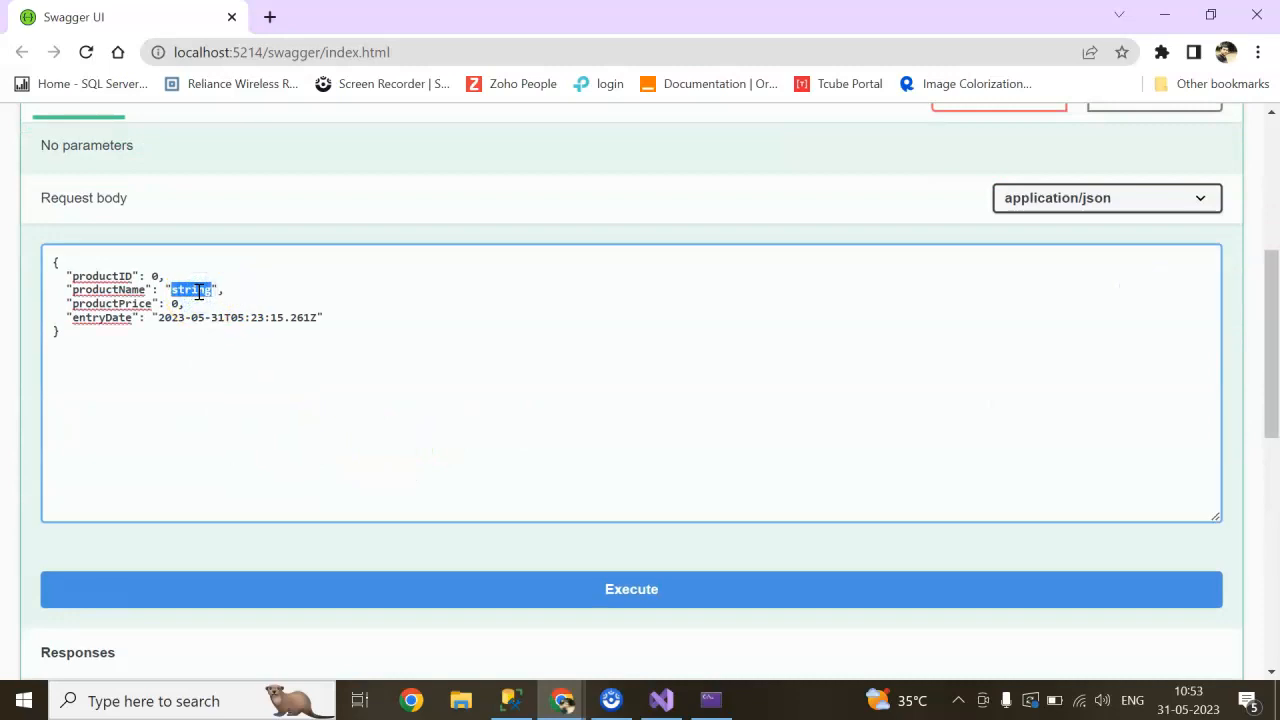
{"action": "type", "text": "Face gel"}
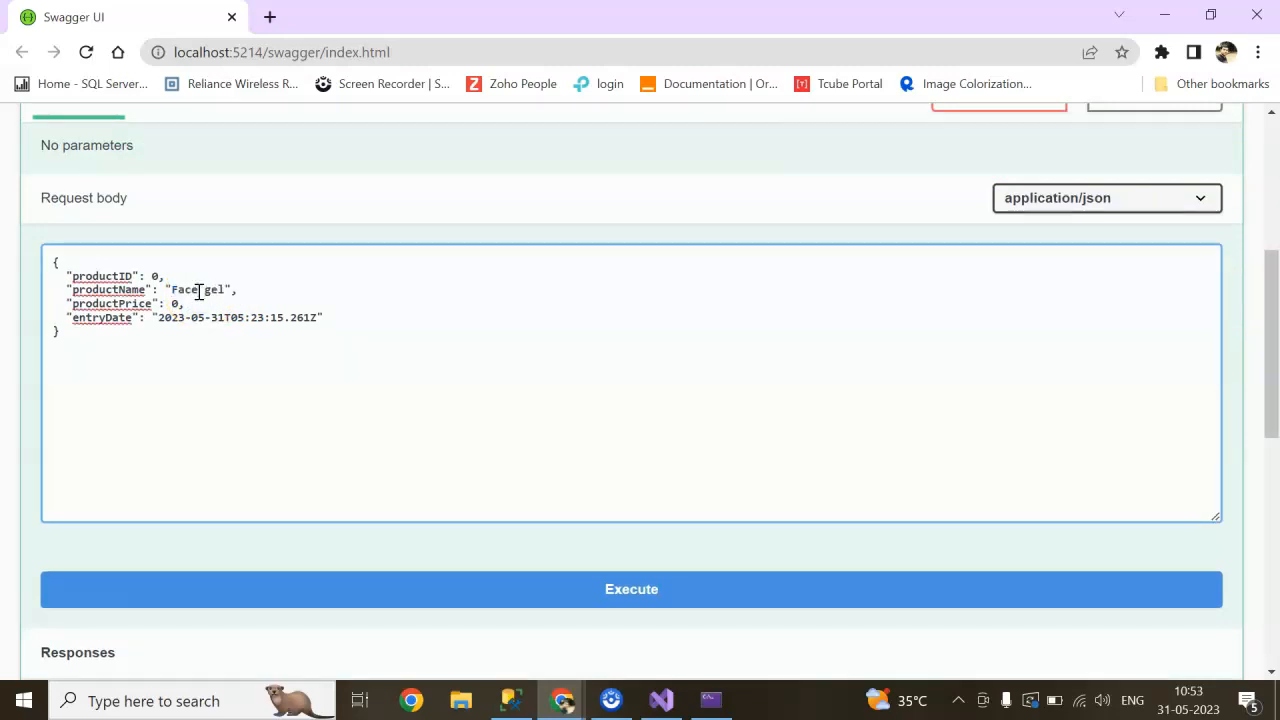
{"action": "type", "text": "100"}
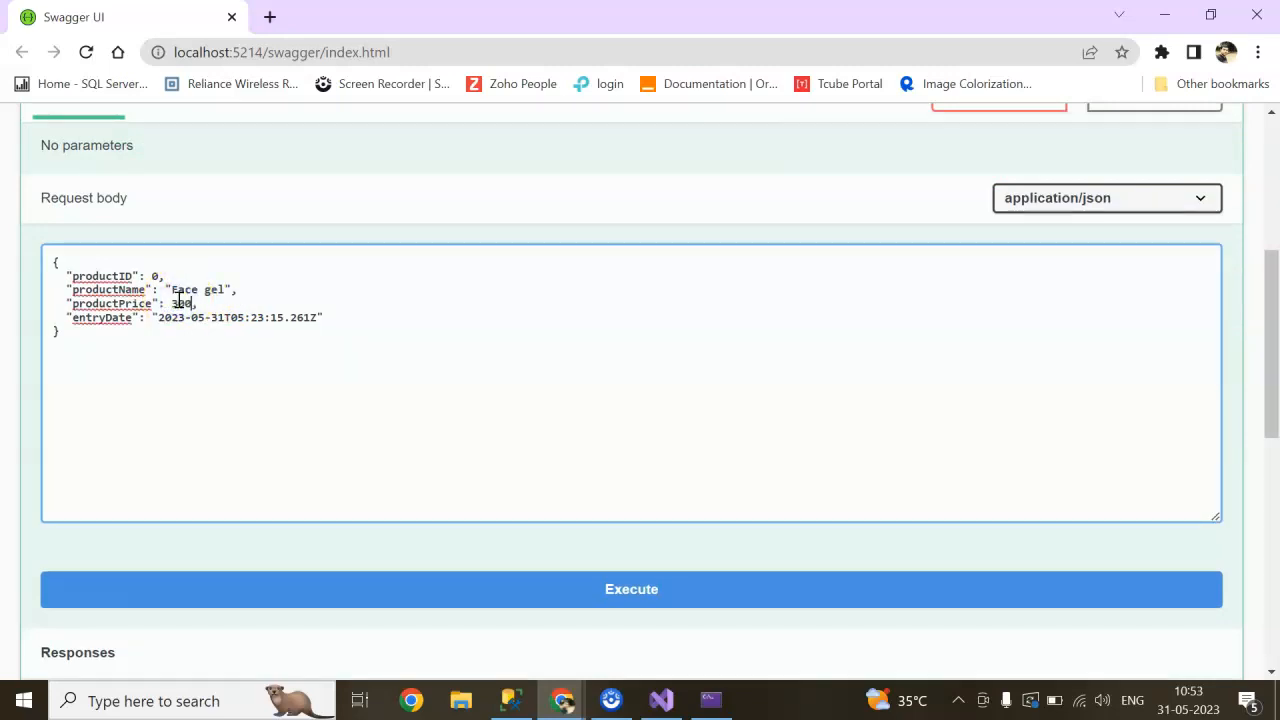
{"action": "left_click", "coordinate": [631, 589]}
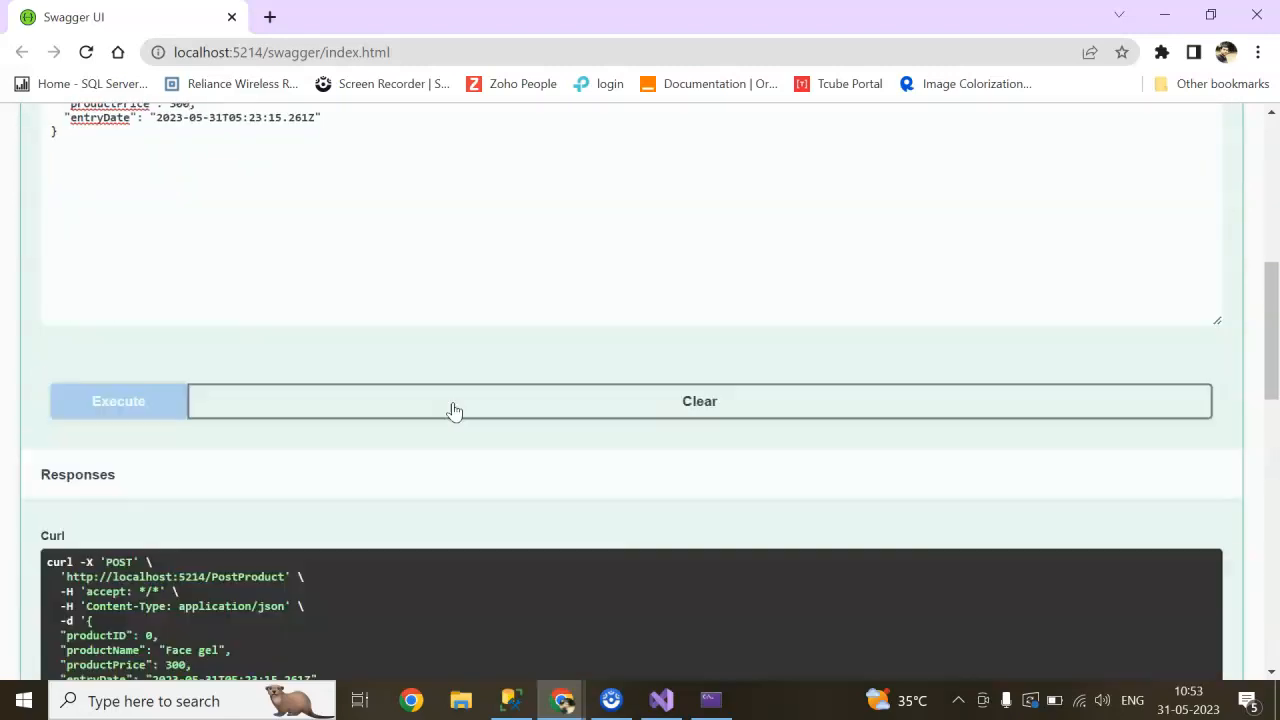
{"action": "left_click", "coordinate": [118, 401]}
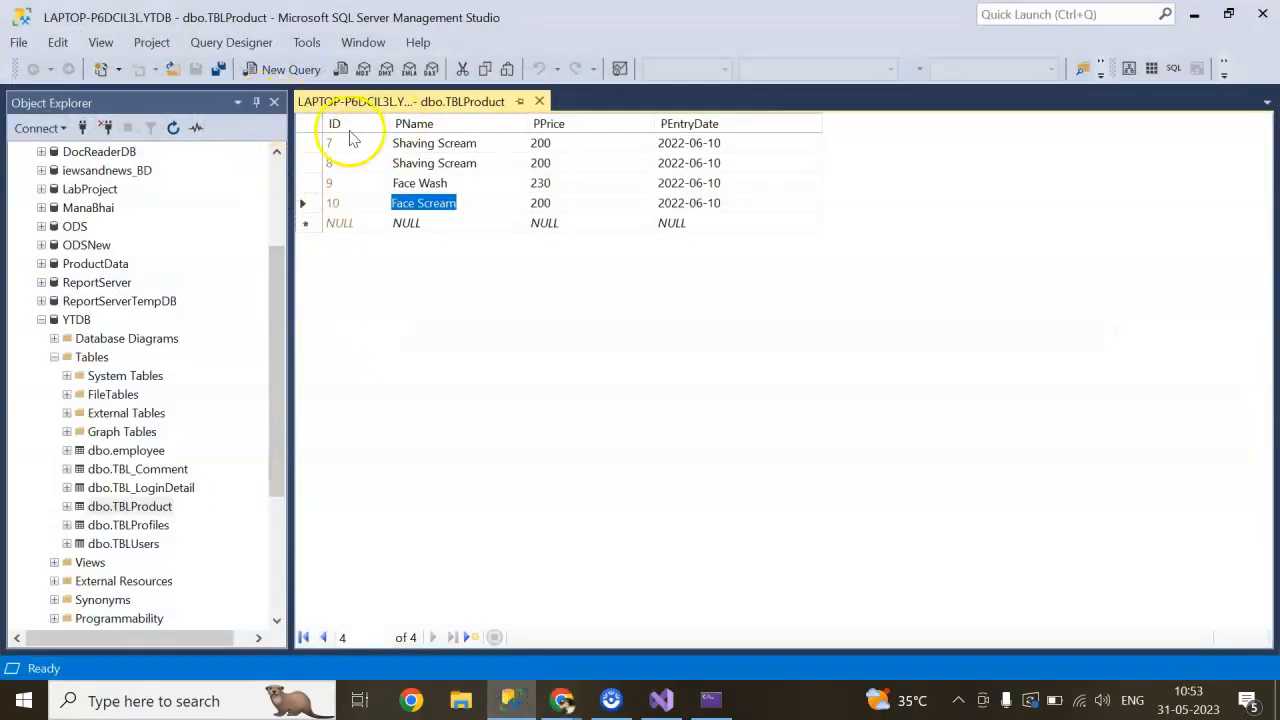
{"action": "mouse_move", "coordinate": [380, 123]}
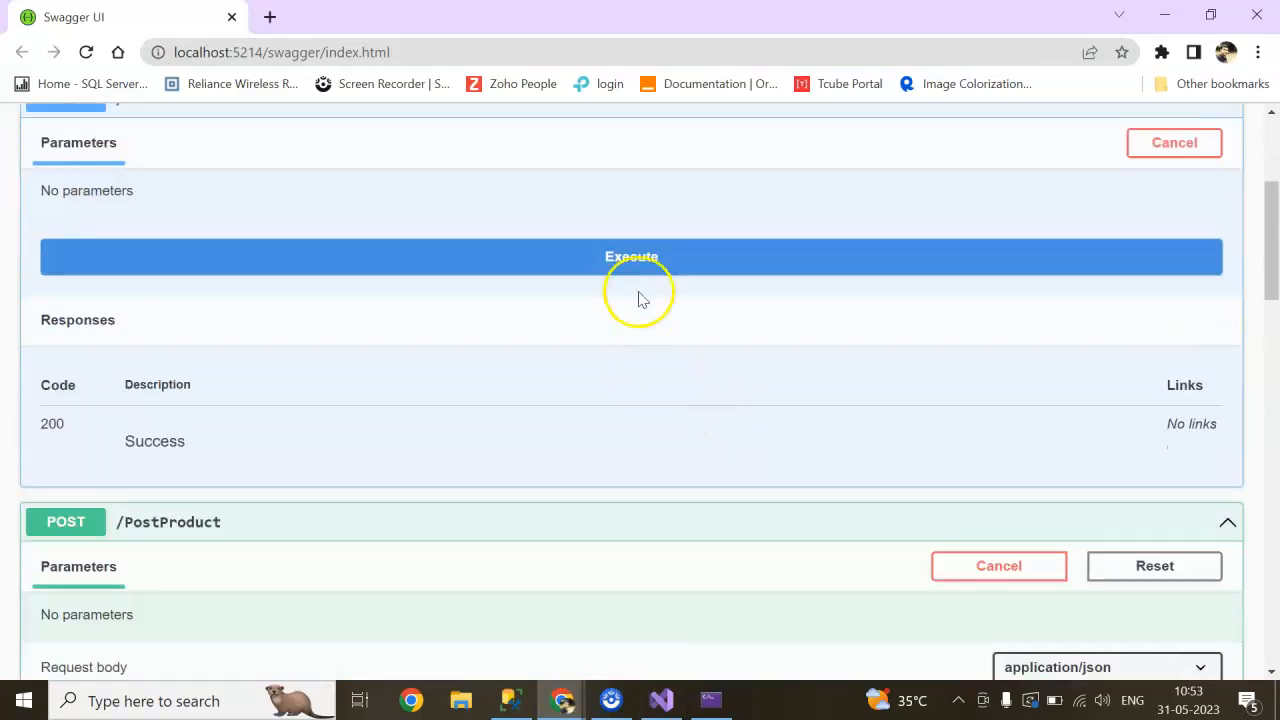
Re-execute GET /GetAllProduct, then return to ProductController.cs in Visual Studio.
{"action": "left_click", "coordinate": [631, 256]}
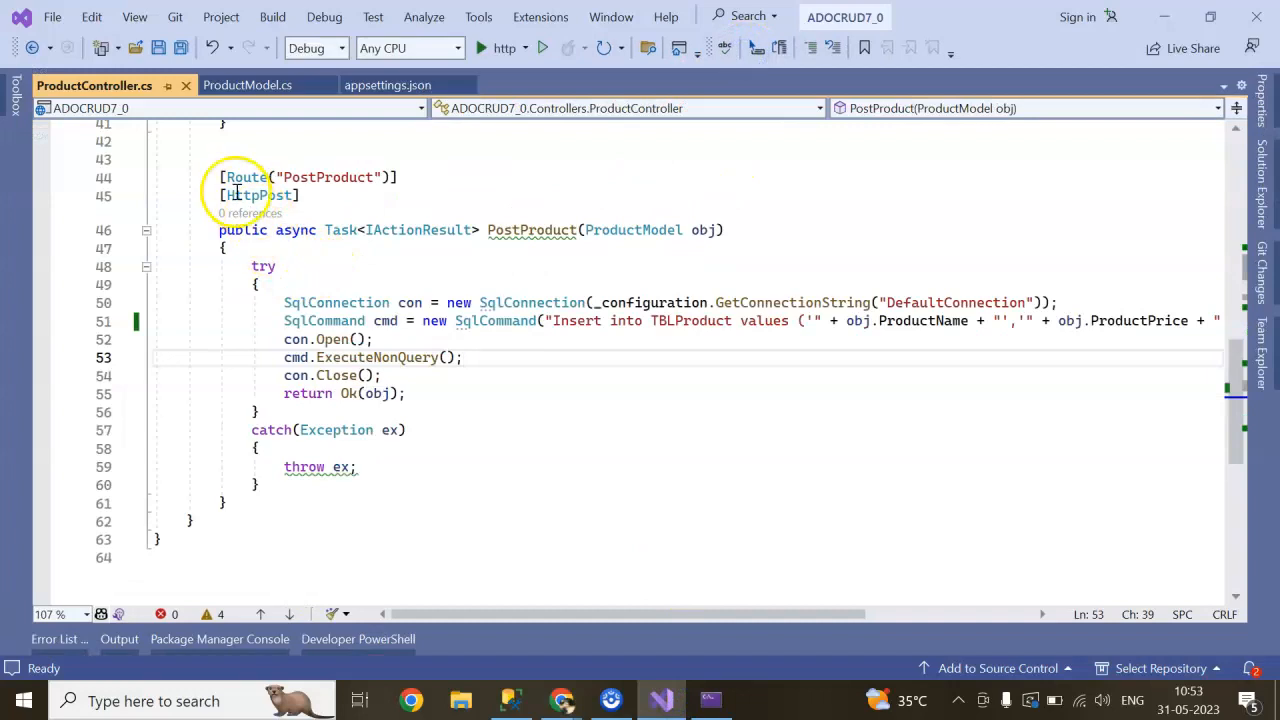
Copy PostProduct into UpdateProduct running UPDATE TBLProduct SET Pname, Pprice WHERE id matches ProductID.
{"action": "left_click_drag", "start_coordinate": [219, 177], "coordinate": [240, 485]}
{"action": "type", "text": "Update"}
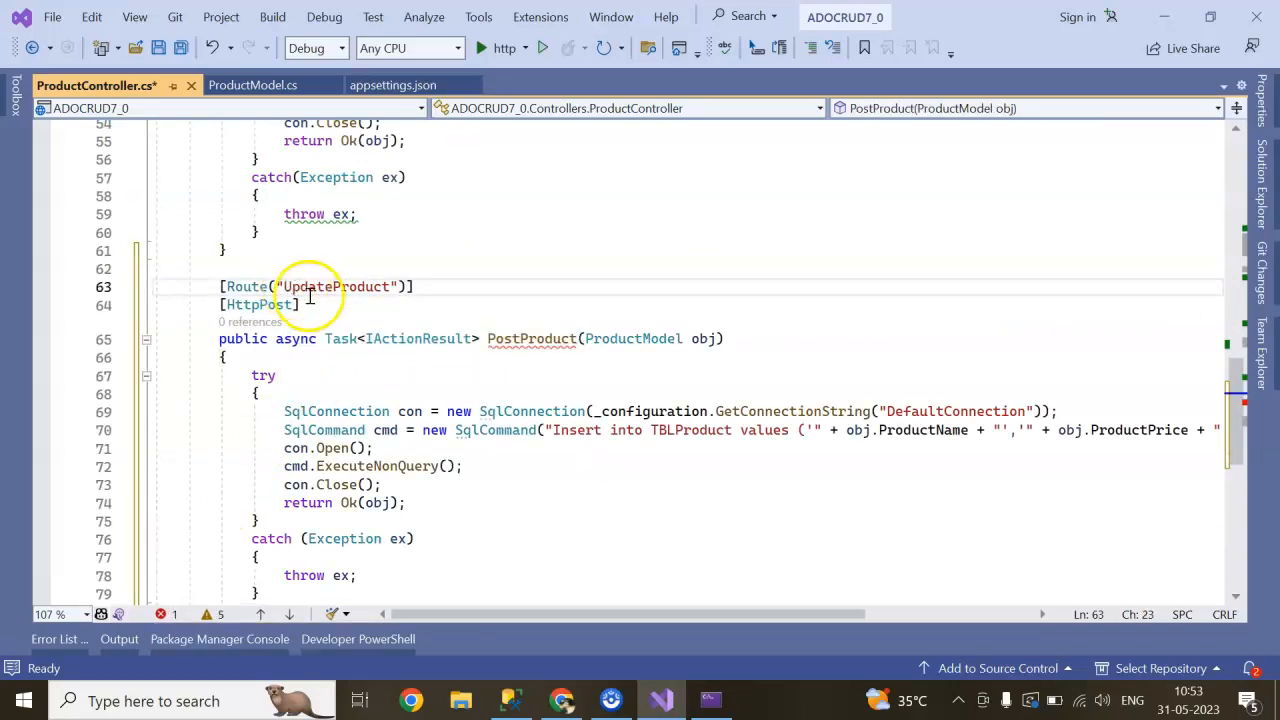
{"action": "double_click", "coordinate": [531, 338]}
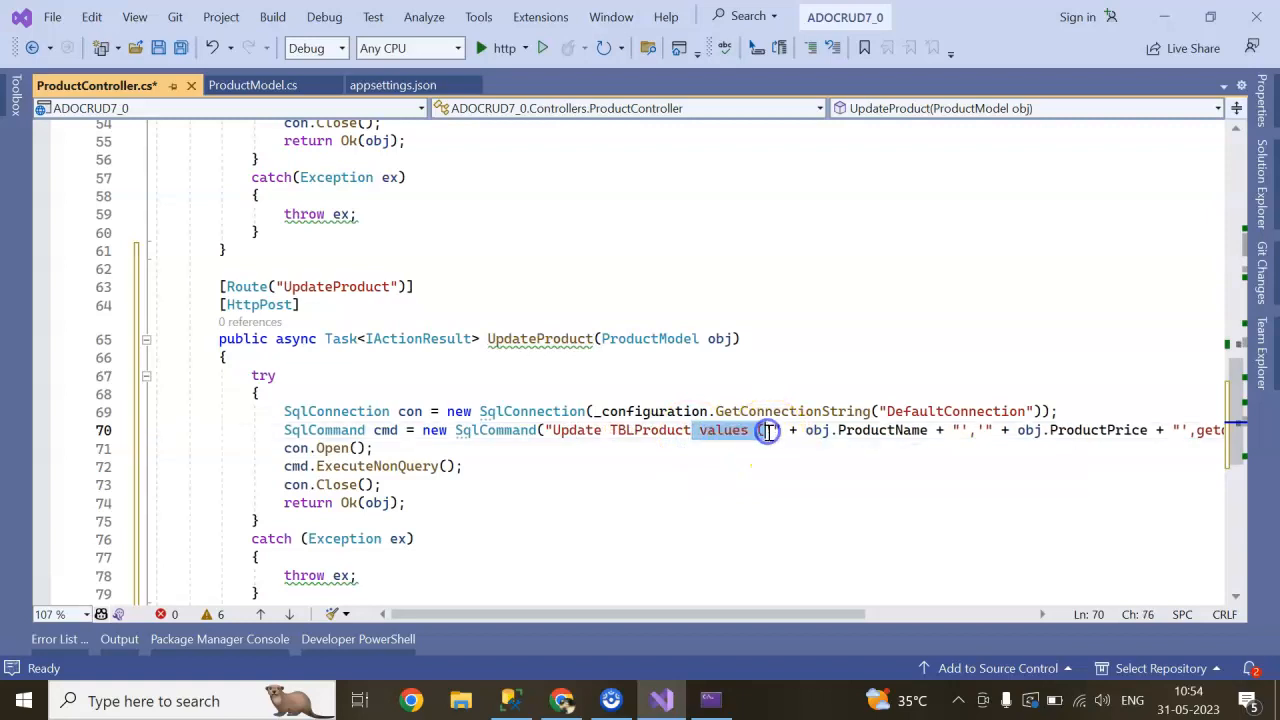
{"action": "type", "text": "set"}
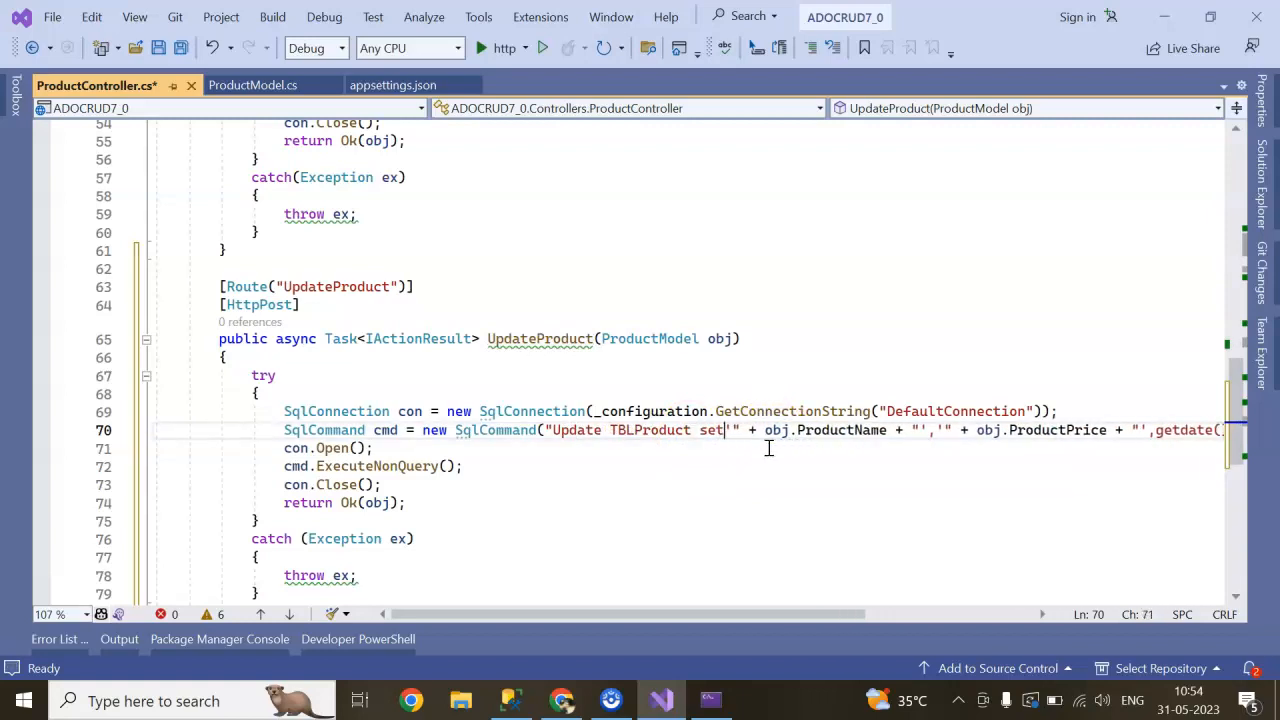
{"action": "type", "text": "Pname=''"}
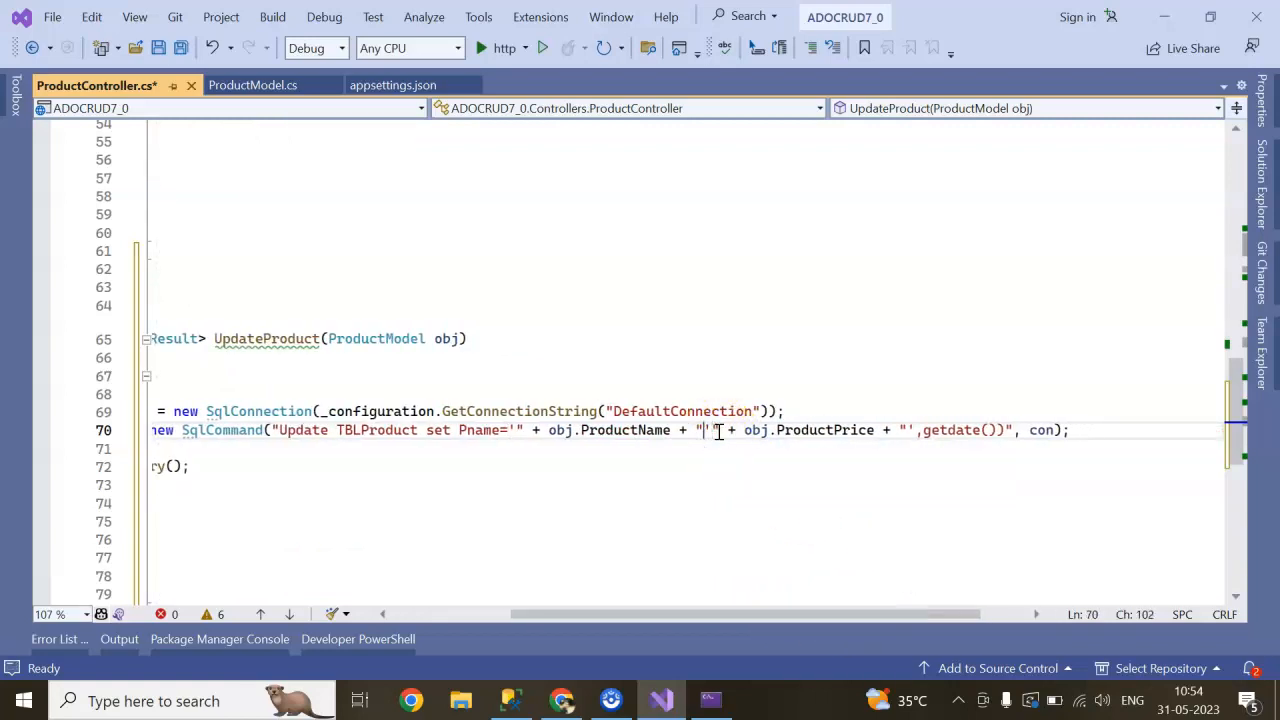
{"action": "type", "text": "z"}
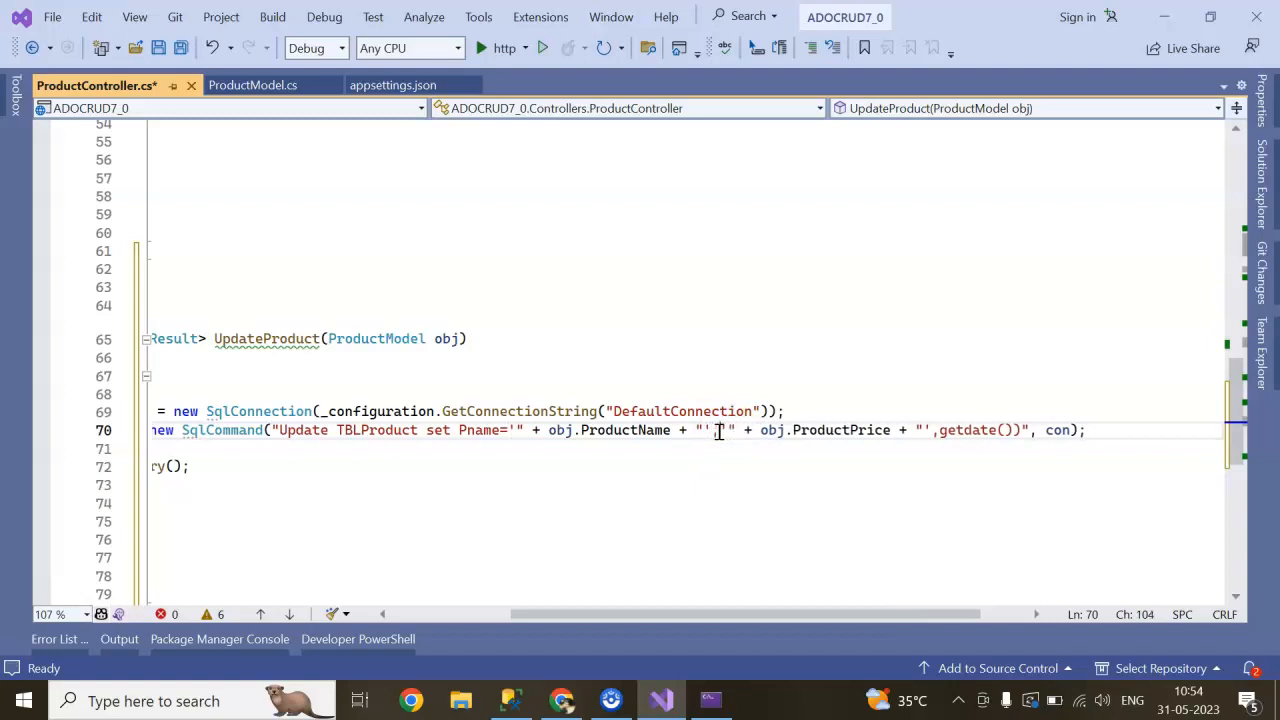
{"action": "type", "text": "Pprice='"}
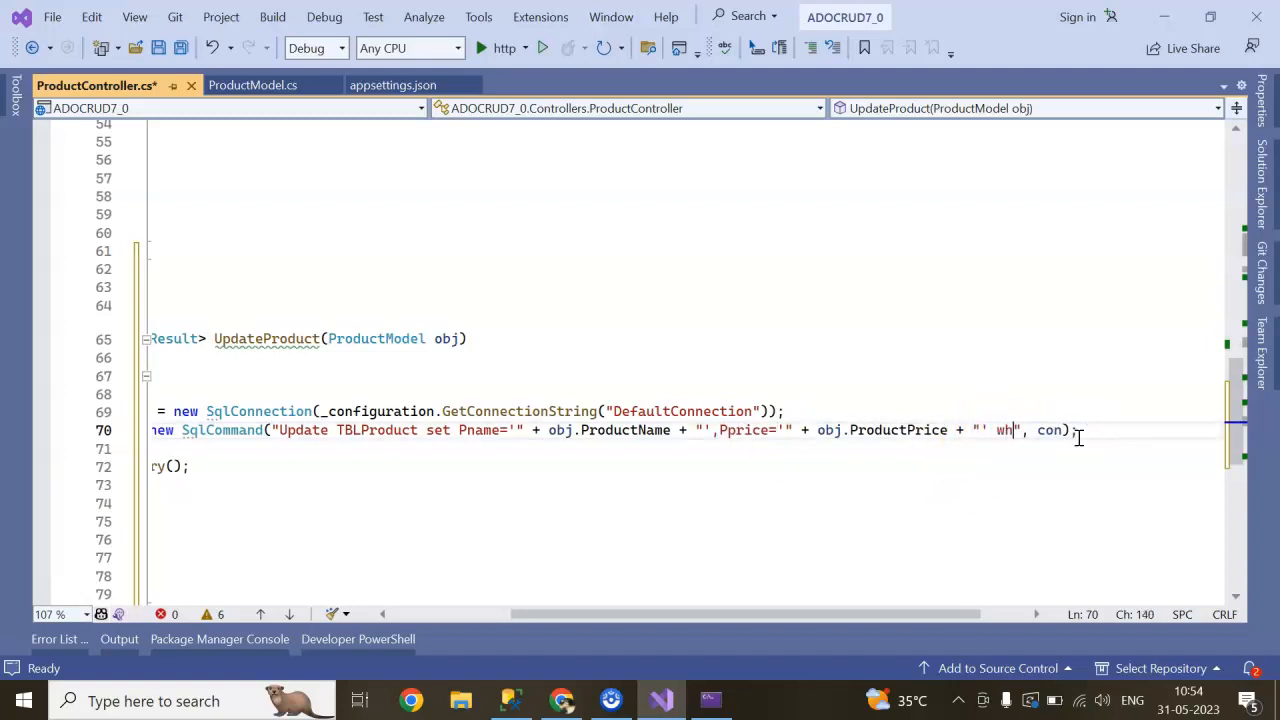
{"action": "type", "text": "ere id='\"++"}
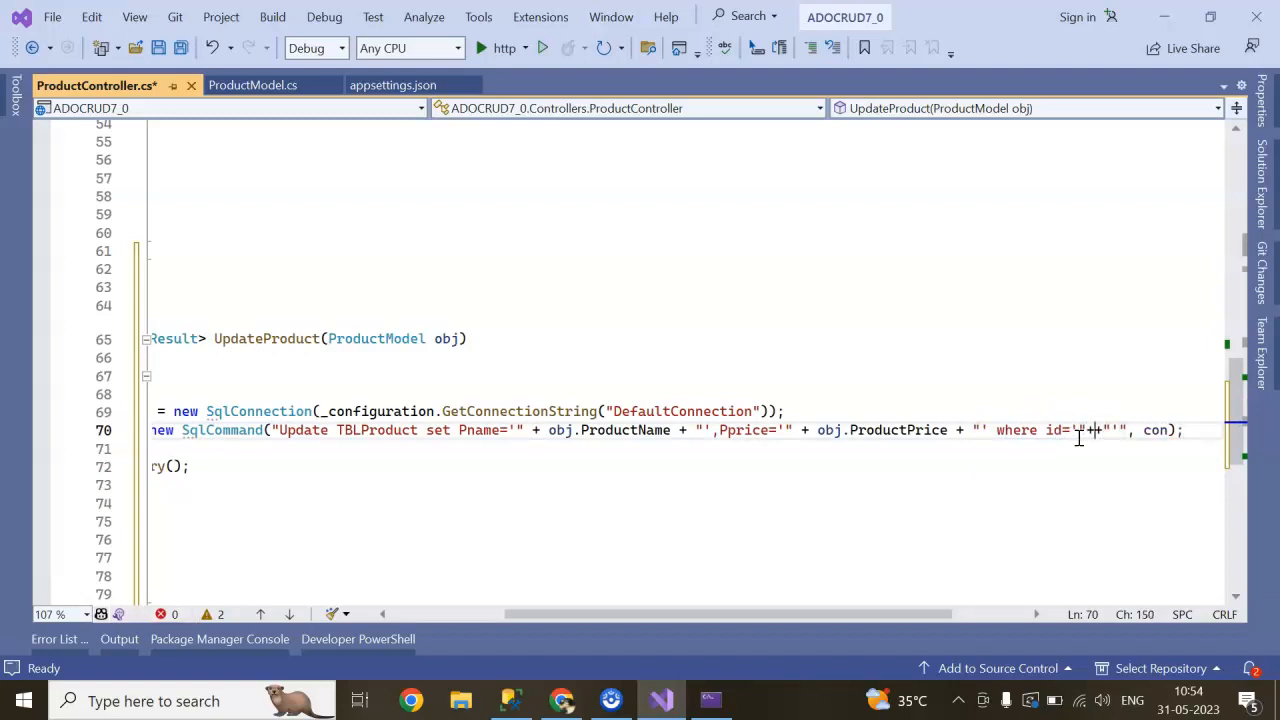
{"action": "type", "text": "obj.id"}
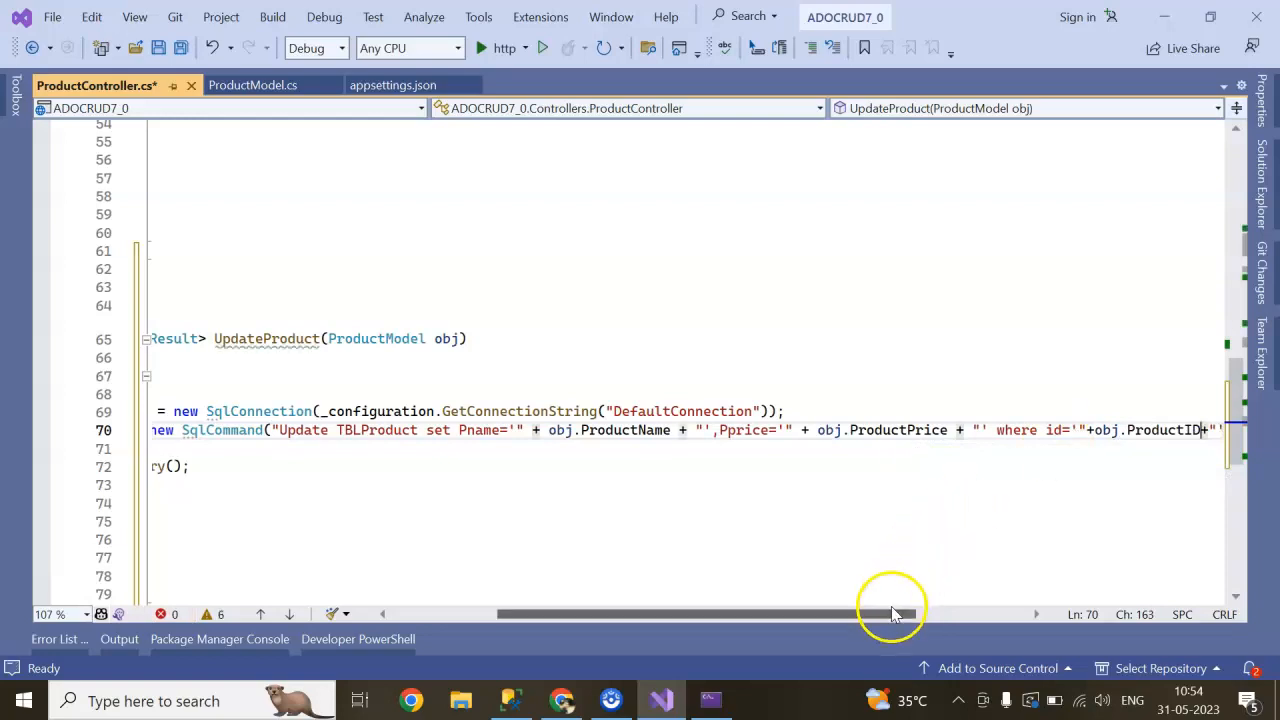
{"action": "left_click_drag", "start_coordinate": [890, 613], "coordinate": [555, 601]}
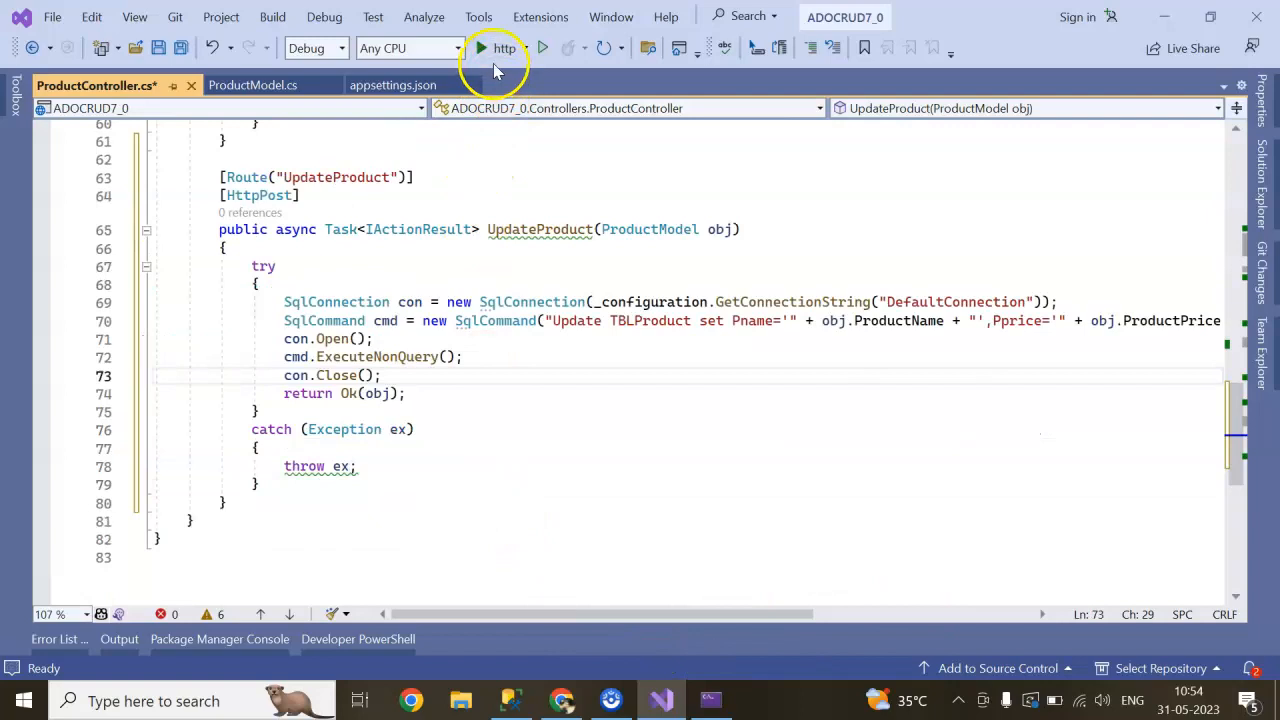
Start the rebuilt ADOCRUD7_0 API with UpdateProduct under the debugger.
{"action": "left_click", "coordinate": [477, 48]}
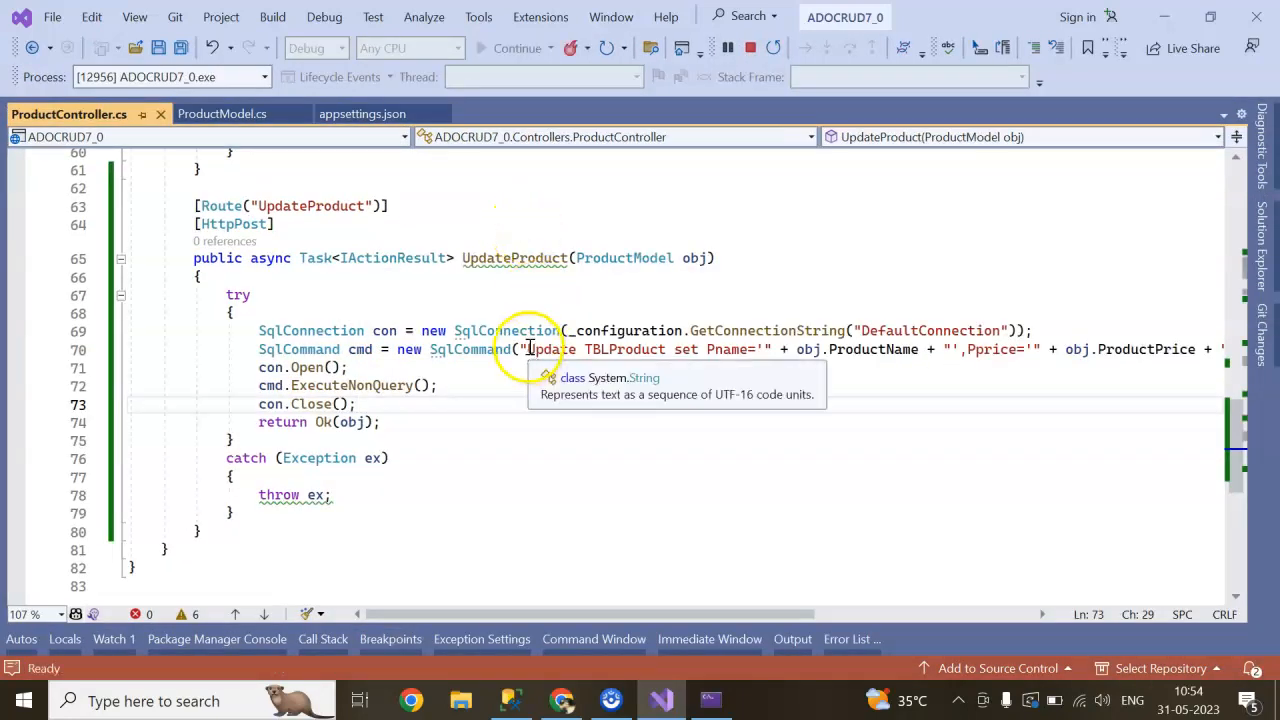
{"action": "mouse_move", "coordinate": [481, 291]}
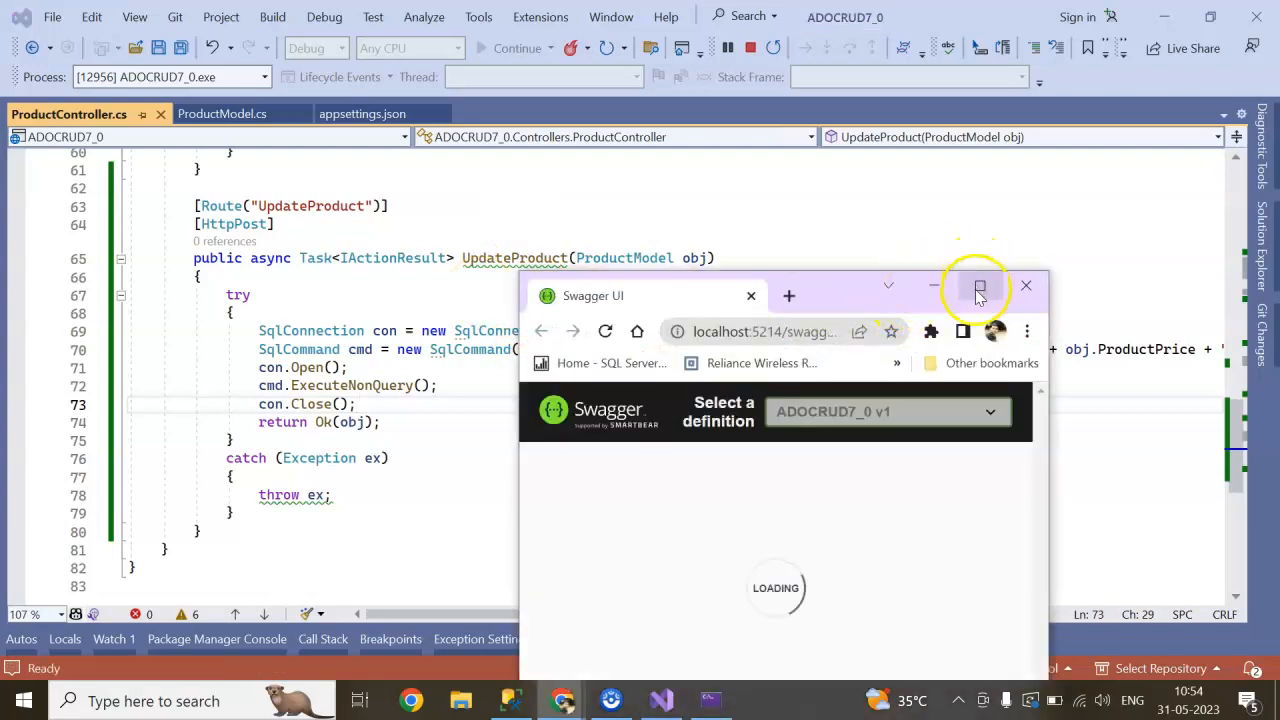
Maximize Swagger and expand the POST /UpdateProduct endpoint's example request body.
{"action": "left_click", "coordinate": [978, 289]}
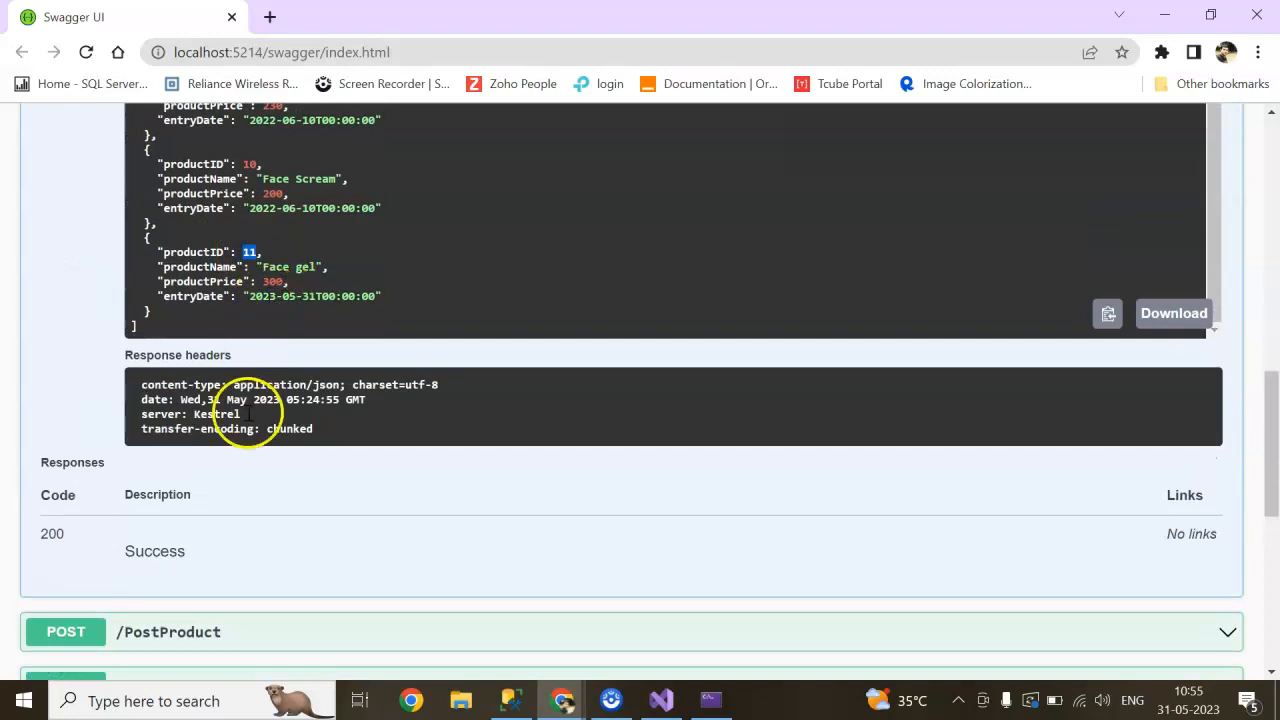
{"action": "left_click", "coordinate": [85, 186]}
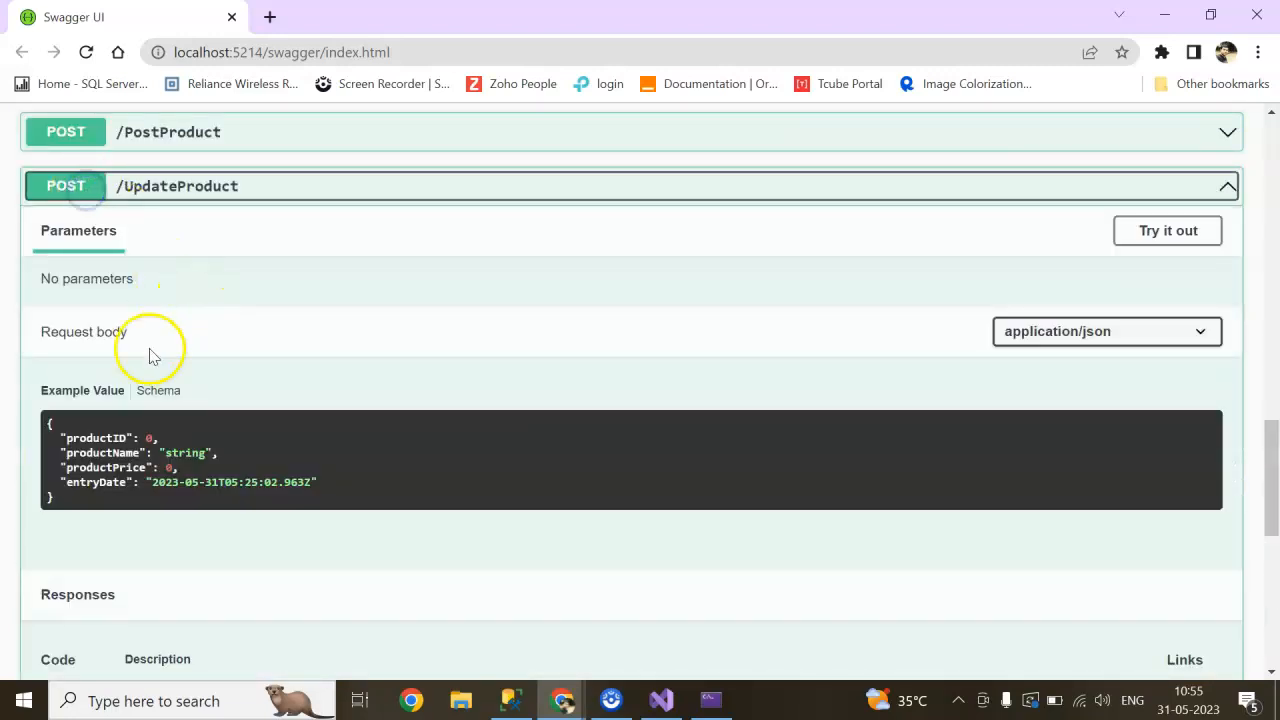
Edit the UpdateProduct request body for product 11: name Face mask, price 100.
{"action": "left_click", "coordinate": [1167, 231]}
{"action": "type", "text": "11"}
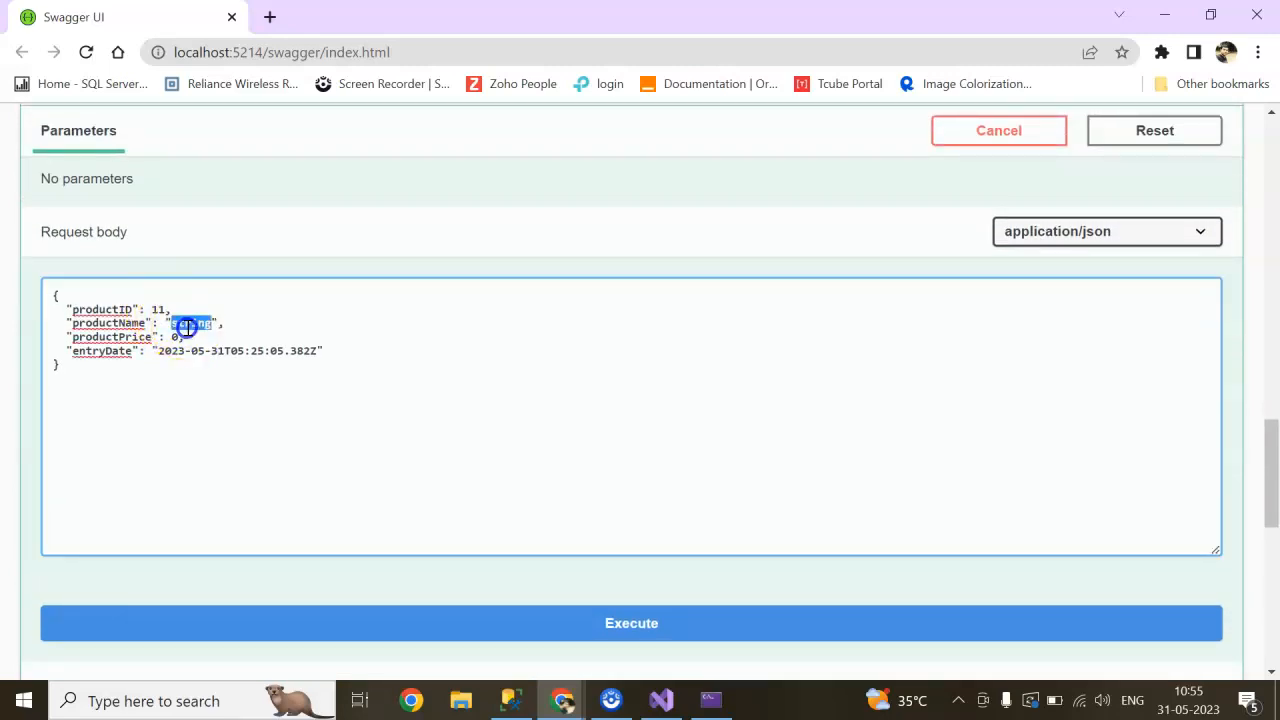
{"action": "type", "text": "H"}
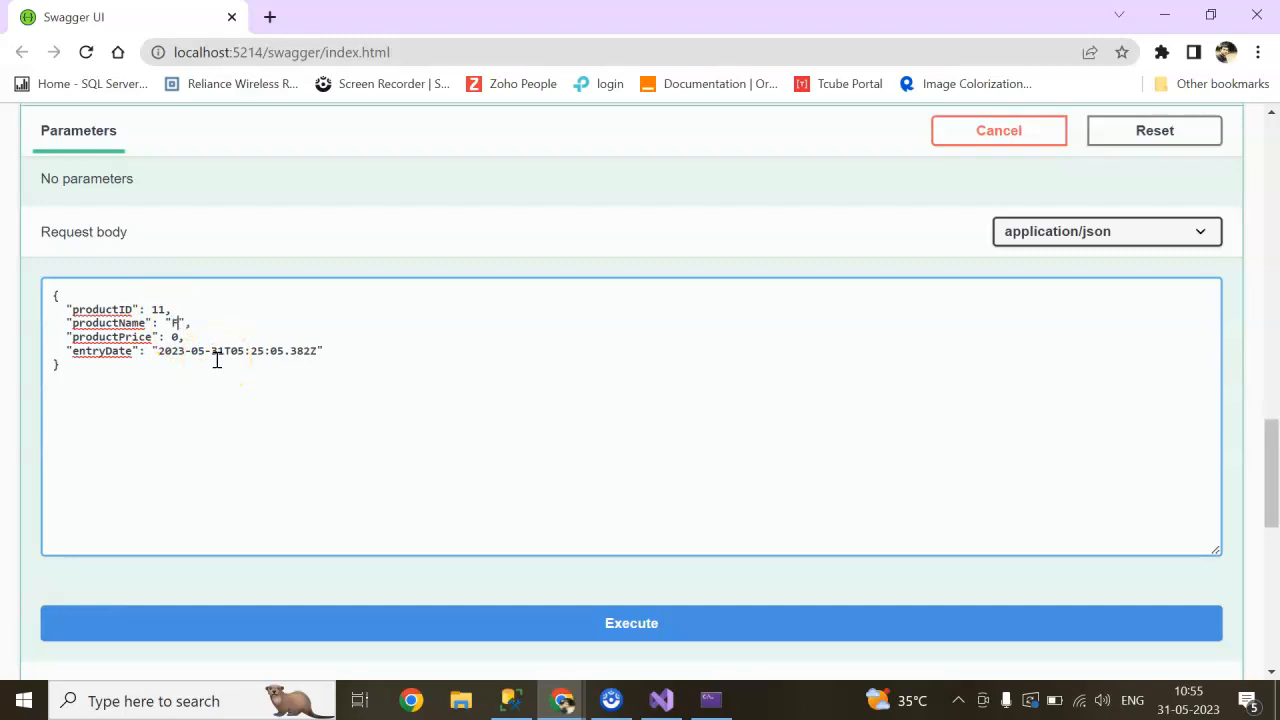
{"action": "type", "text": "Face mask"}
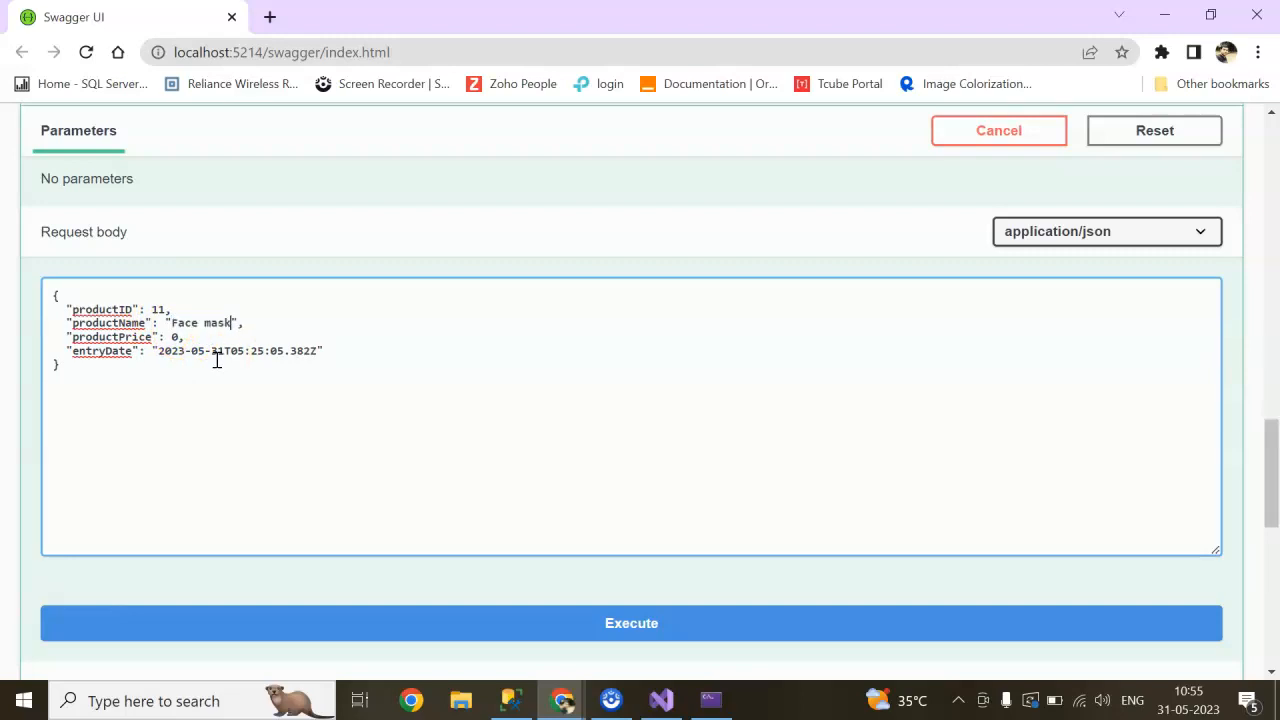
{"action": "type", "text": "100"}
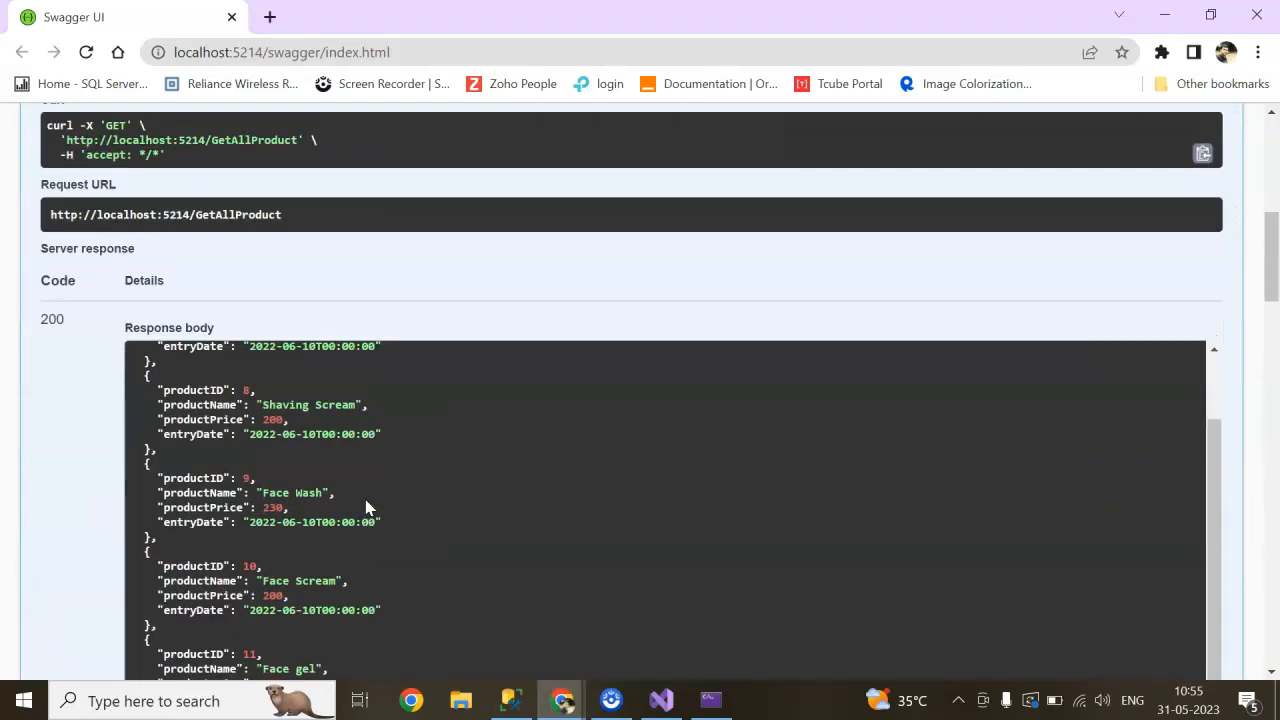
Re-run GetAllProduct and check that product 11 is now Face mask priced 100.
{"action": "scroll", "scroll_direction": "down", "scroll_amount": 3}
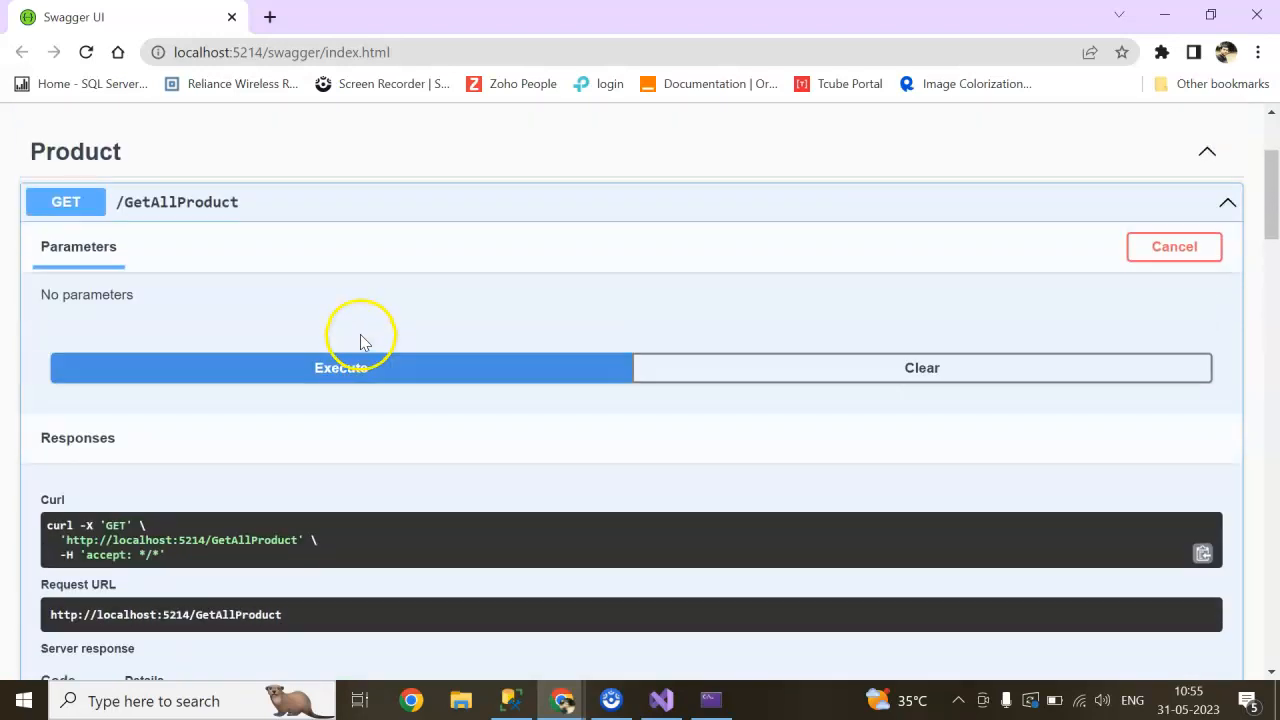
{"action": "left_click", "coordinate": [345, 367]}
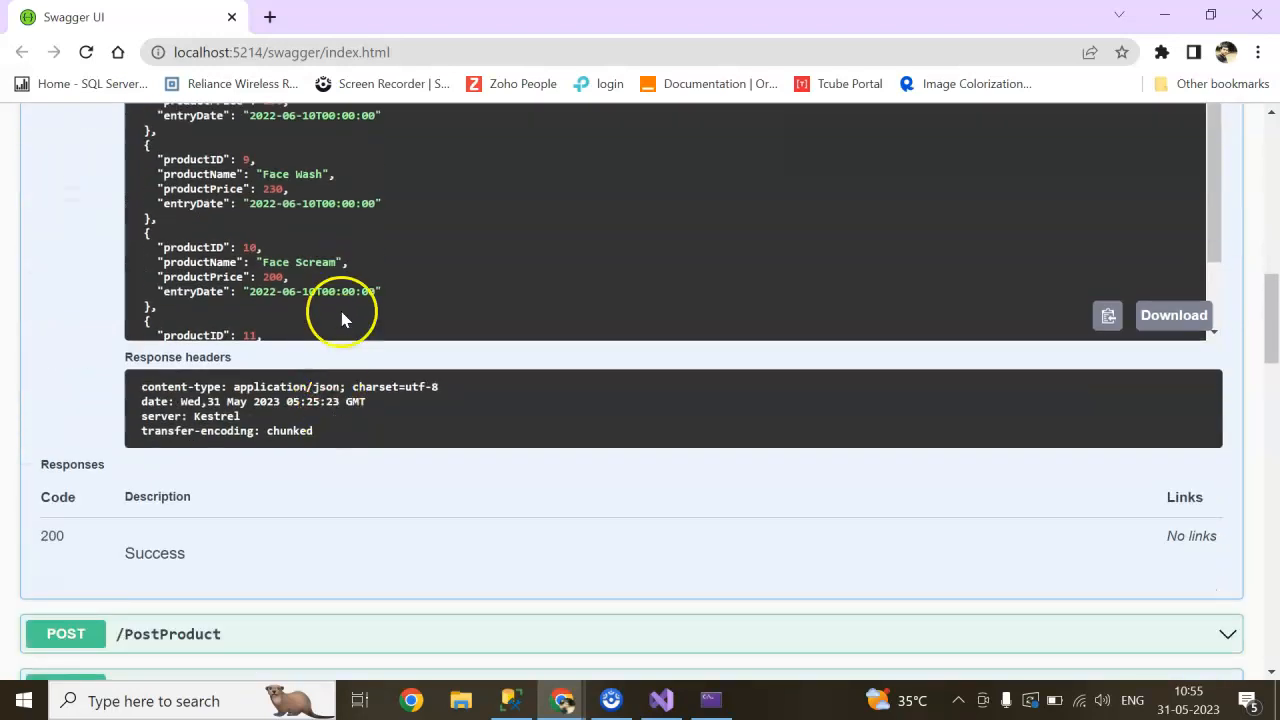
{"action": "scroll", "scroll_direction": "down", "scroll_amount": 3}
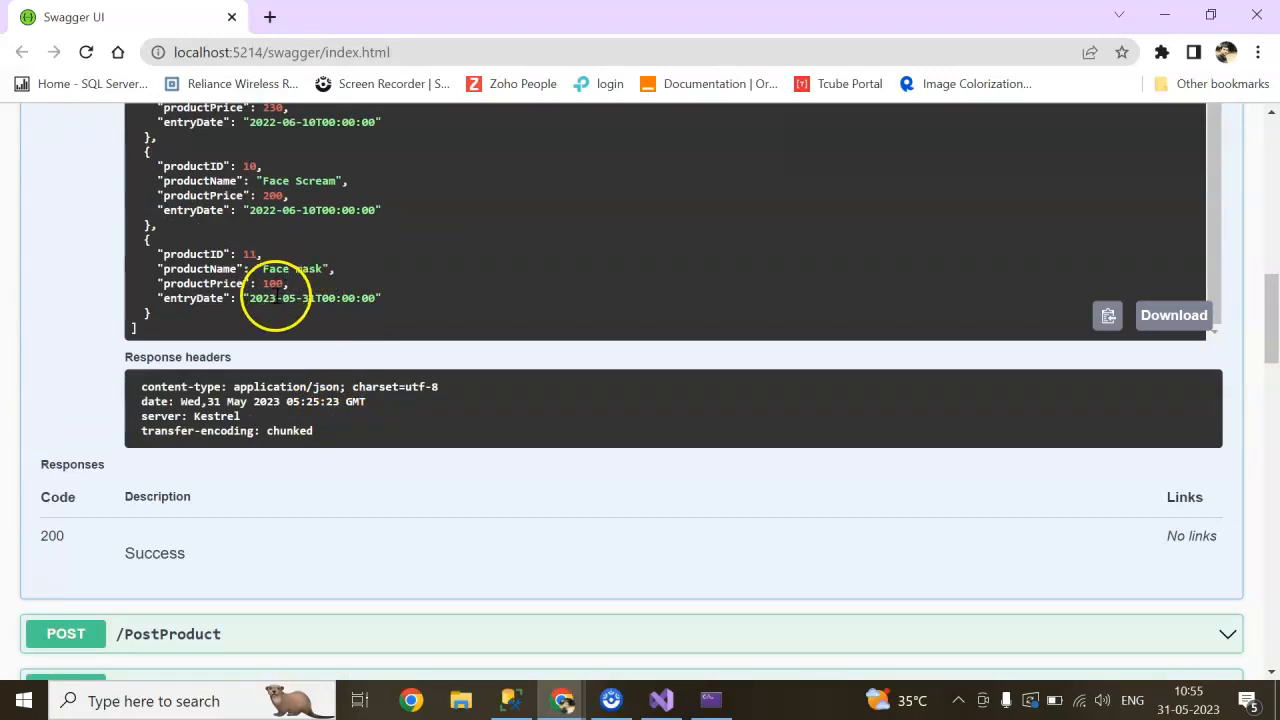
{"action": "mouse_move", "coordinate": [605, 631]}
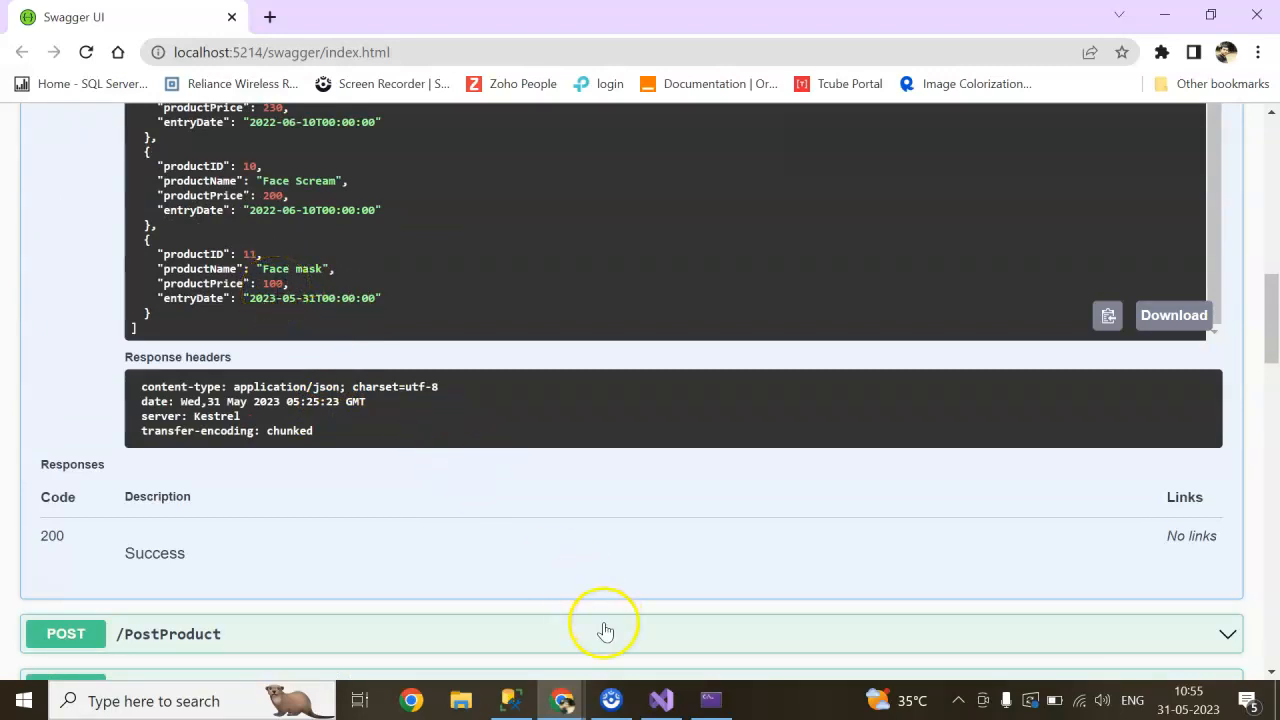